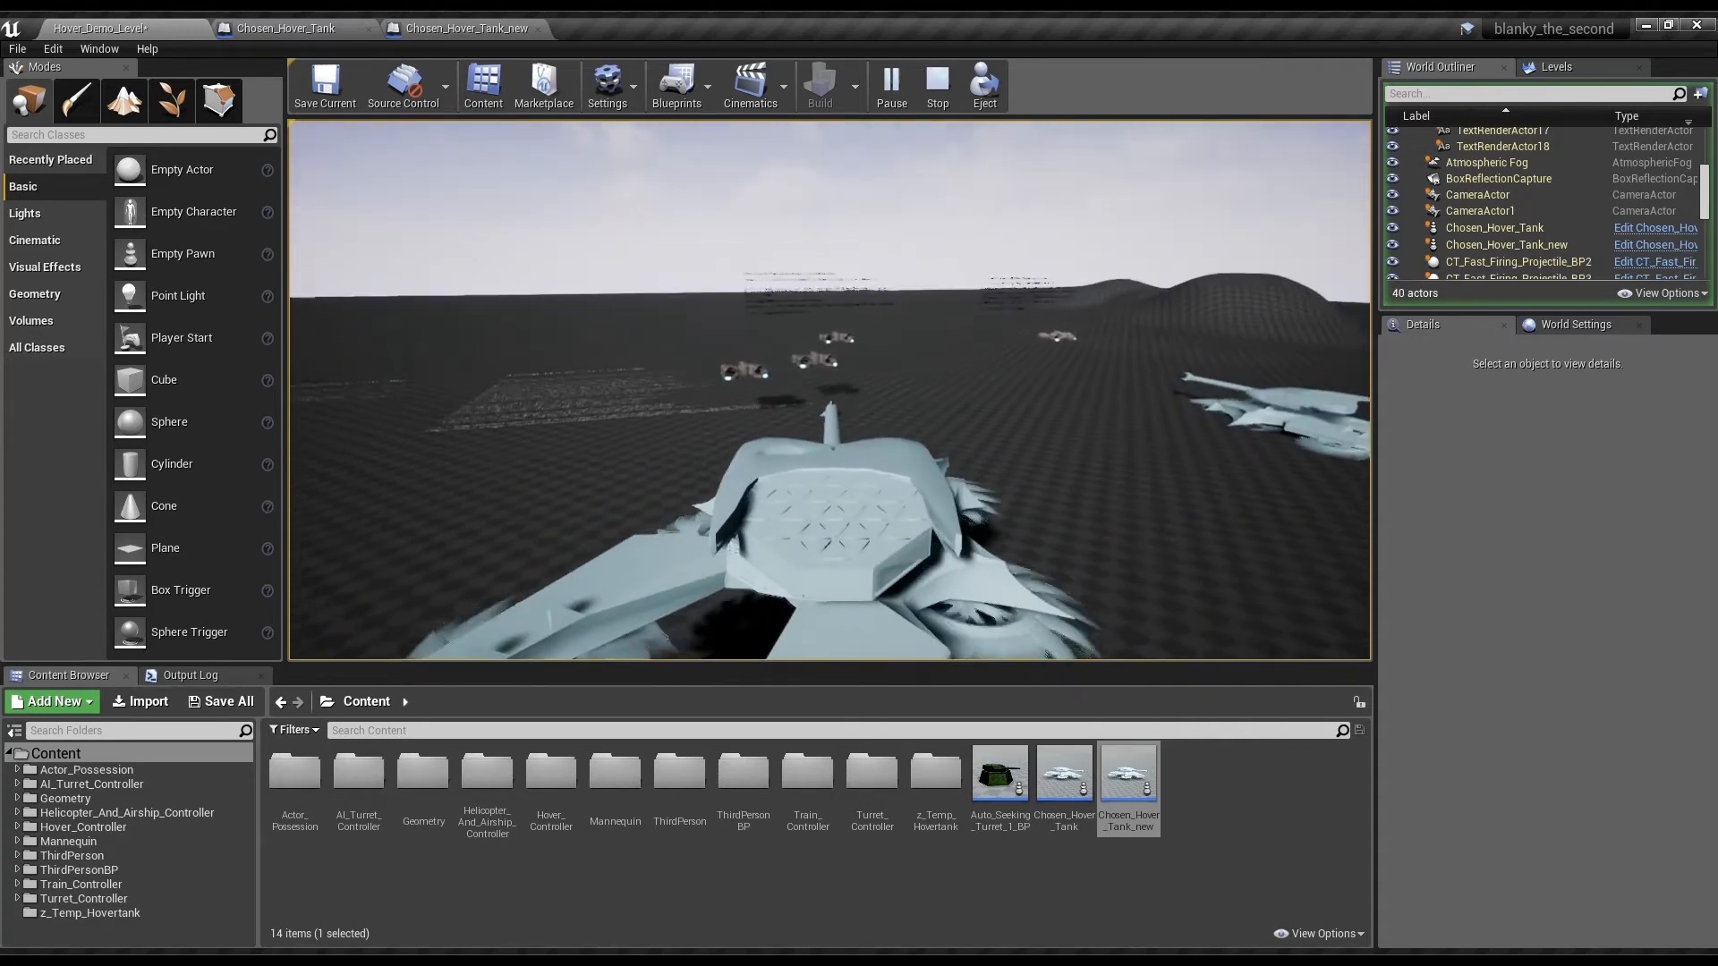
- Add Interact BPI to the Chosen_Hover_Tank_new Blueprint's implemented interfaces via Class Settings
left_click(936, 86)
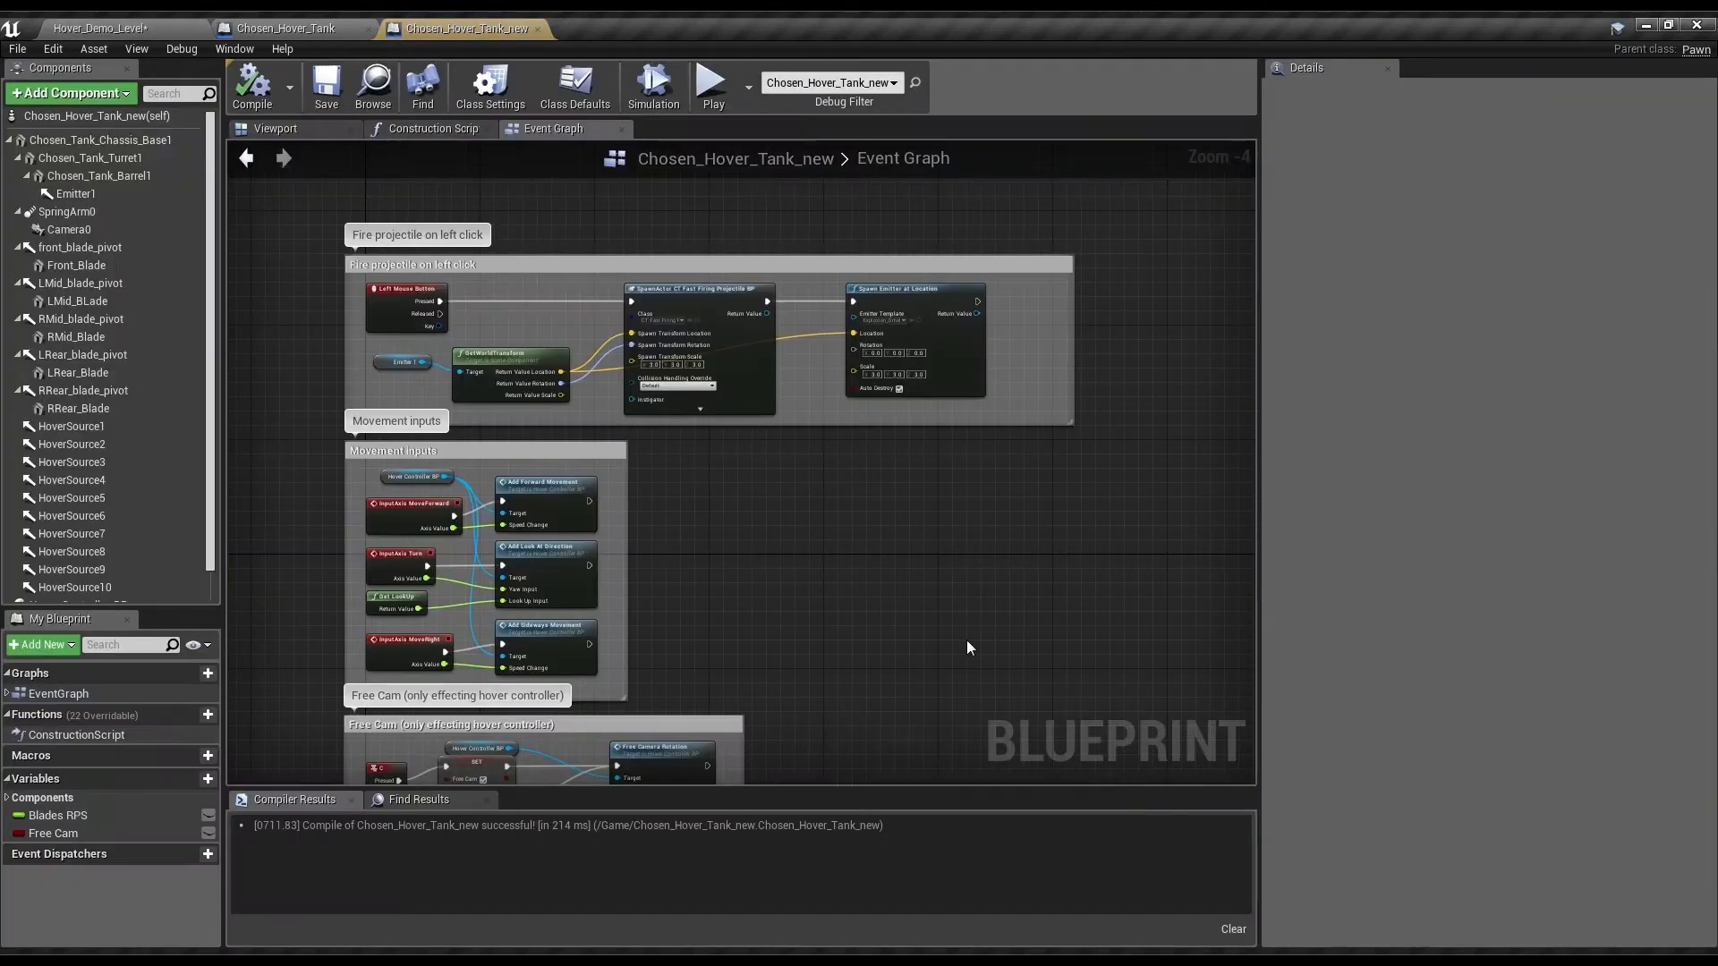
scroll("down", 3)
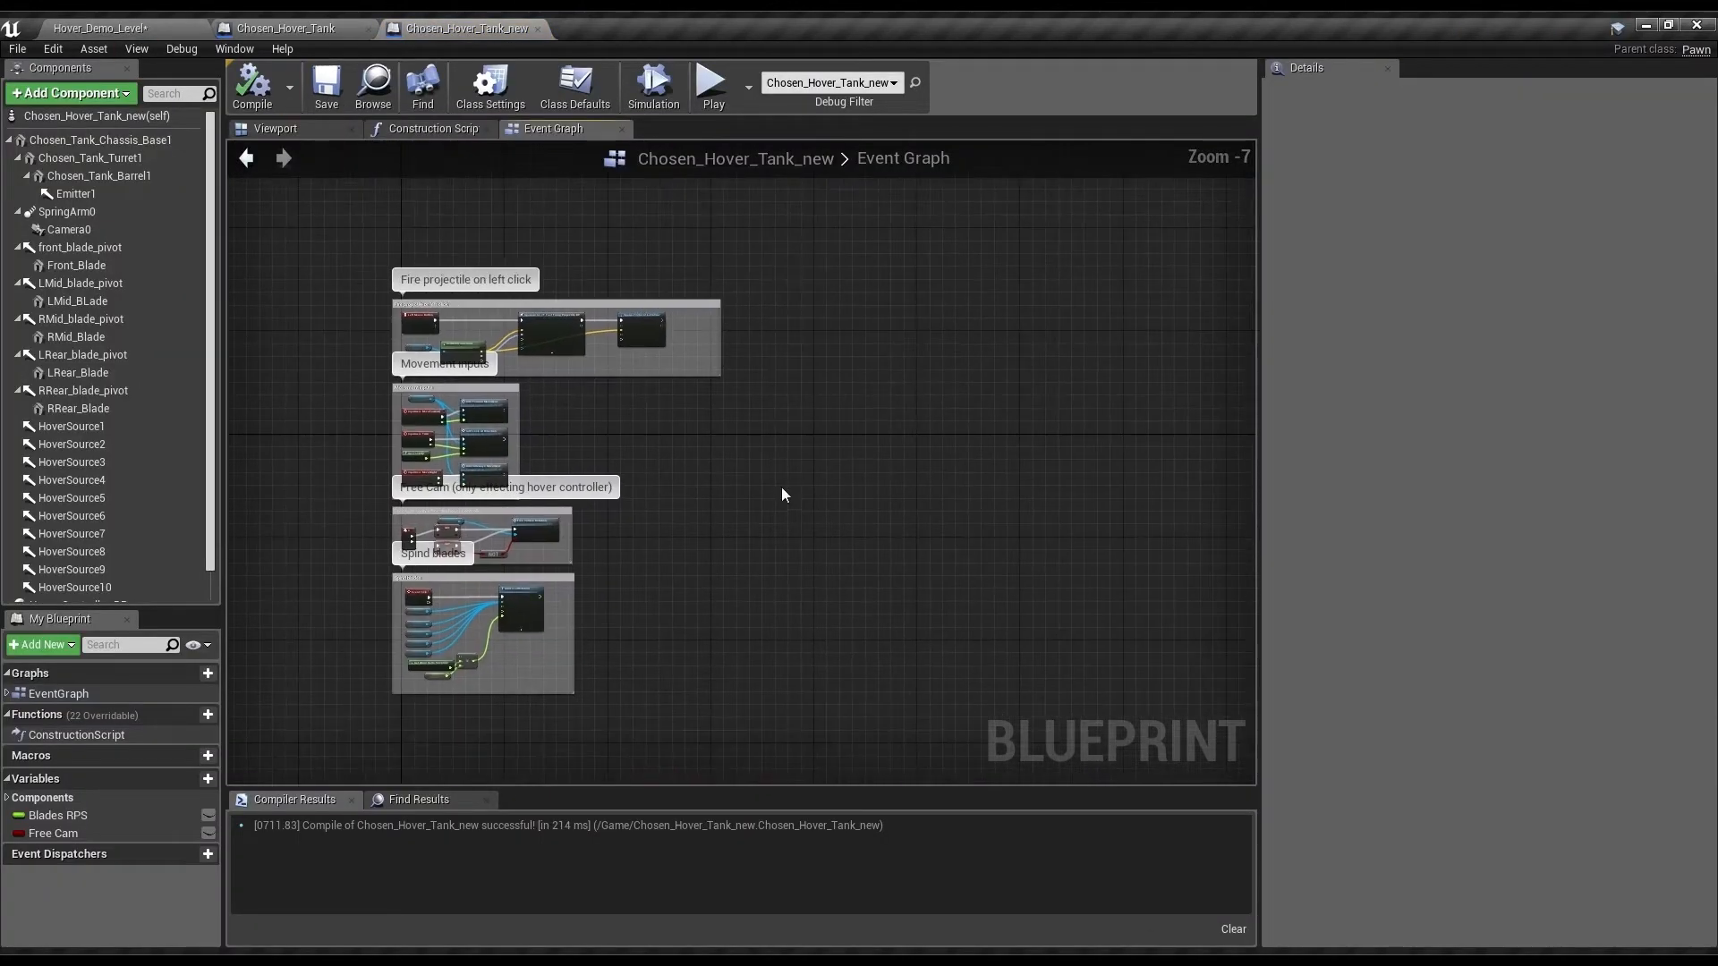
left_click(490, 86)
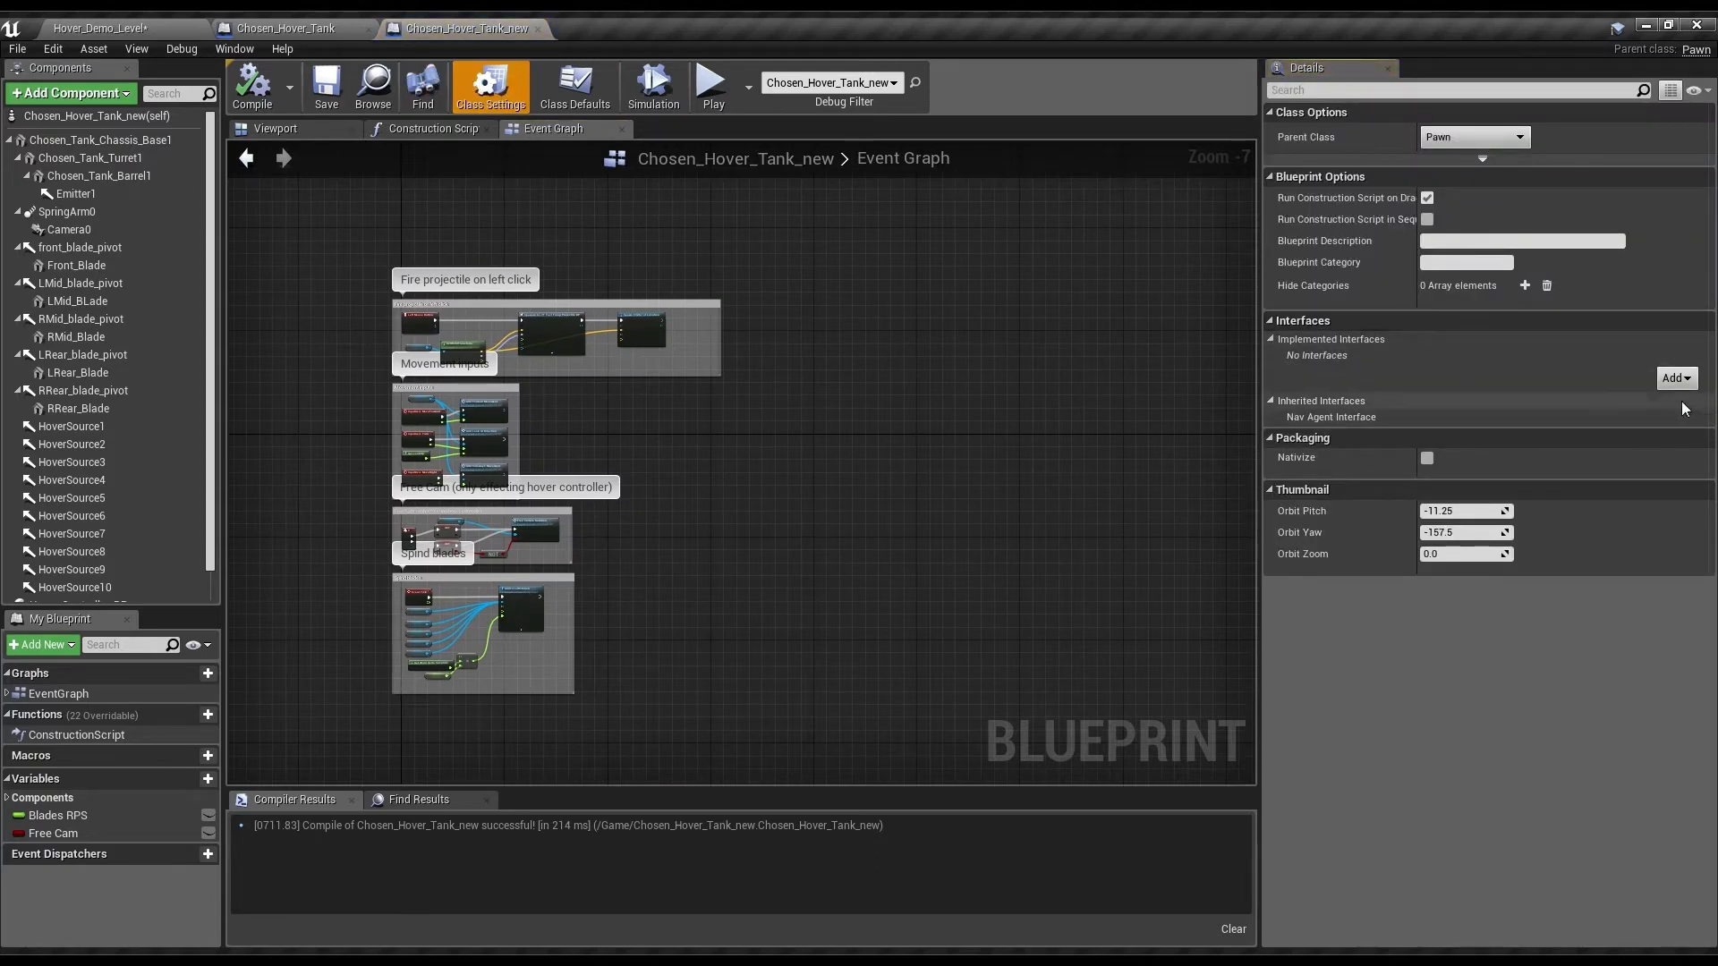
mouse_move(1490, 440)
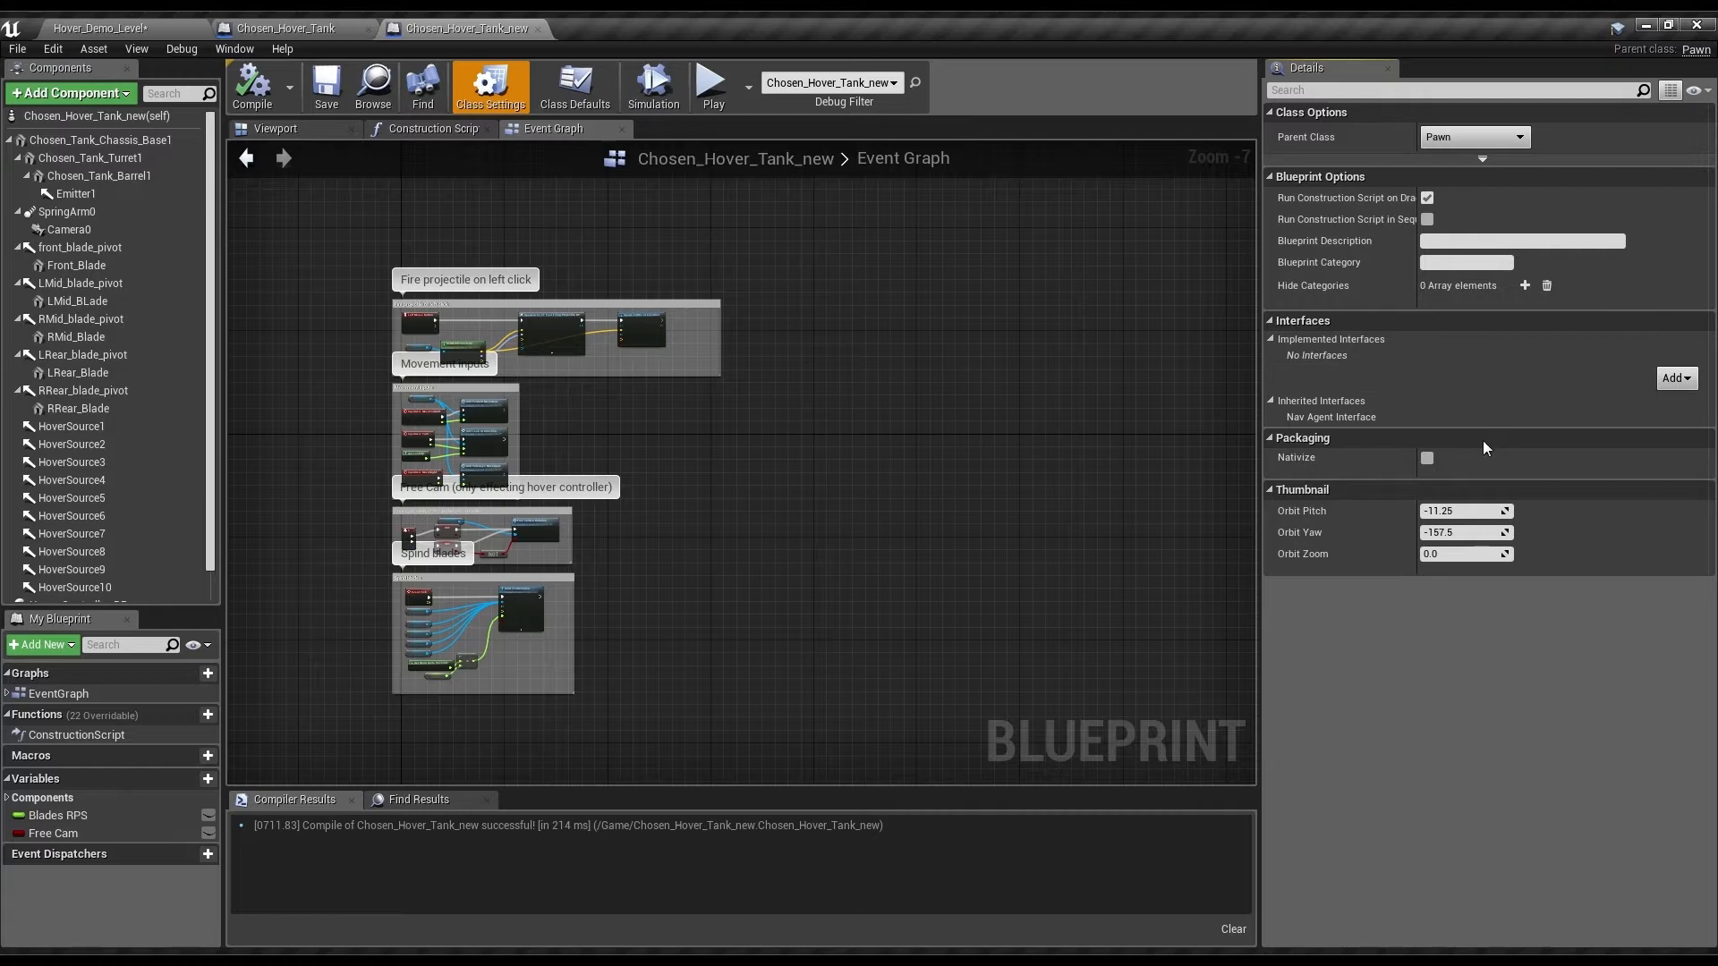
left_click(1684, 386)
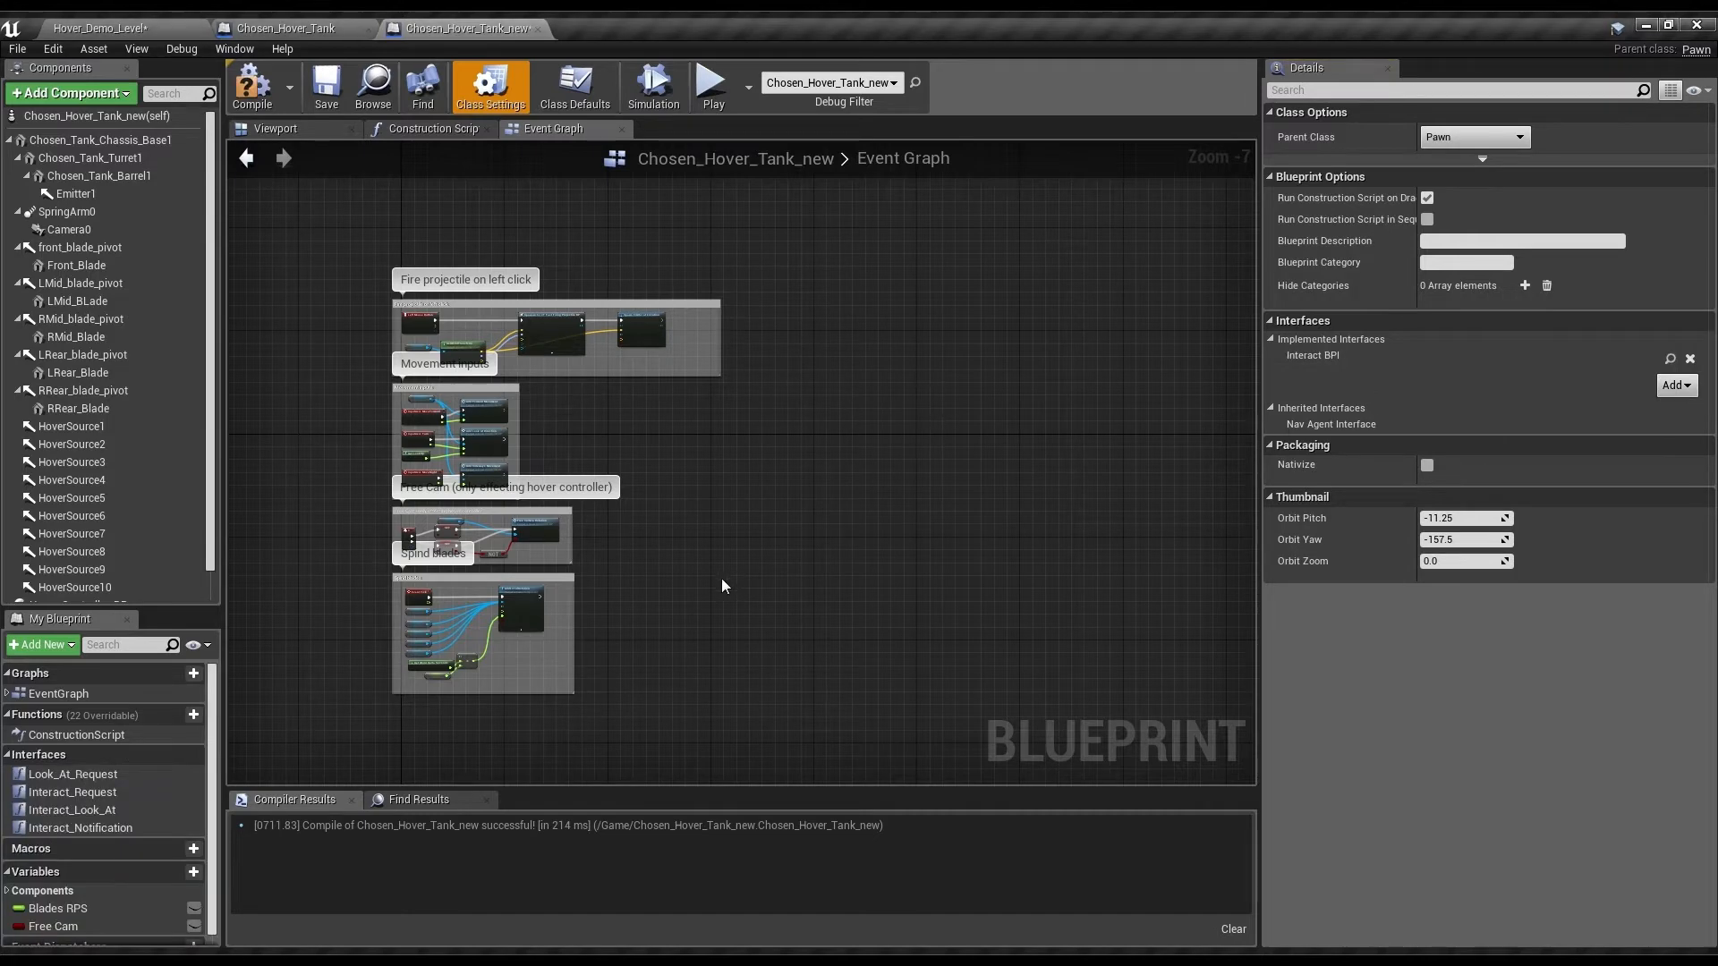
- Compile the tank, add a Look_At_Info_BP component, and inspect the Possession_System_BP settings
left_click(252, 86)
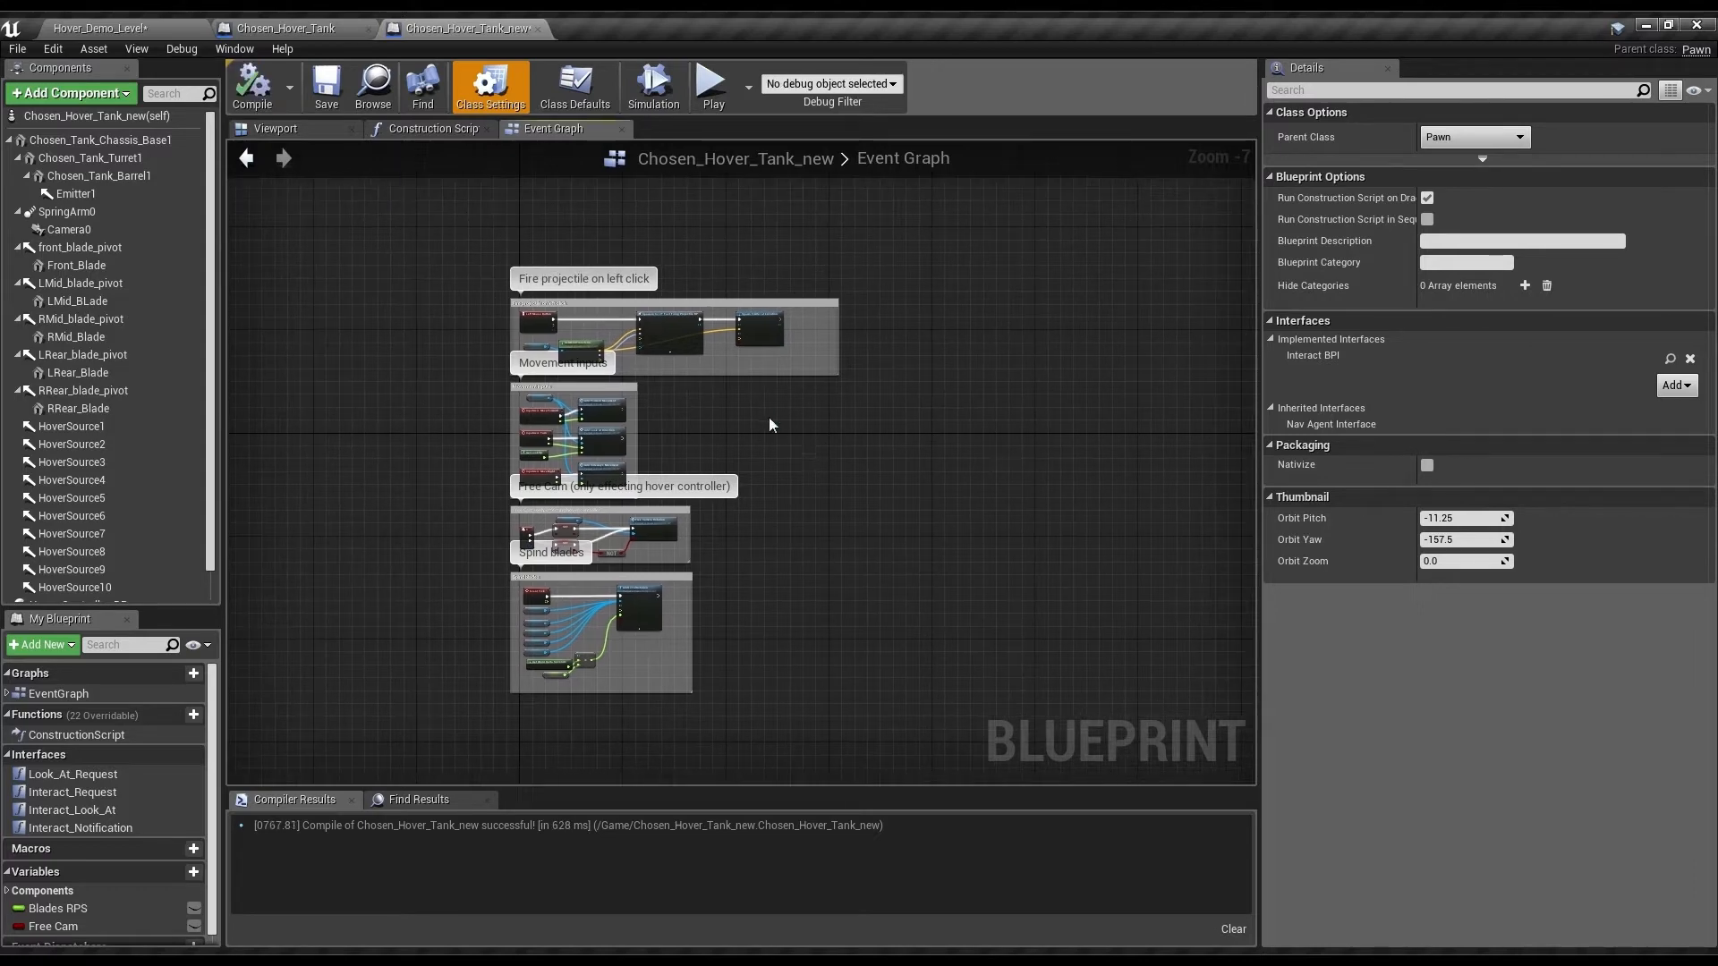
mouse_move(634, 455)
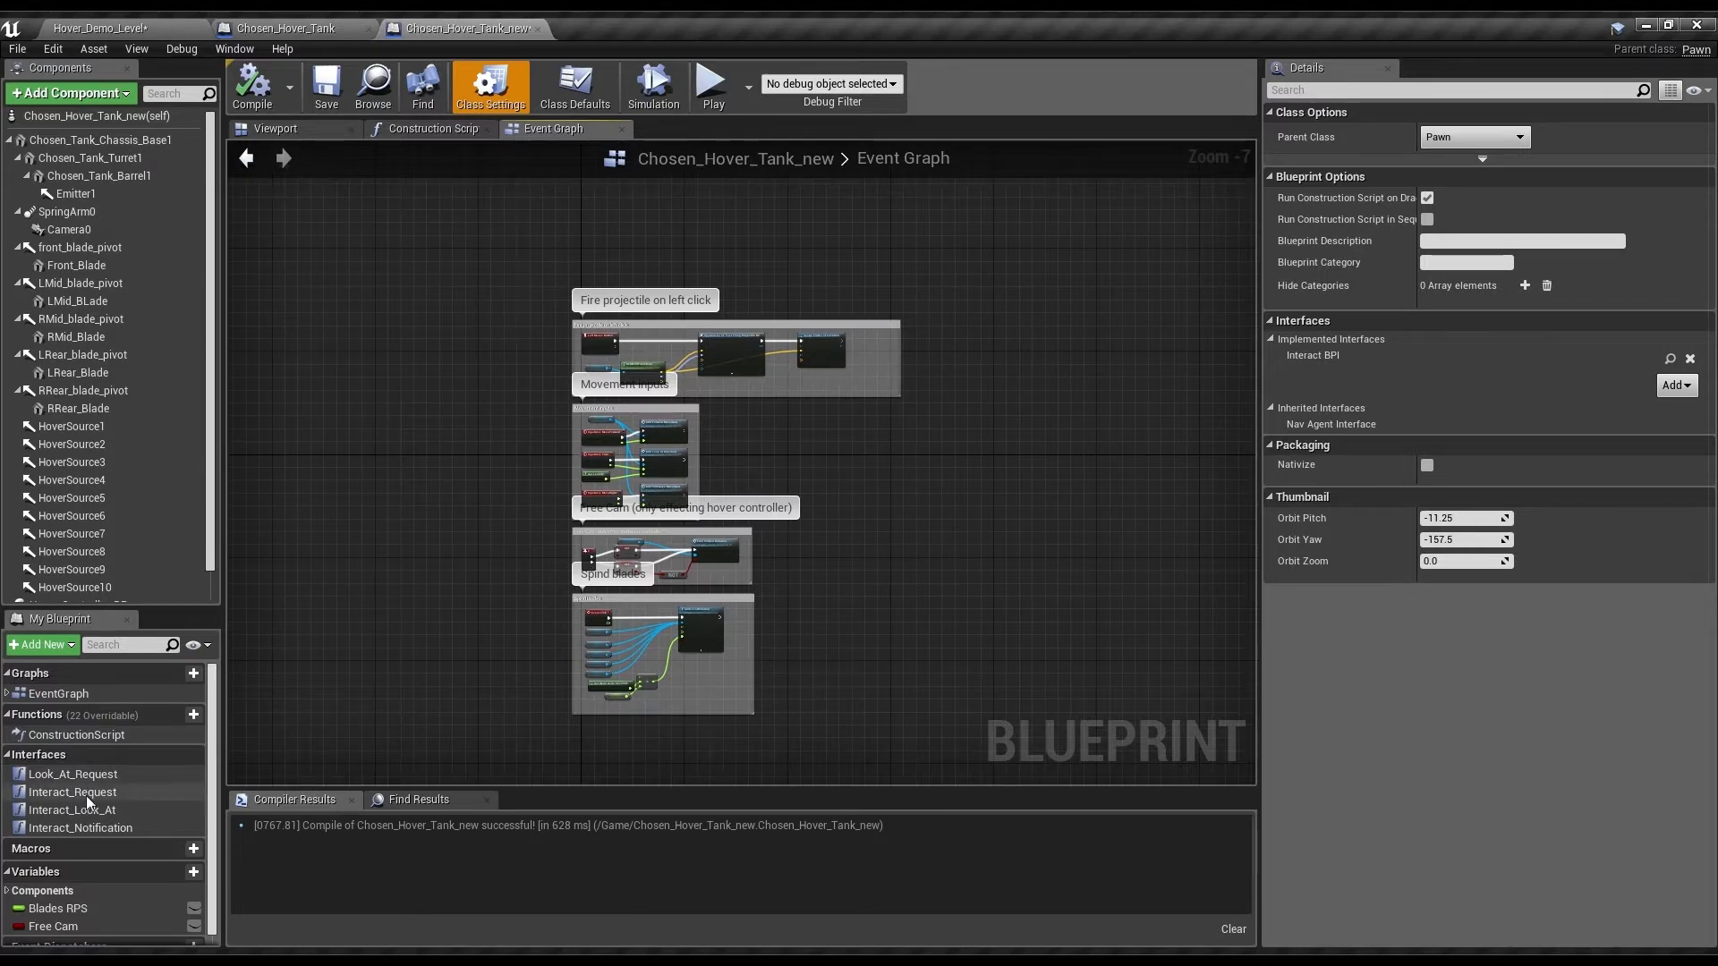
left_click(72, 791)
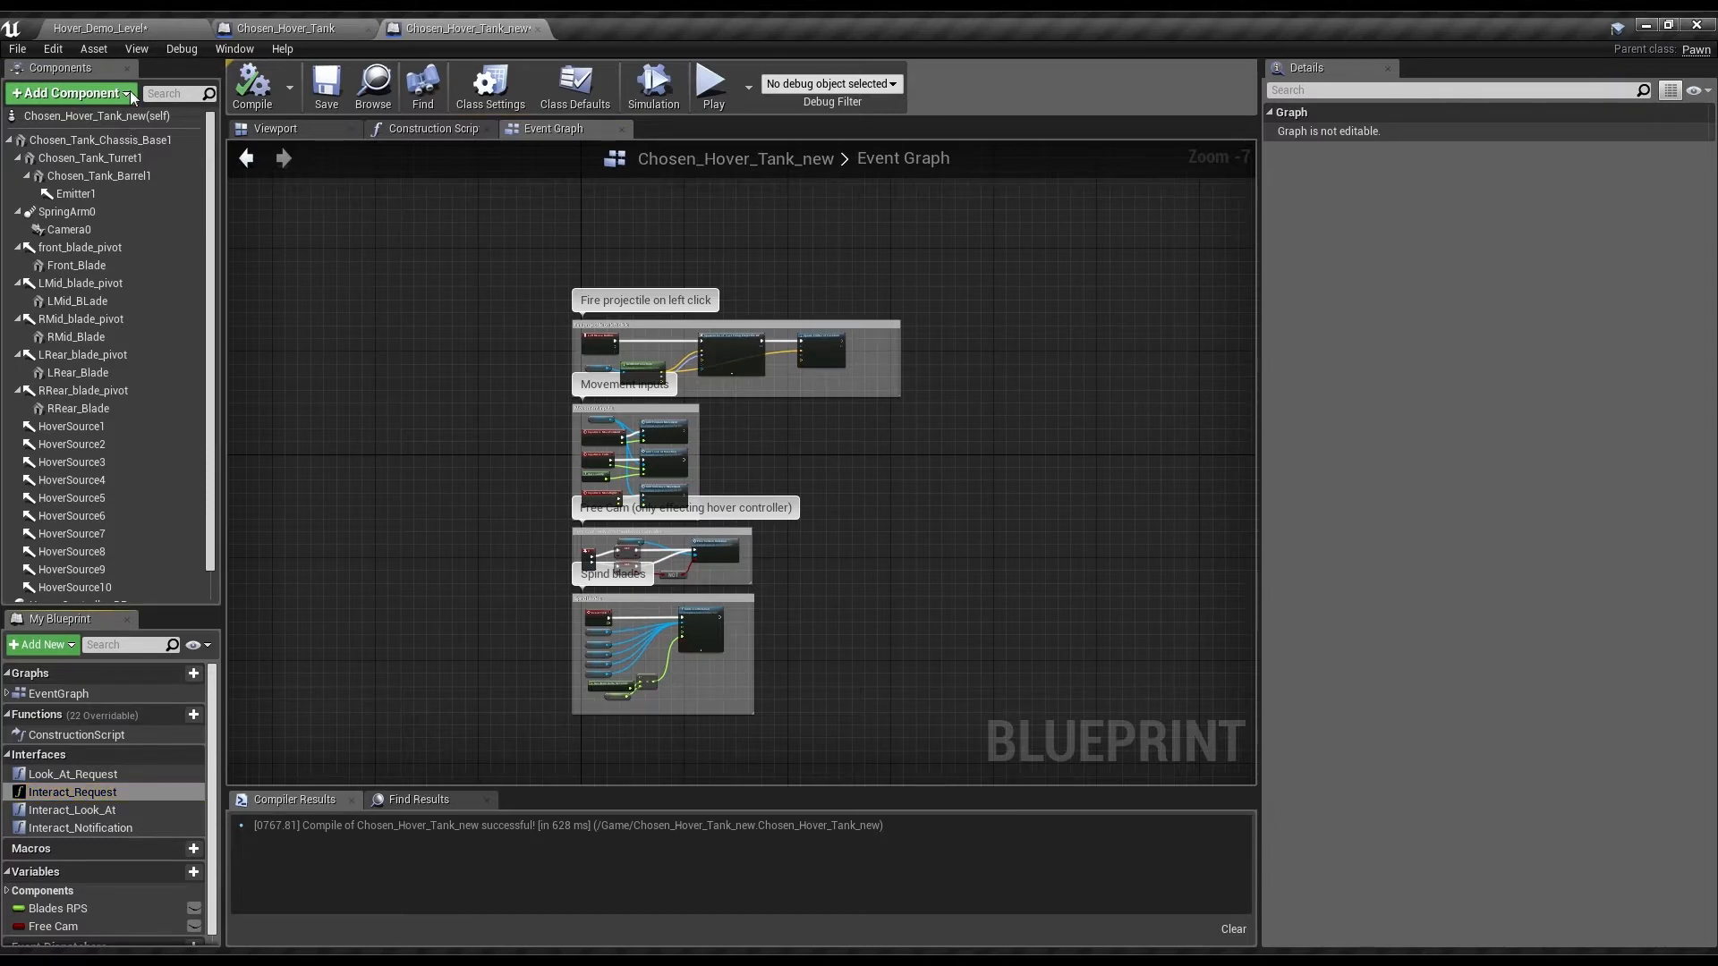
scroll("down", 3)
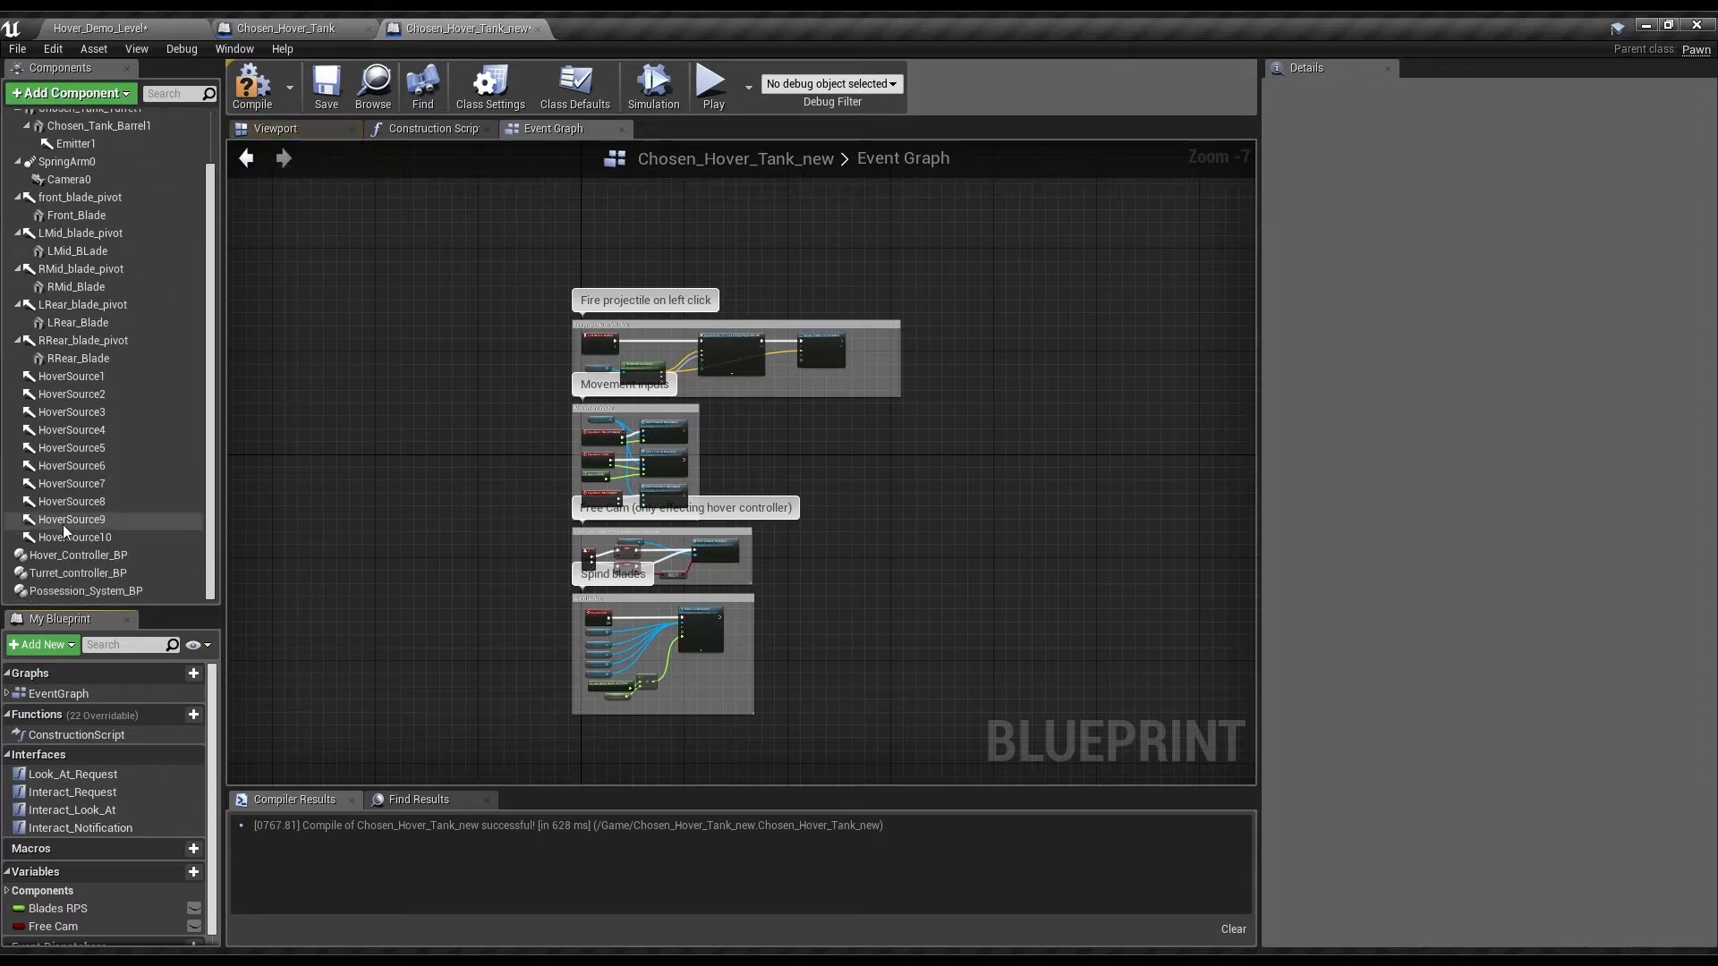
left_click(86, 591)
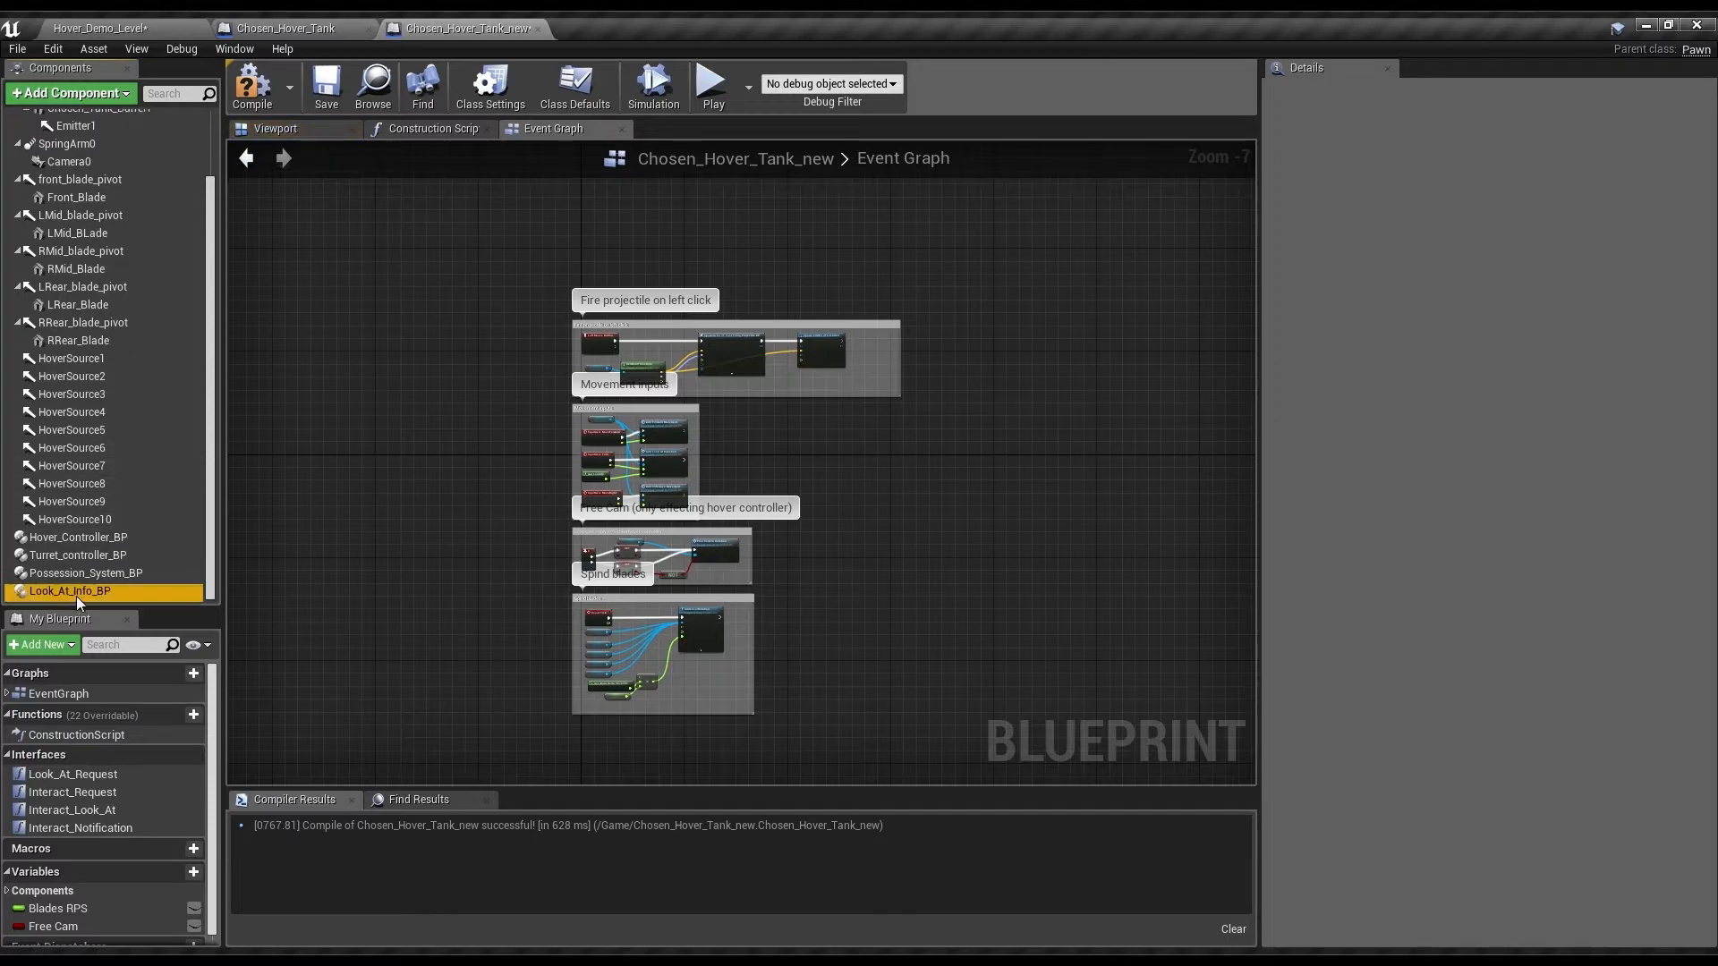
left_click(86, 572)
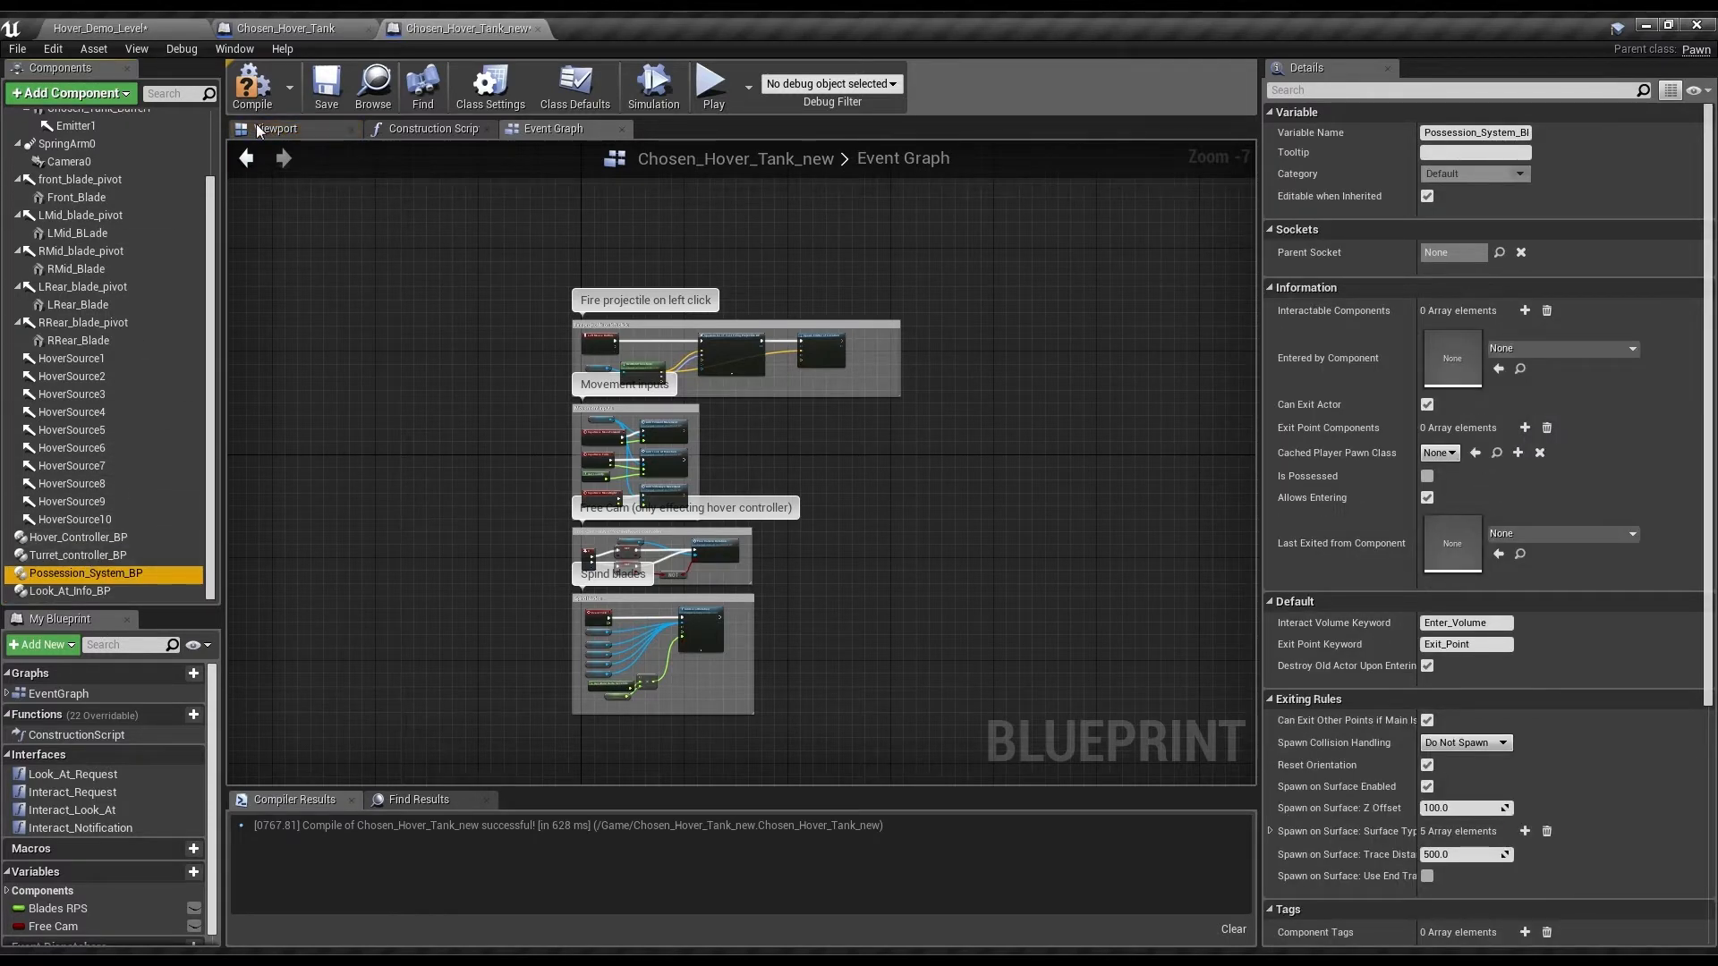
- Add a Box Collision with extent 900, 700, 250 around the tank and rename it Enter_Volume_01
left_click(275, 129)
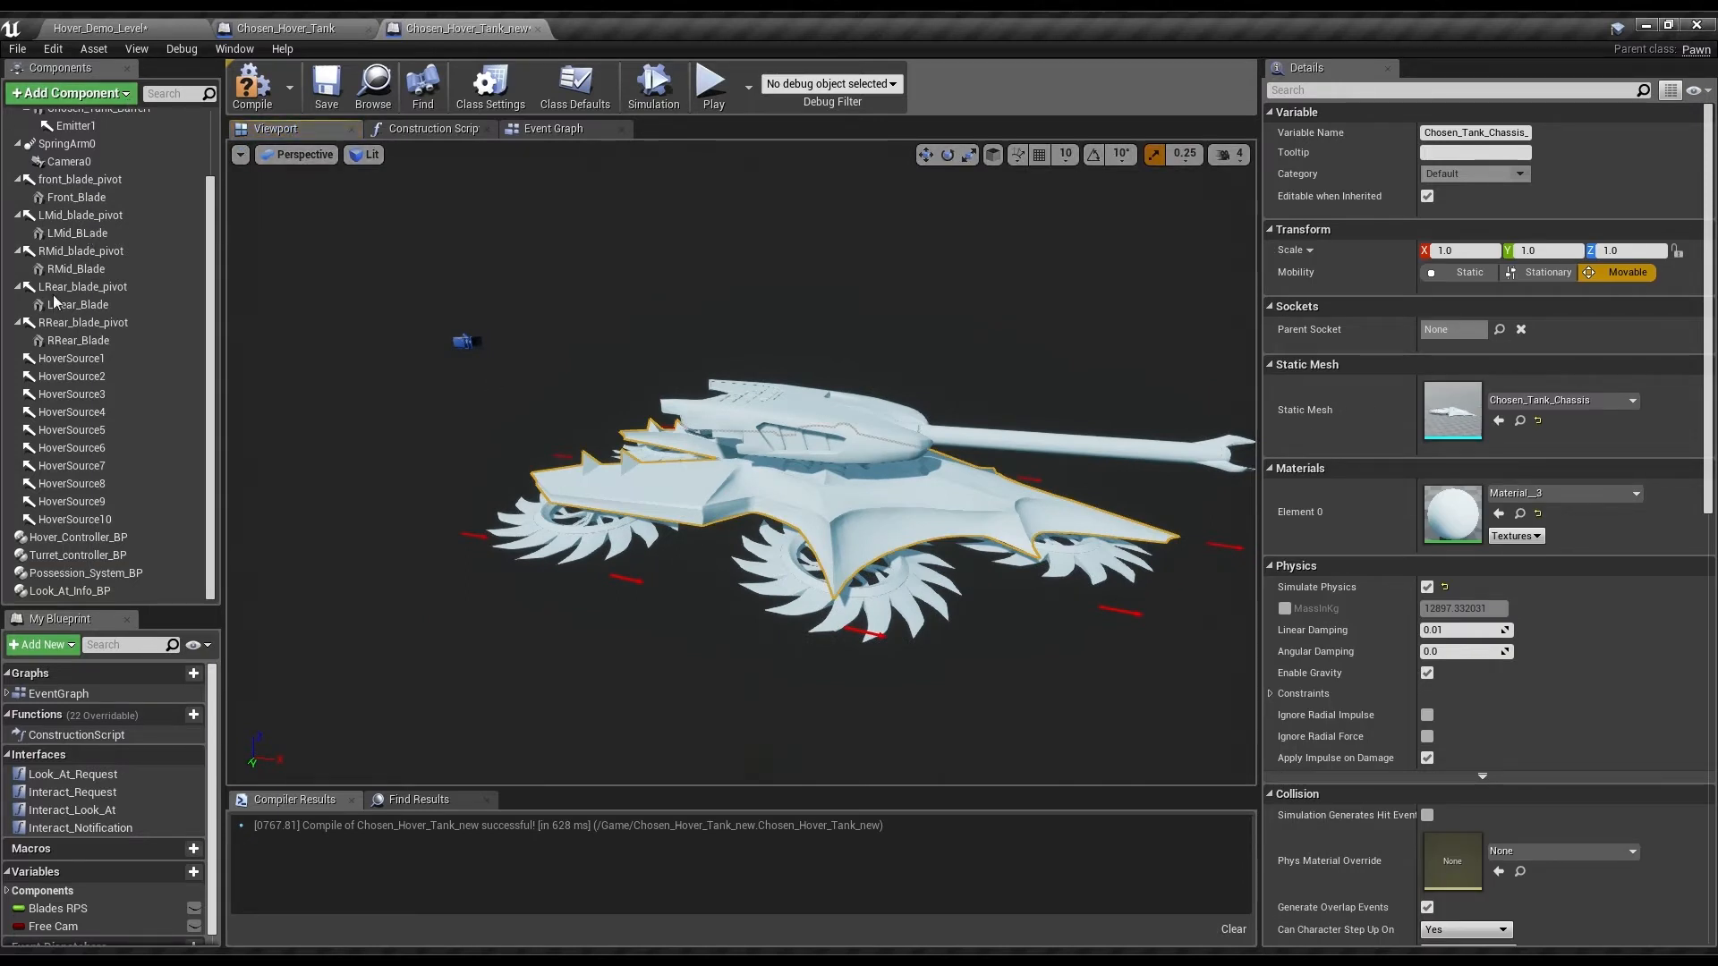
left_click(52, 539)
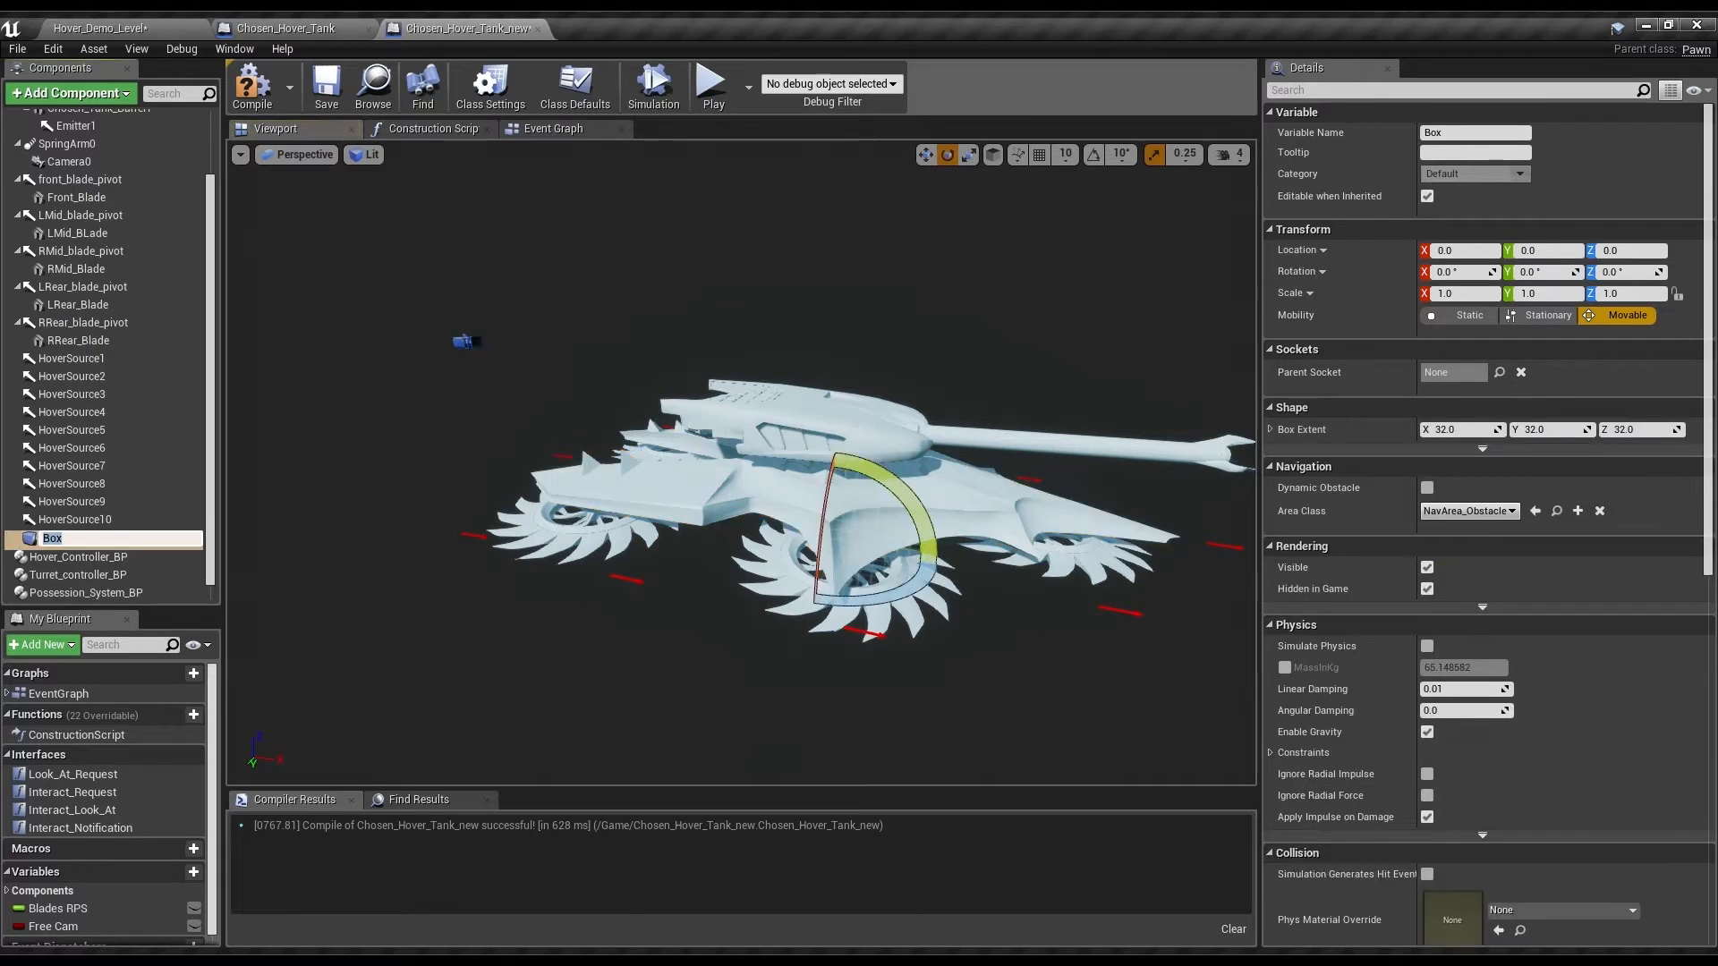
triple_click(1456, 428)
type("900")
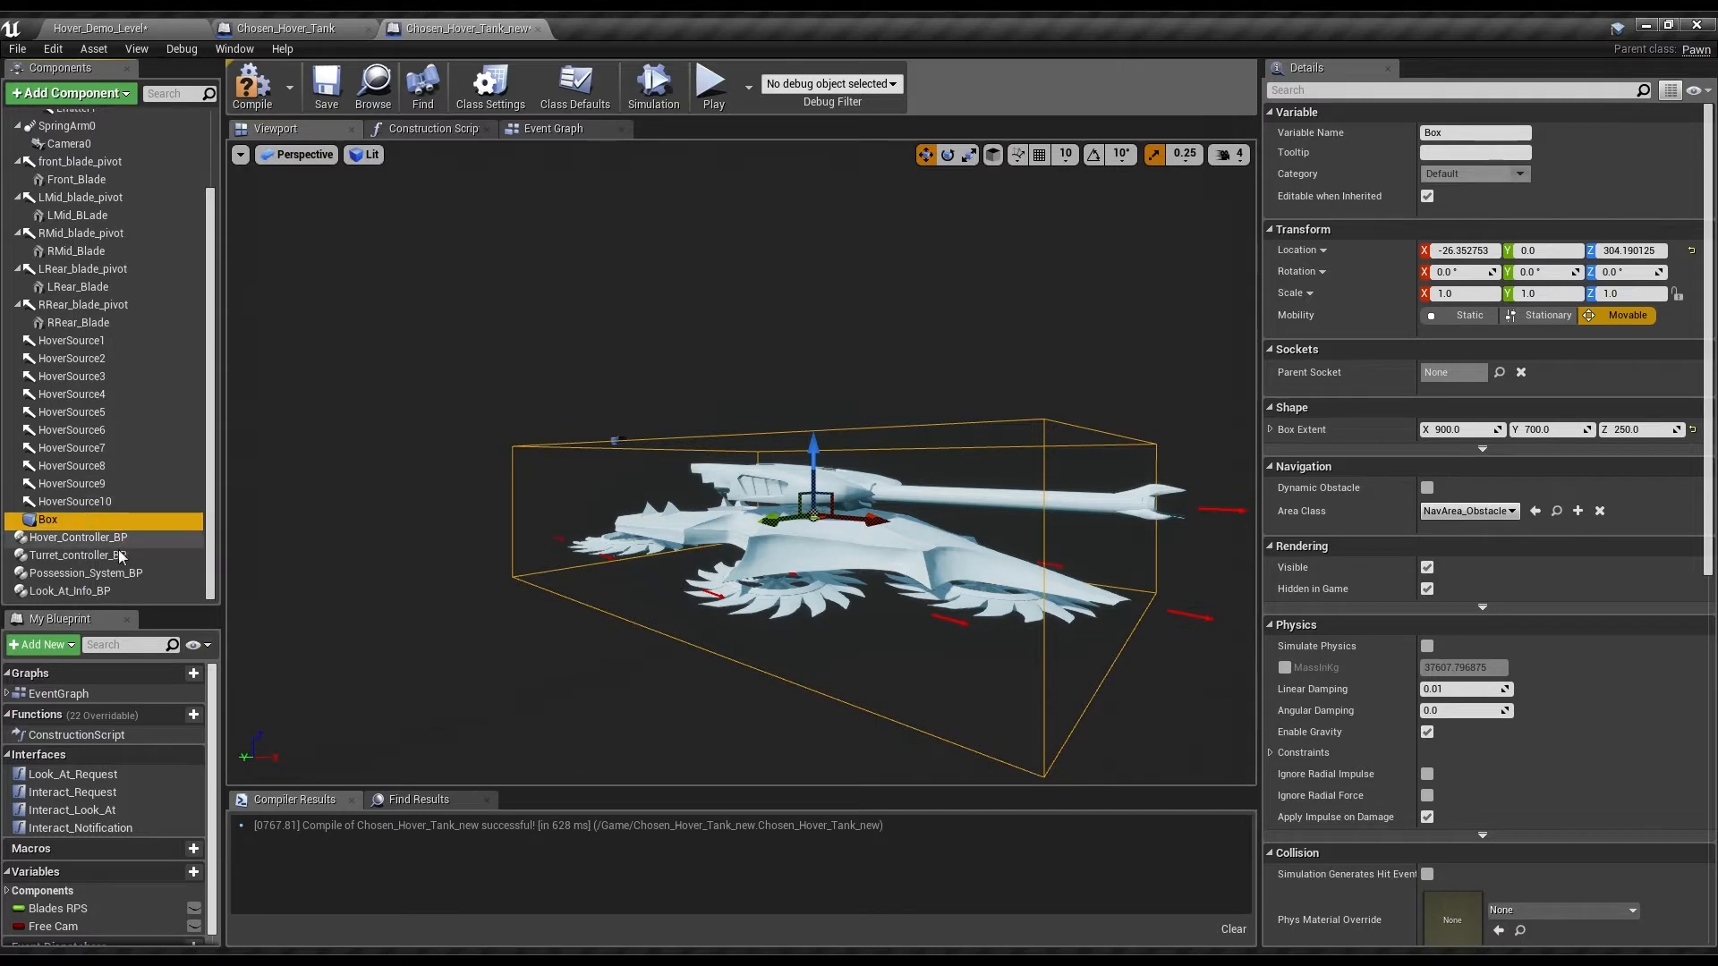
left_click(86, 573)
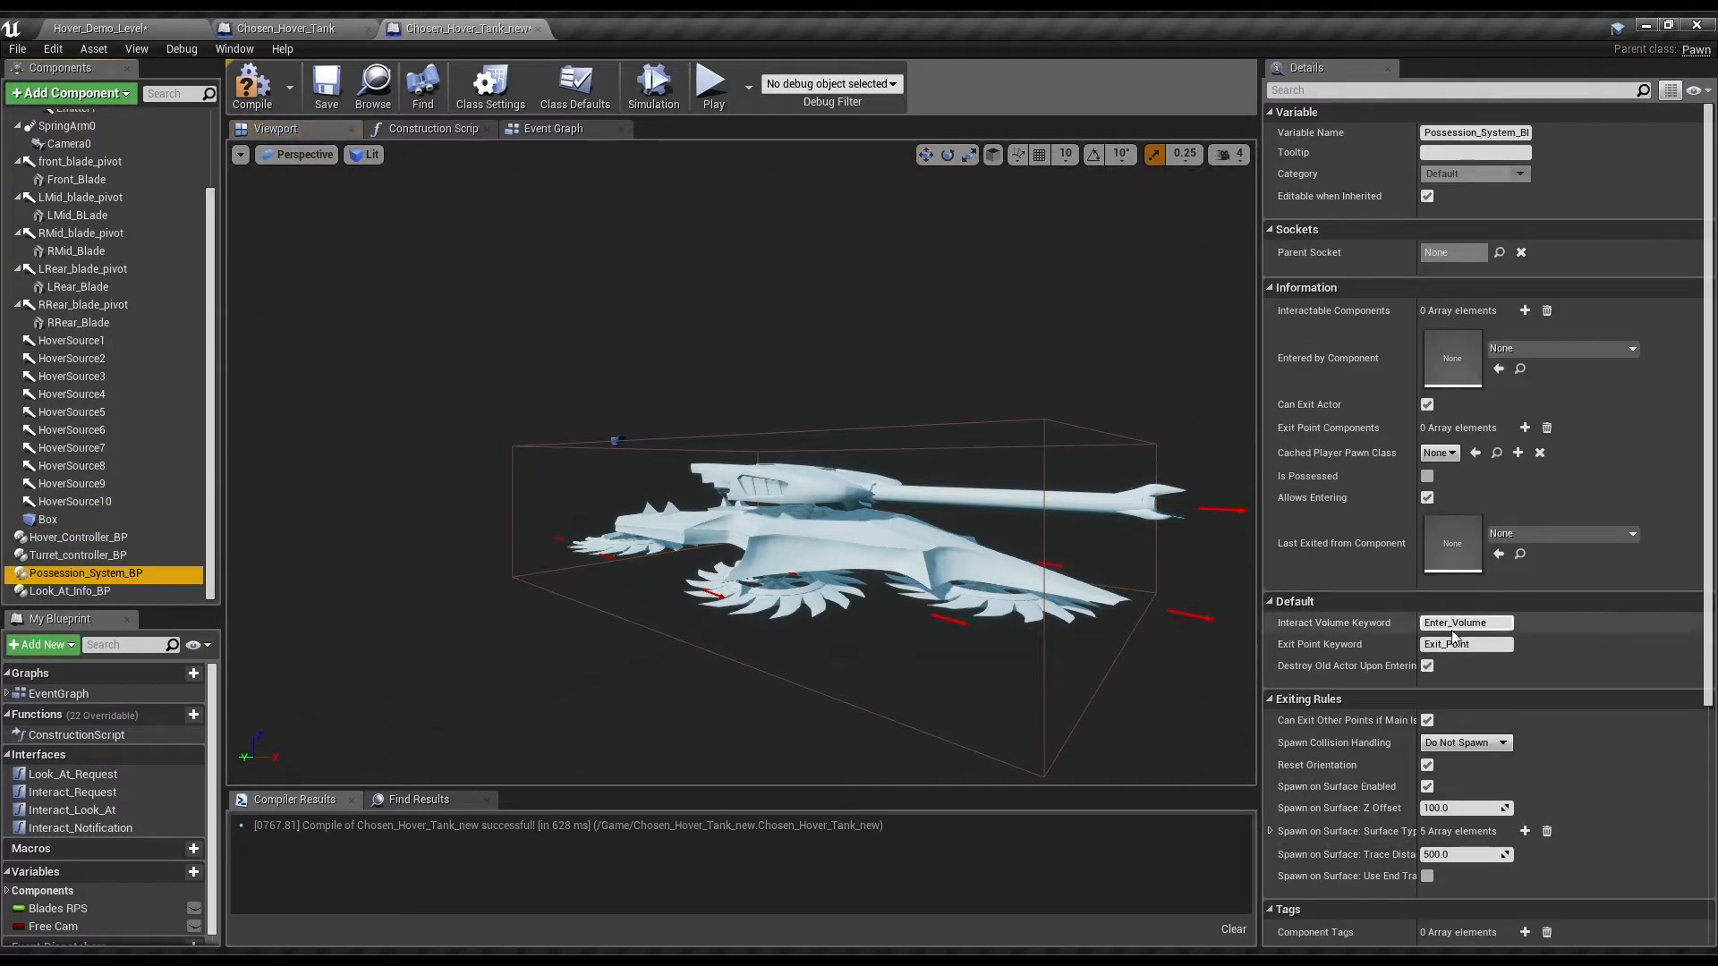
left_click(46, 519)
type("Enter_Volume_01")
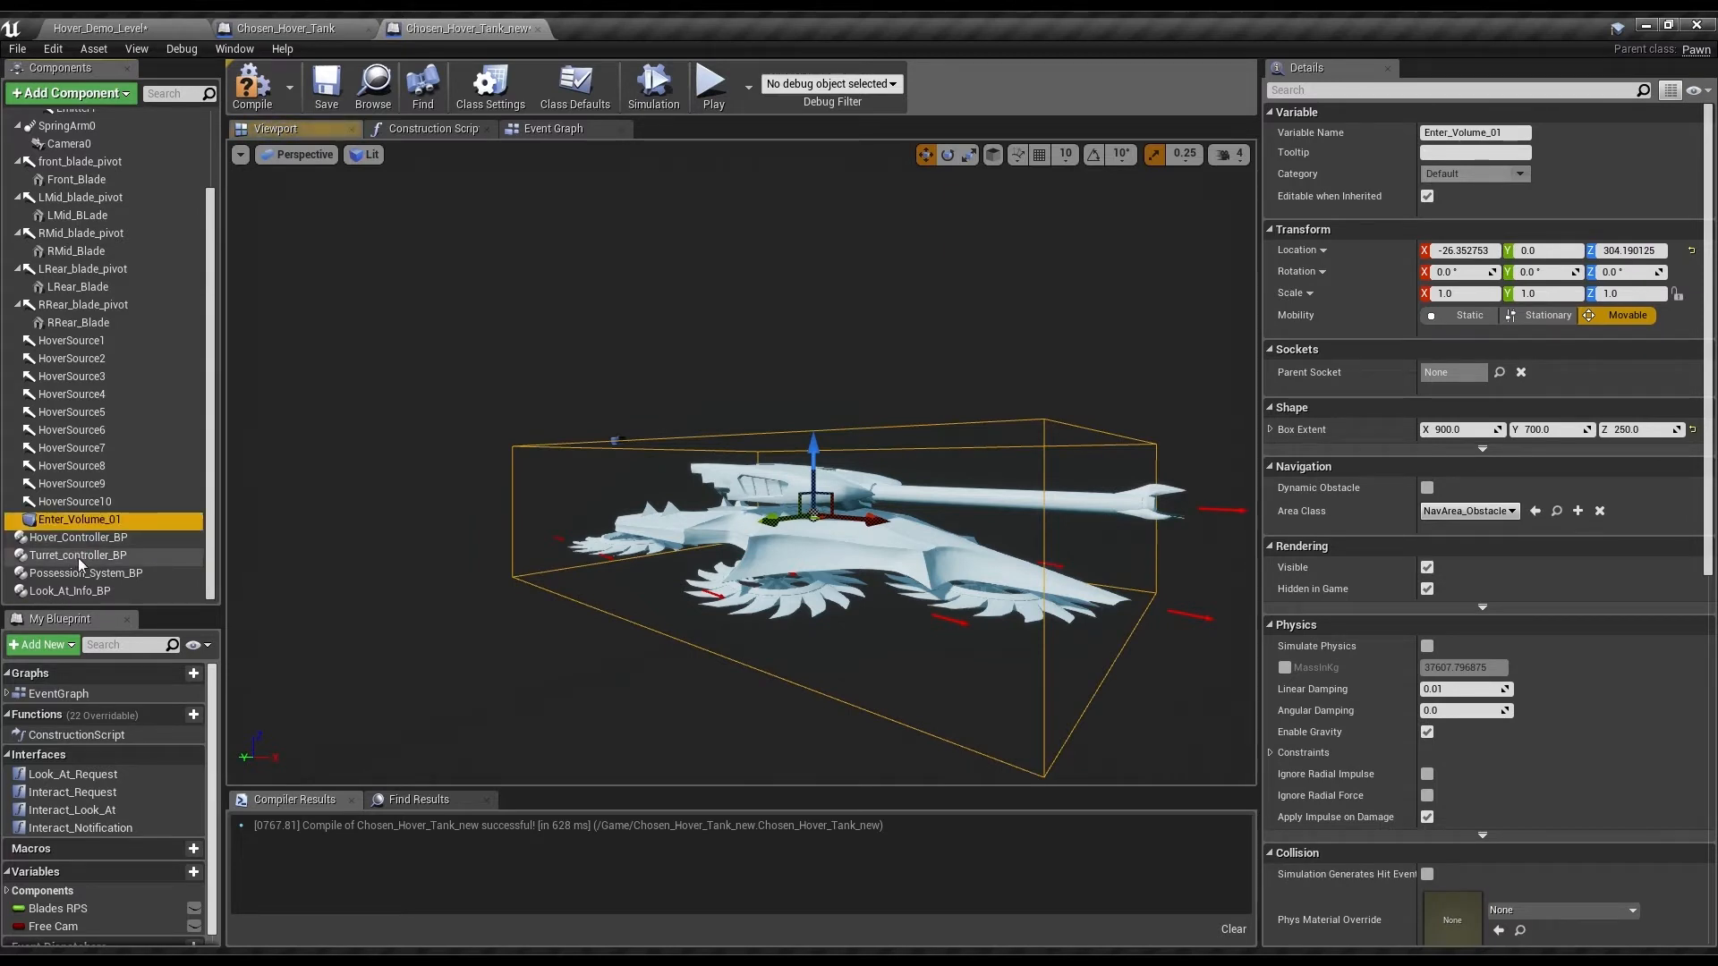
- Set Look_At_Info_BP keyword Enter_Volume, Is Active checked, Response A Drive, Response B Hover Tank
left_click(88, 573)
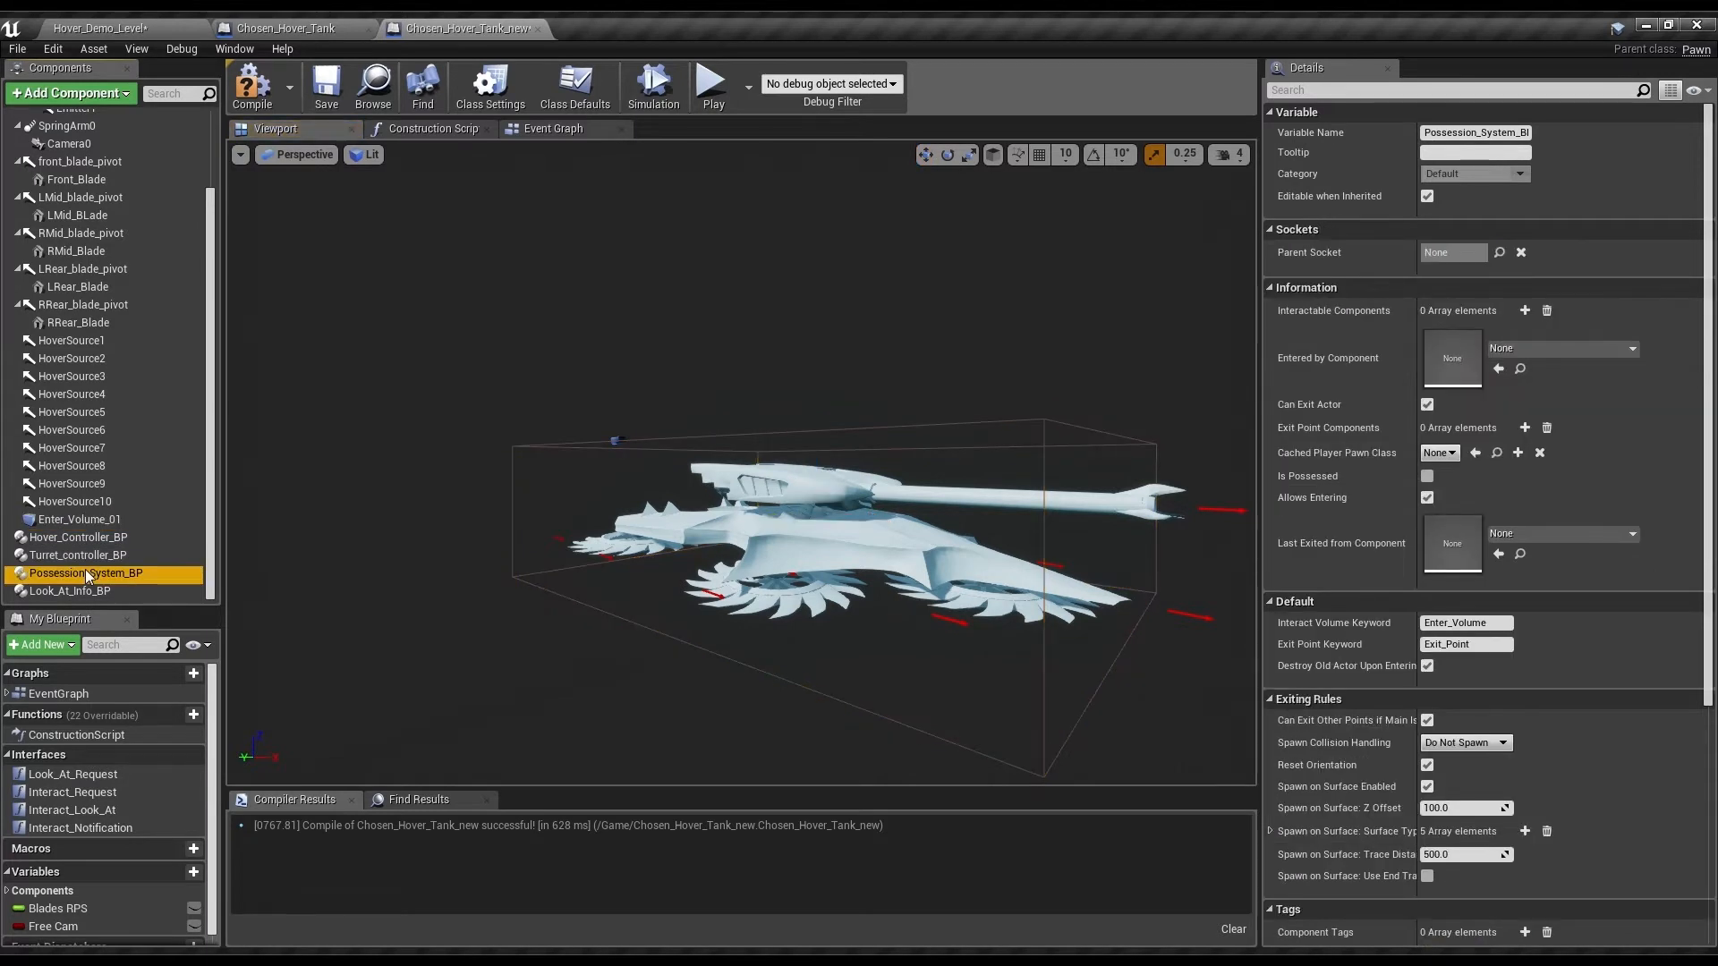
left_click(70, 591)
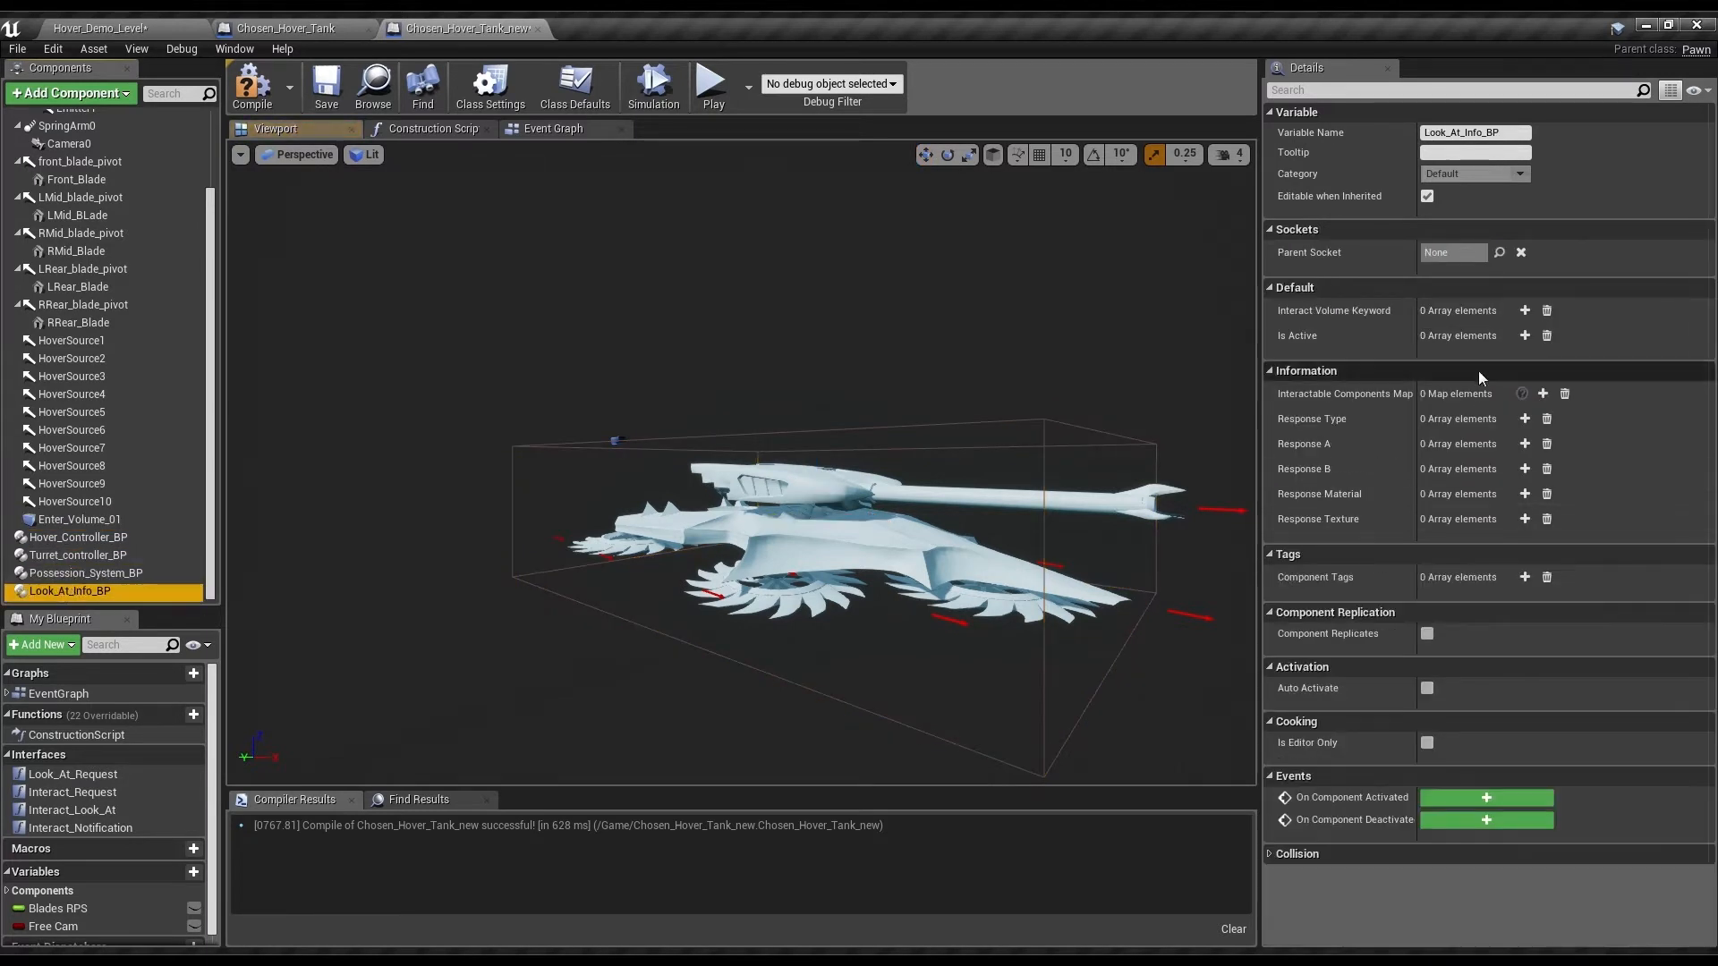
left_click(1523, 310)
type("Enter_Volume")
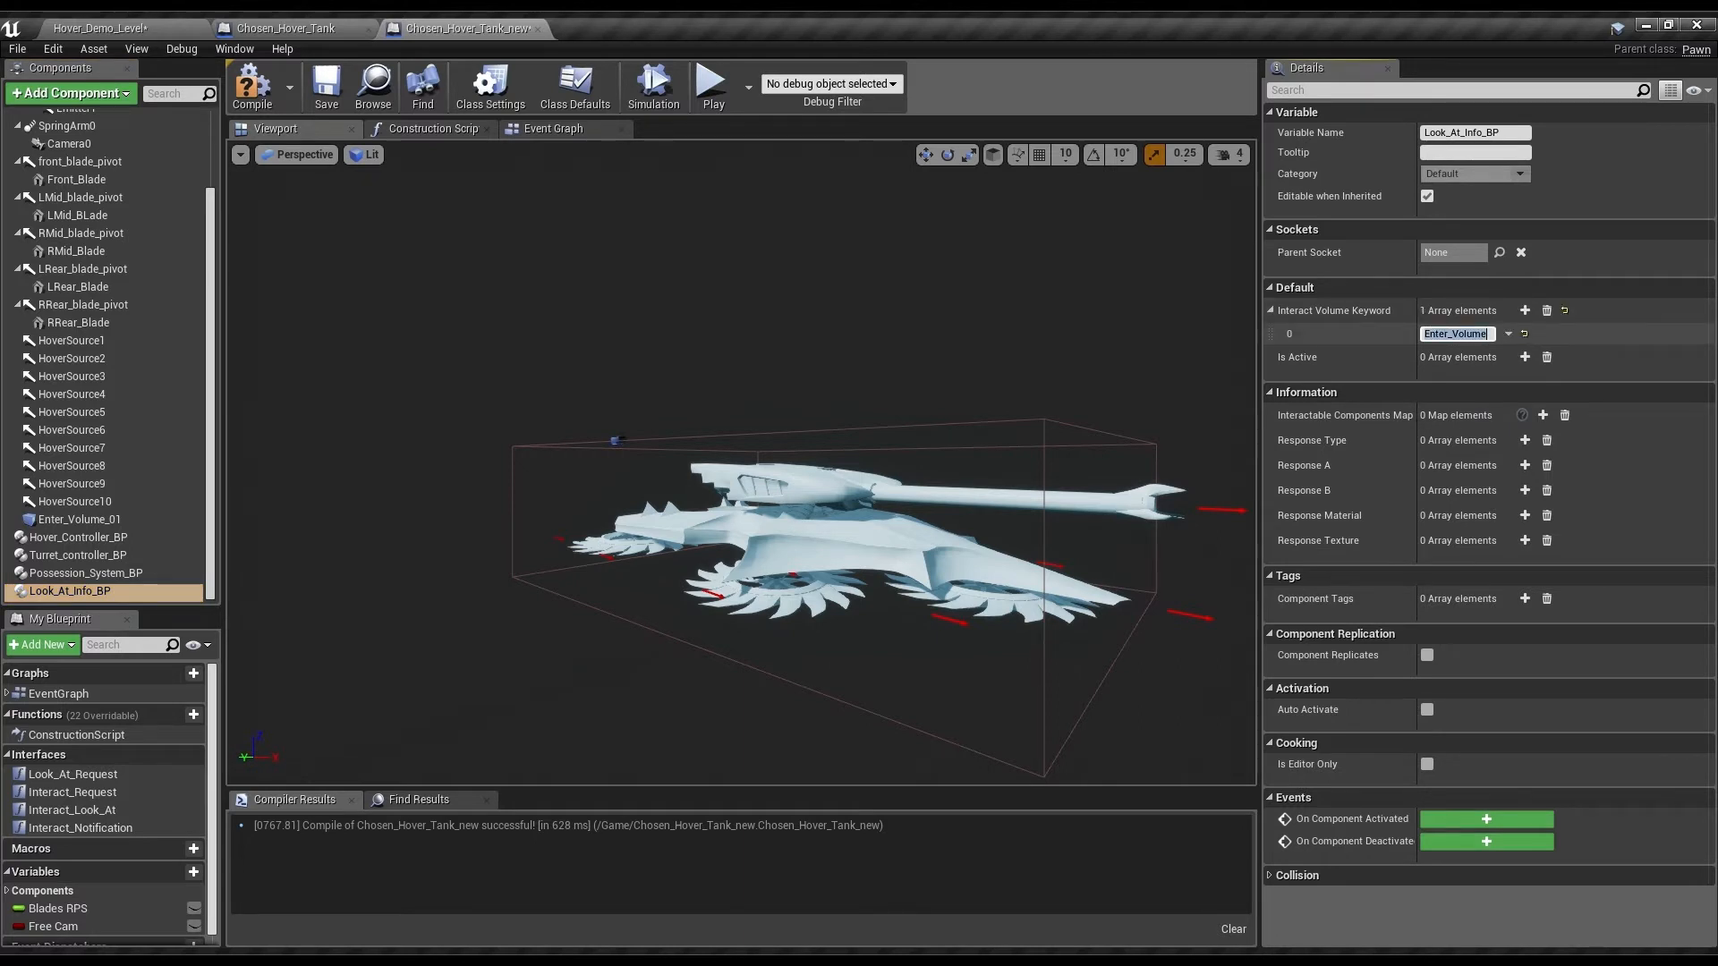
left_click(1523, 356)
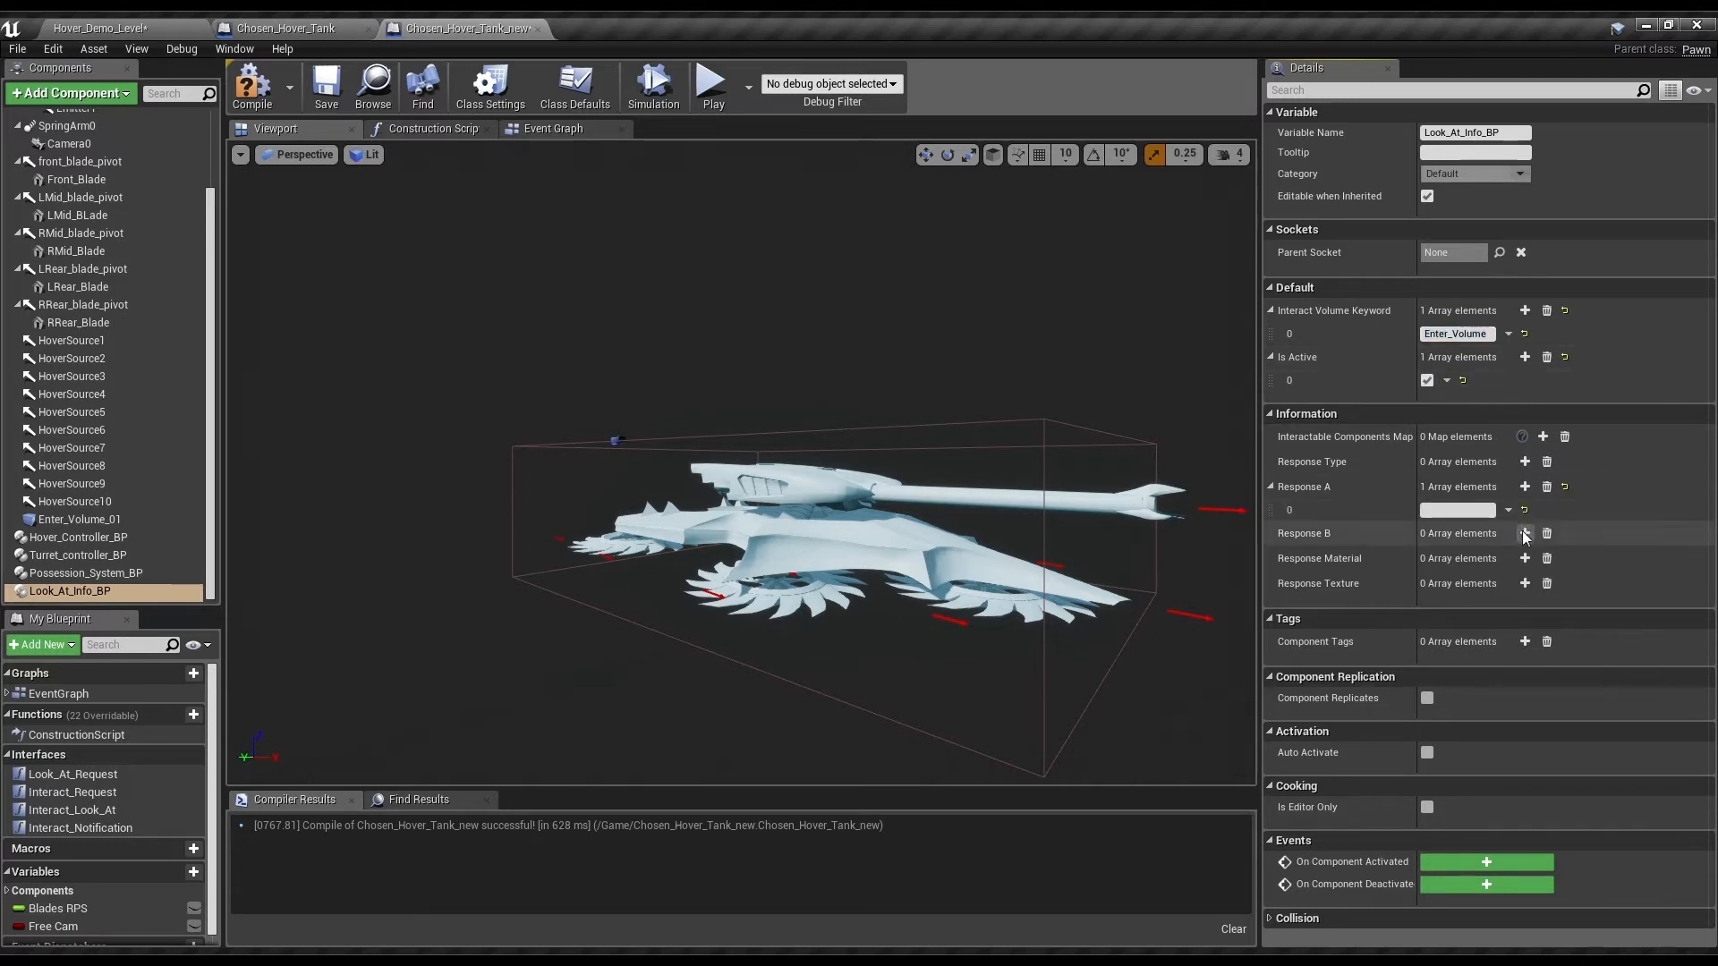
left_click(1524, 533)
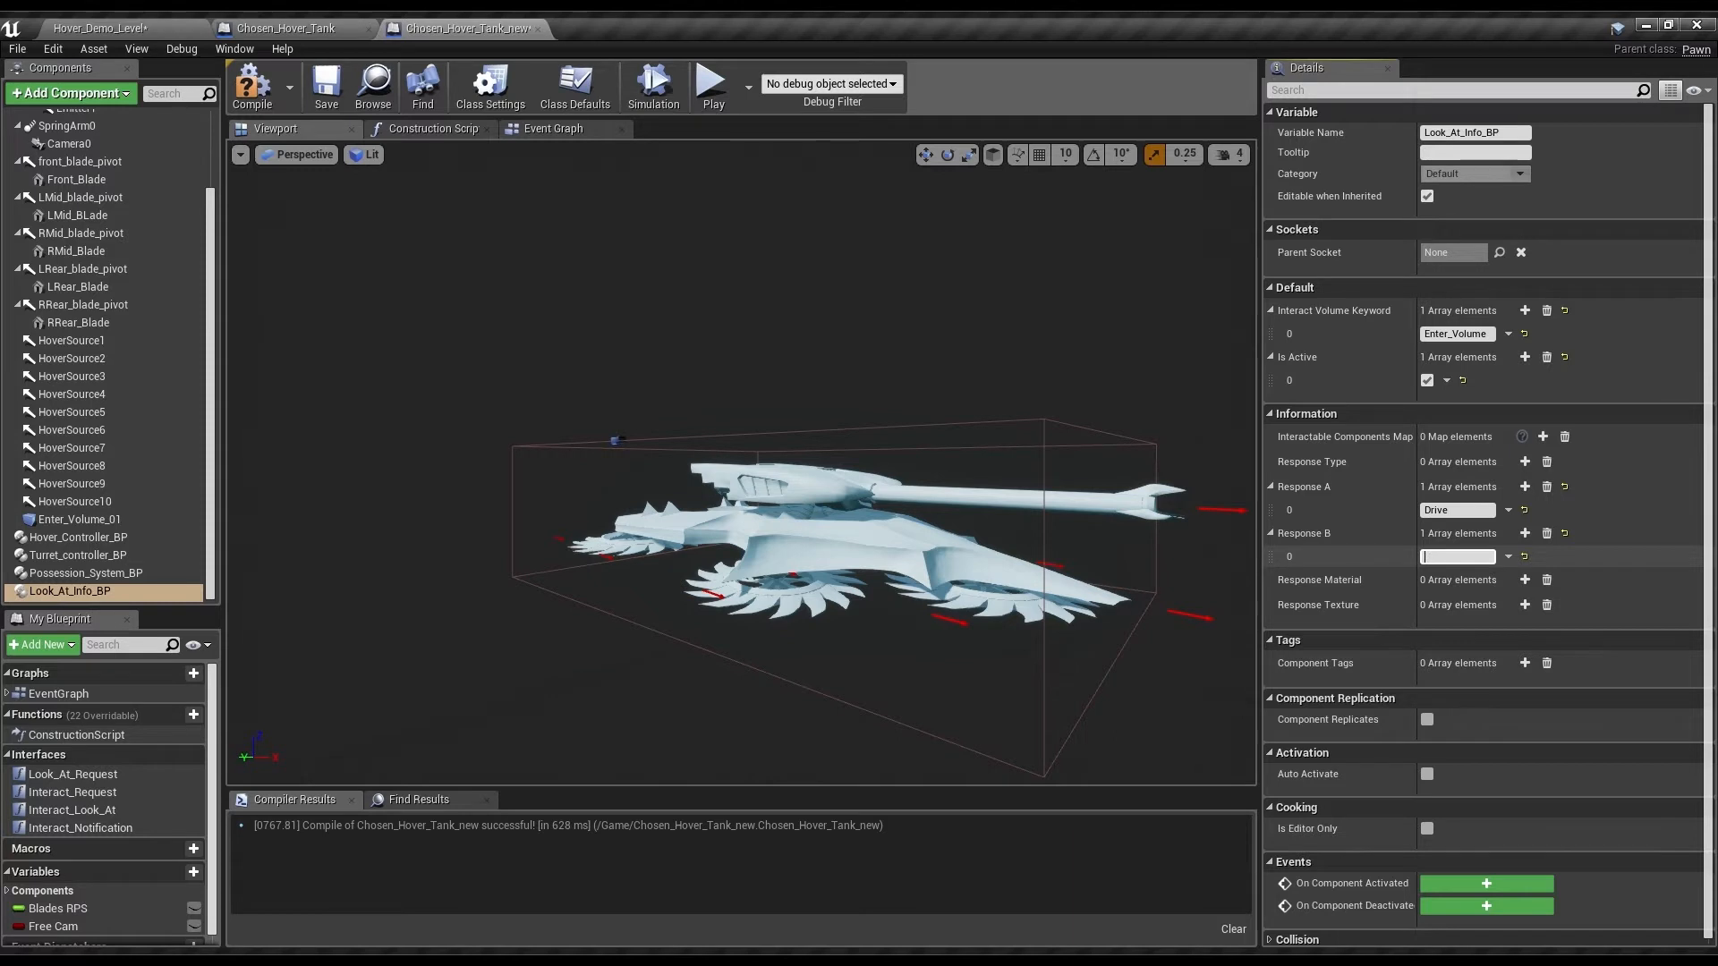
type("Hover Tank")
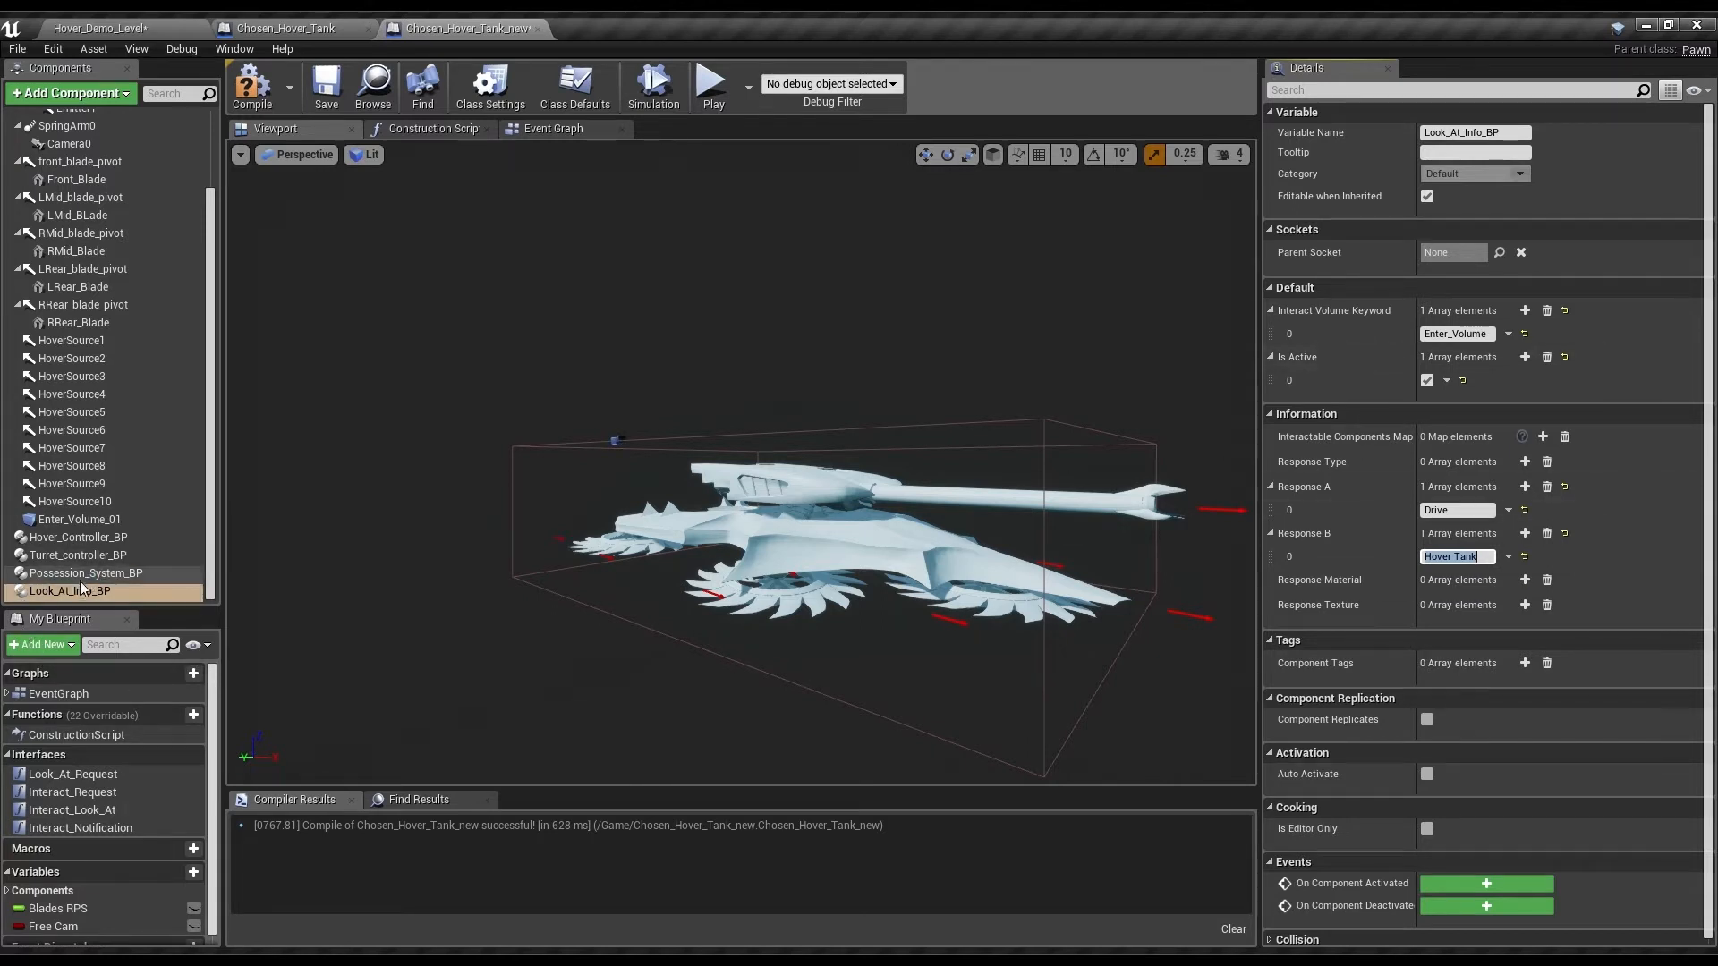
left_click(86, 572)
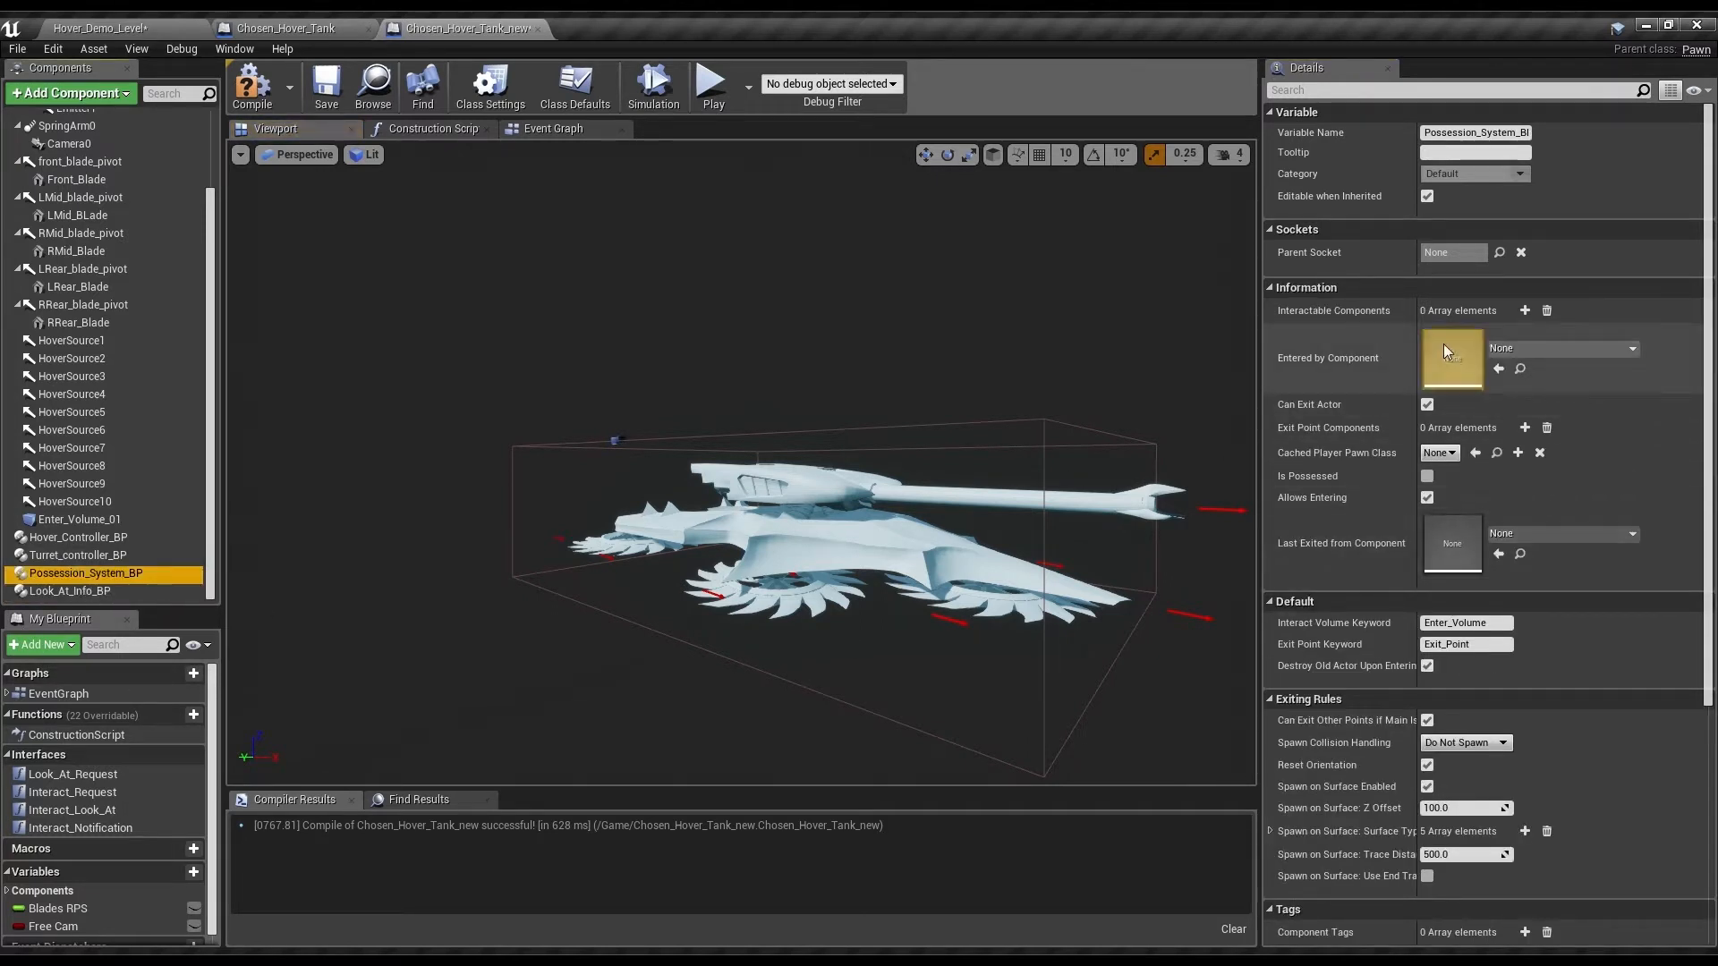
scroll("down", 3)
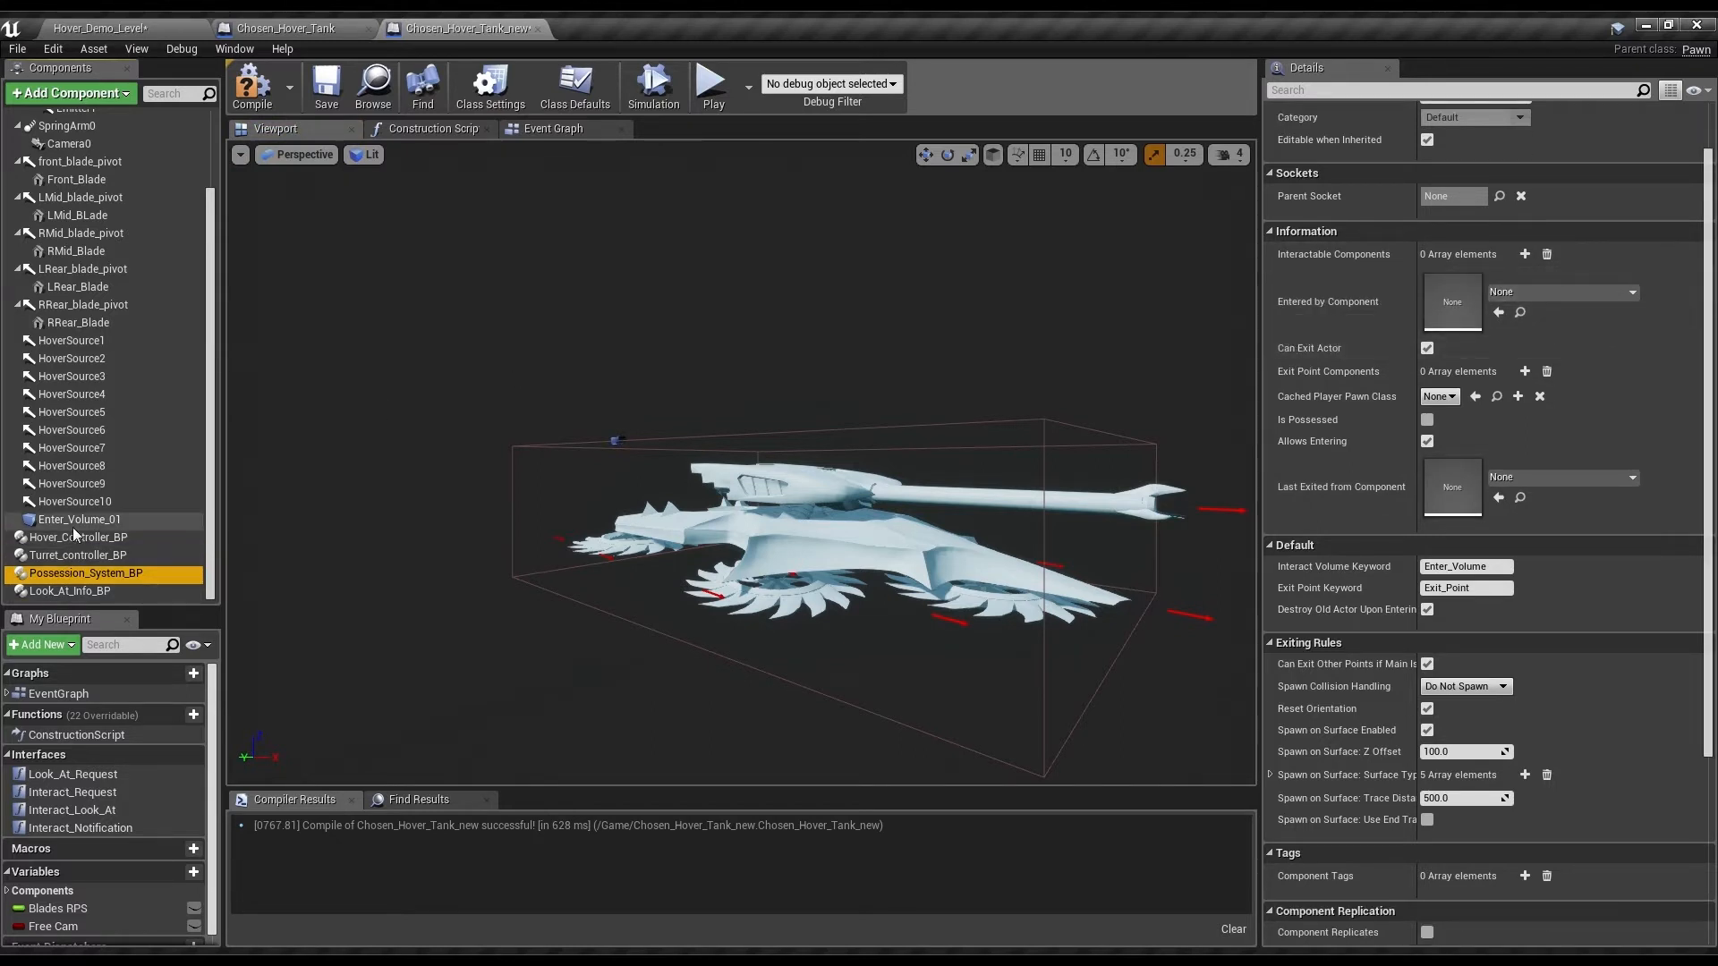
- Add Arrow Exit_Point_01 beside the tank and duplicate it as Exit_Point_02 on the opposite side
left_click(79, 519)
type("Exit_Point_01")
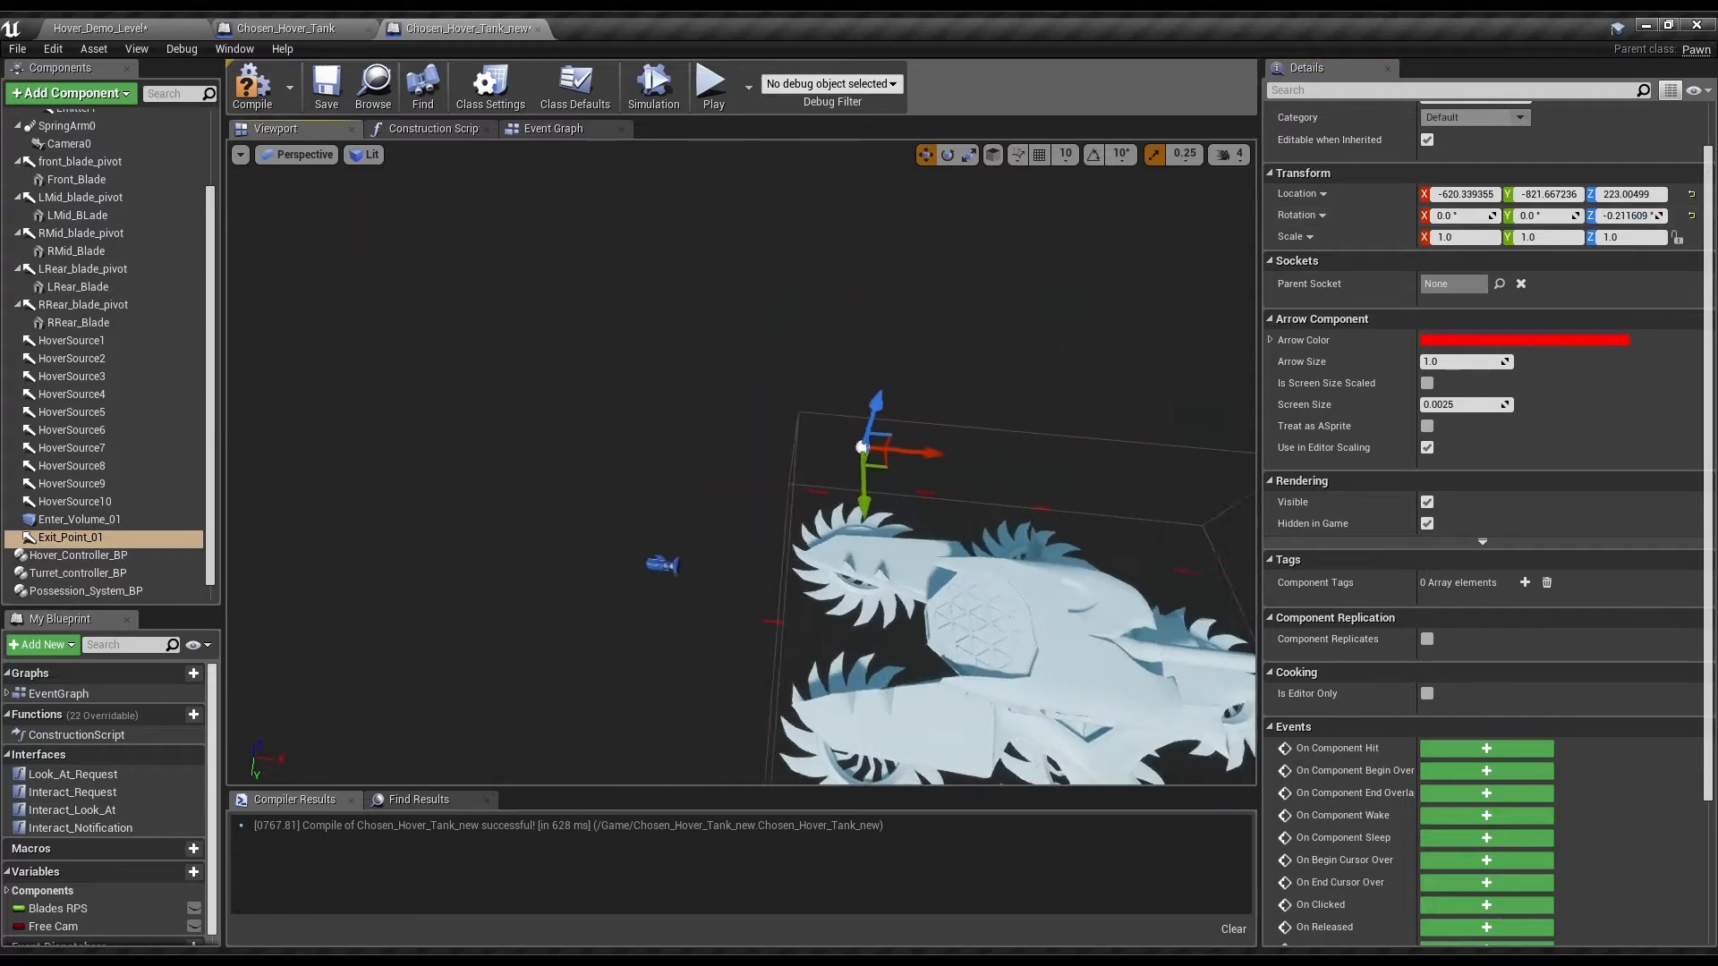
left_click(71, 358)
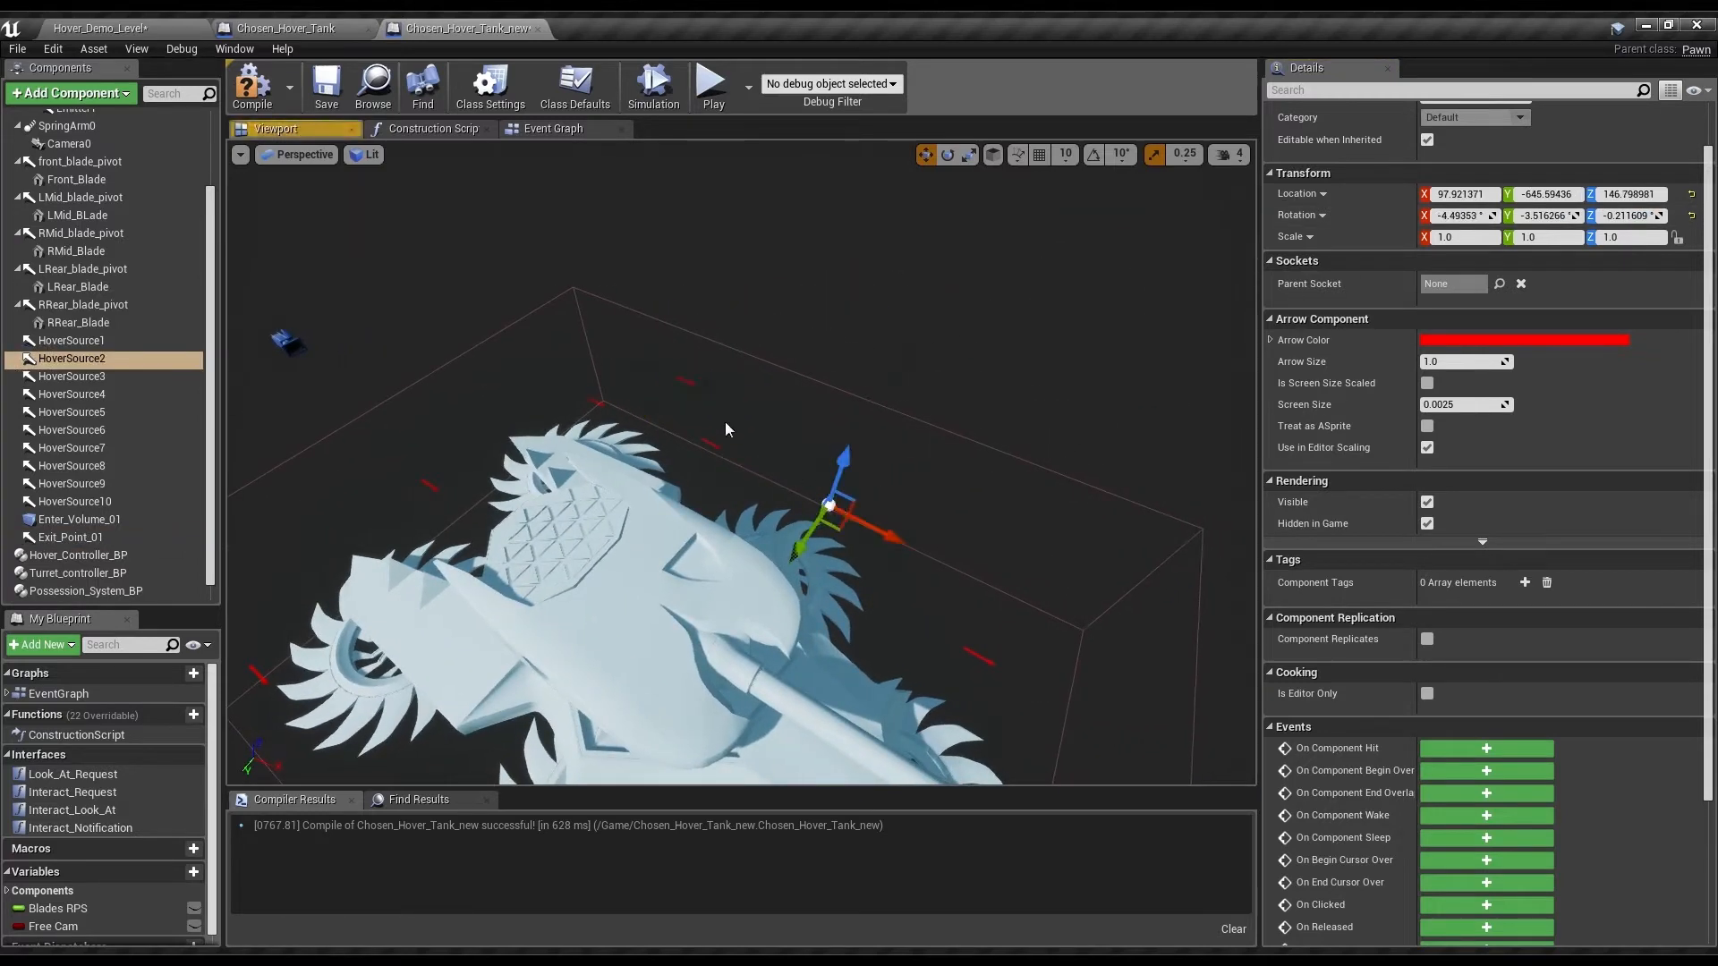
left_click(71, 537)
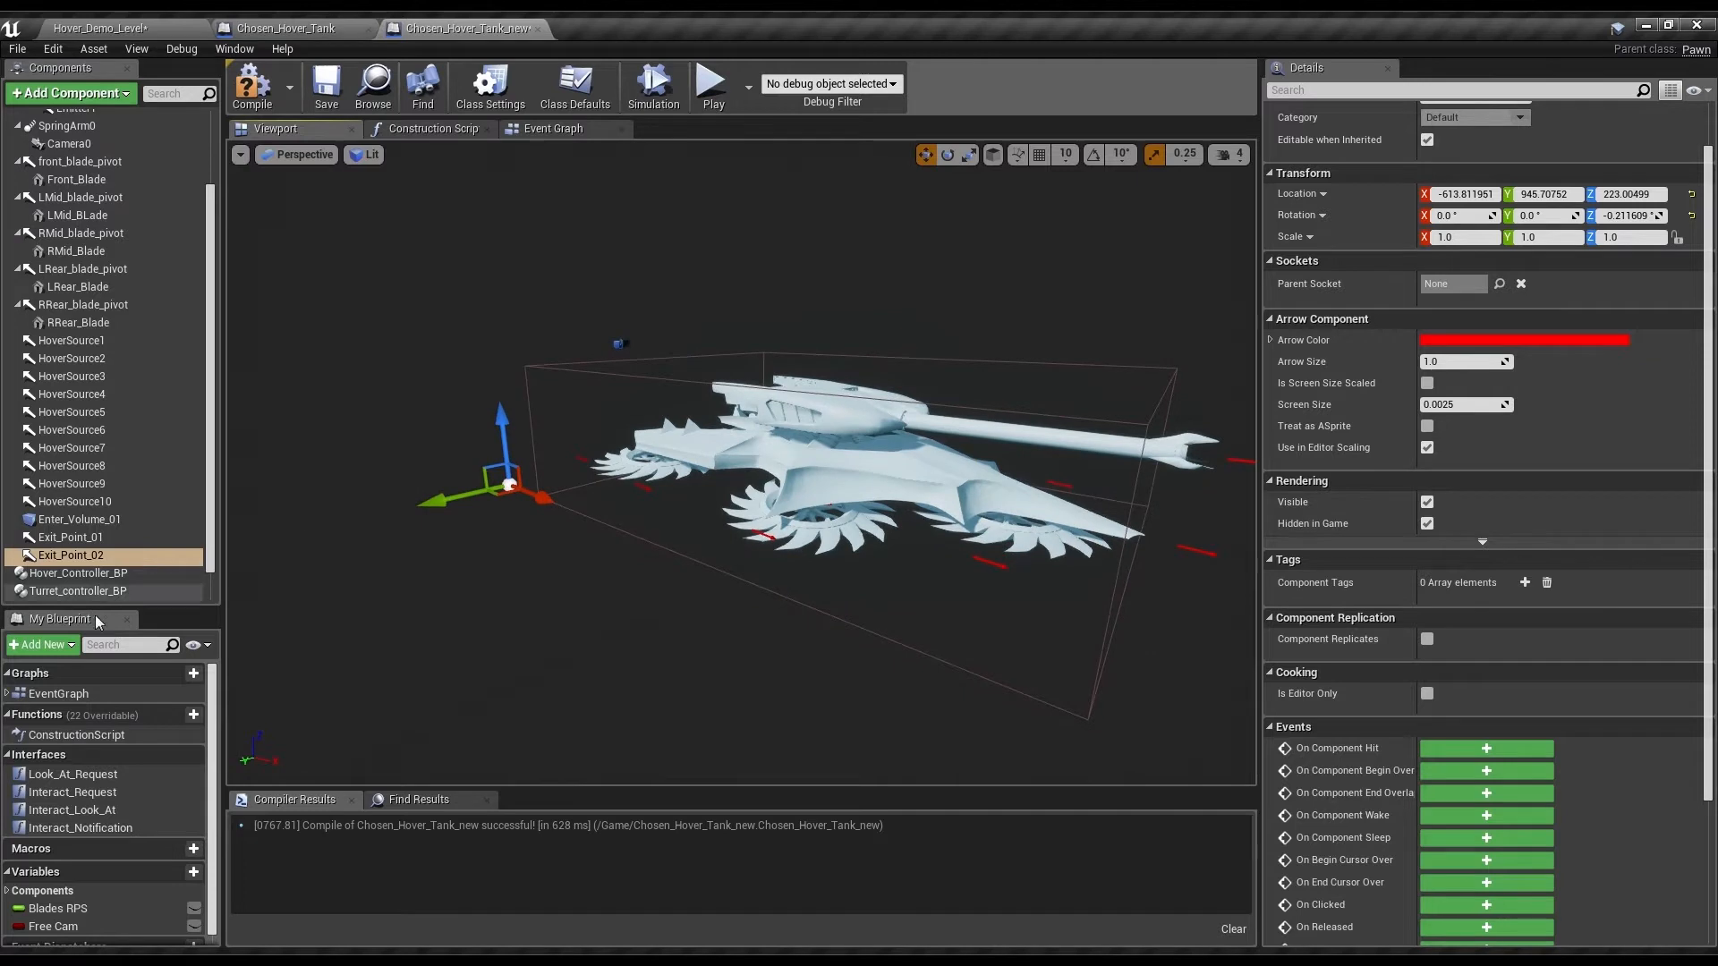
left_click(77, 573)
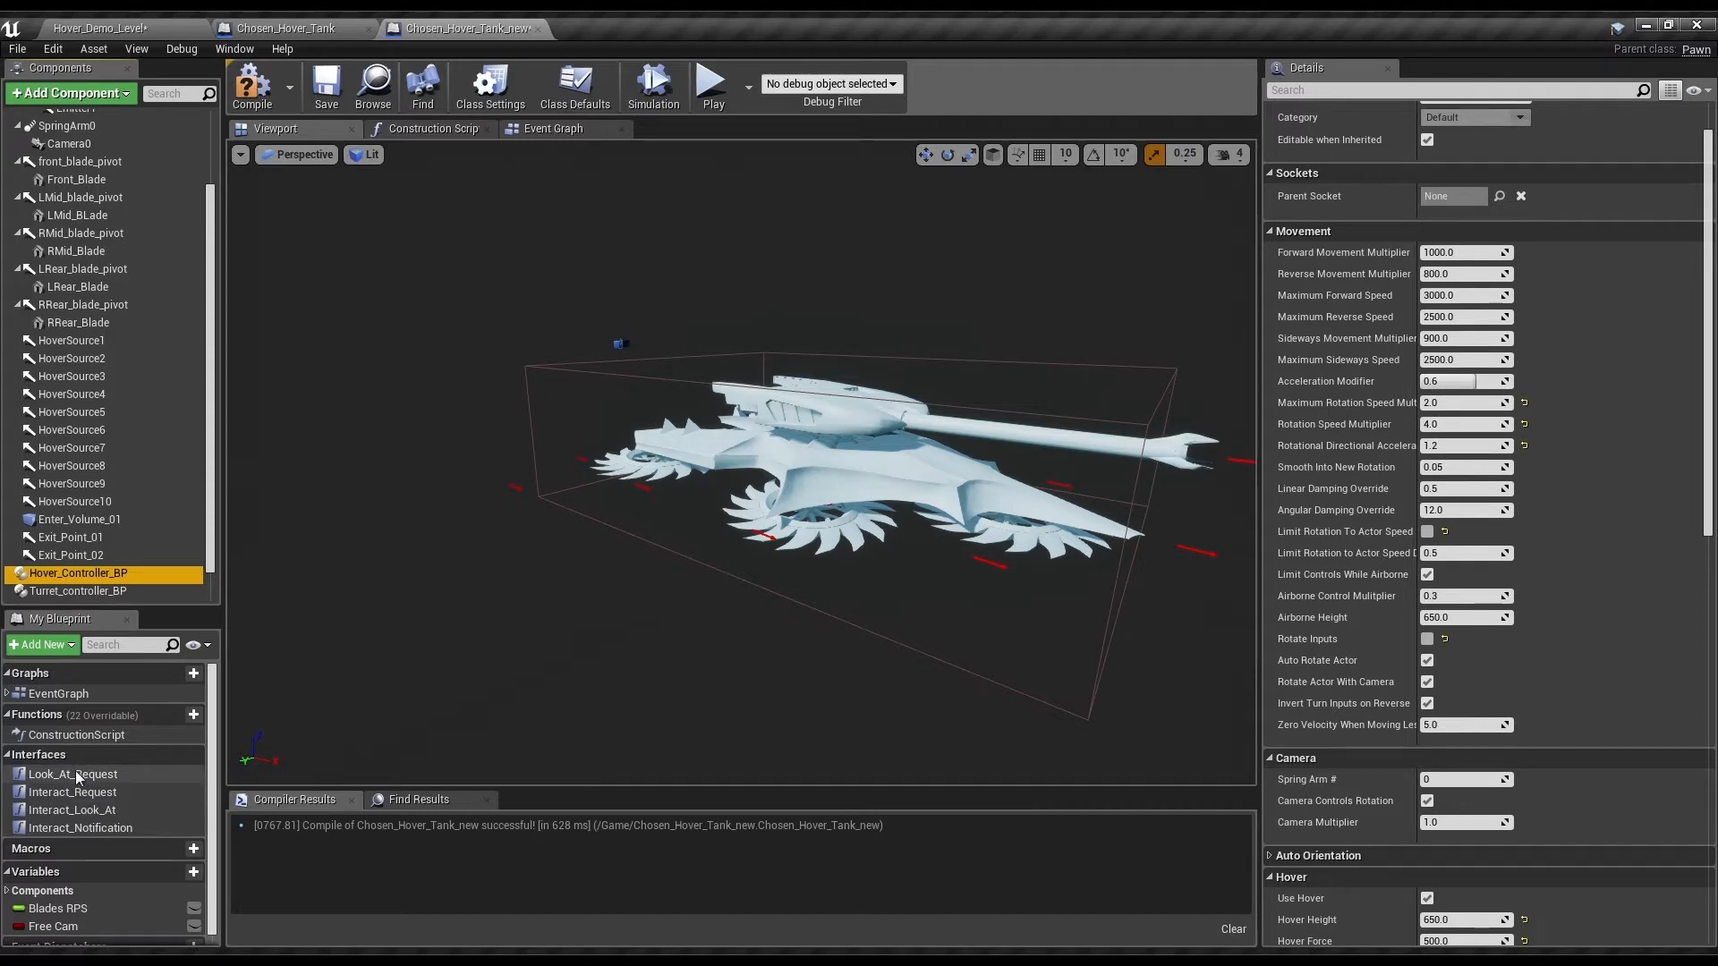
- In Interact Request, check Possession System's Interactable Components contains the looked-at component
double_click(74, 791)
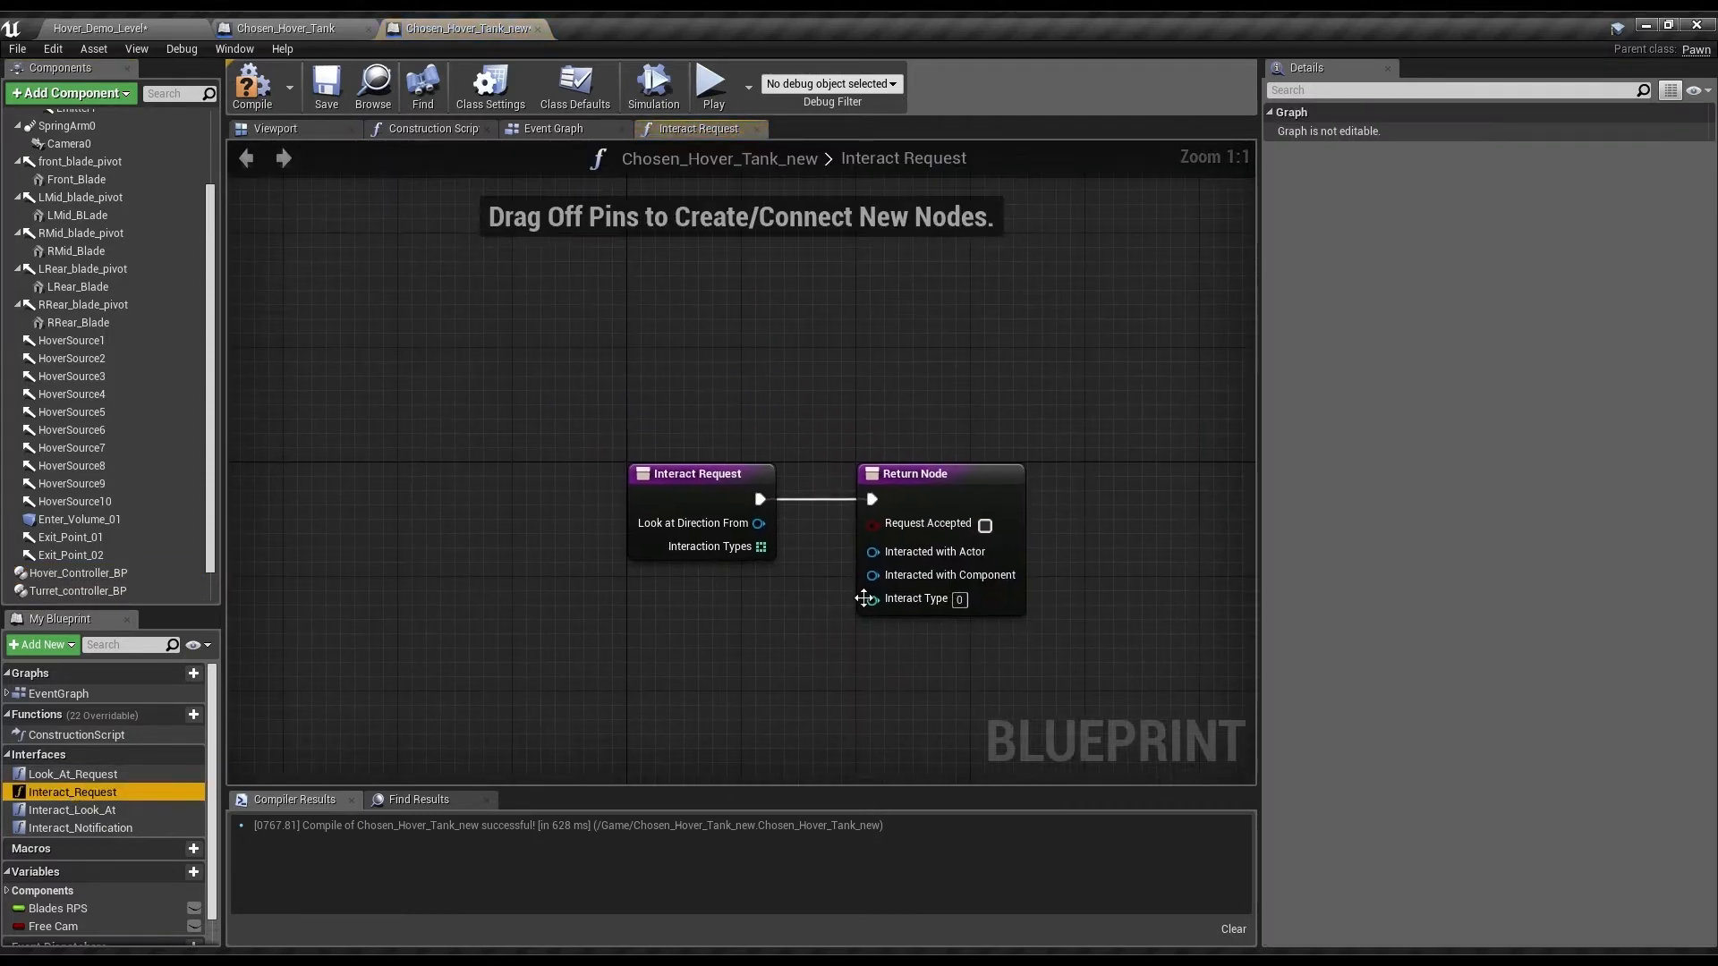
scroll("down", 3)
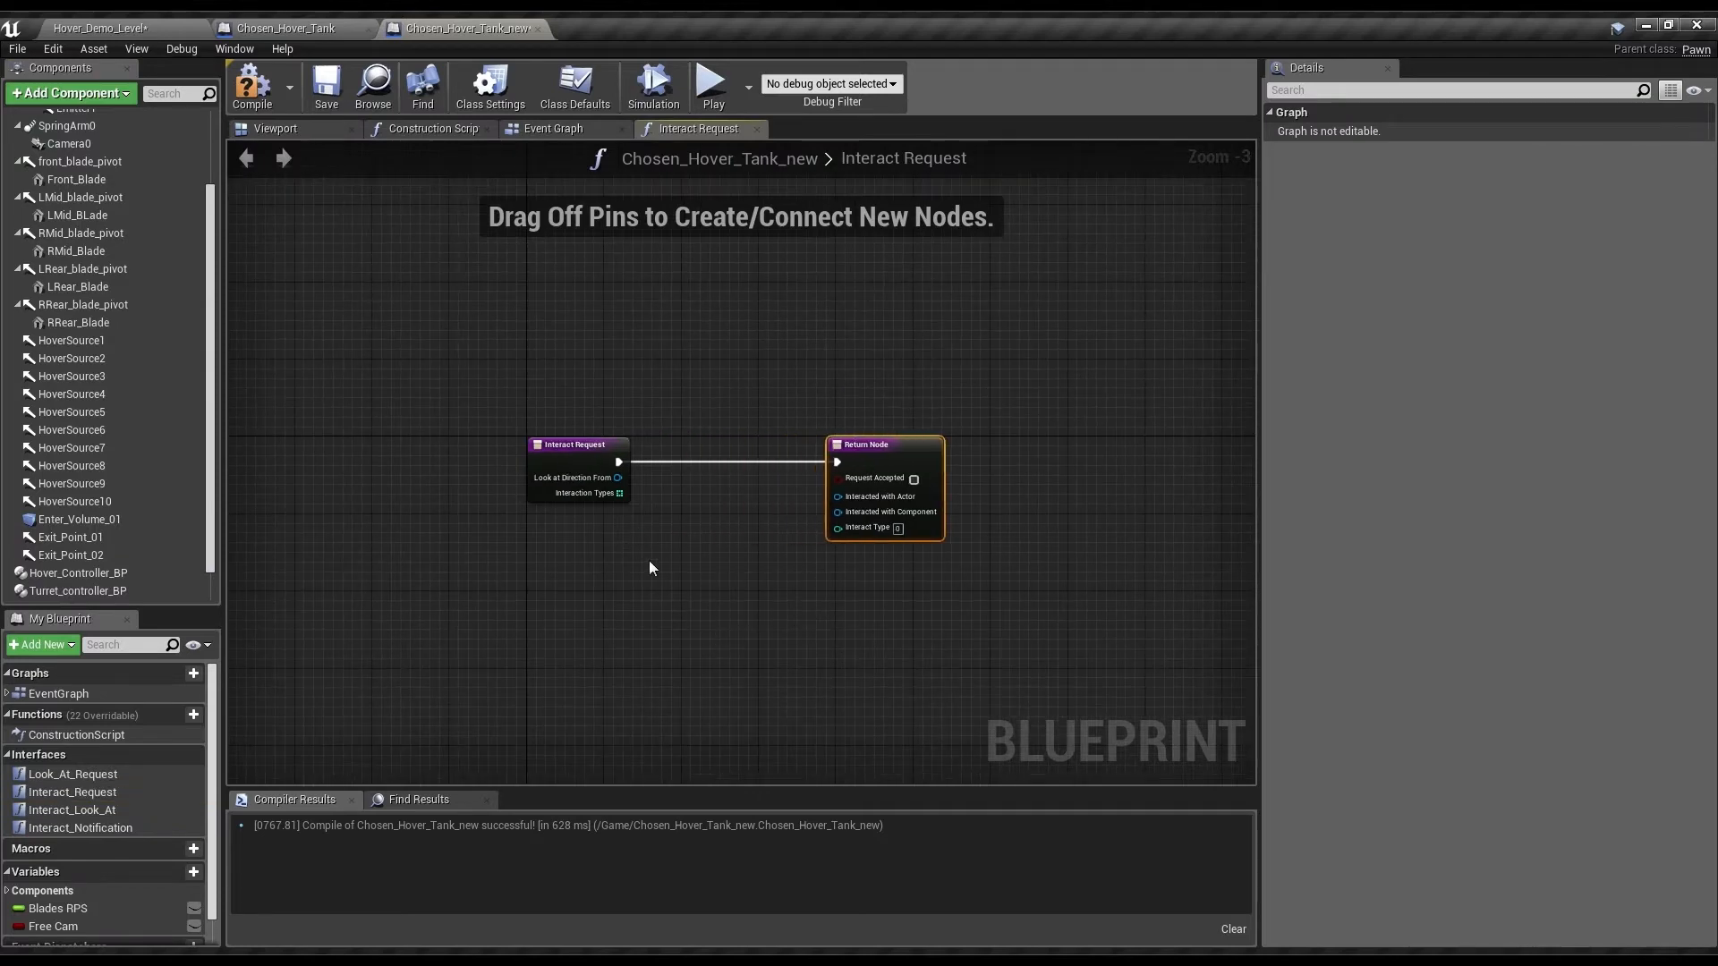
scroll("up", 3)
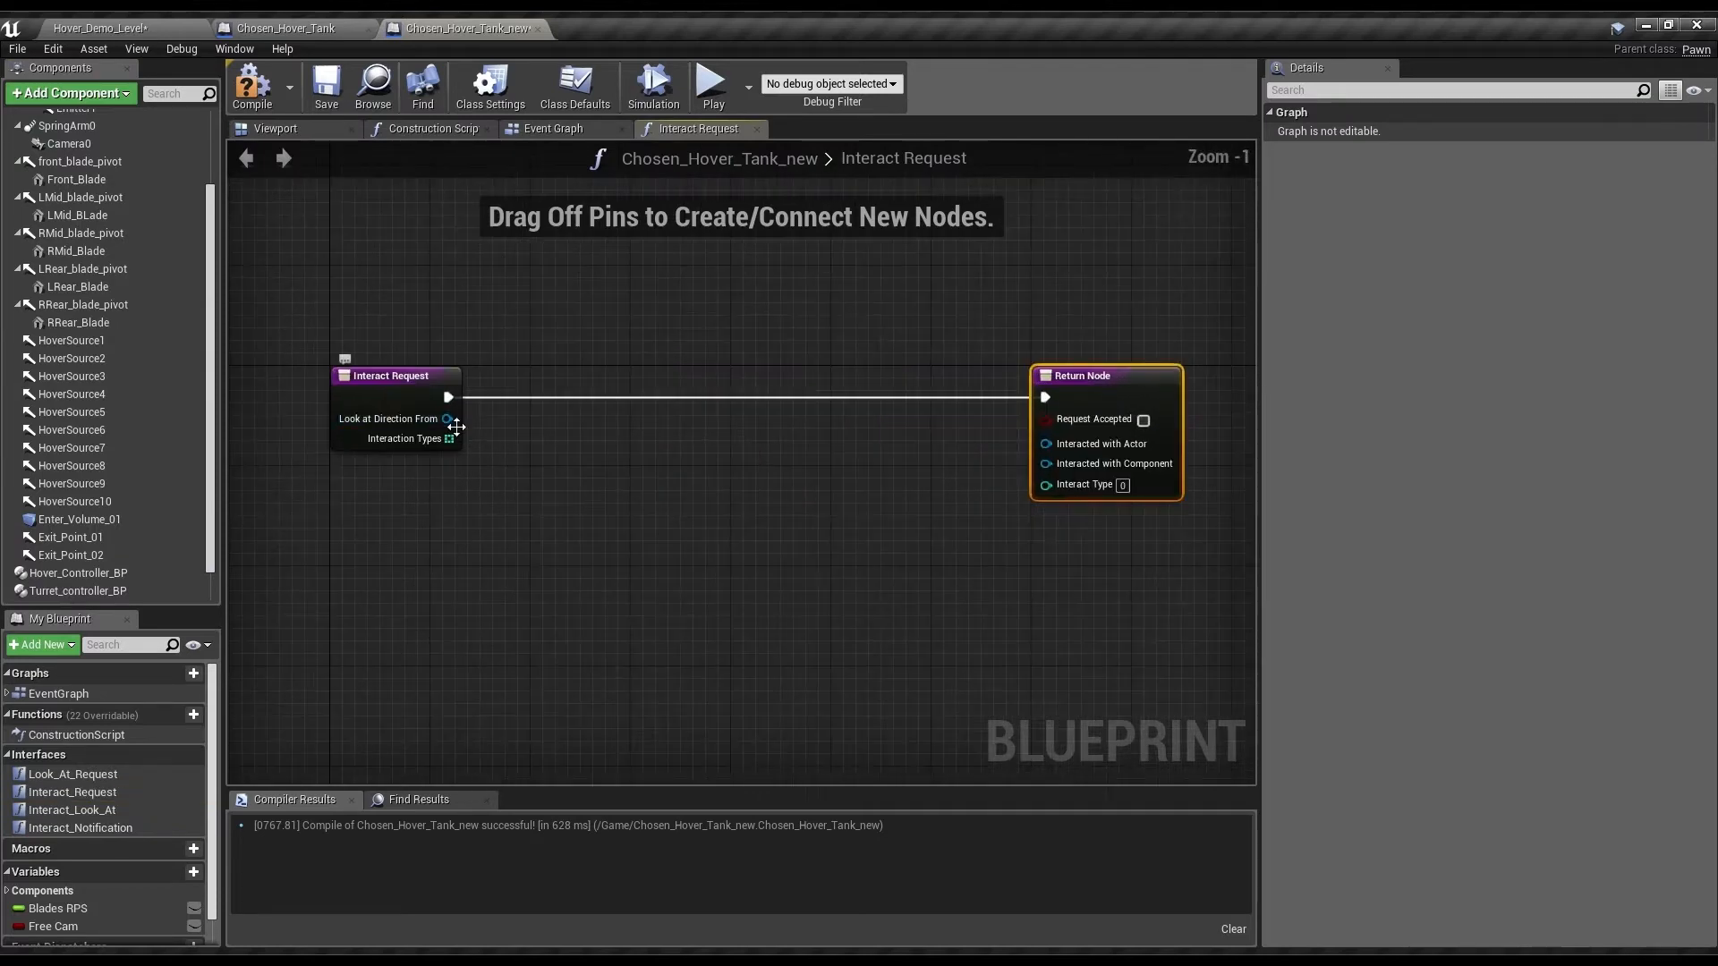
mouse_move(77, 590)
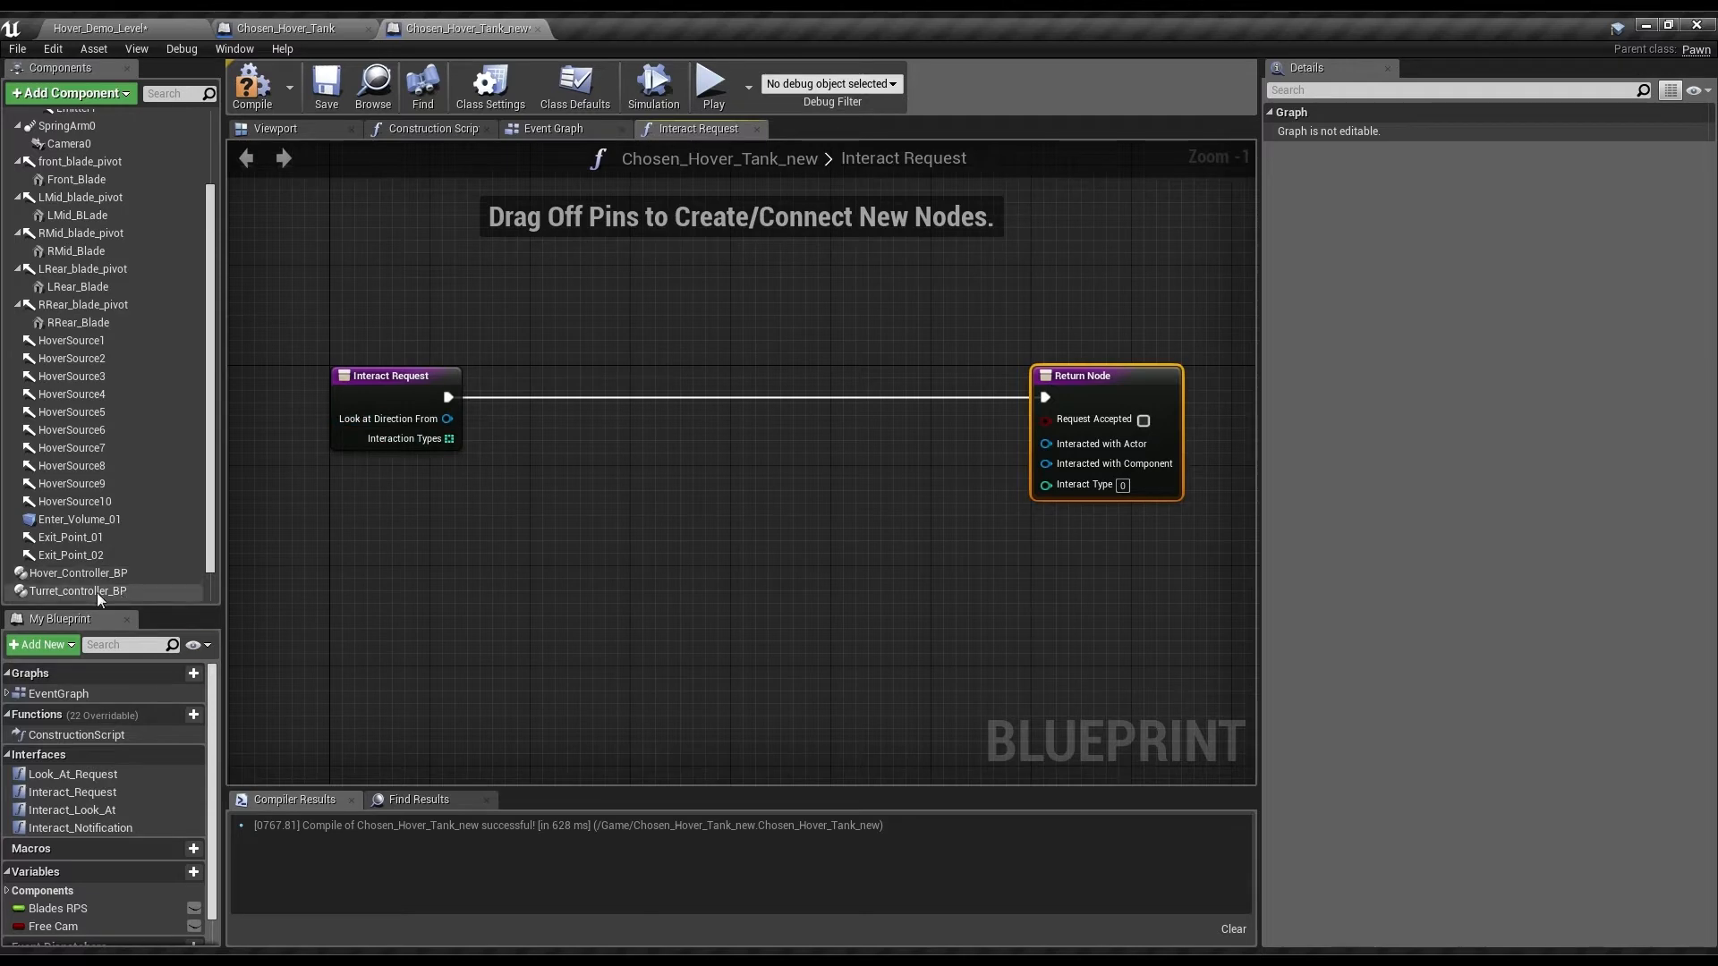
scroll("down", 3)
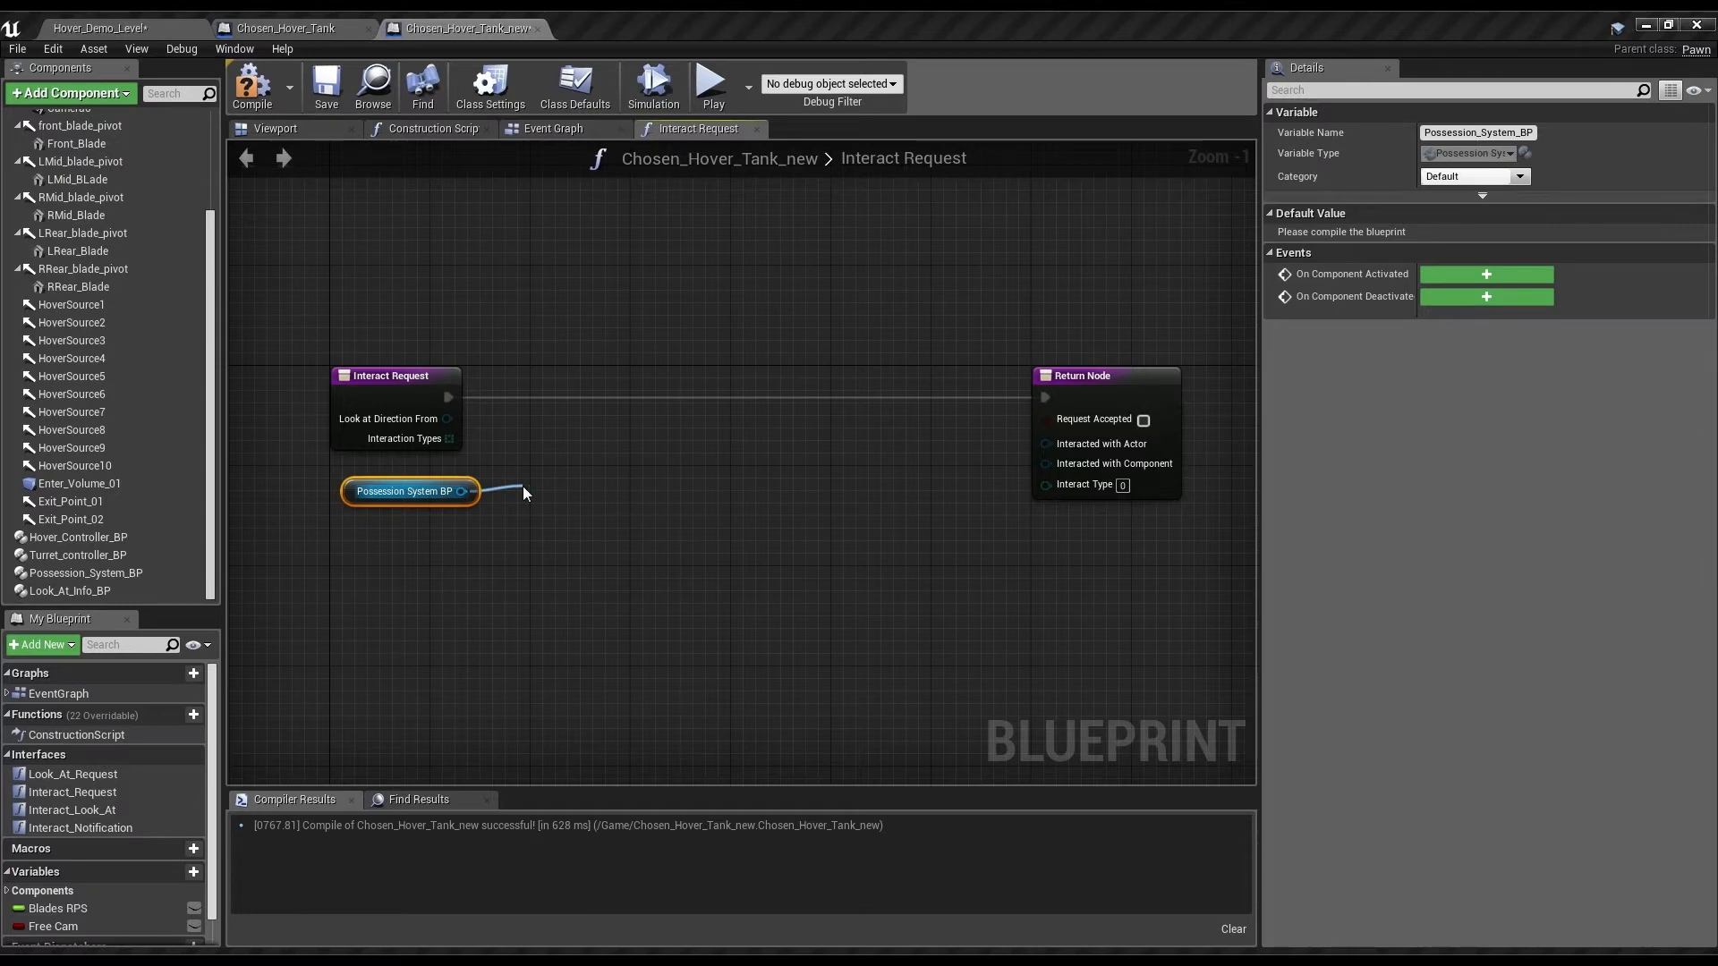
left_click(614, 716)
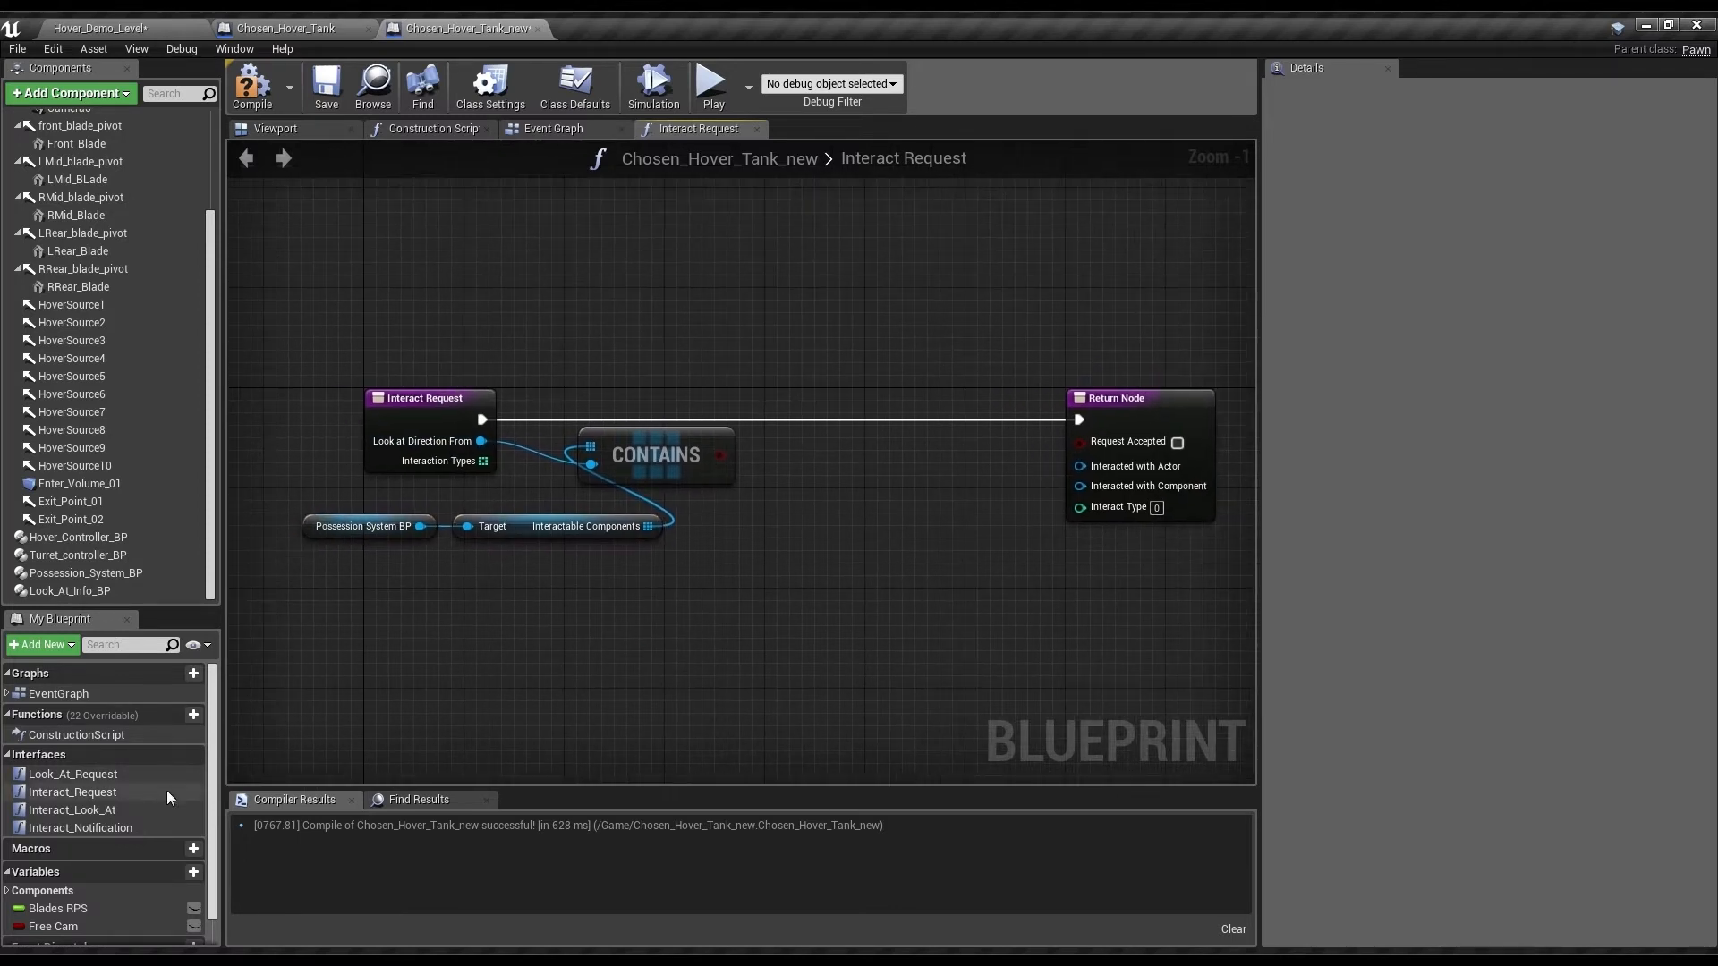
mouse_move(553, 445)
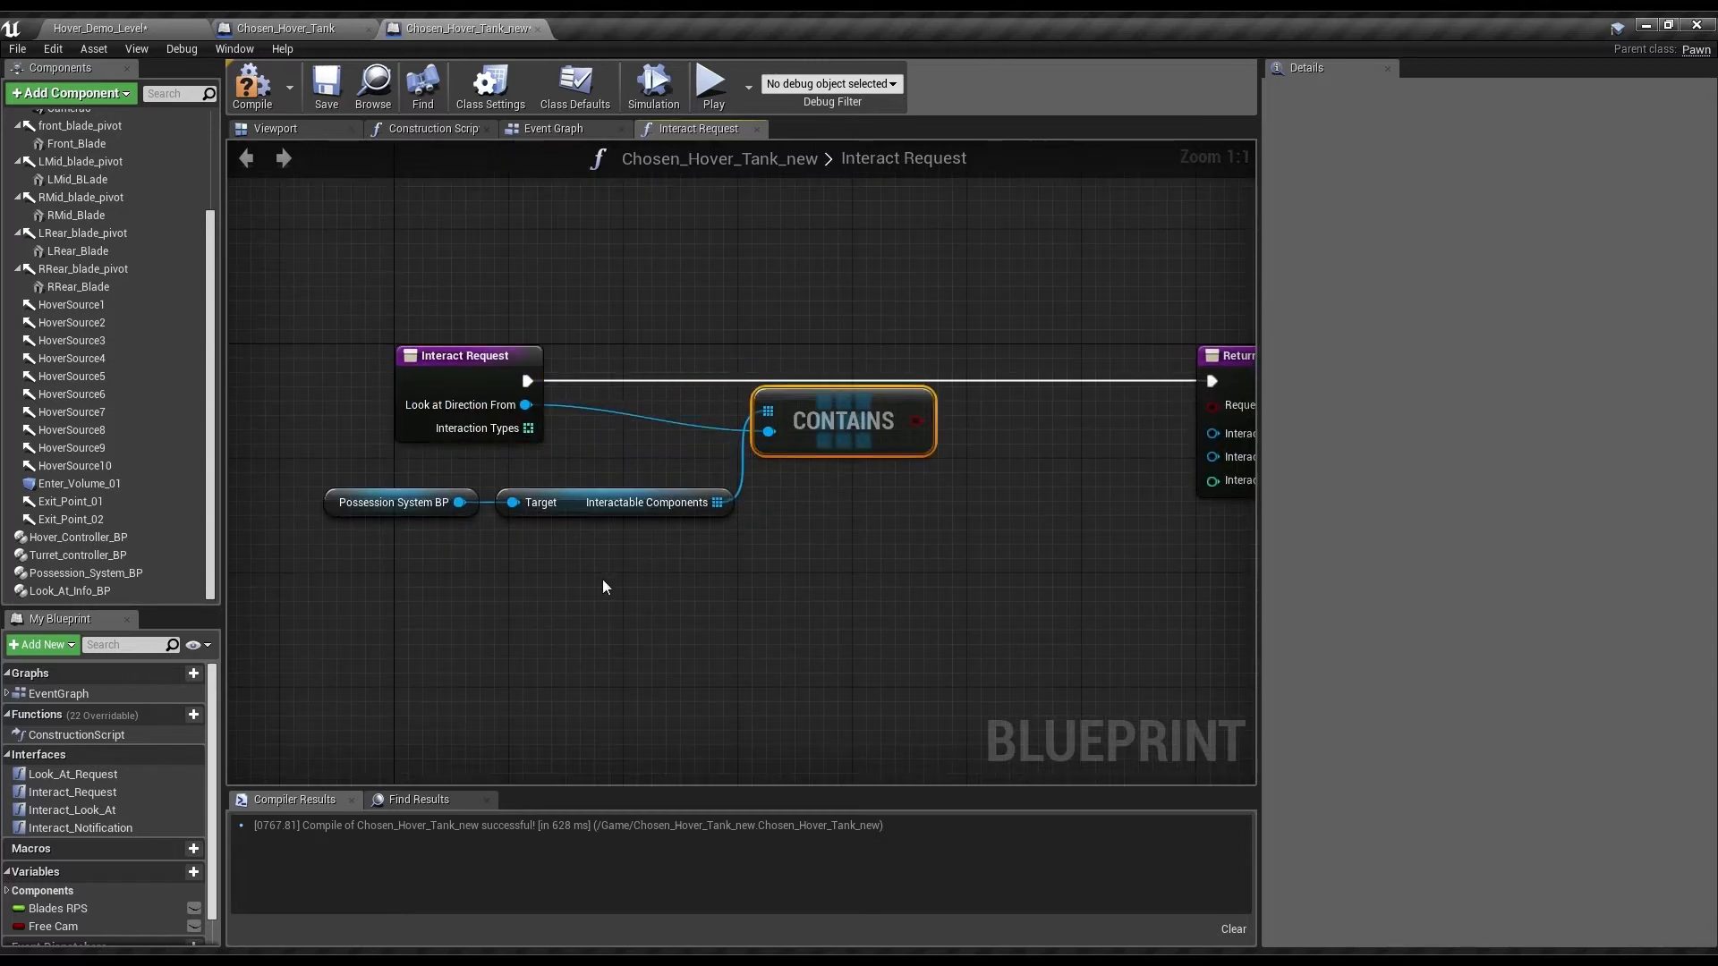
mouse_move(71, 809)
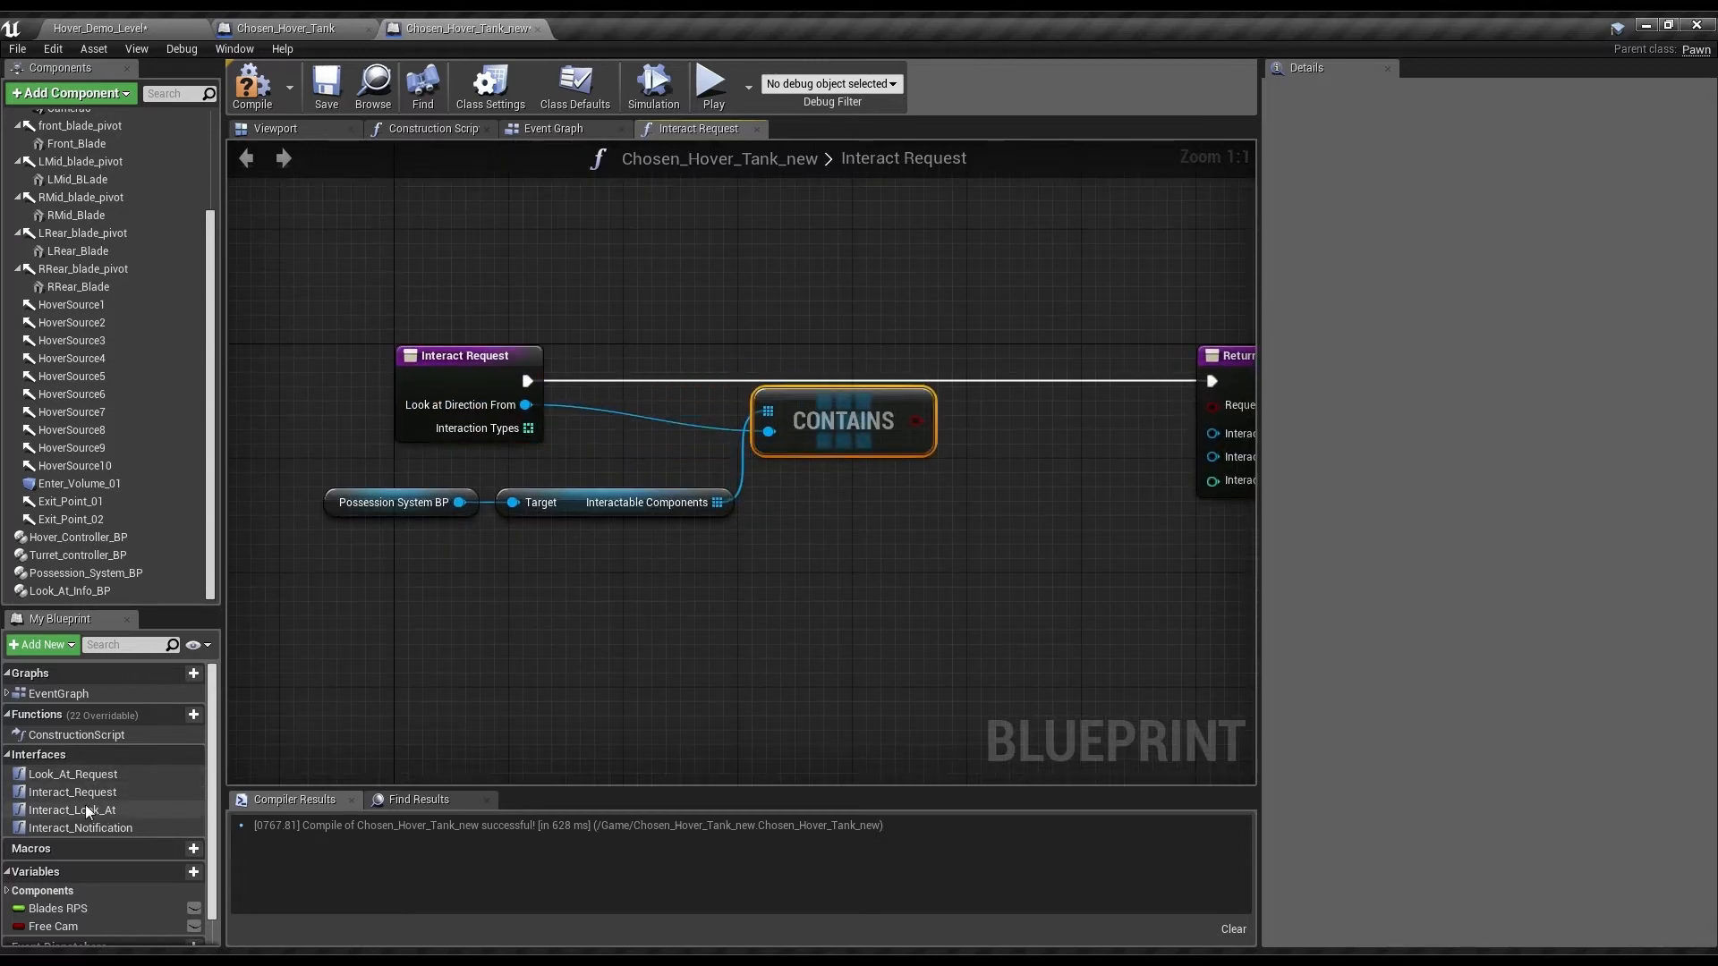
double_click(72, 809)
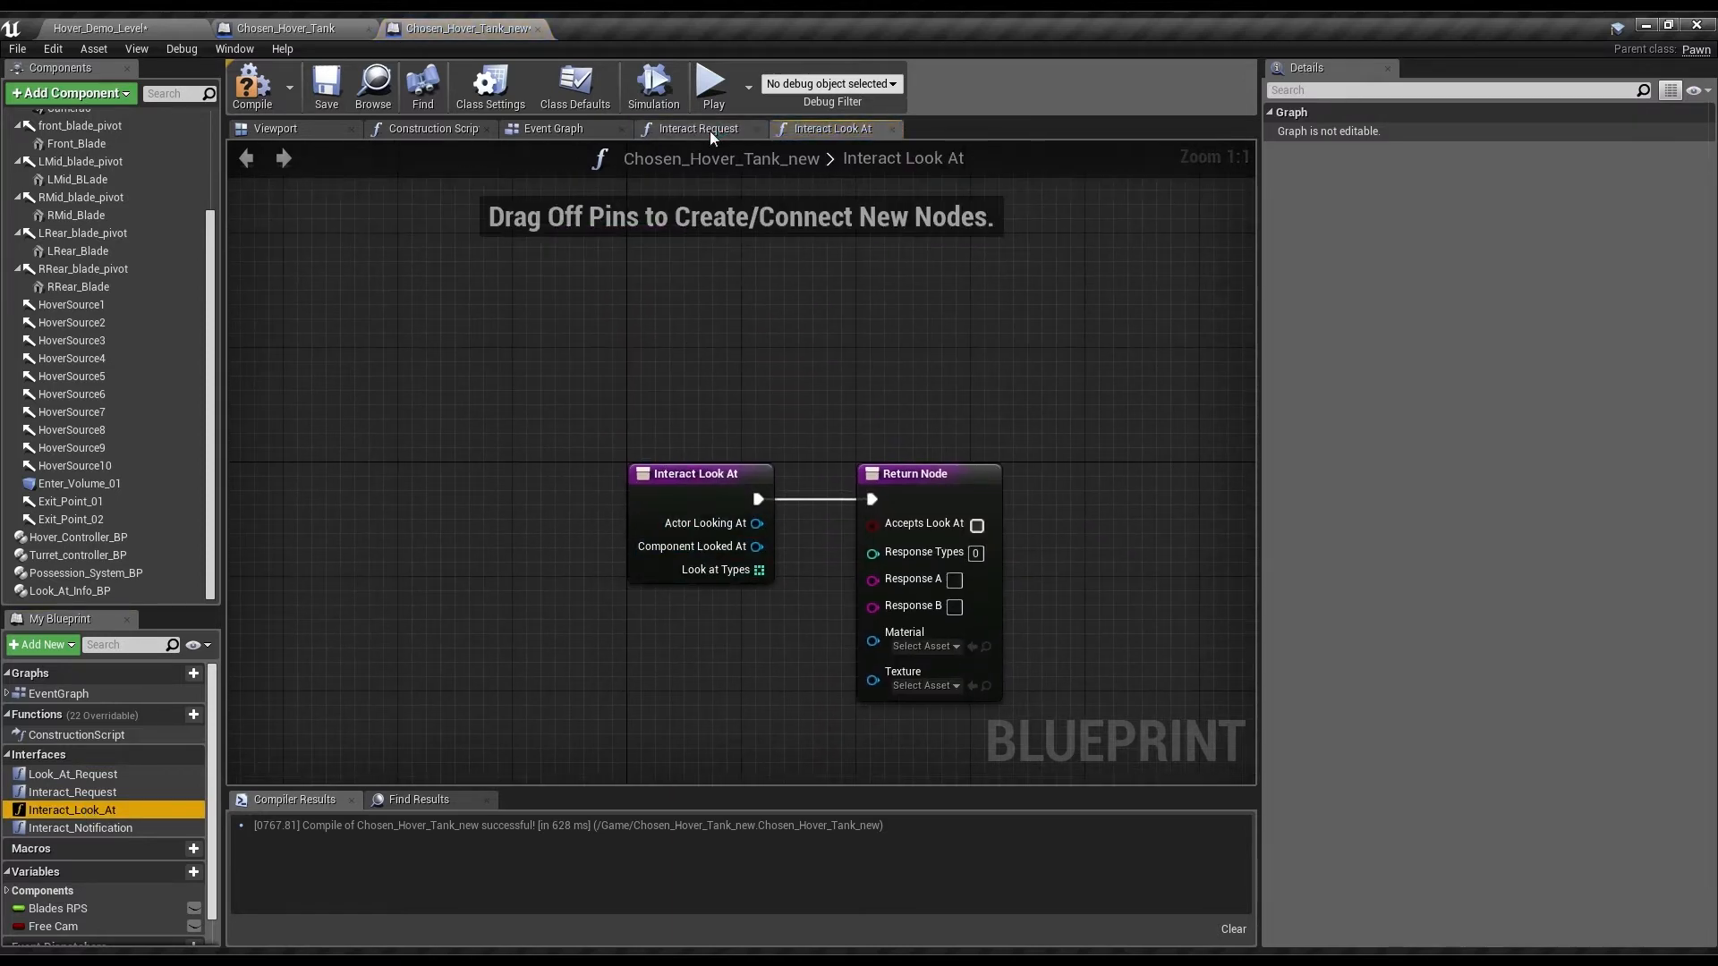
- Add a second Contains, AND and Branch, calling Interact Input and Set Array Elem when true
left_click(698, 129)
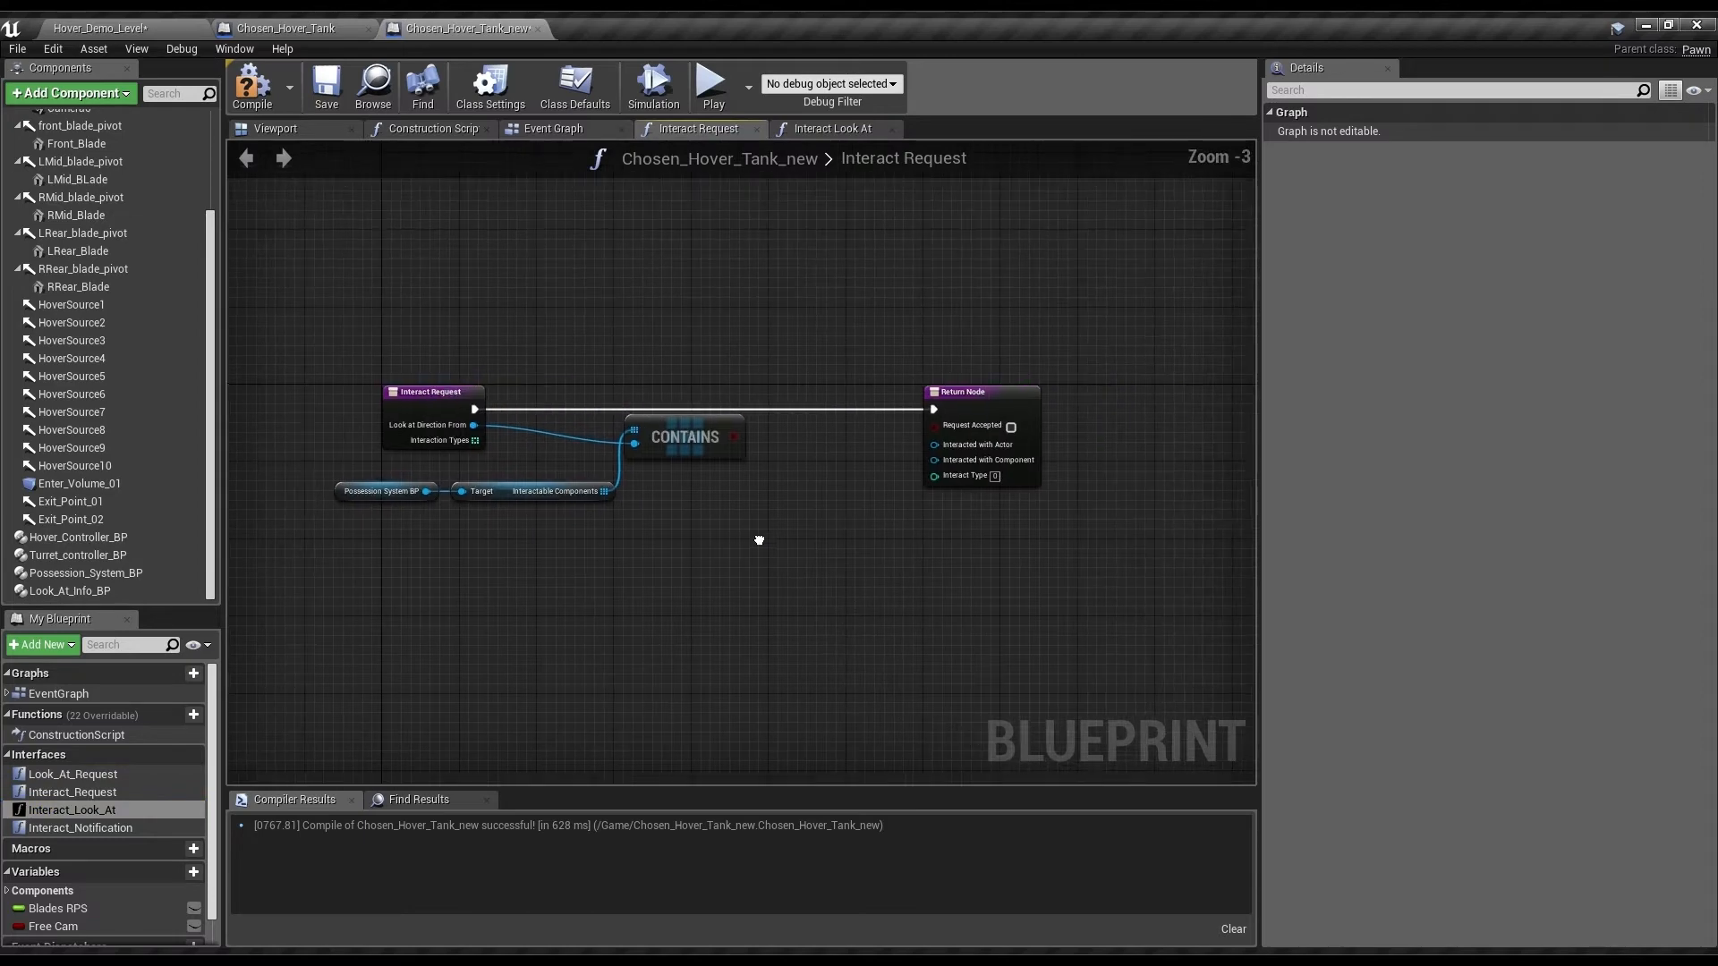
left_click(683, 437)
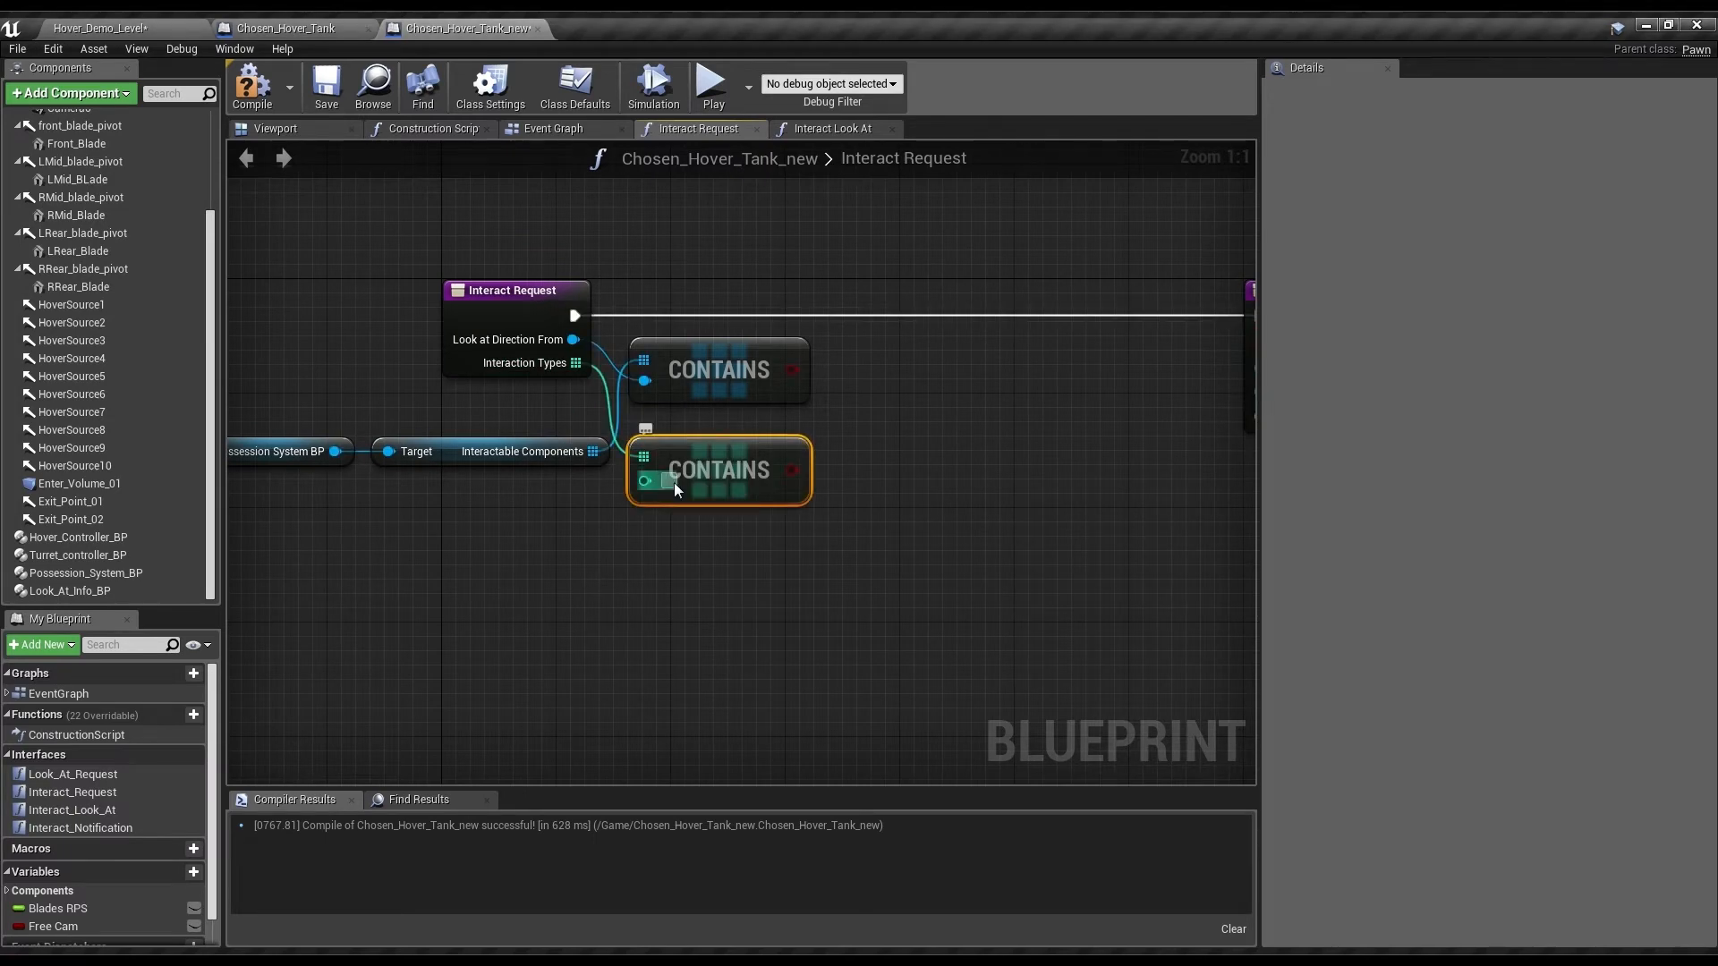
left_click(968, 491)
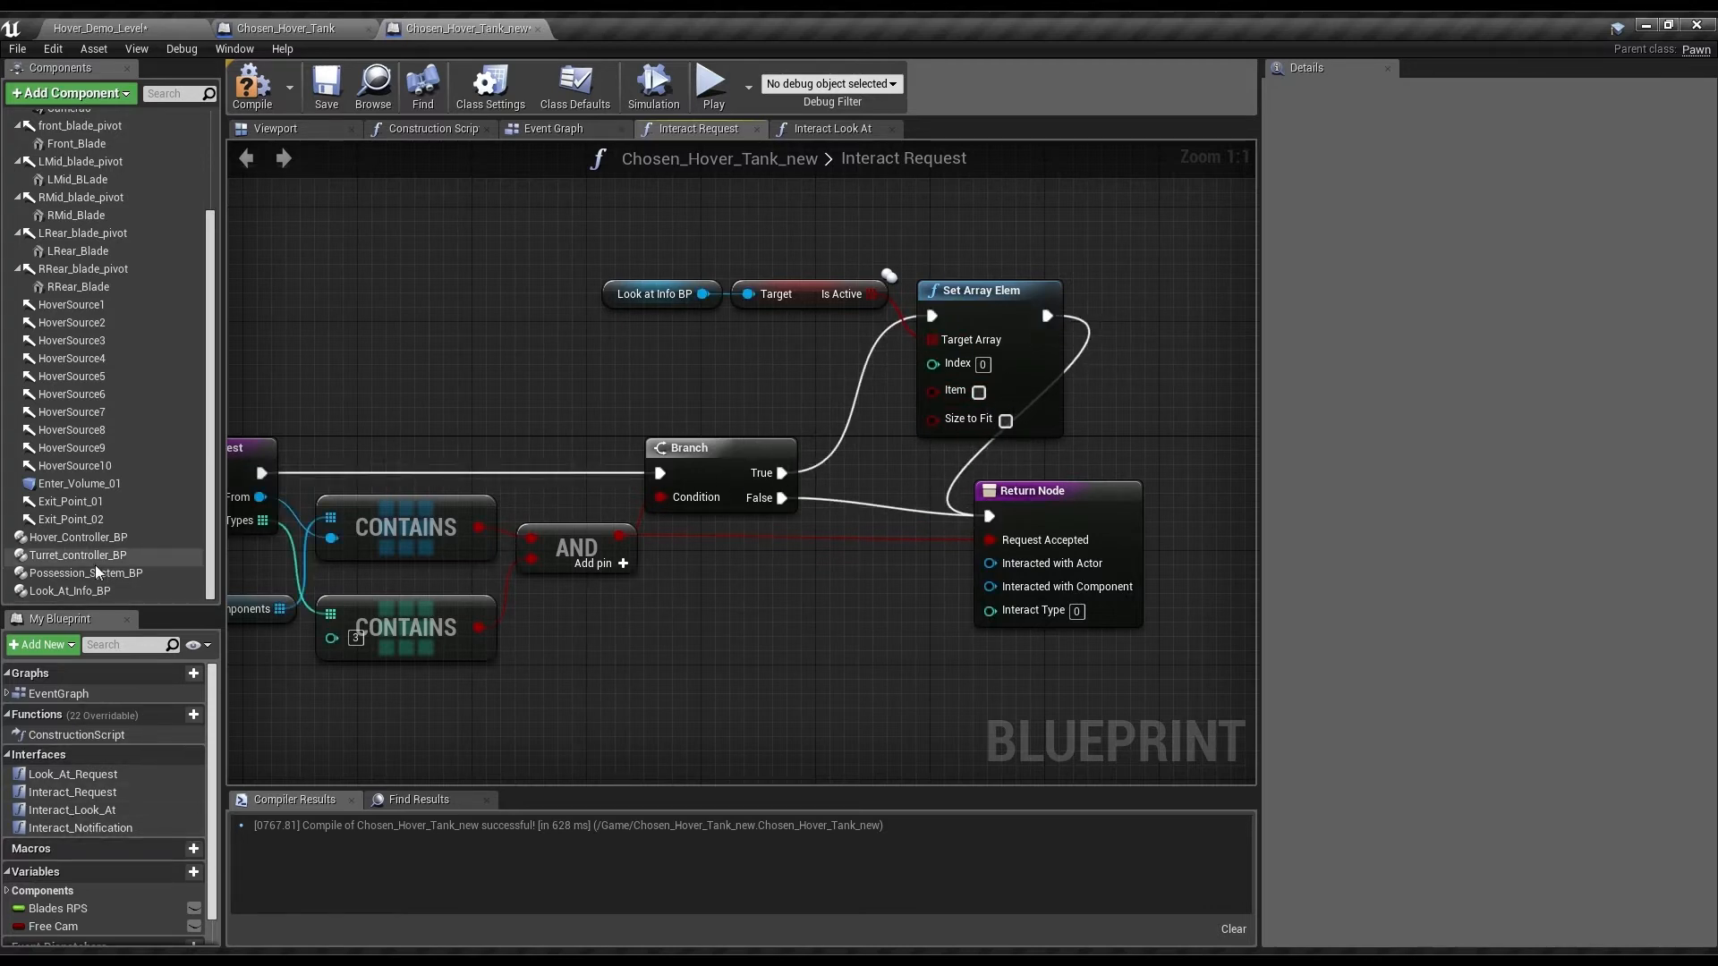
left_click(86, 572)
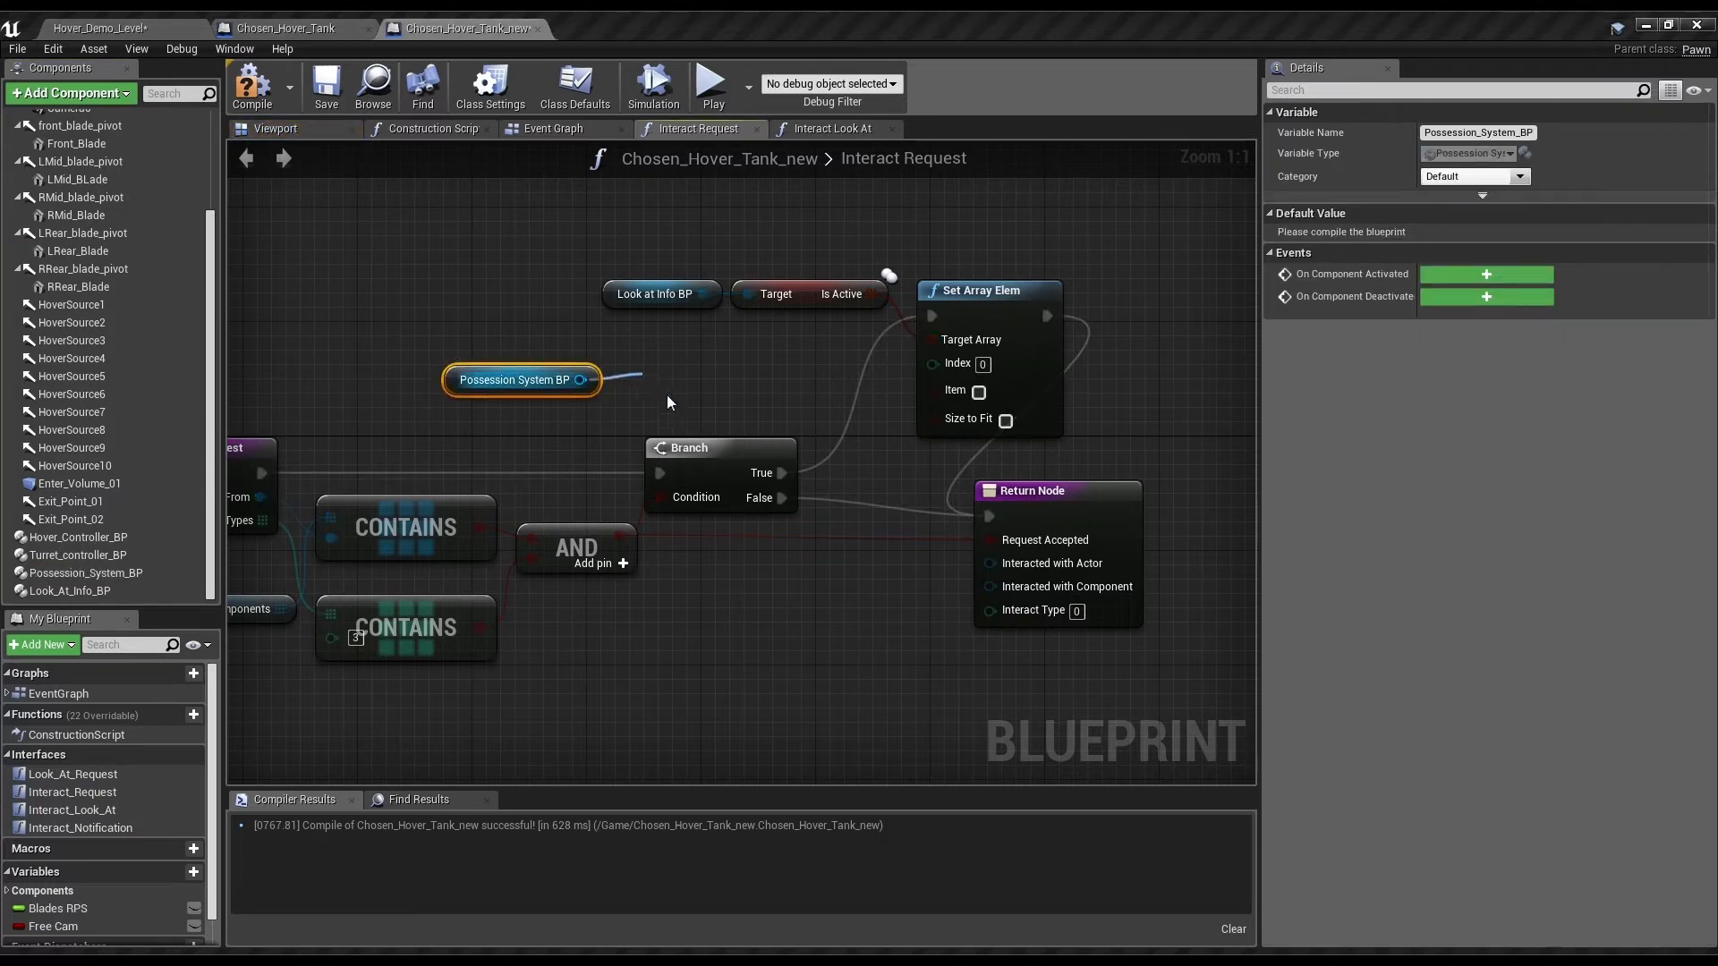
mouse_move(764, 465)
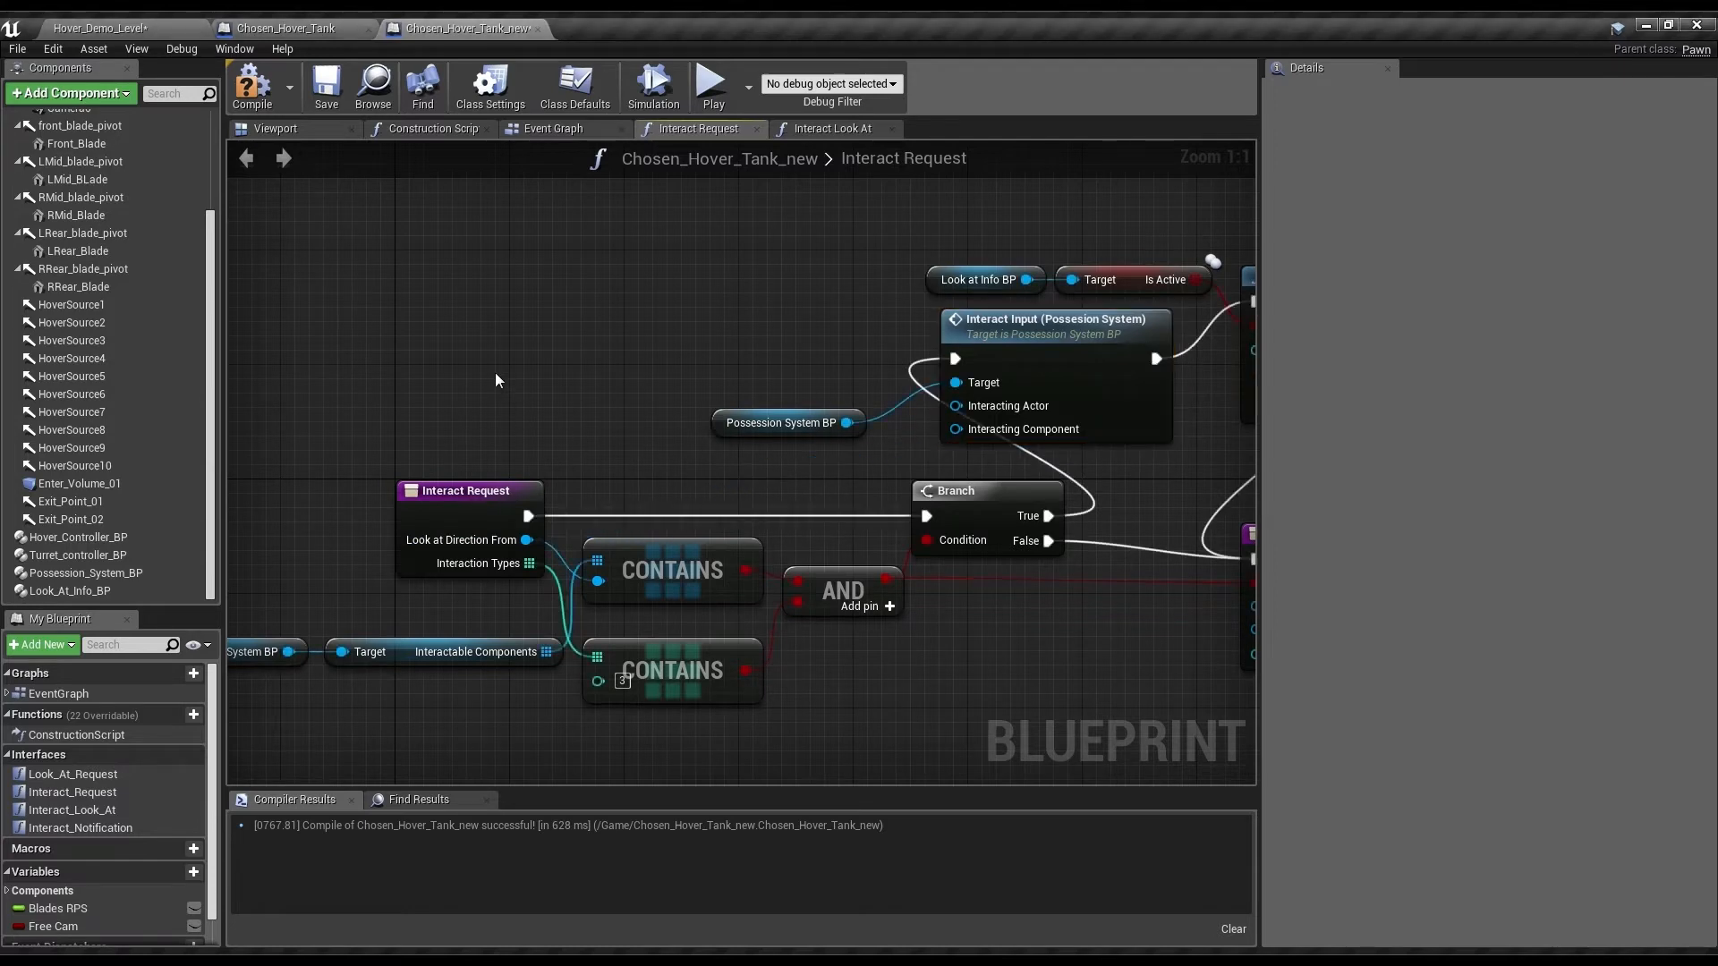
mouse_move(506, 472)
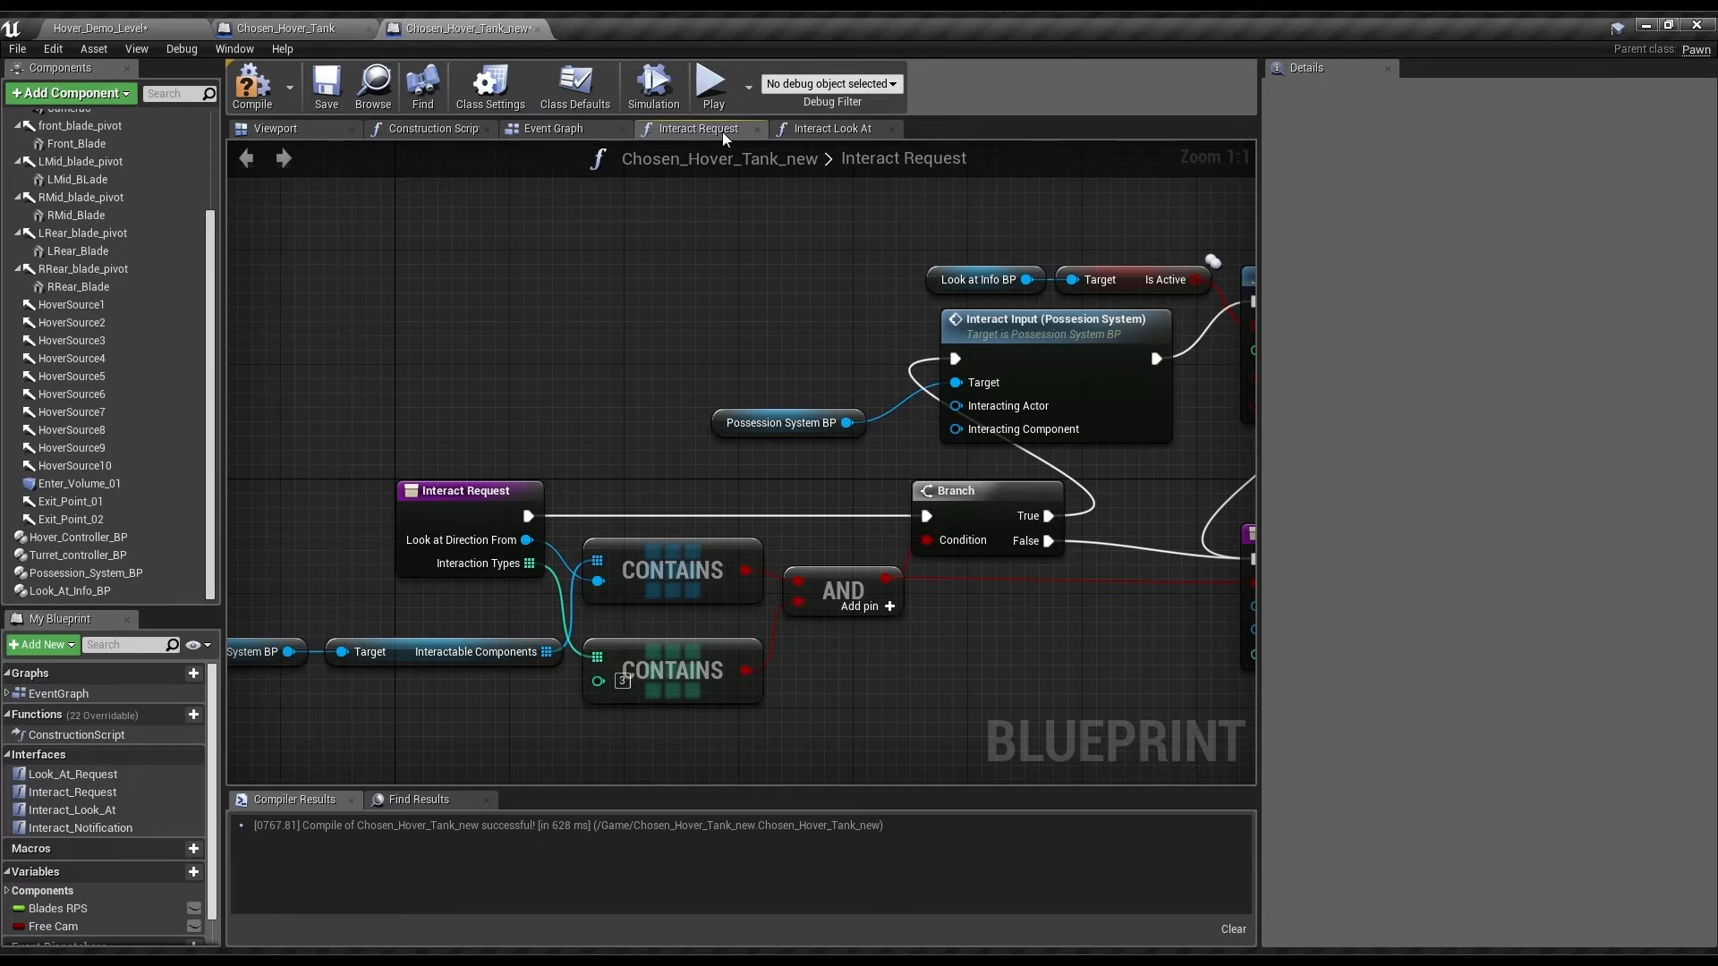
mouse_move(83, 831)
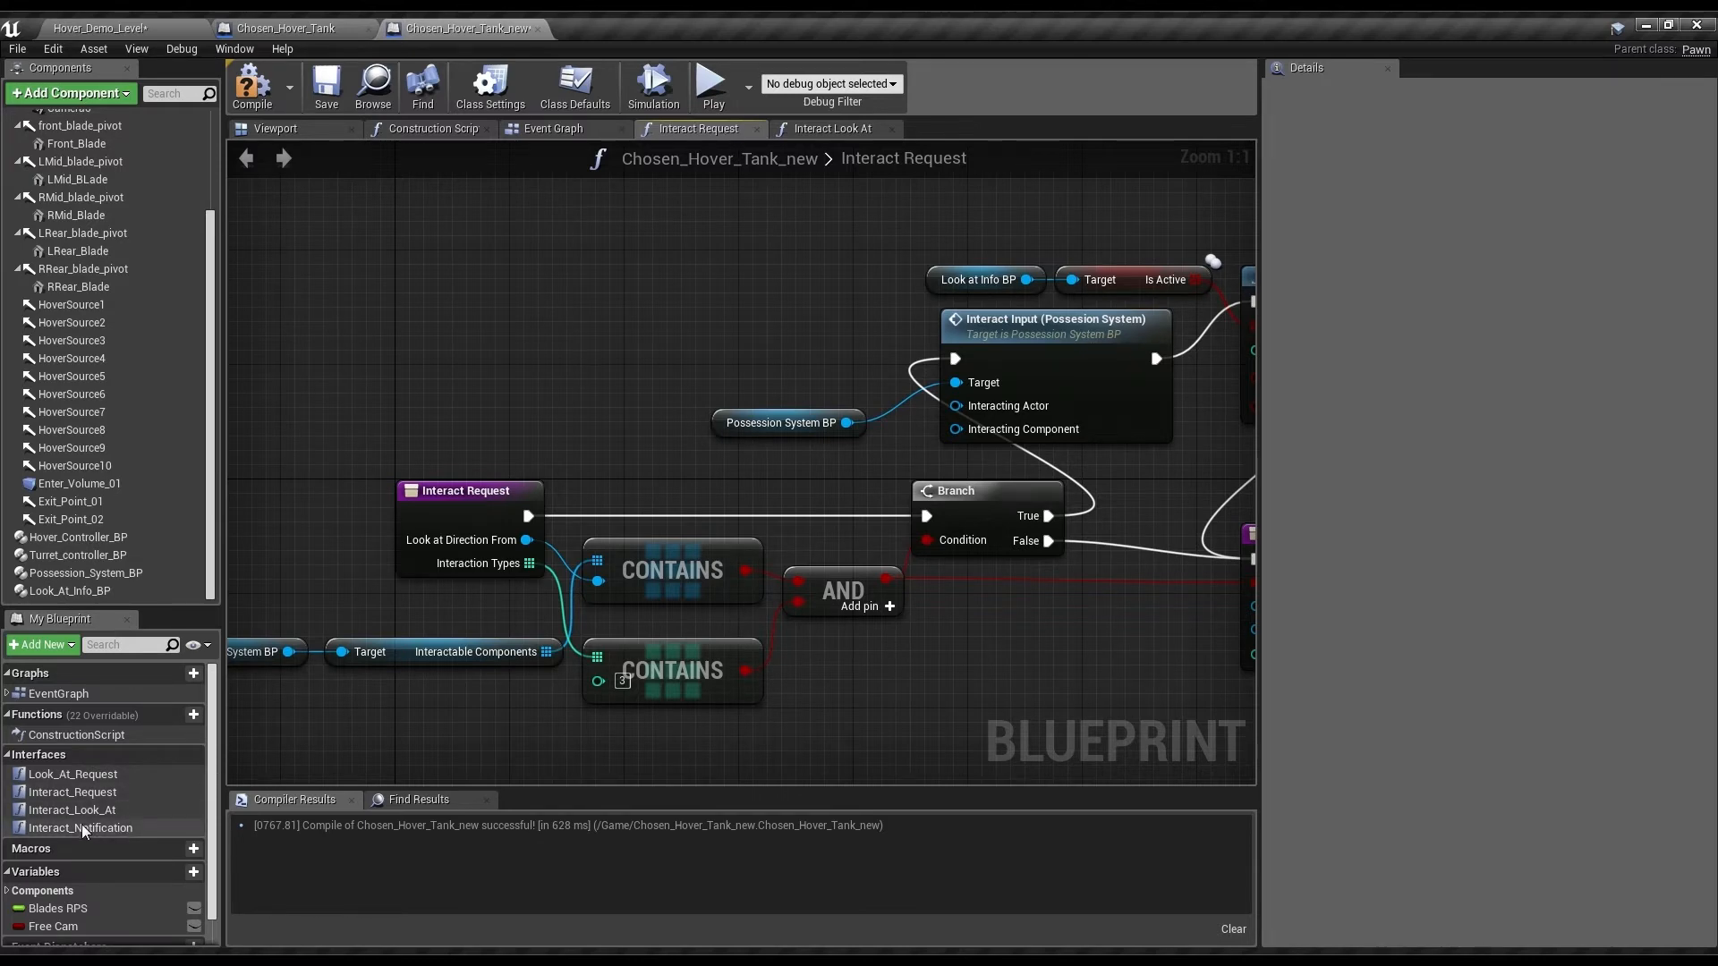
- Copy the whole Interact Request node network for reuse in Interact Notification
double_click(80, 827)
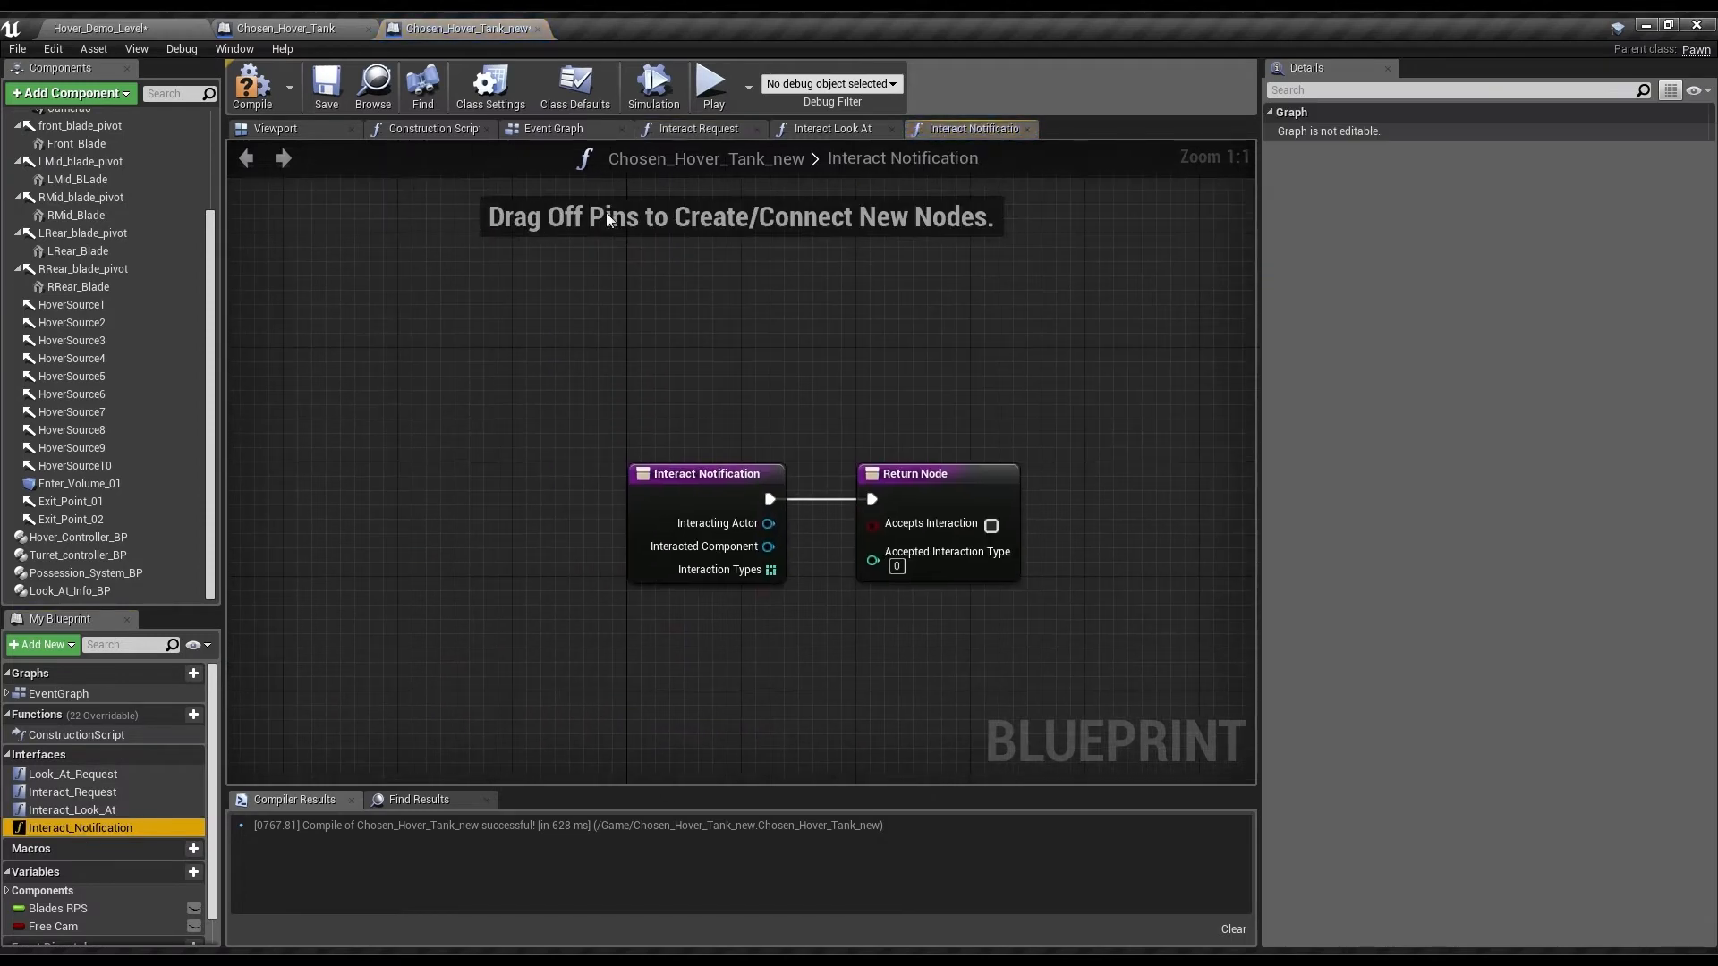
left_click(698, 129)
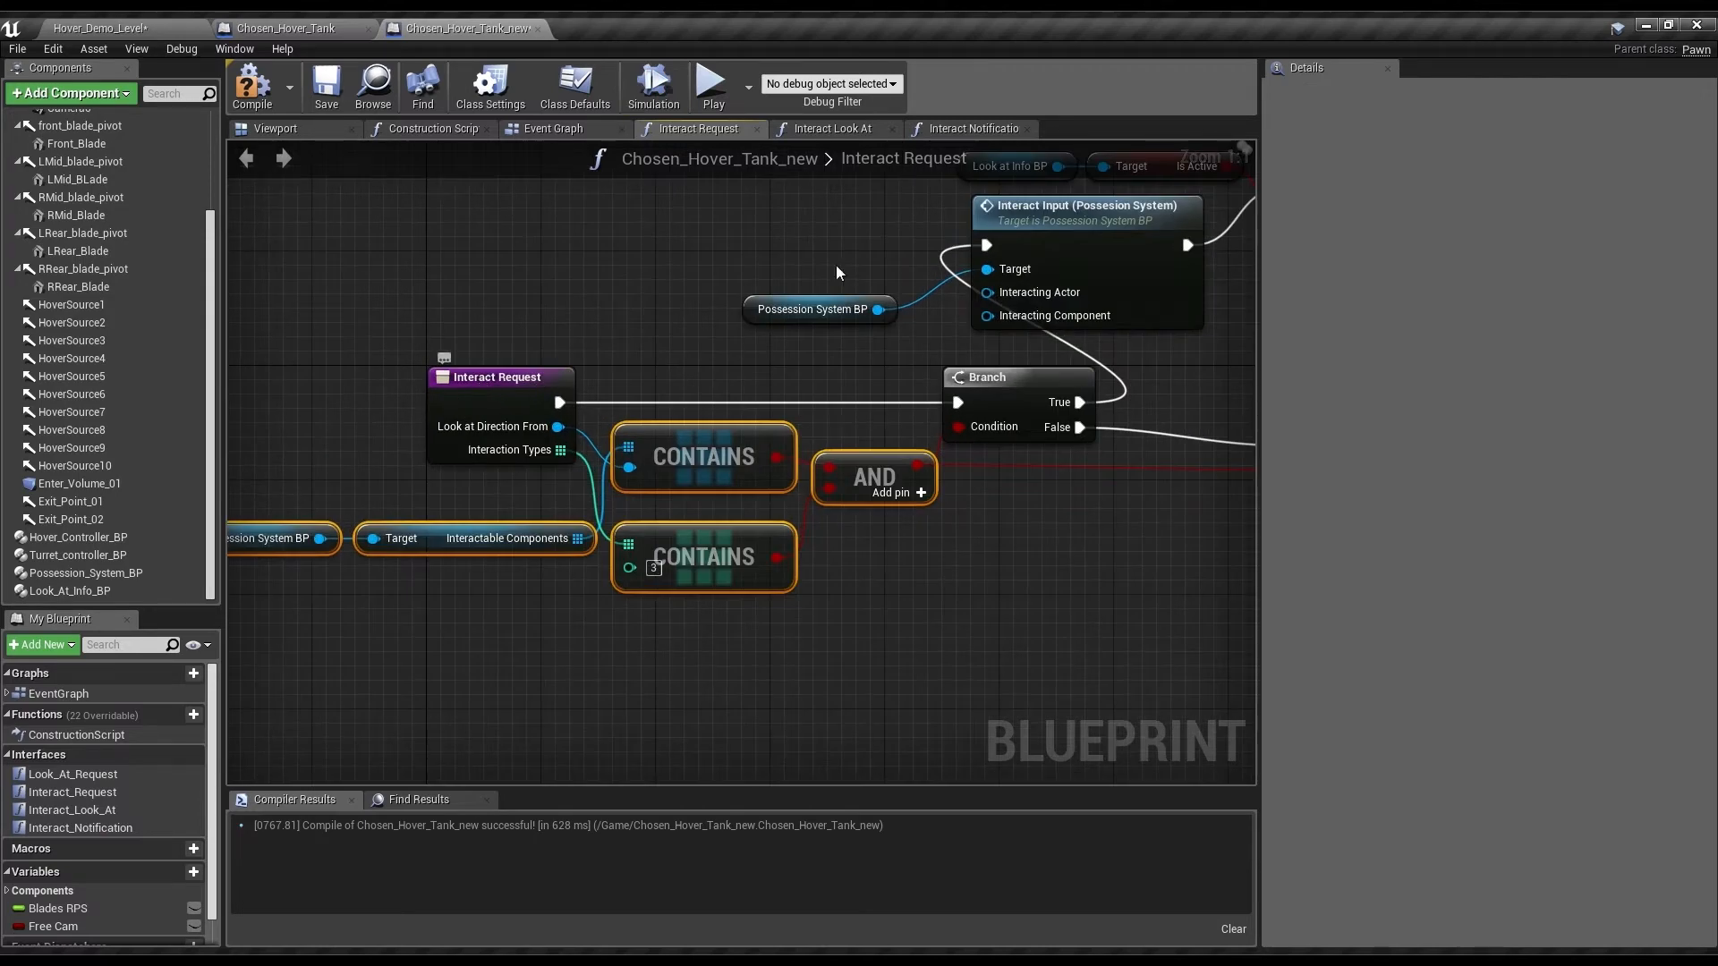
scroll("down", 3)
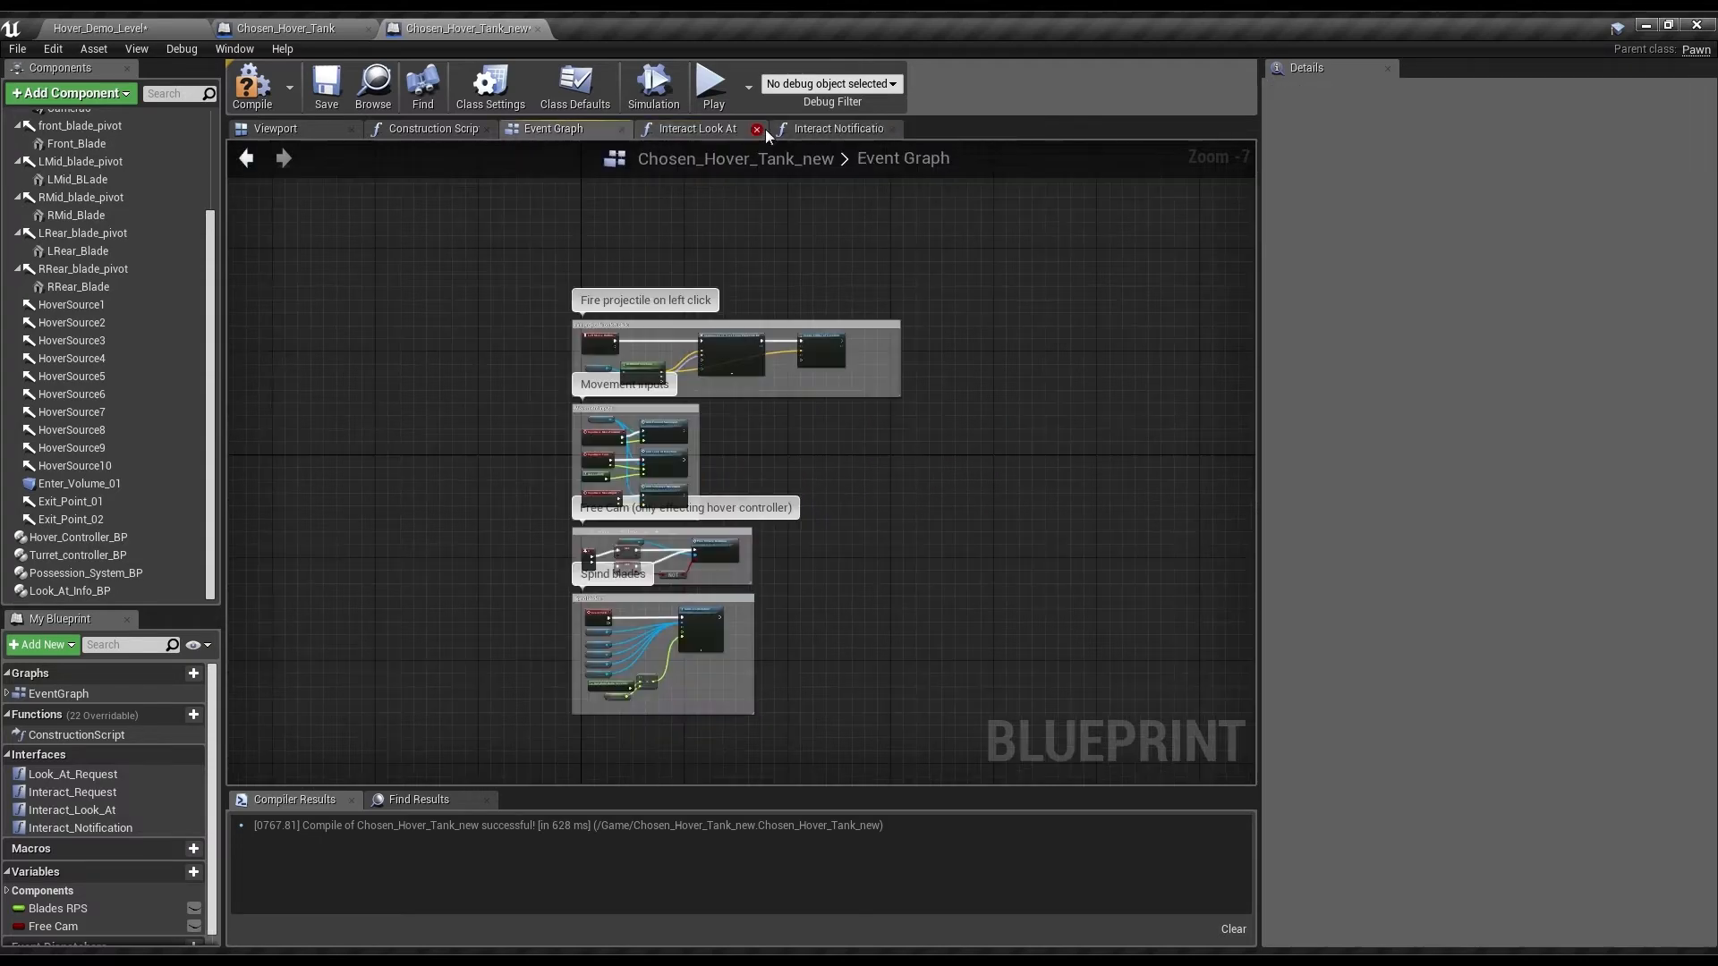
- Paste the copied network into Interact Notification, wired between its entry and Return Node
left_click(837, 128)
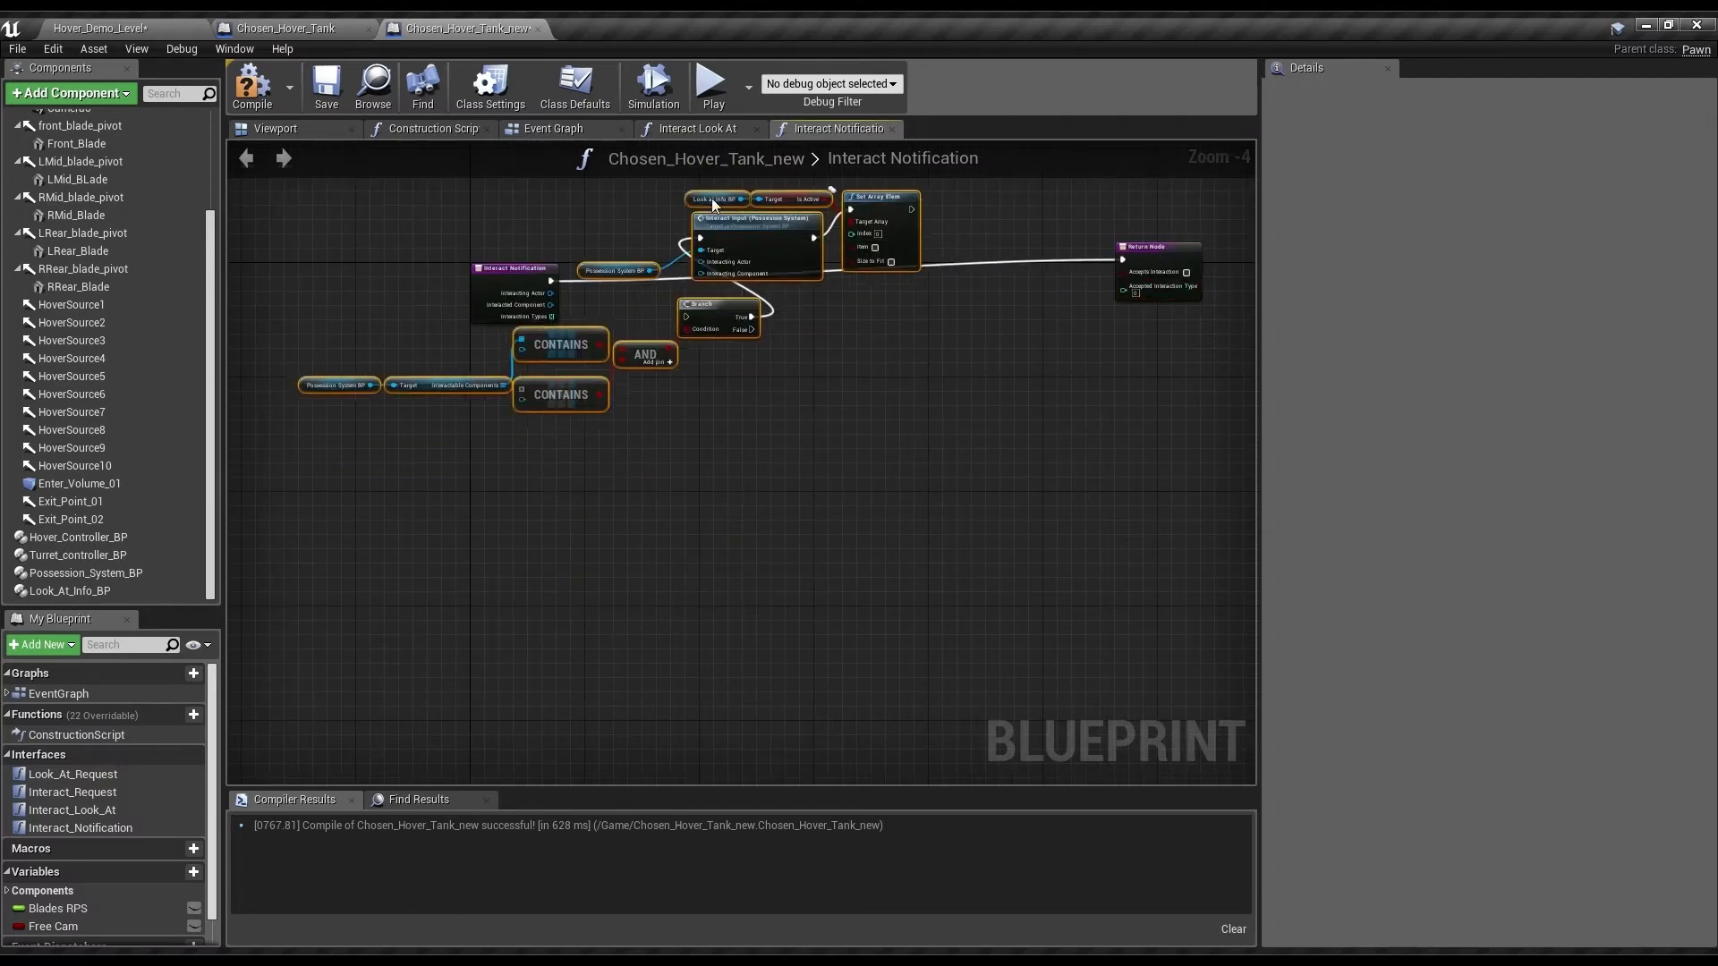
scroll("up", 3)
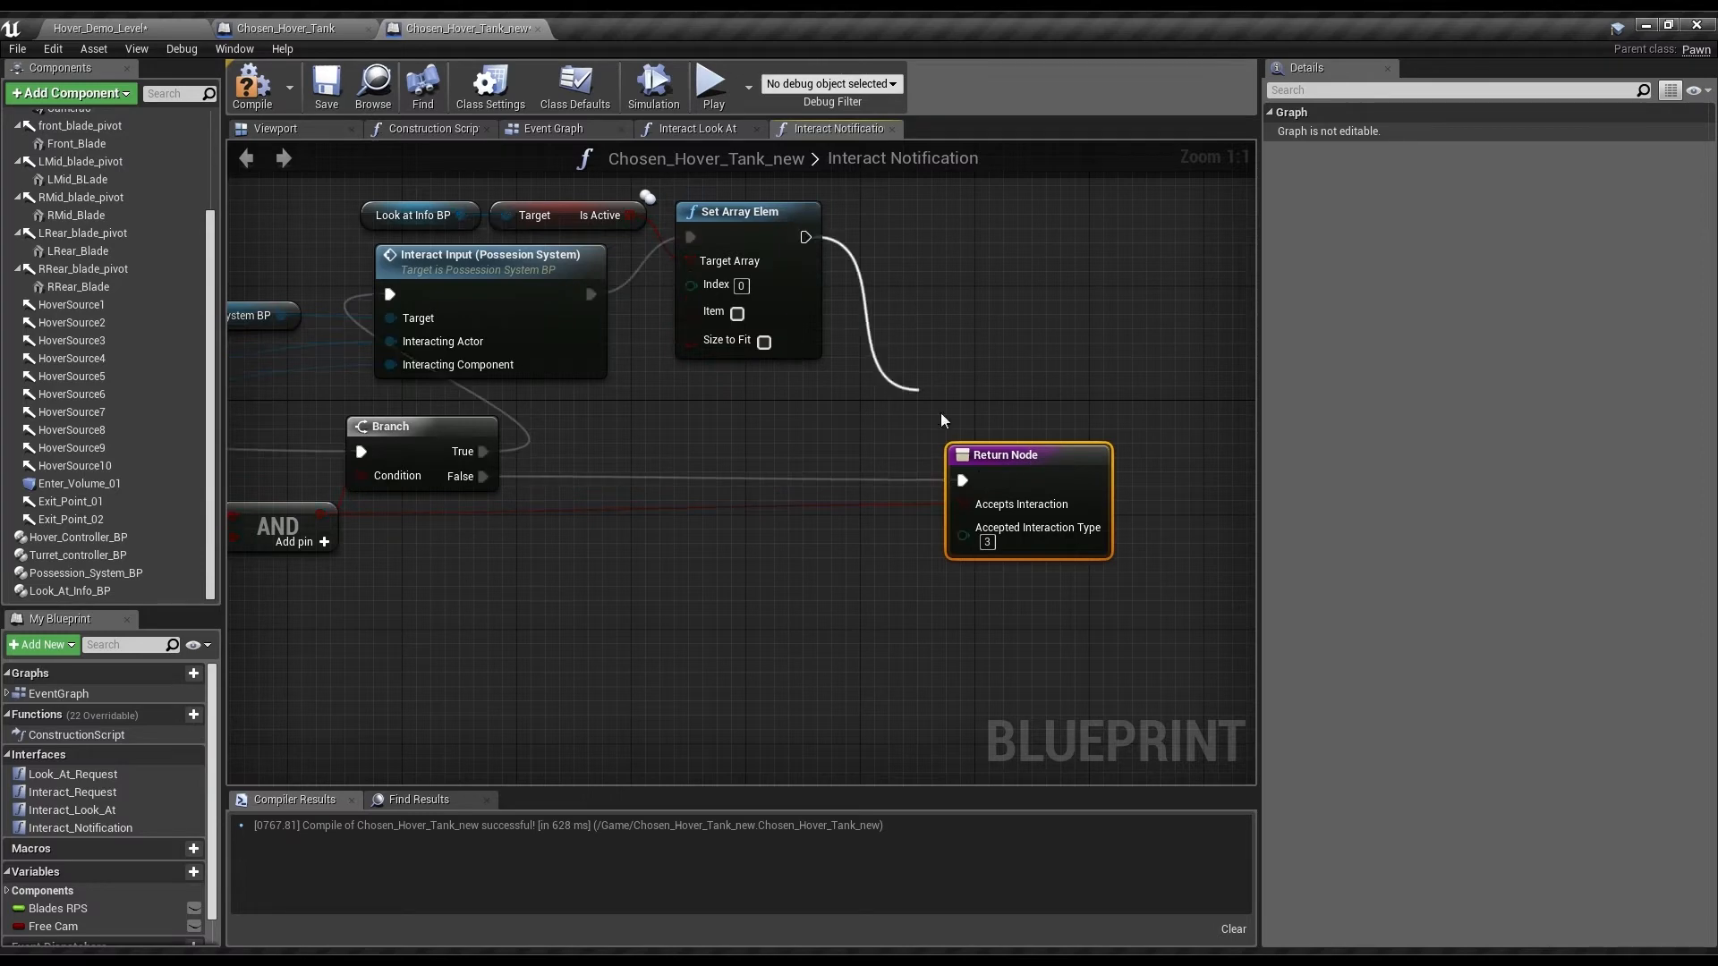
scroll("down", 3)
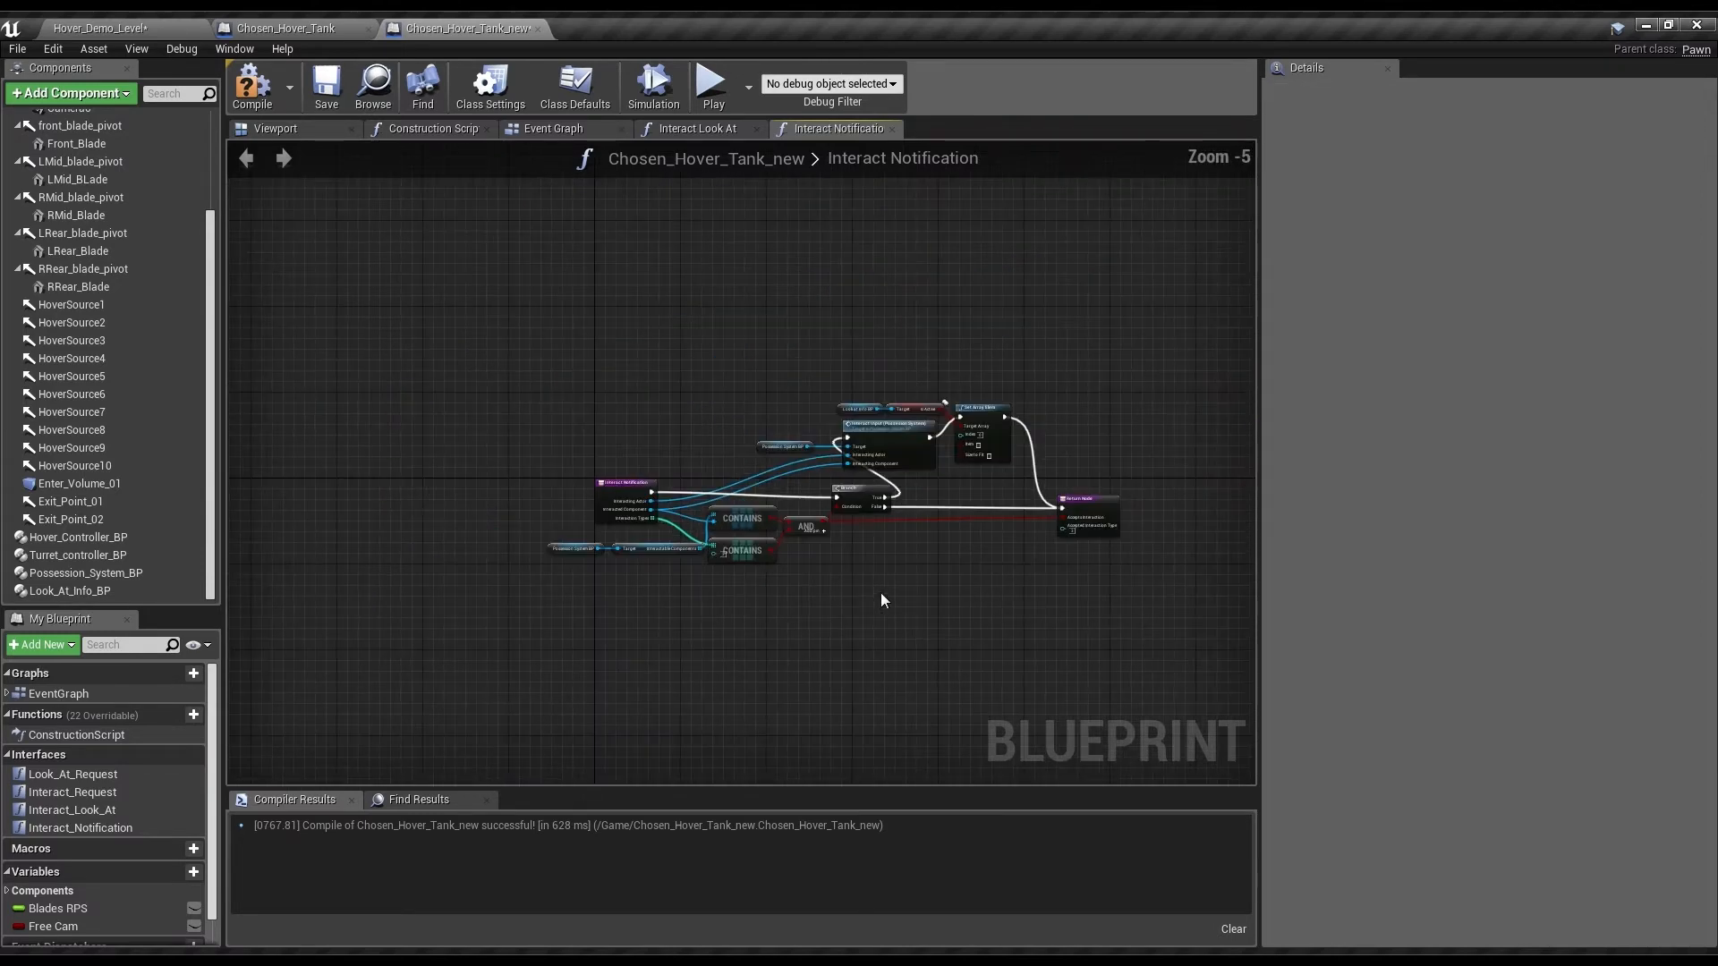
- Wire Find, Get, Branch and Response A/B to Return Nodes in Interact Look At, compile, return to Hover_Demo_Level
left_click(694, 128)
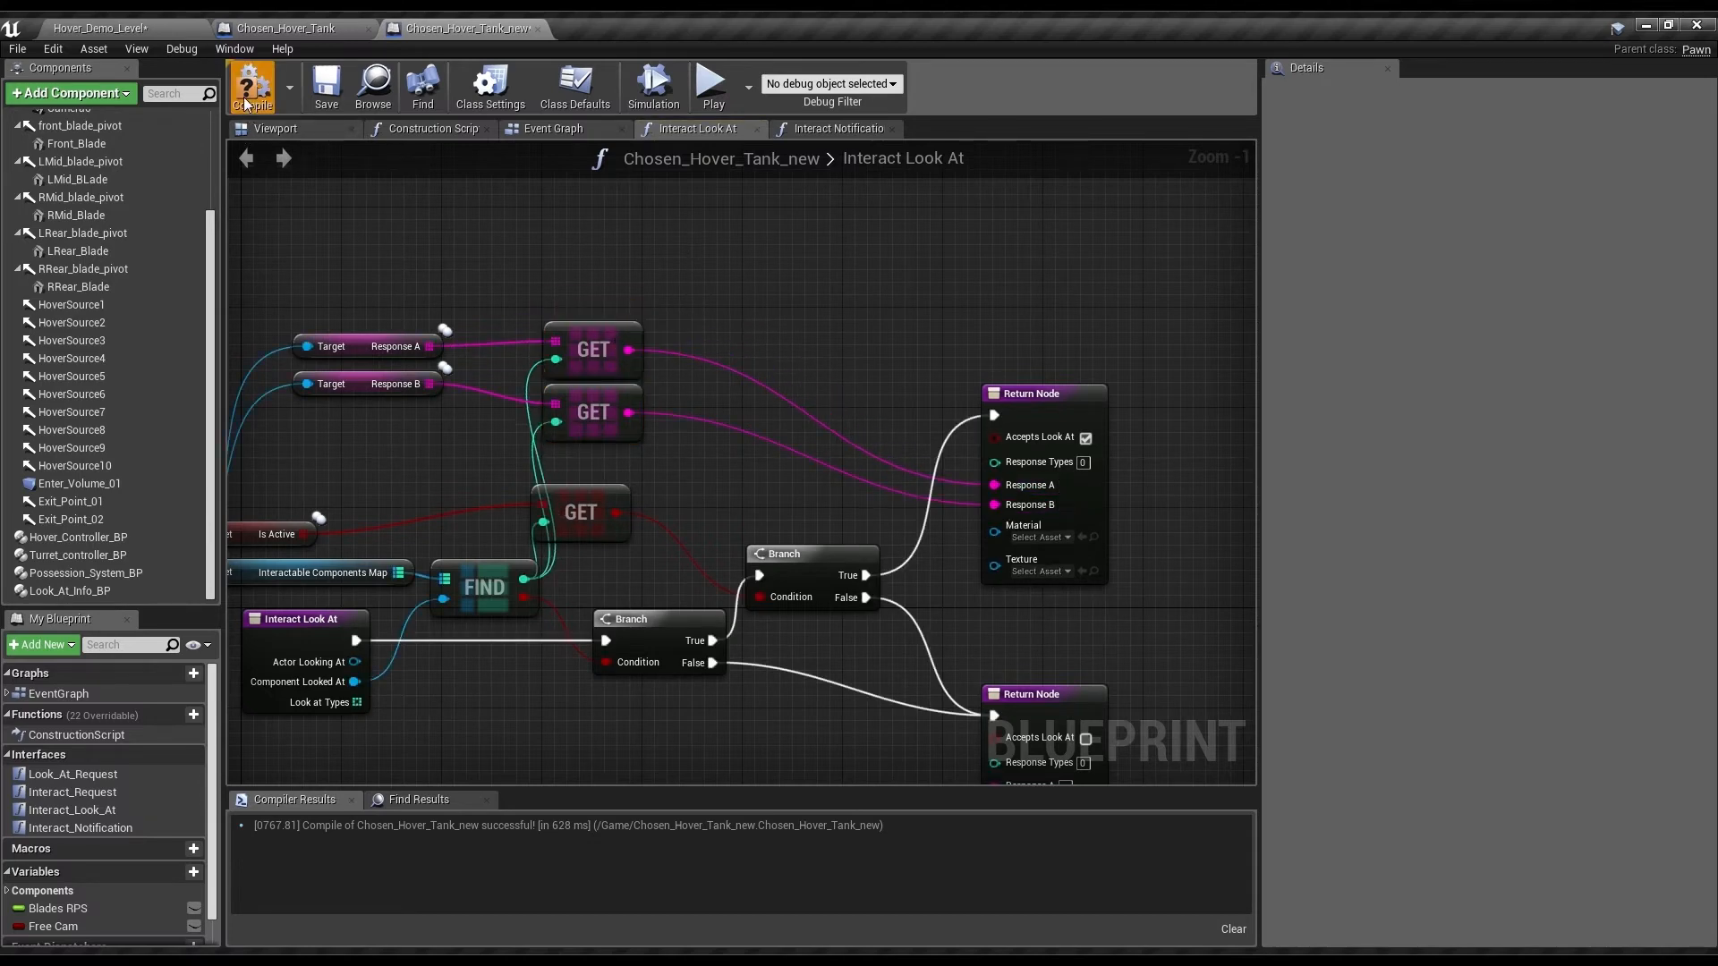
left_click(252, 86)
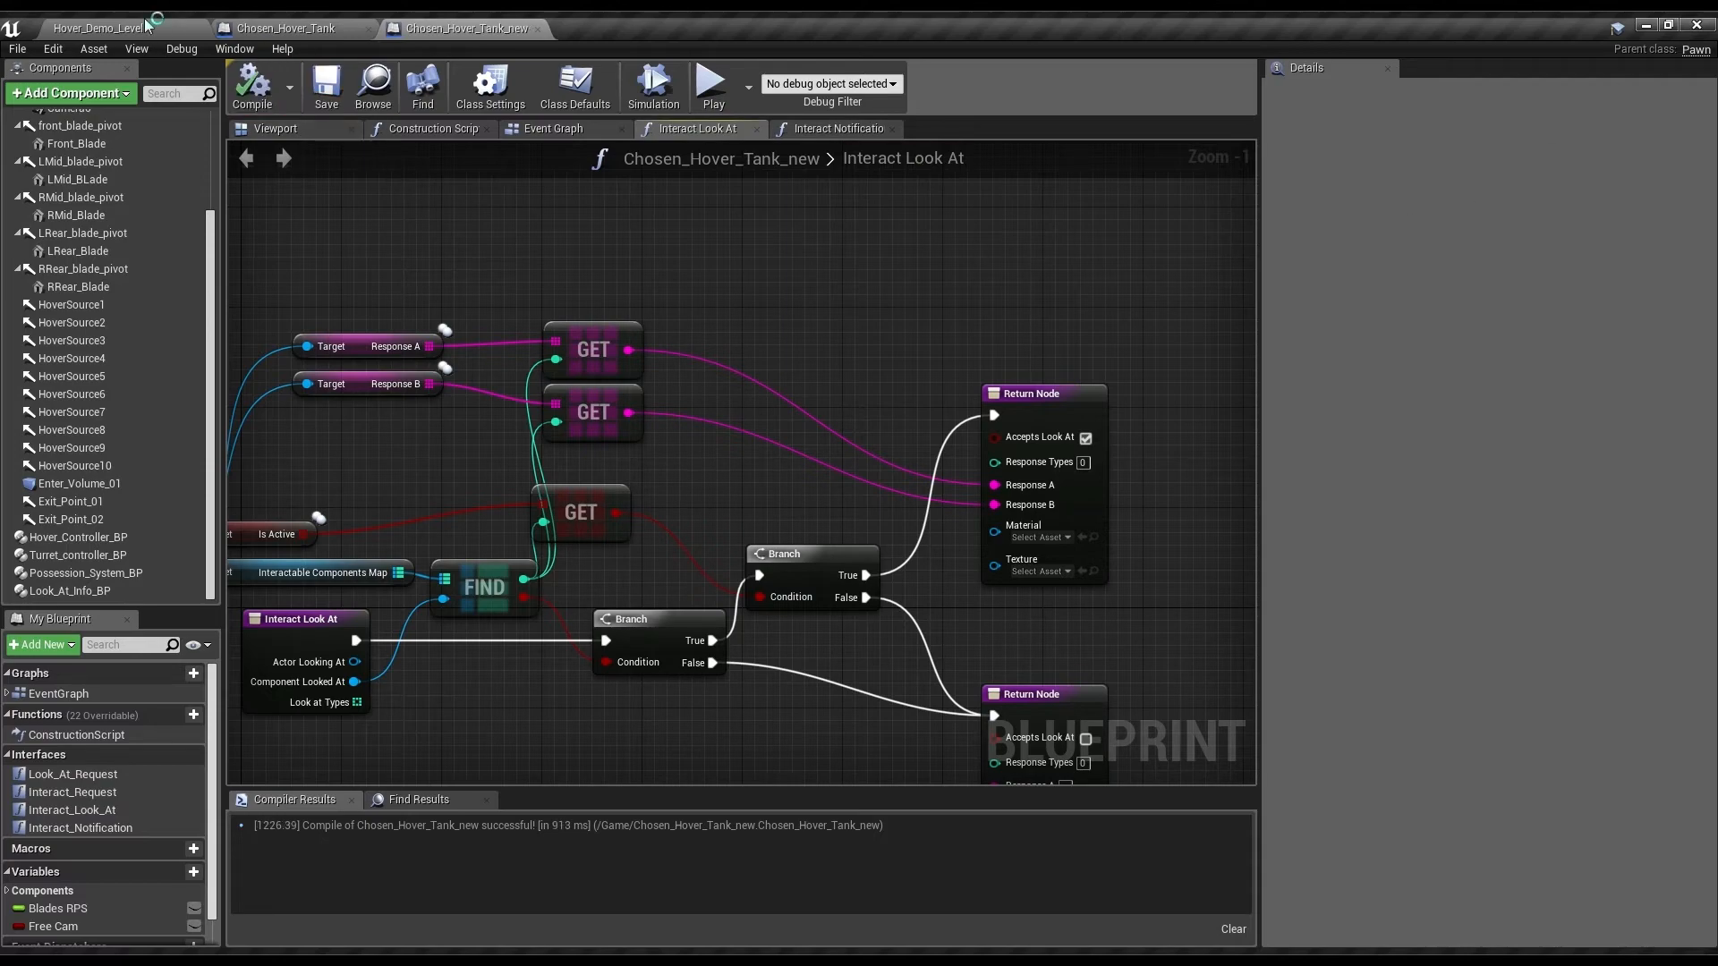
left_click(110, 27)
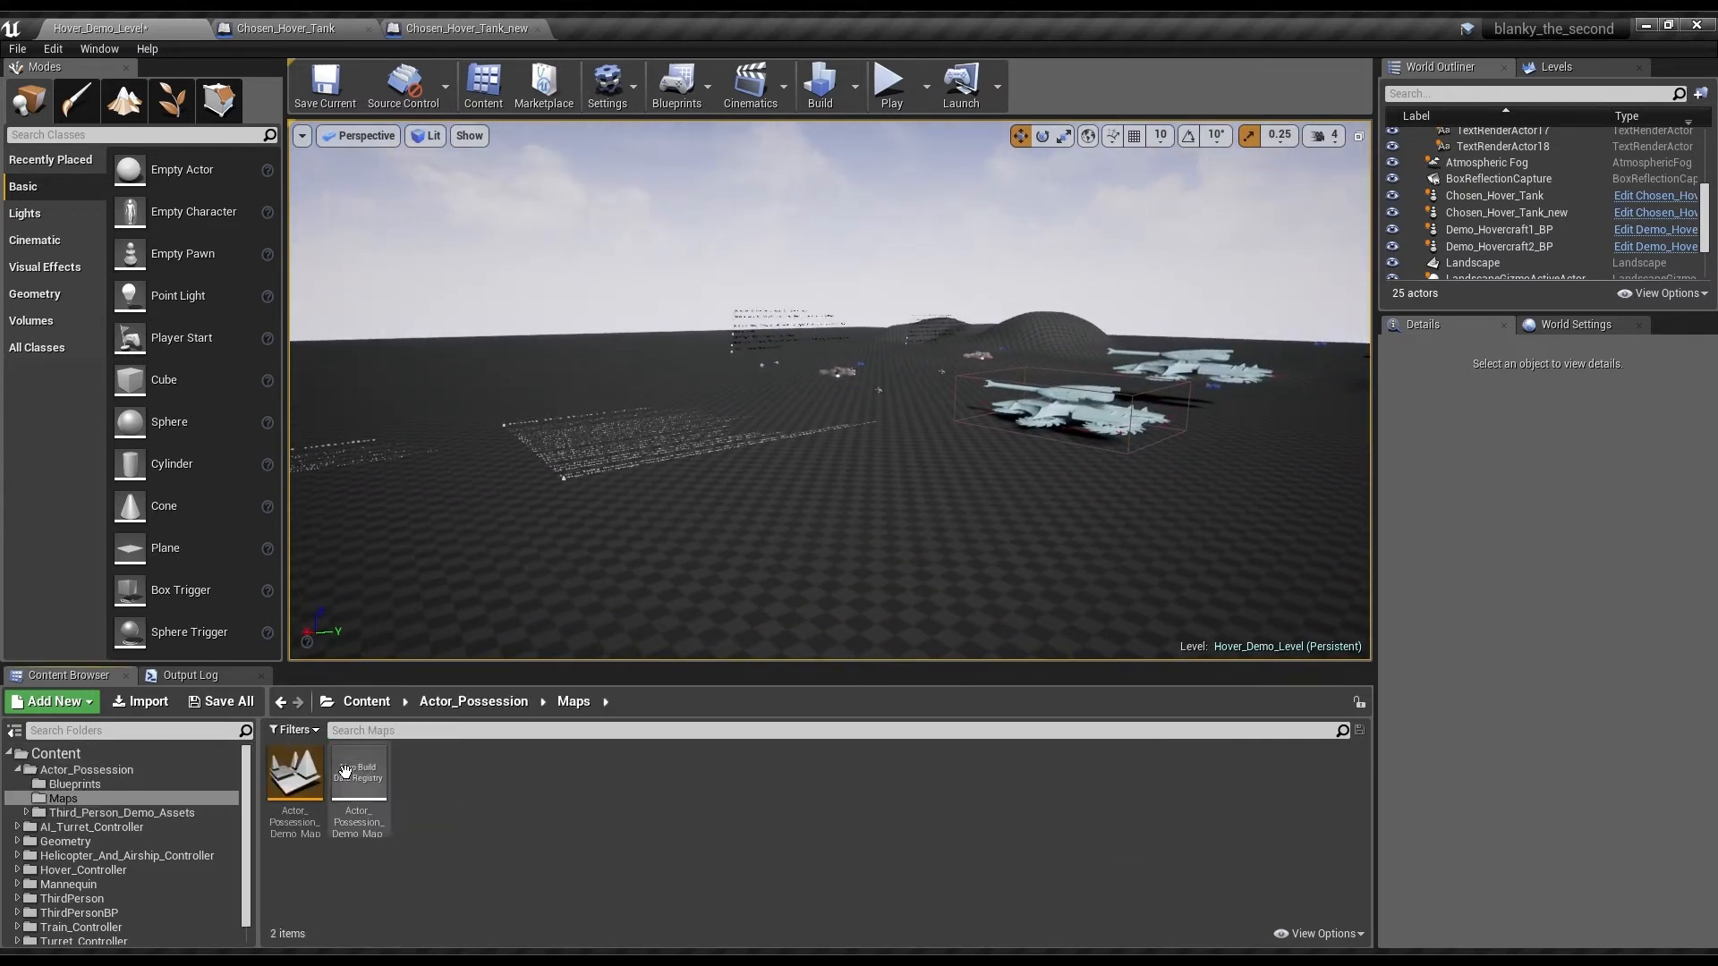
- Browse the Content Browser into Actor_Possession's third-person demo ThirdPersonBP folder
left_click(367, 702)
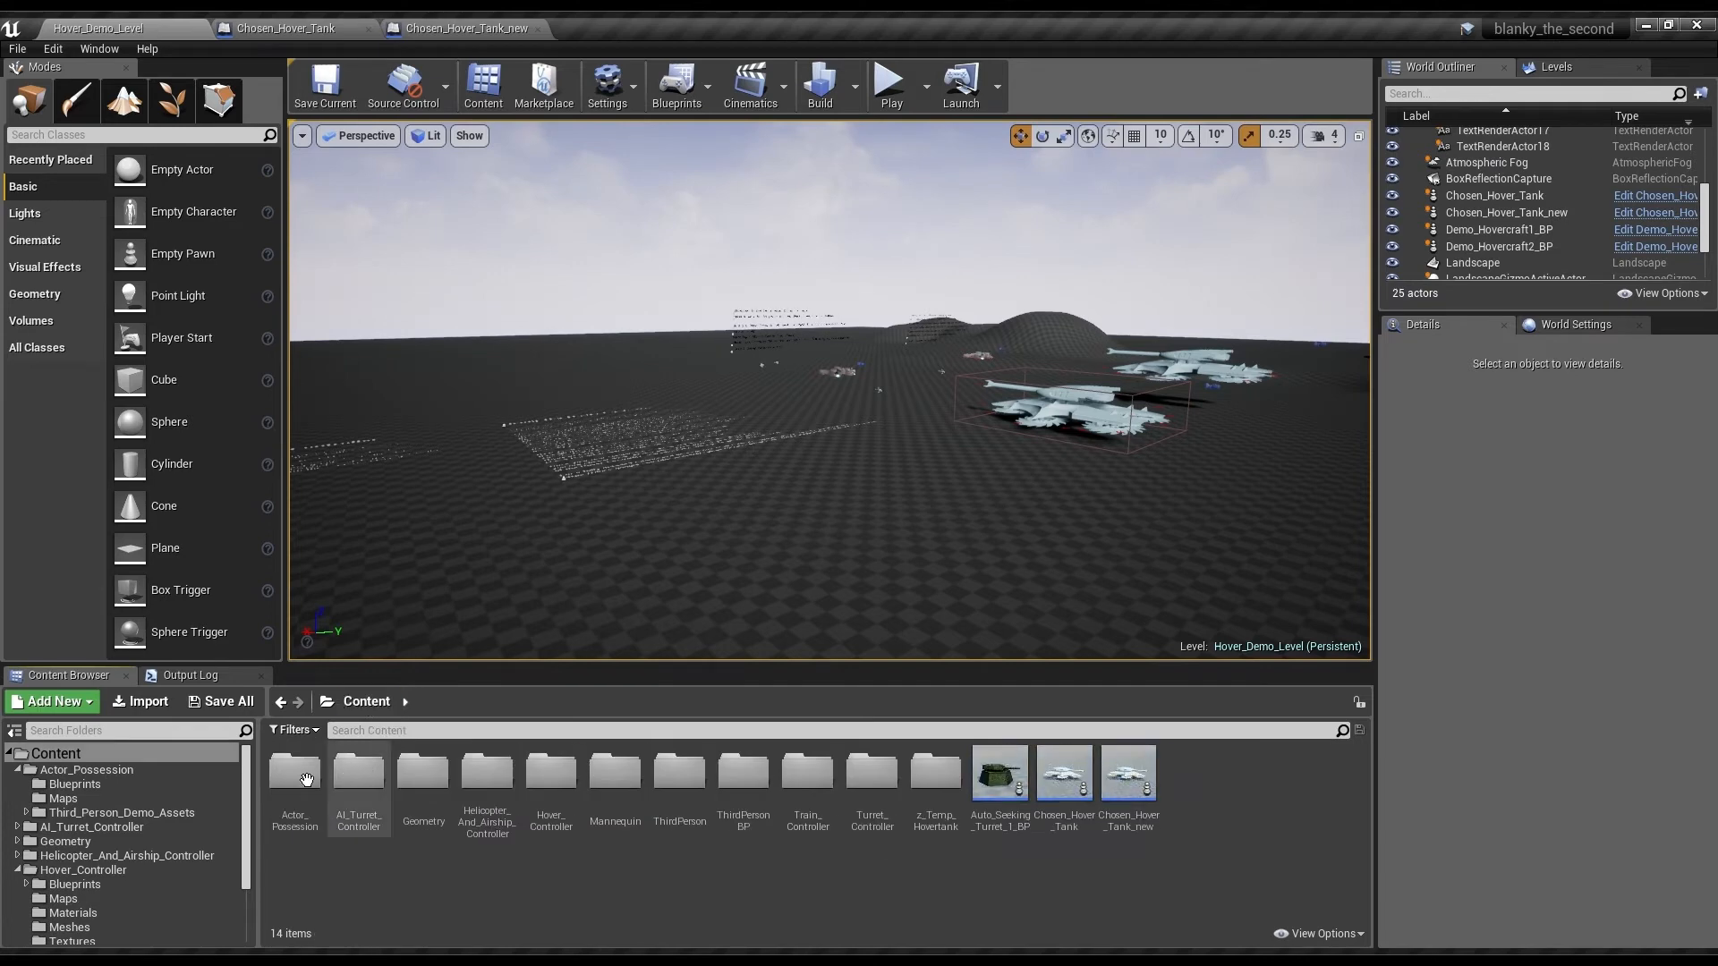
double_click(294, 773)
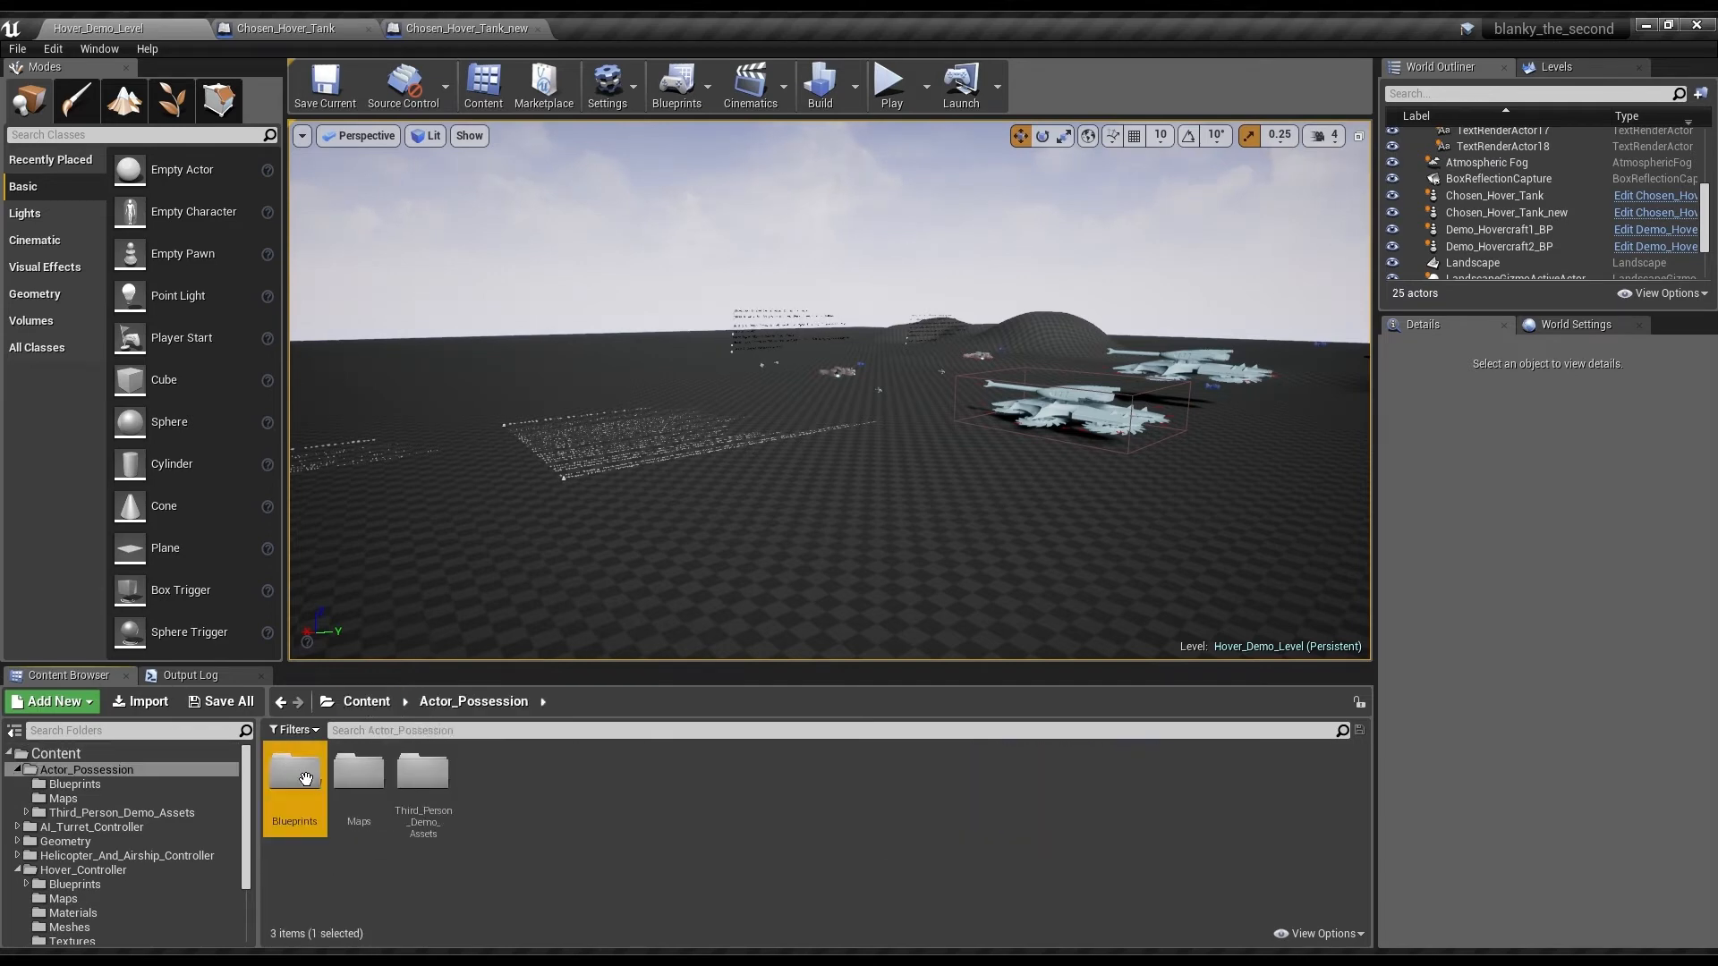
double_click(293, 778)
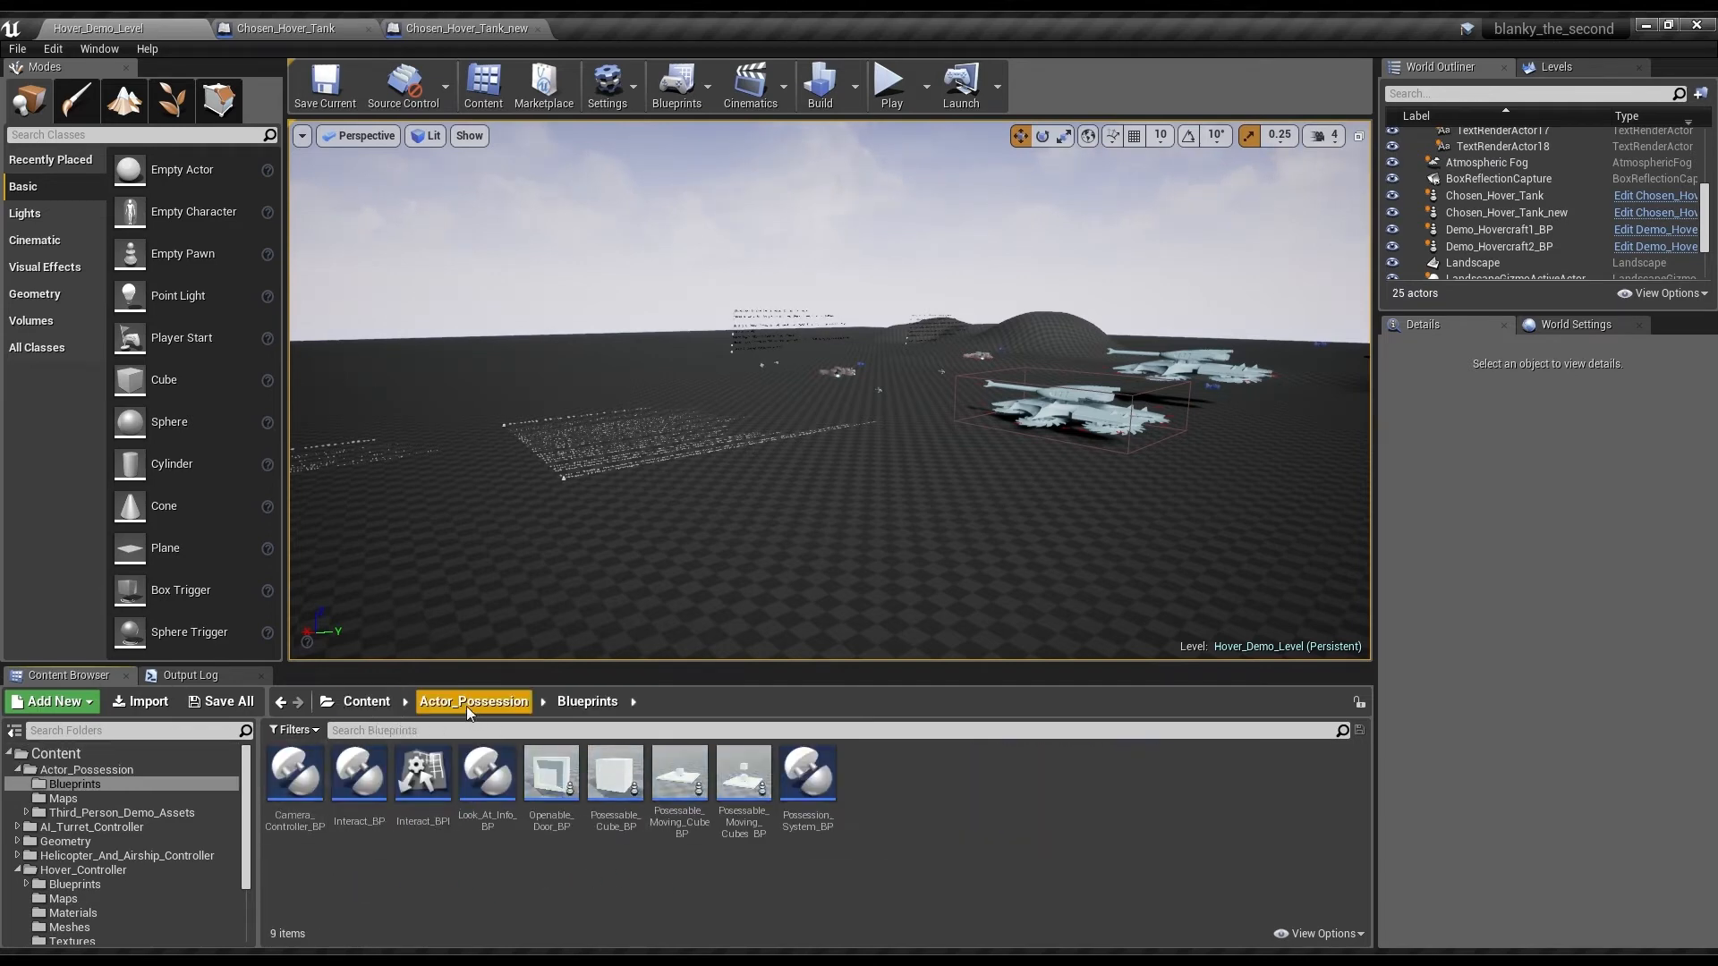
left_click(472, 701)
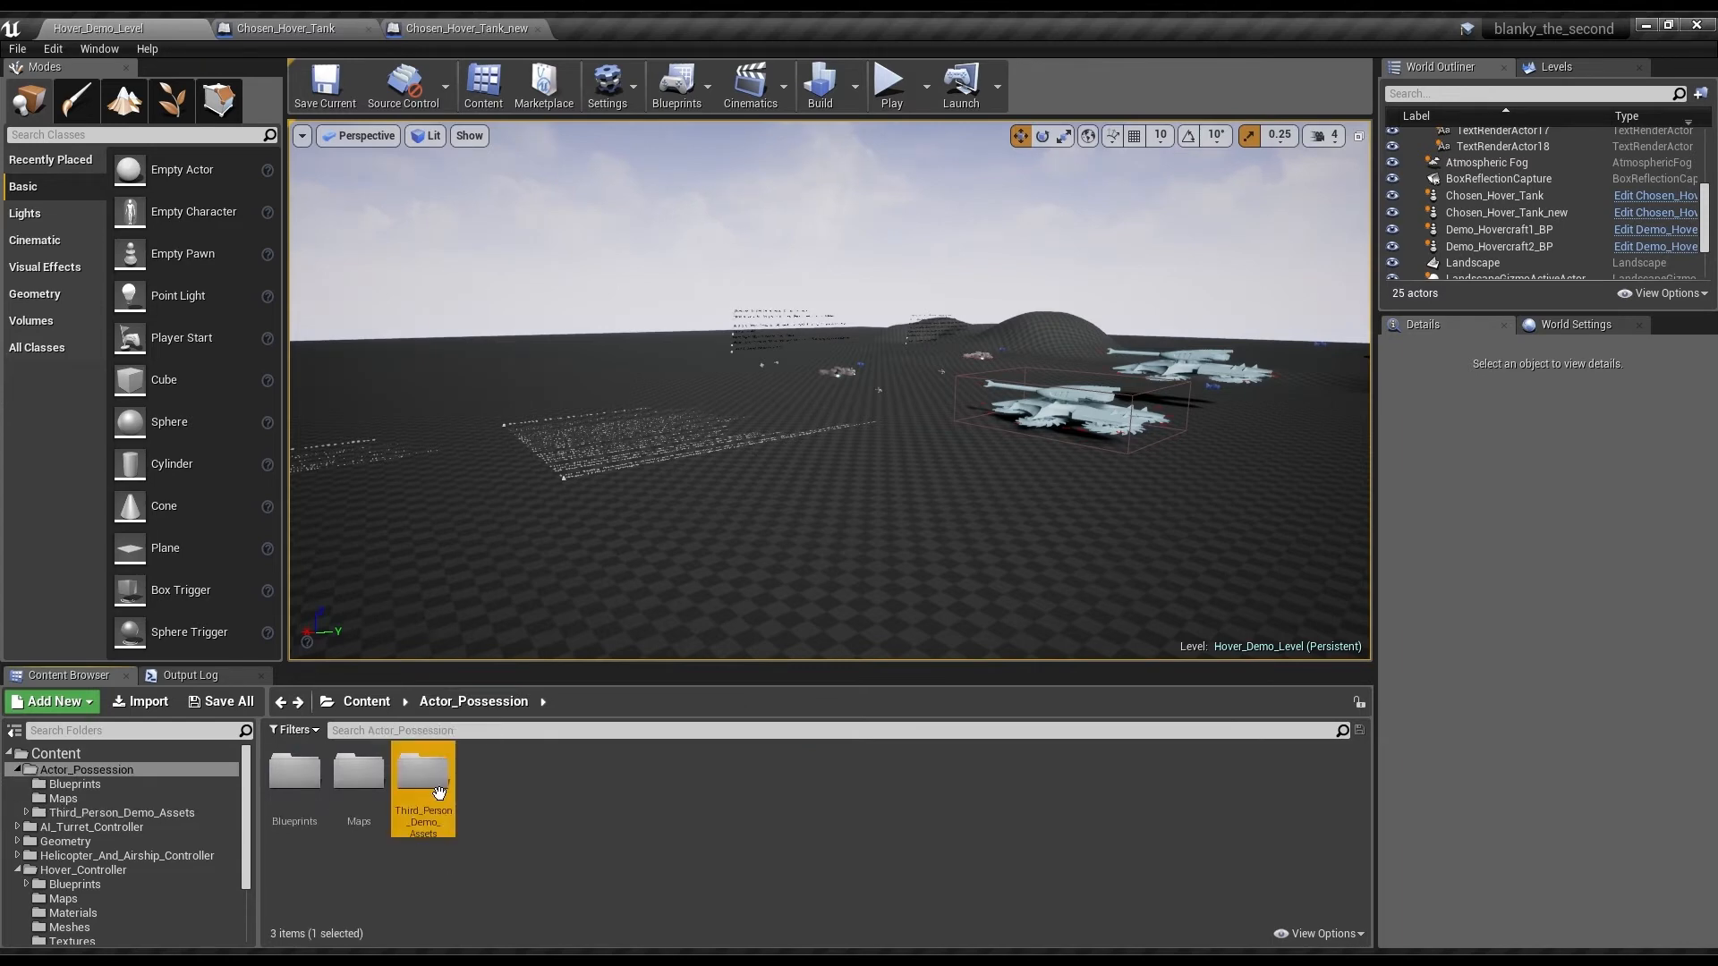
double_click(422, 773)
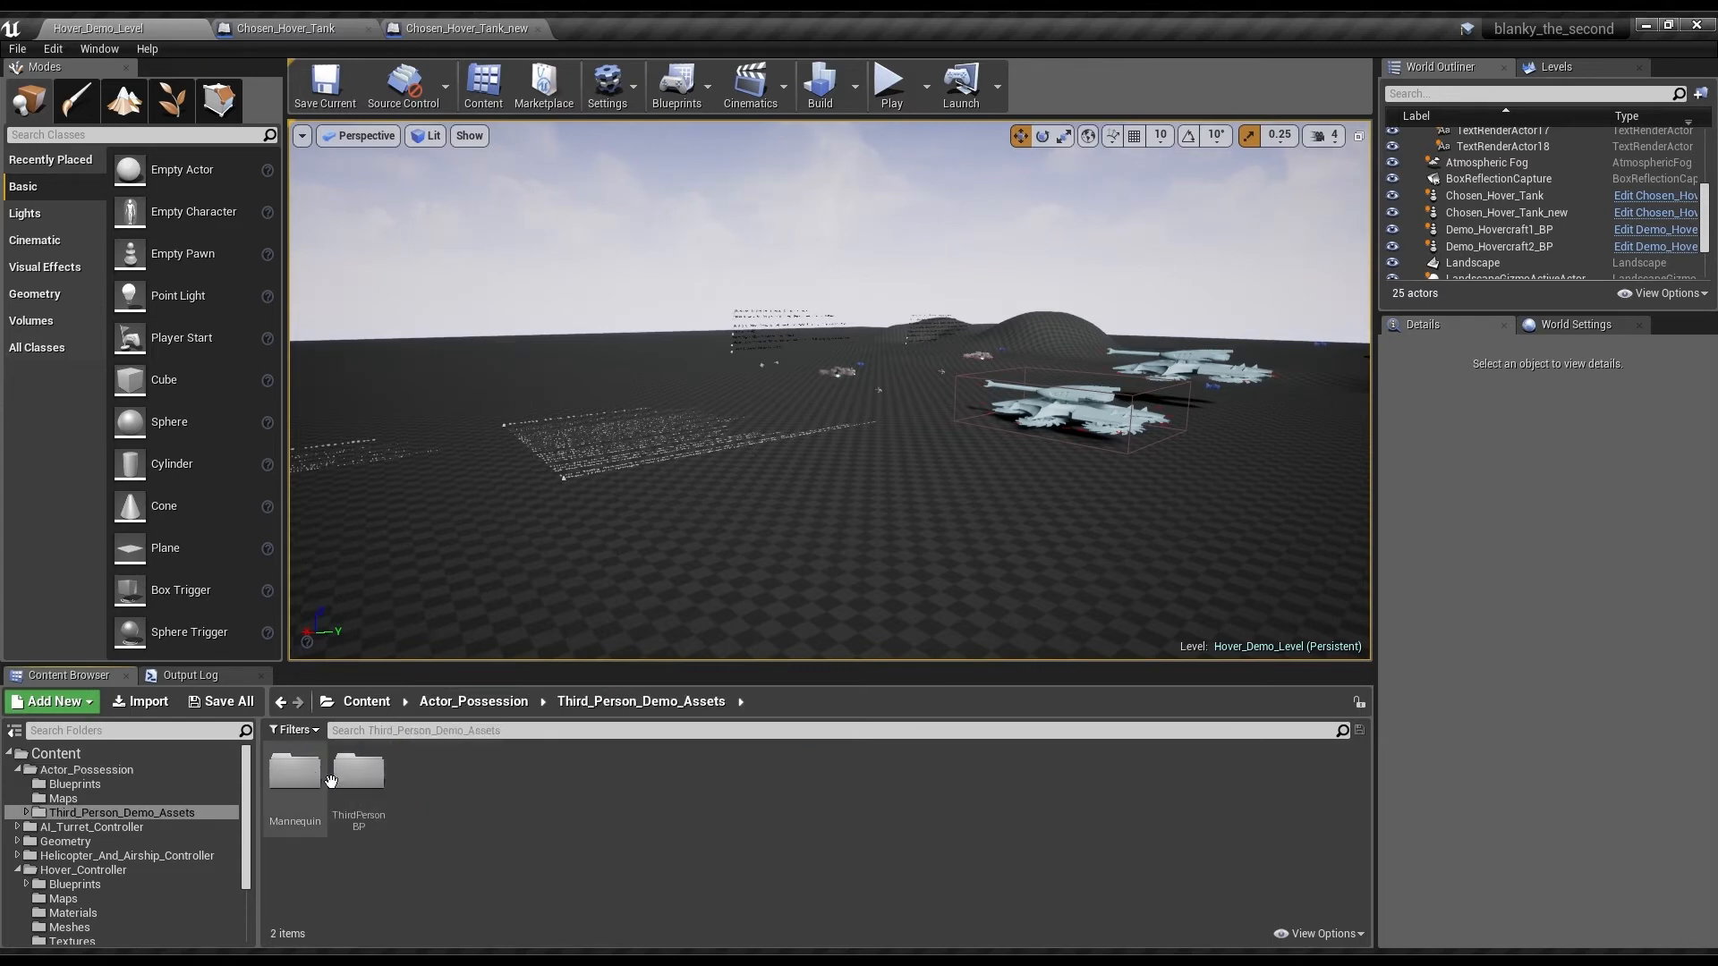
double_click(358, 772)
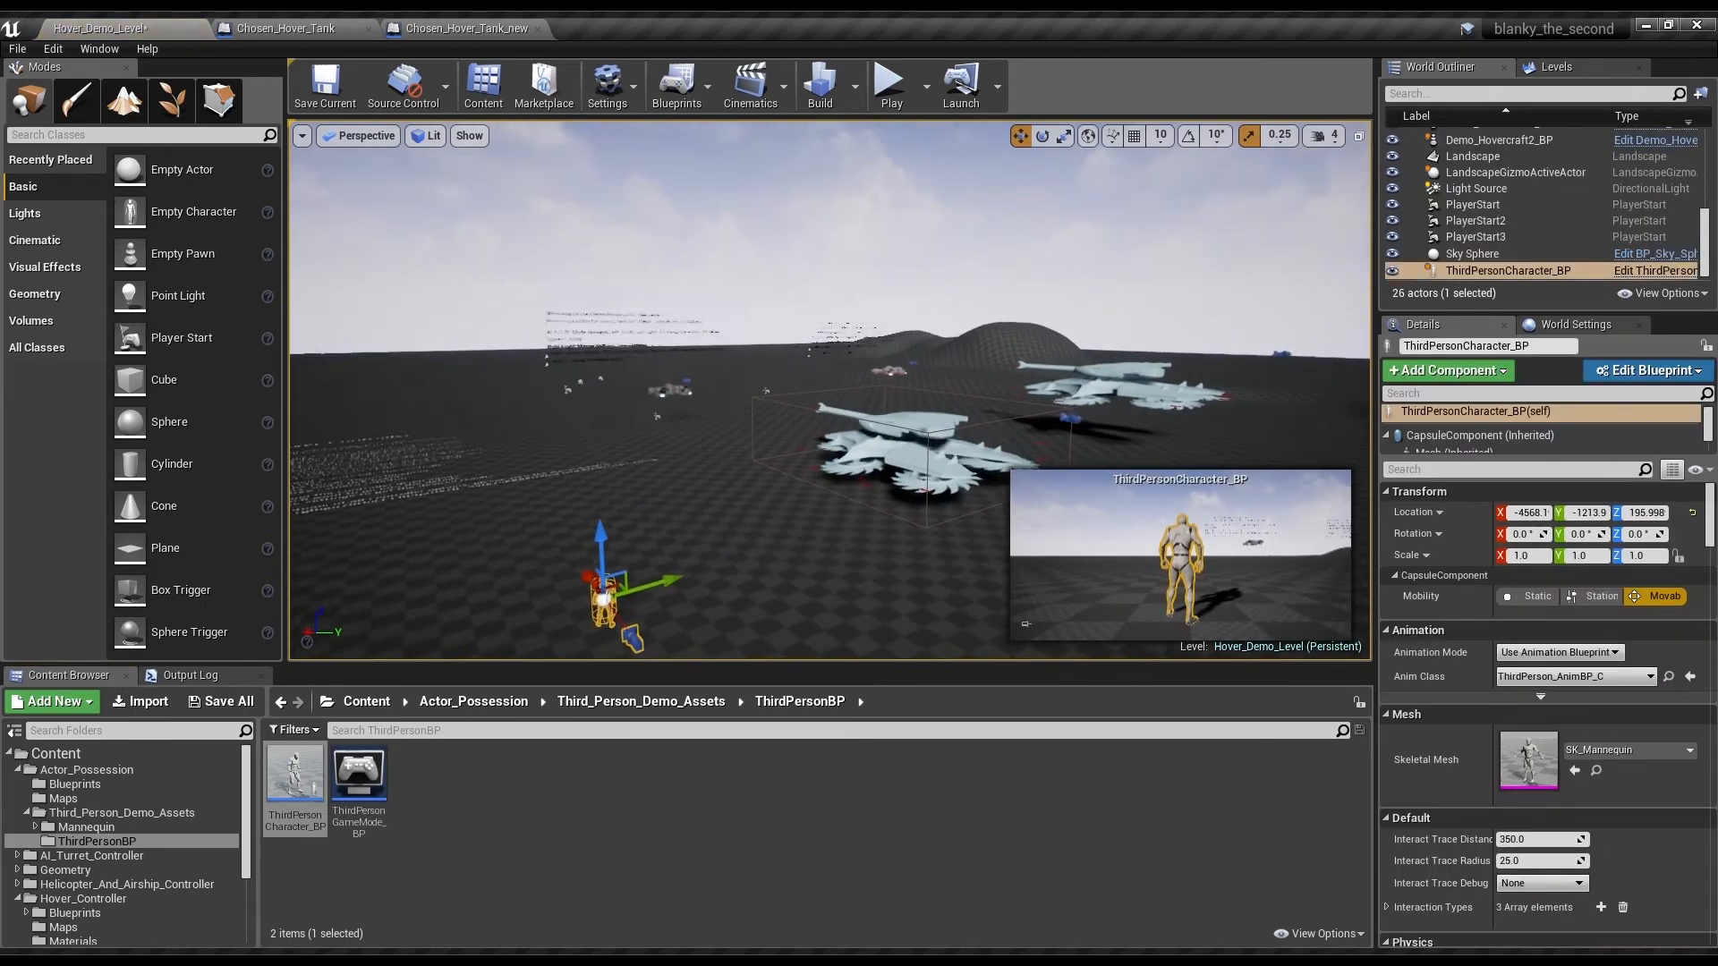
- Select ThirdPersonCharacter_BP in the level and set its Auto Possess Player to Player 0
left_click(925, 399)
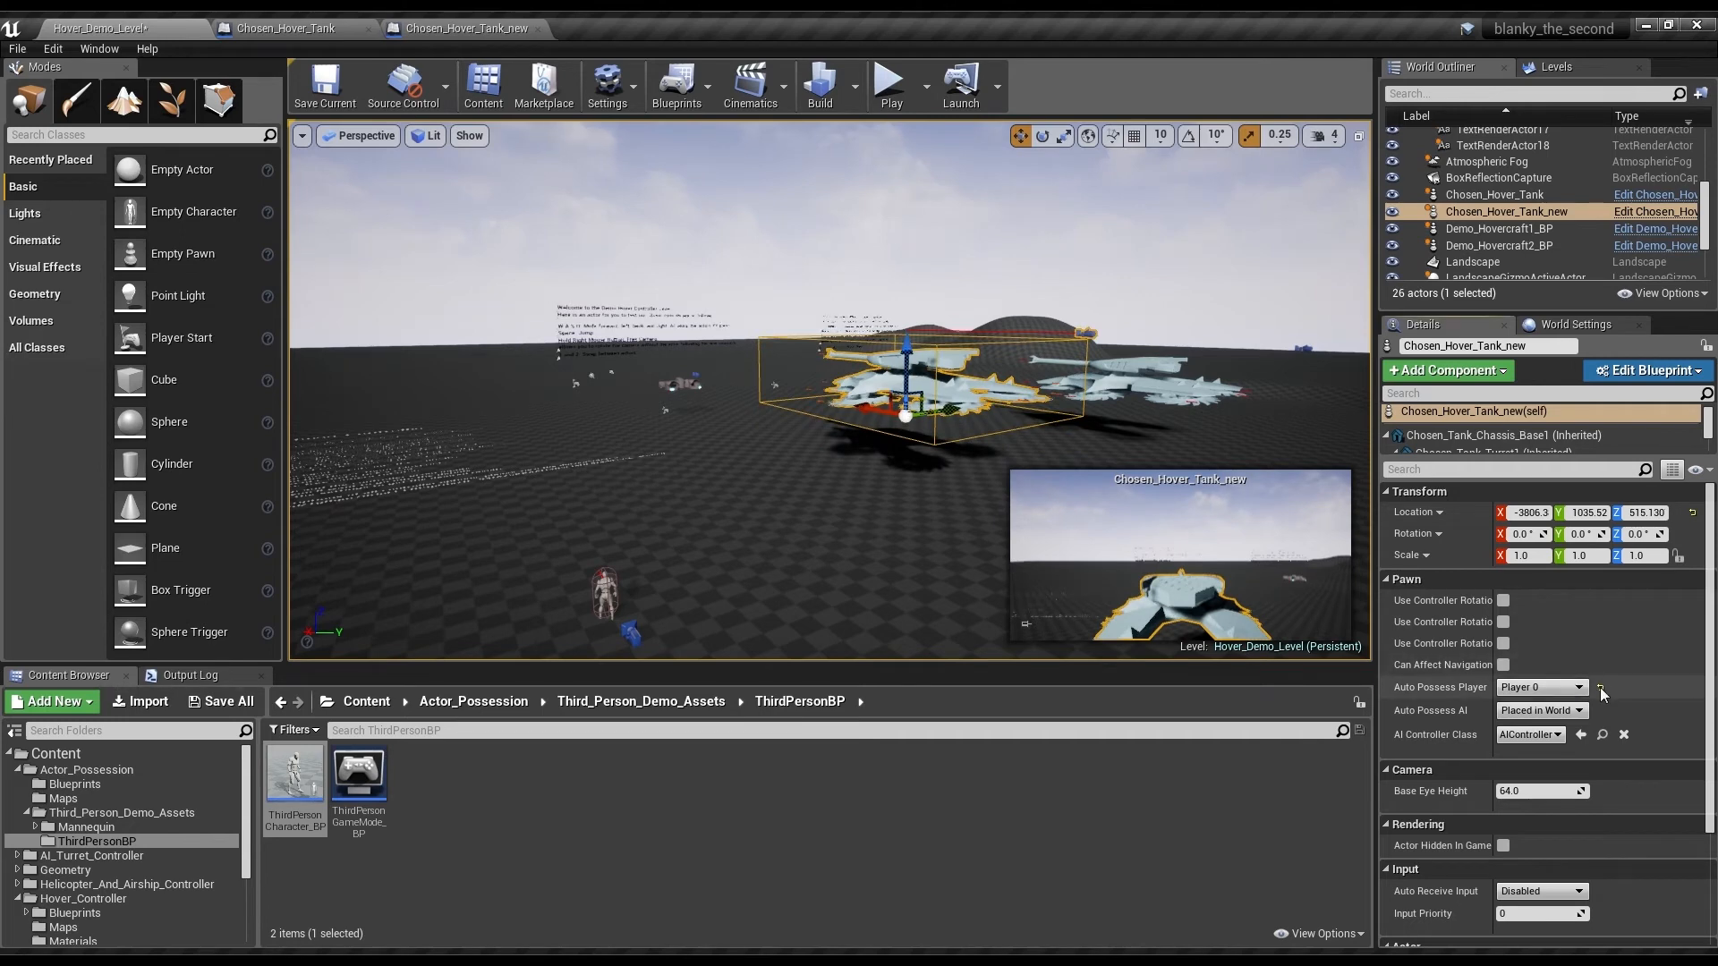
left_click(1511, 270)
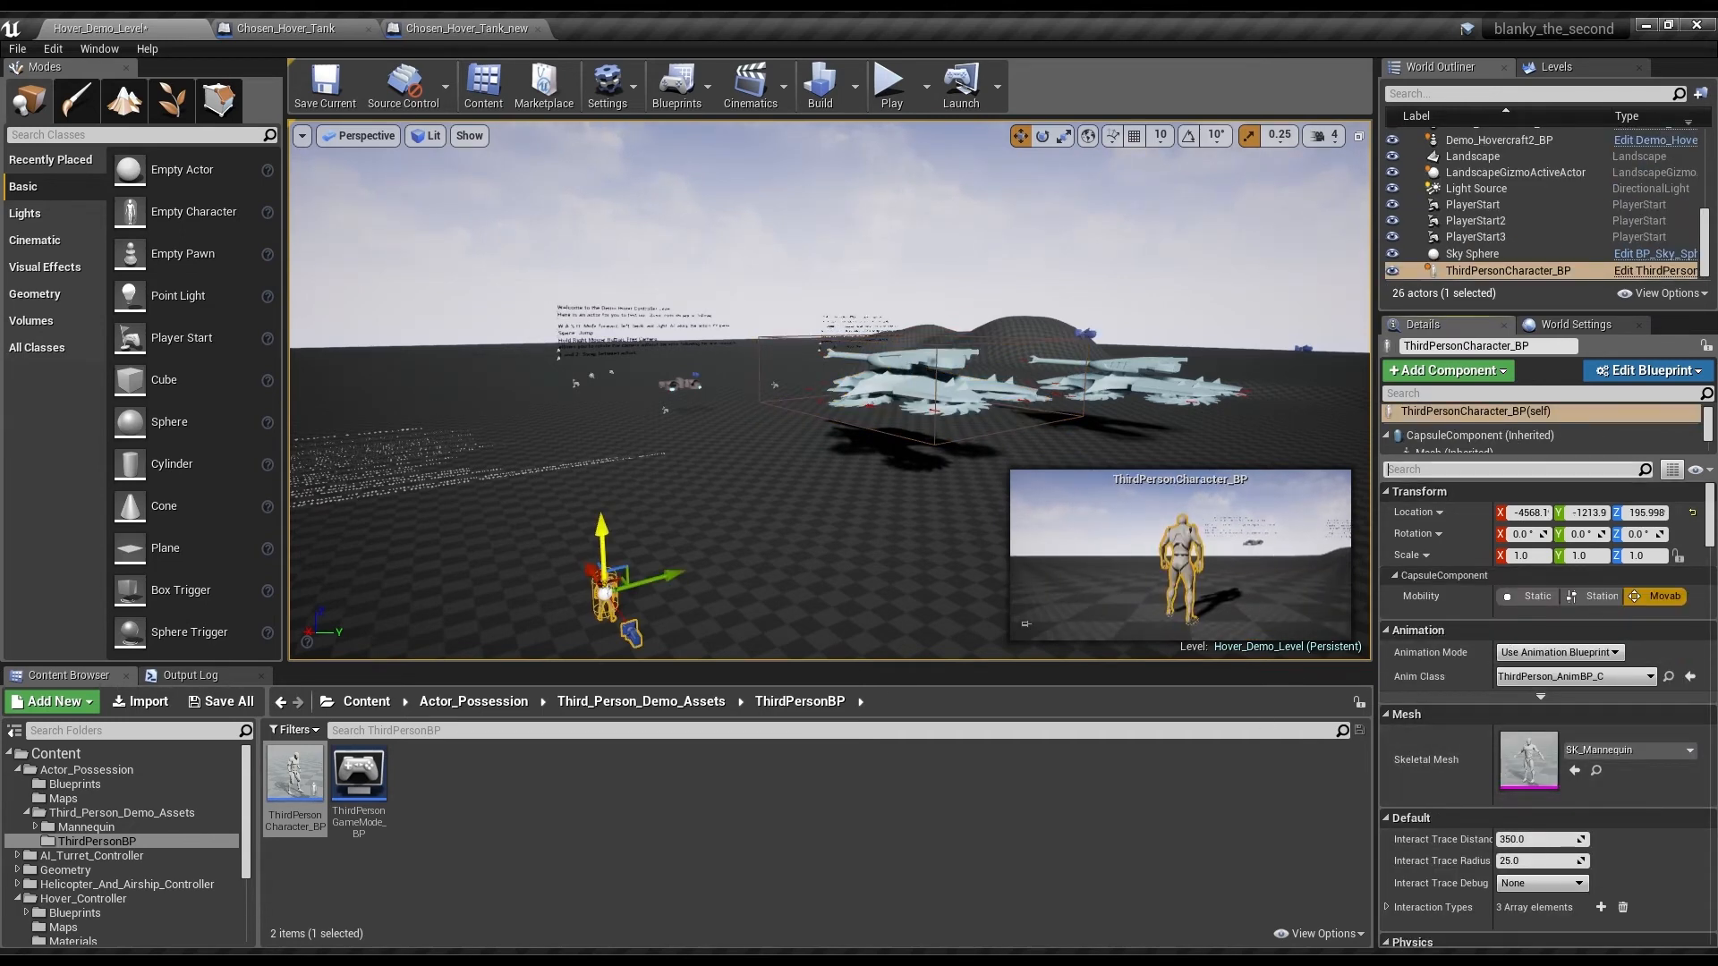
type("auto")
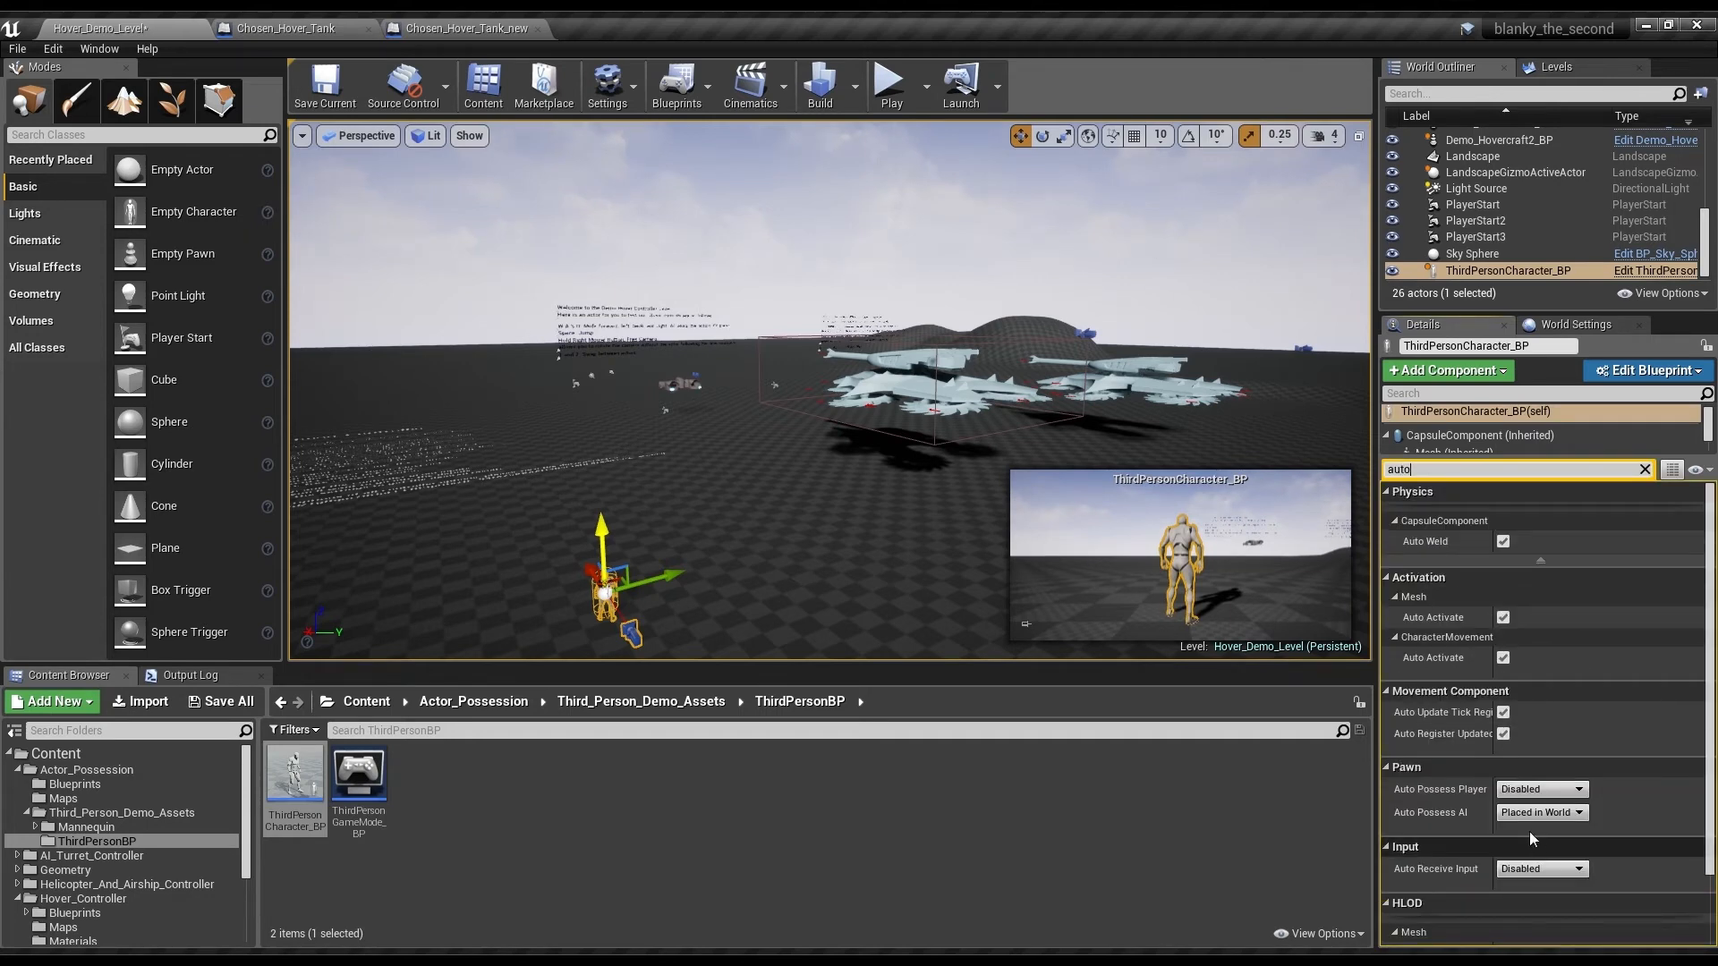
left_click(1538, 789)
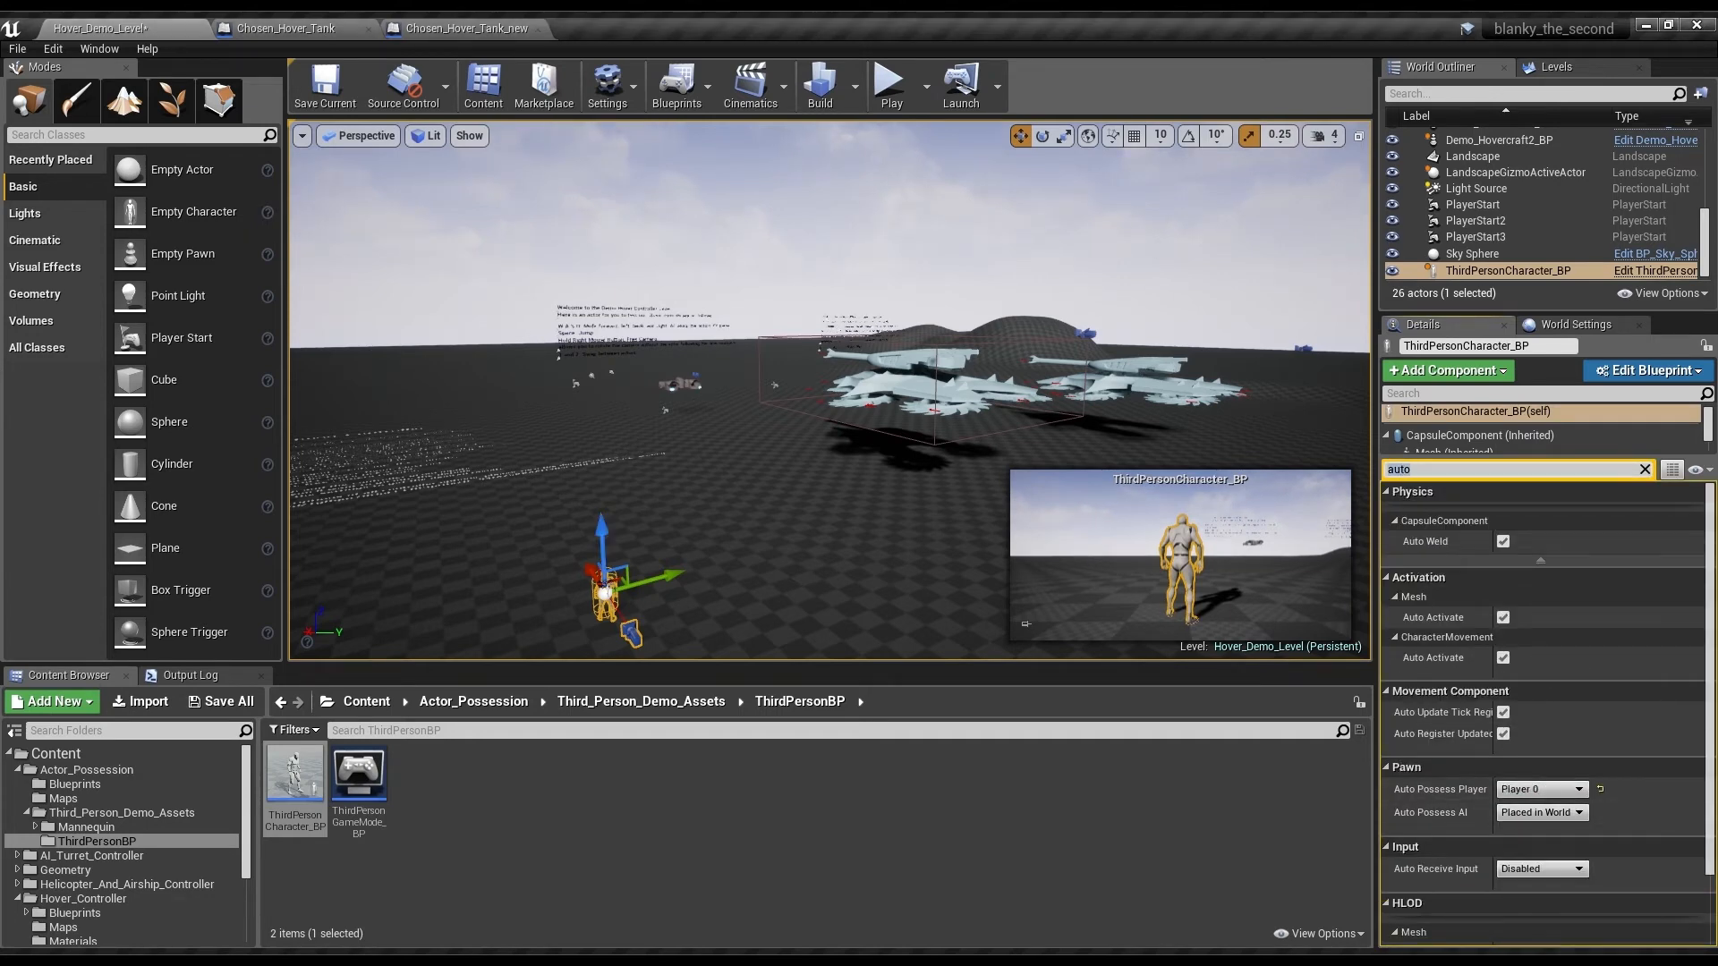
left_click(890, 86)
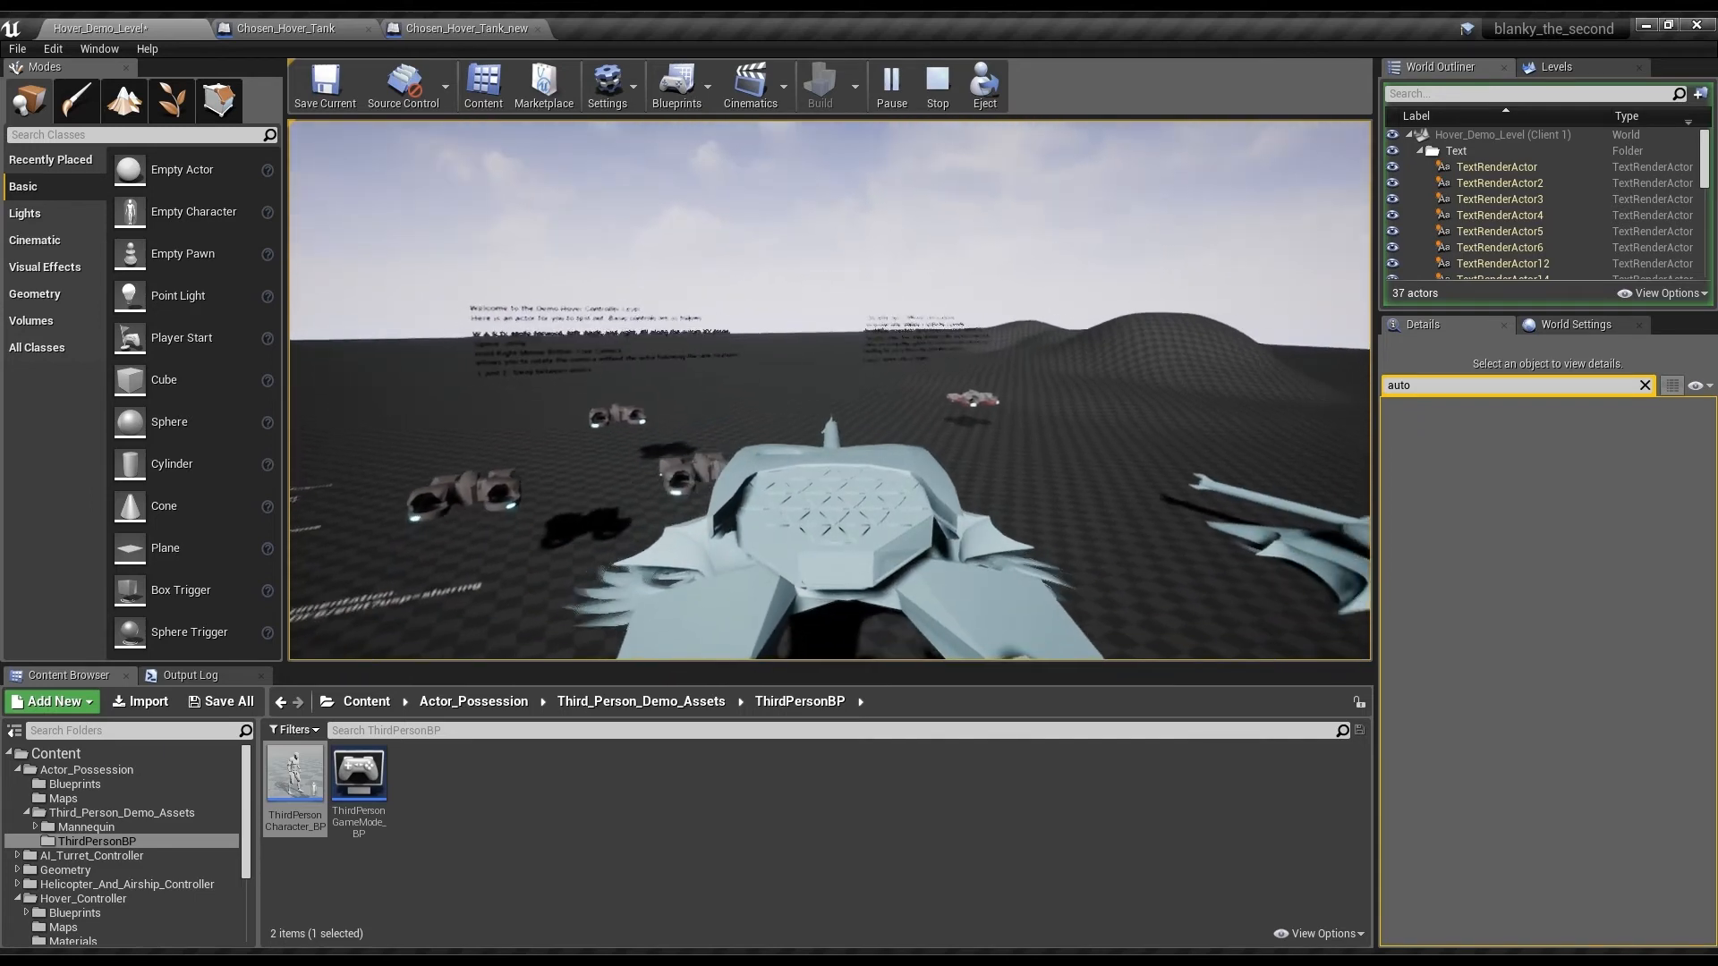
left_click(936, 85)
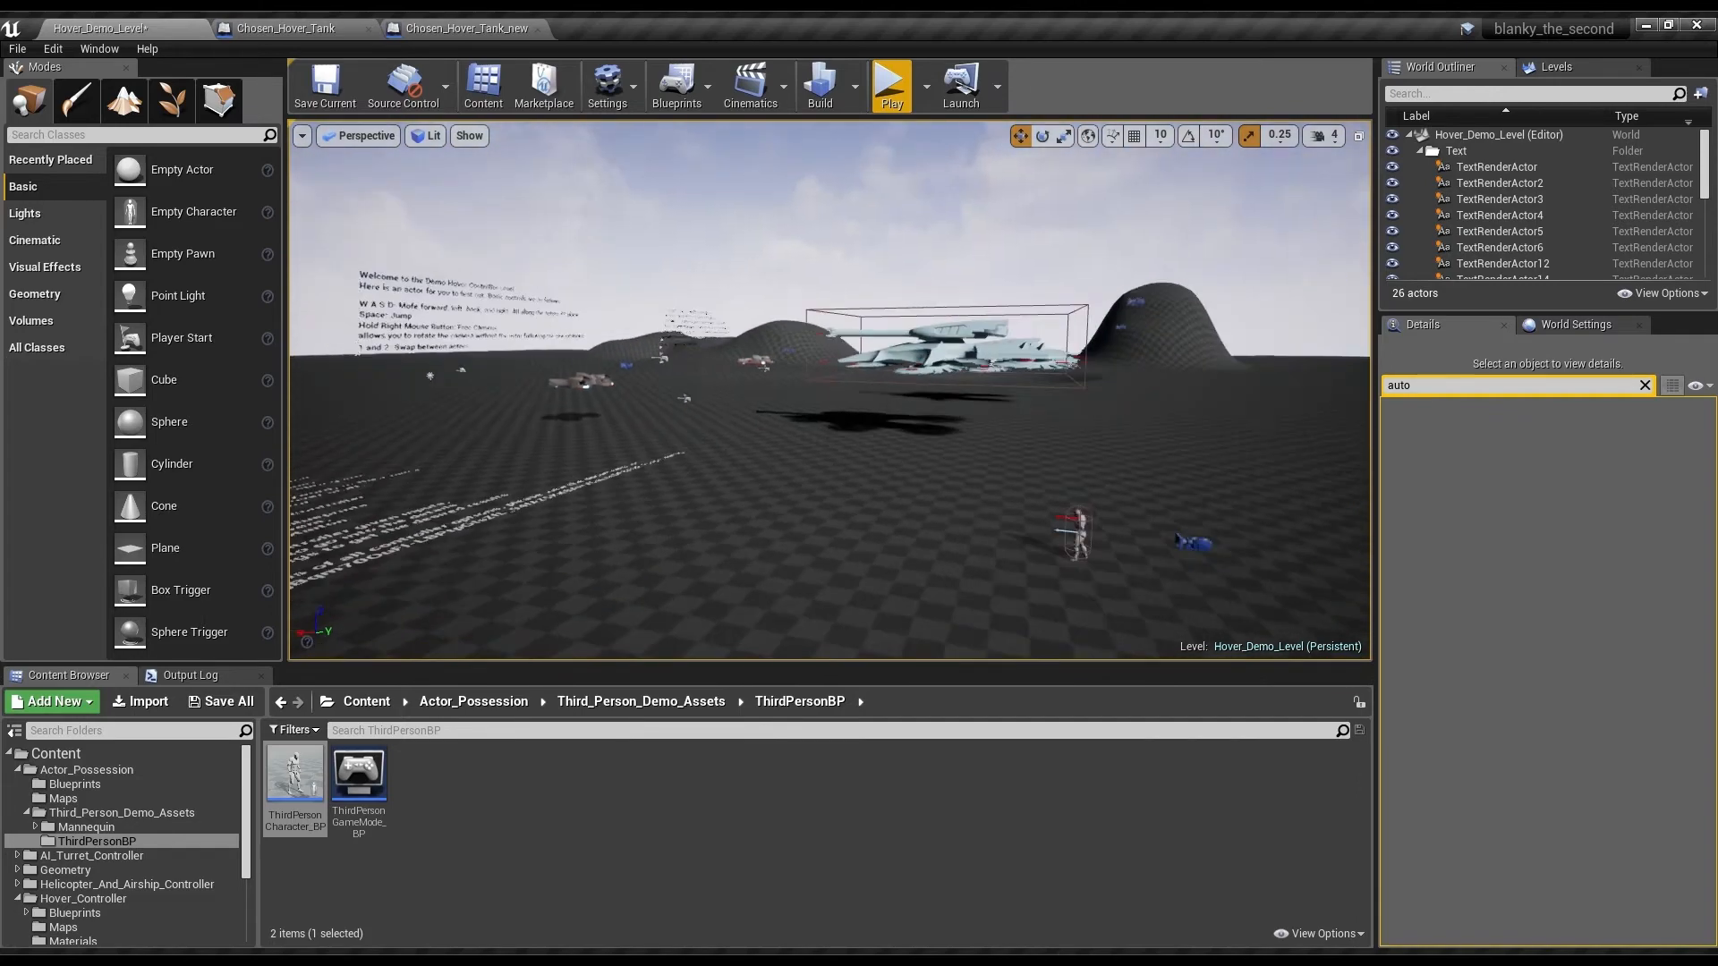
left_click(288, 27)
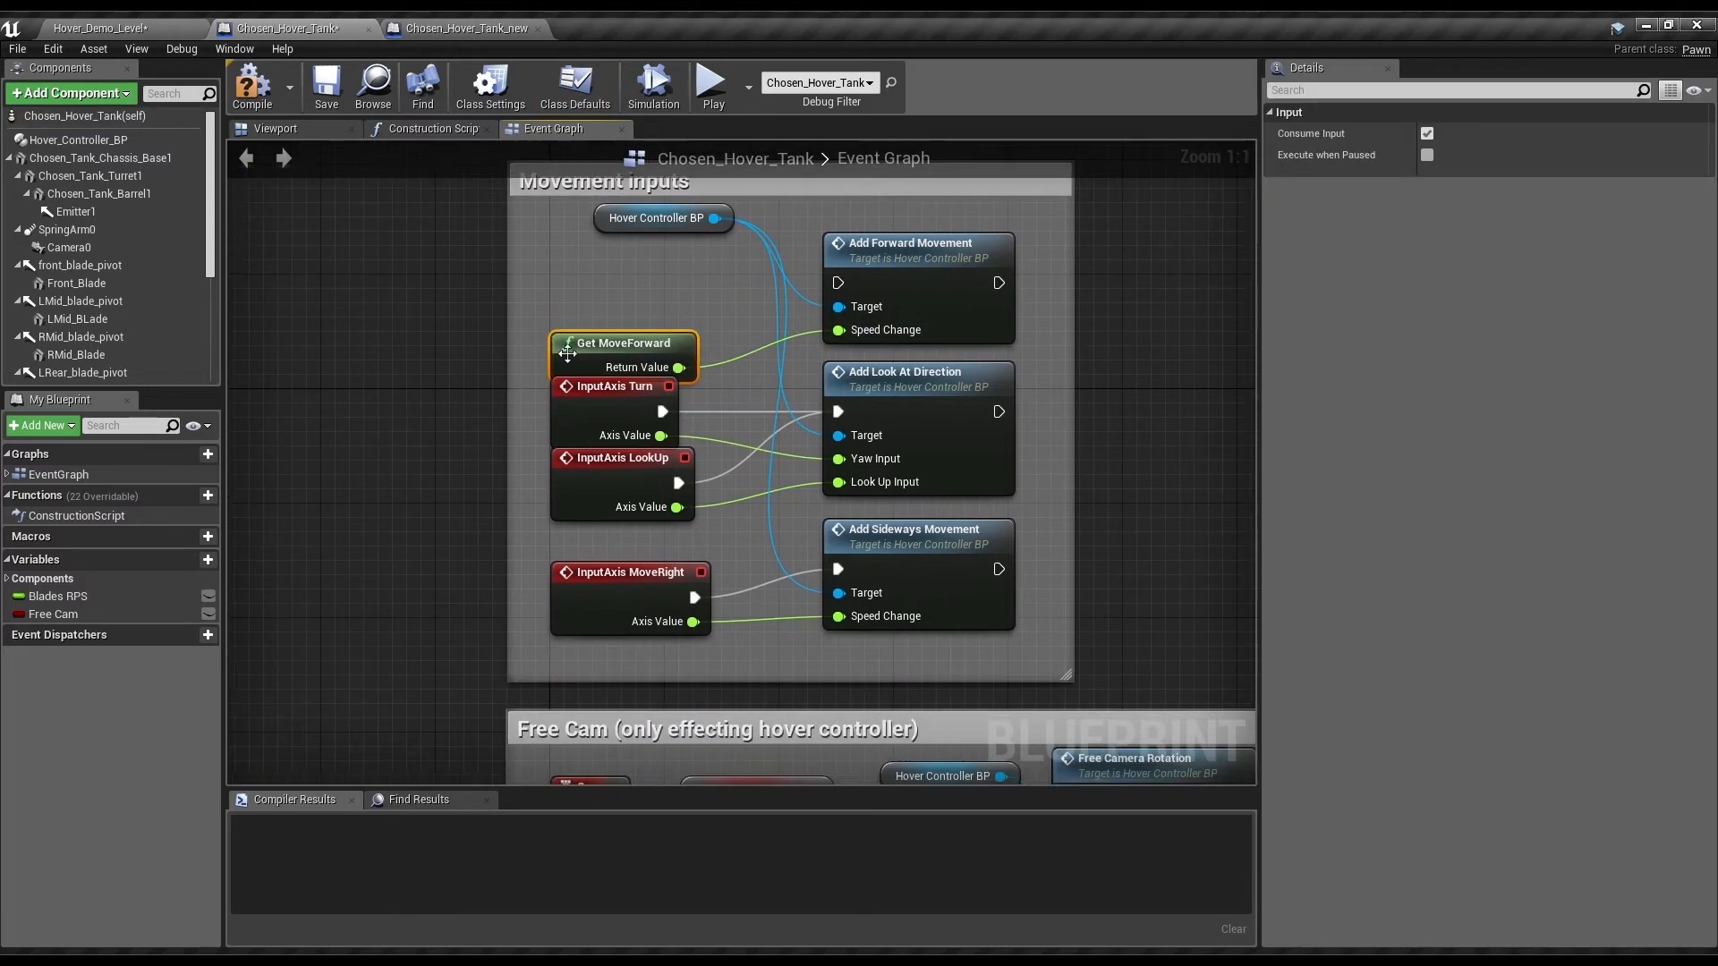
- Scroll through Chosen_Hover_Tank's Event Graph and inspect the Get MoveForward node
scroll("down", 3)
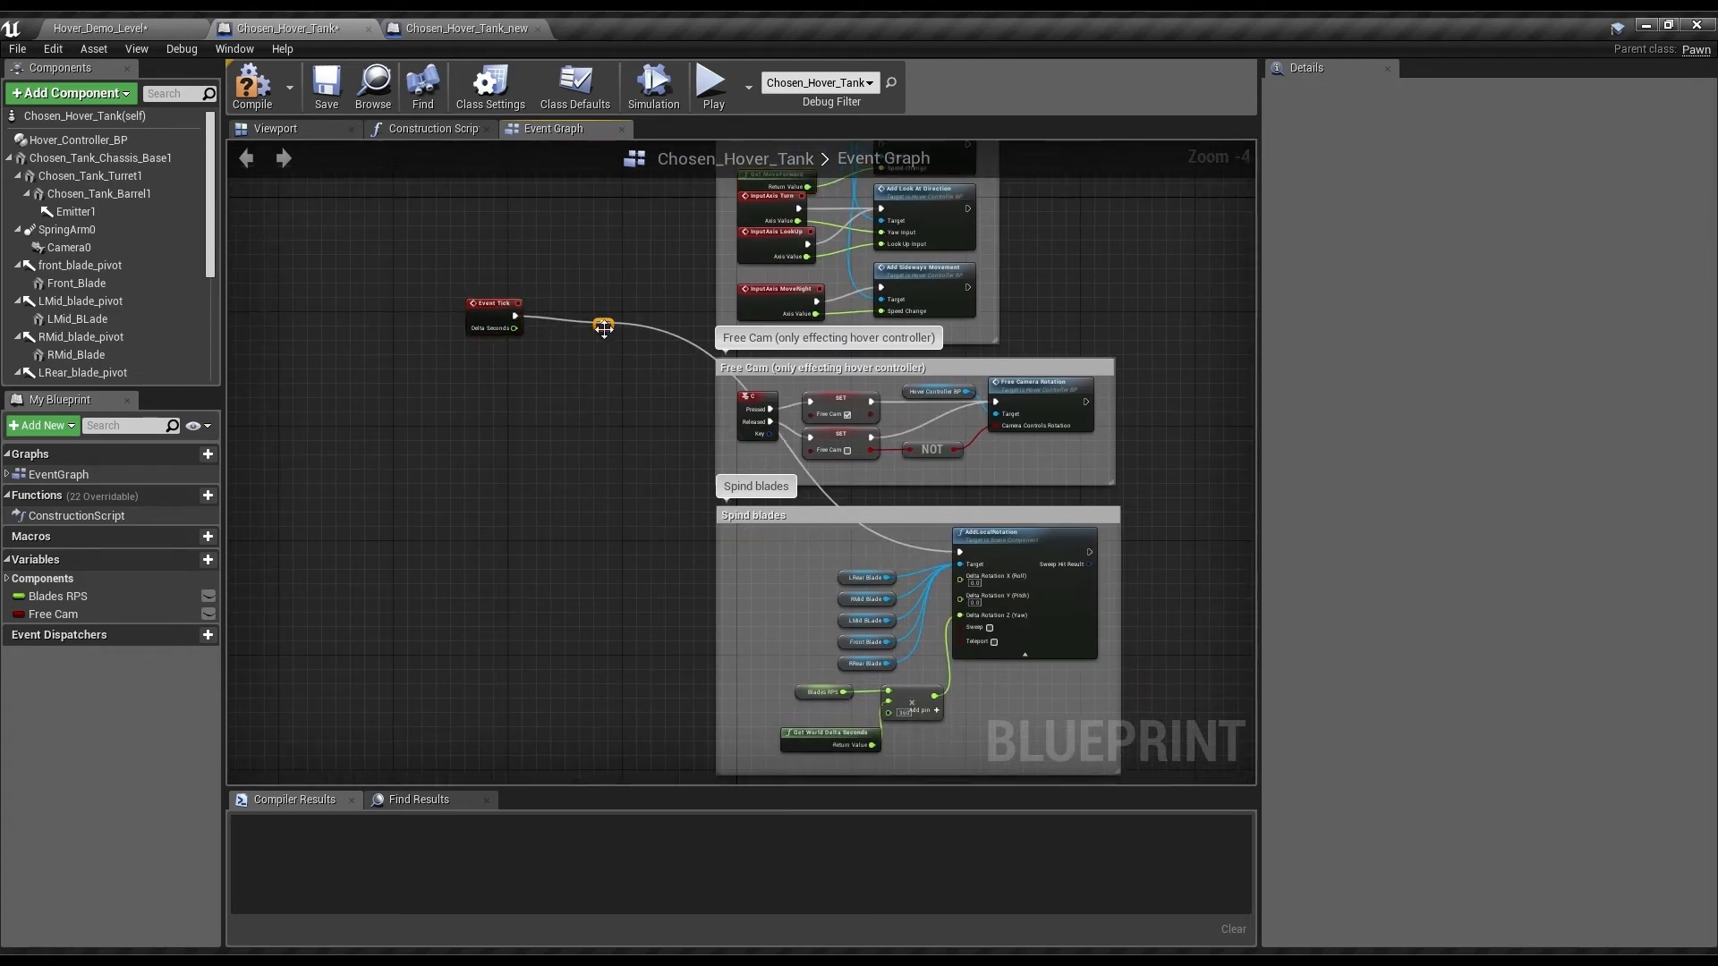
scroll("up", 3)
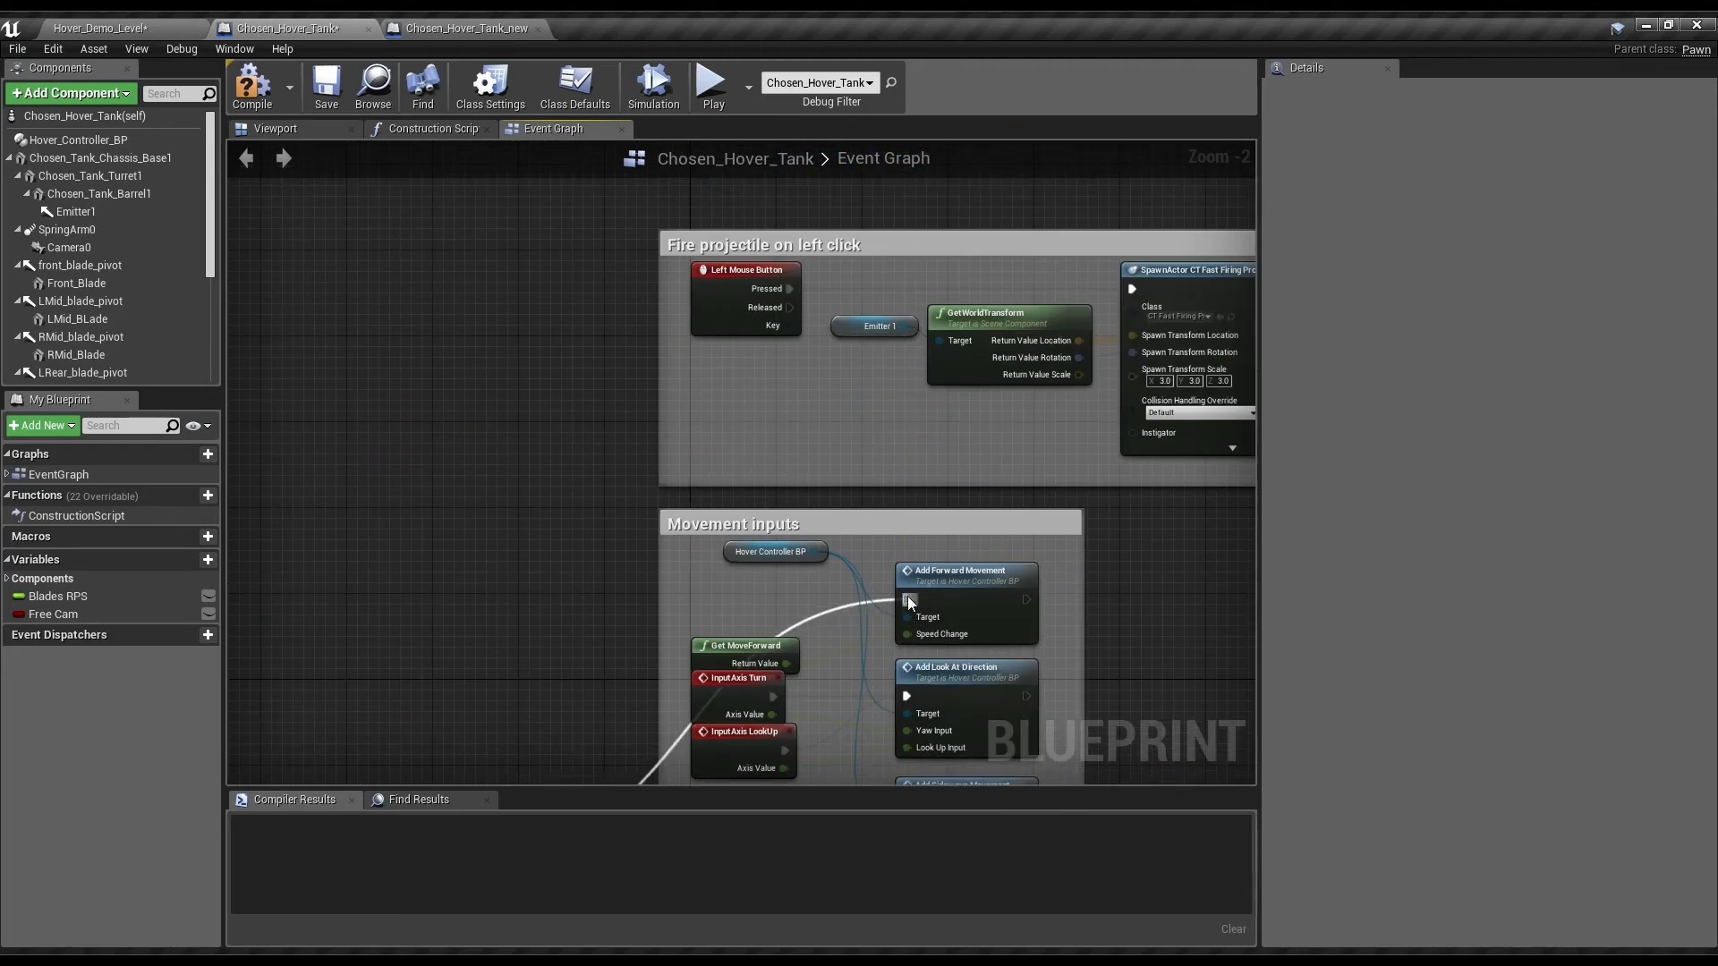
scroll("down", 3)
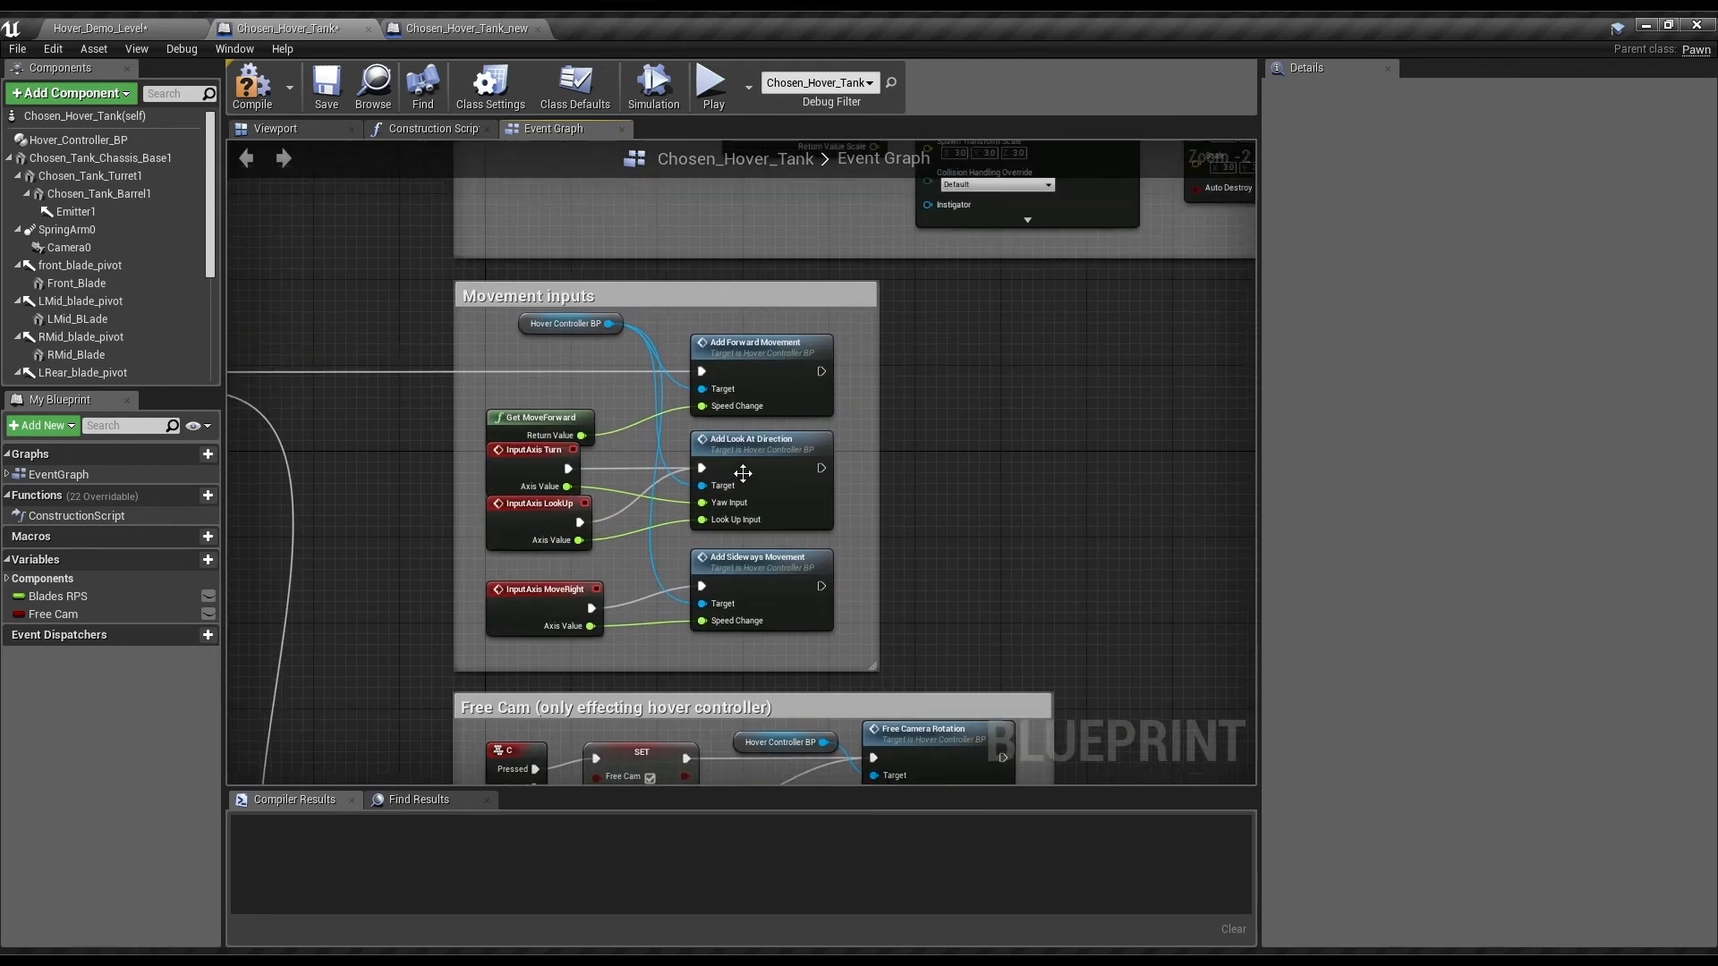
scroll("down", 3)
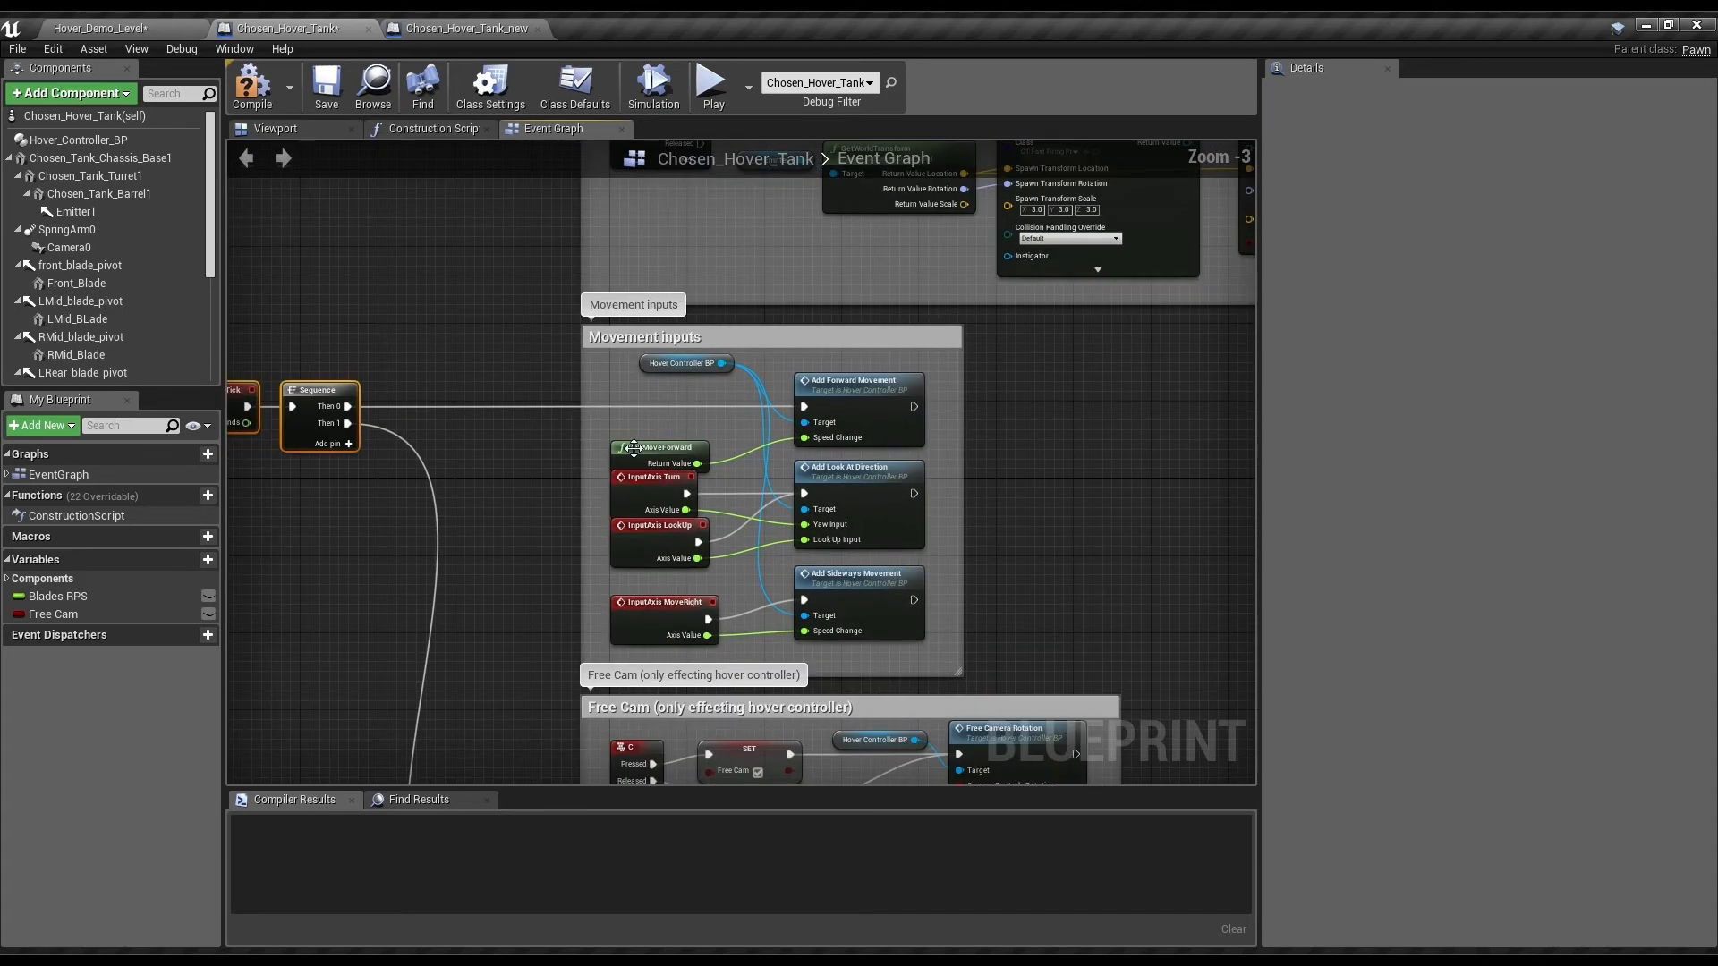
left_click(657, 448)
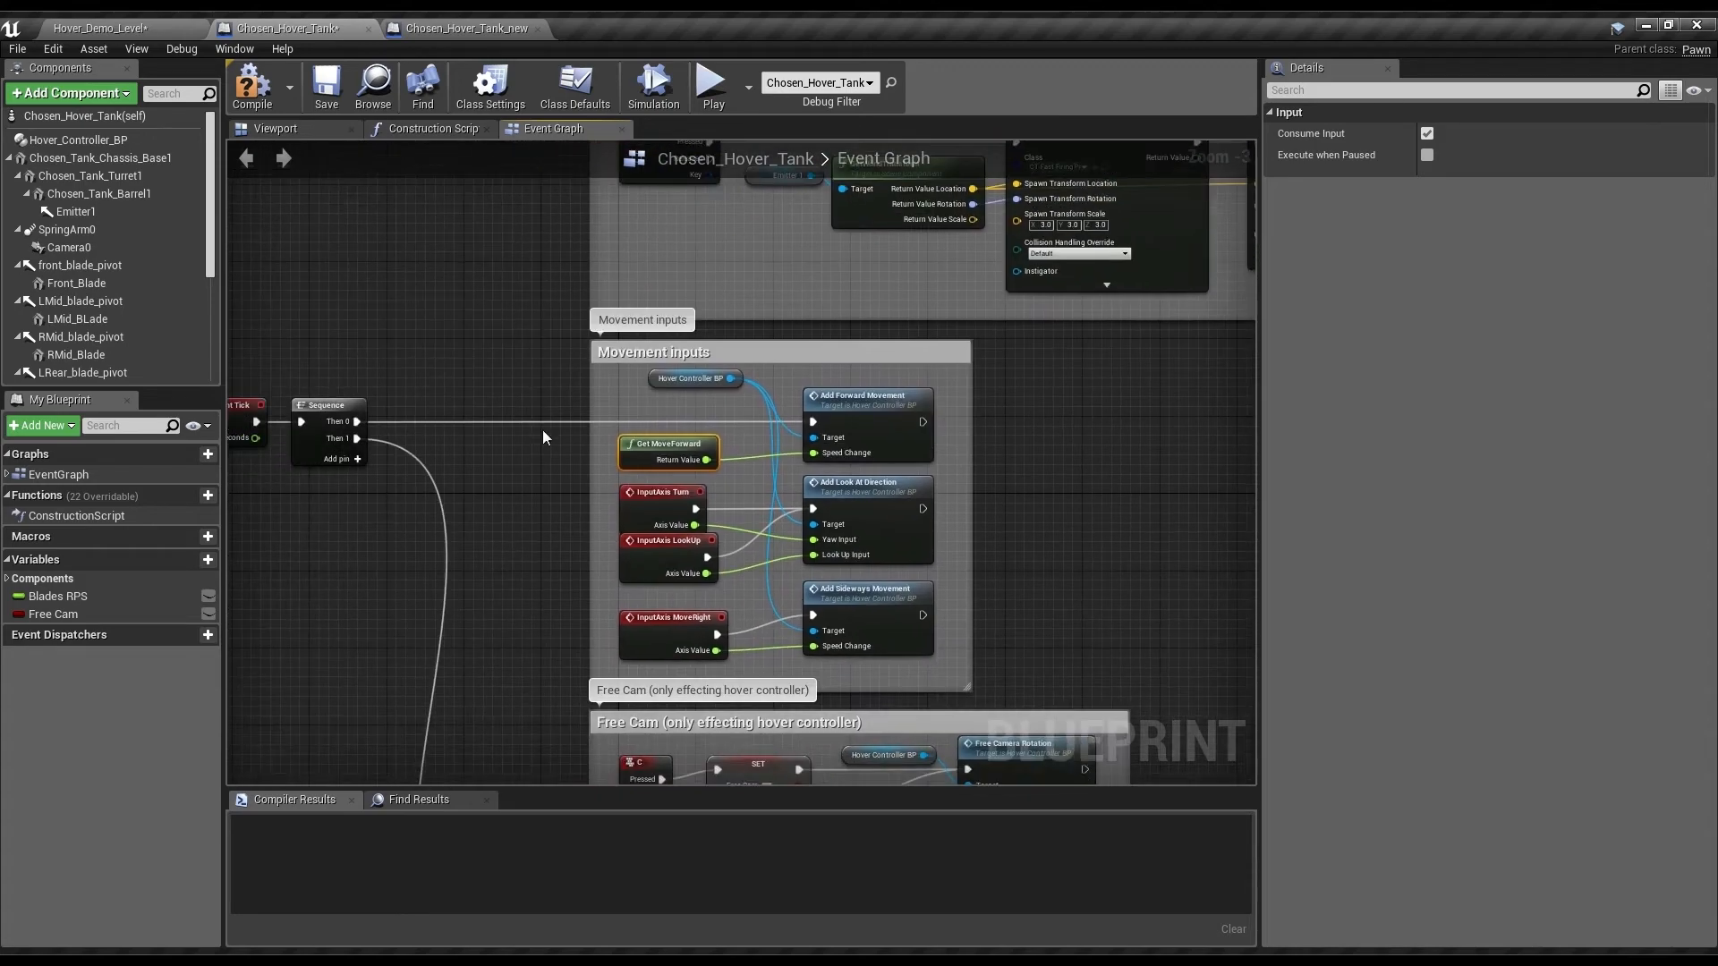
scroll("down", 3)
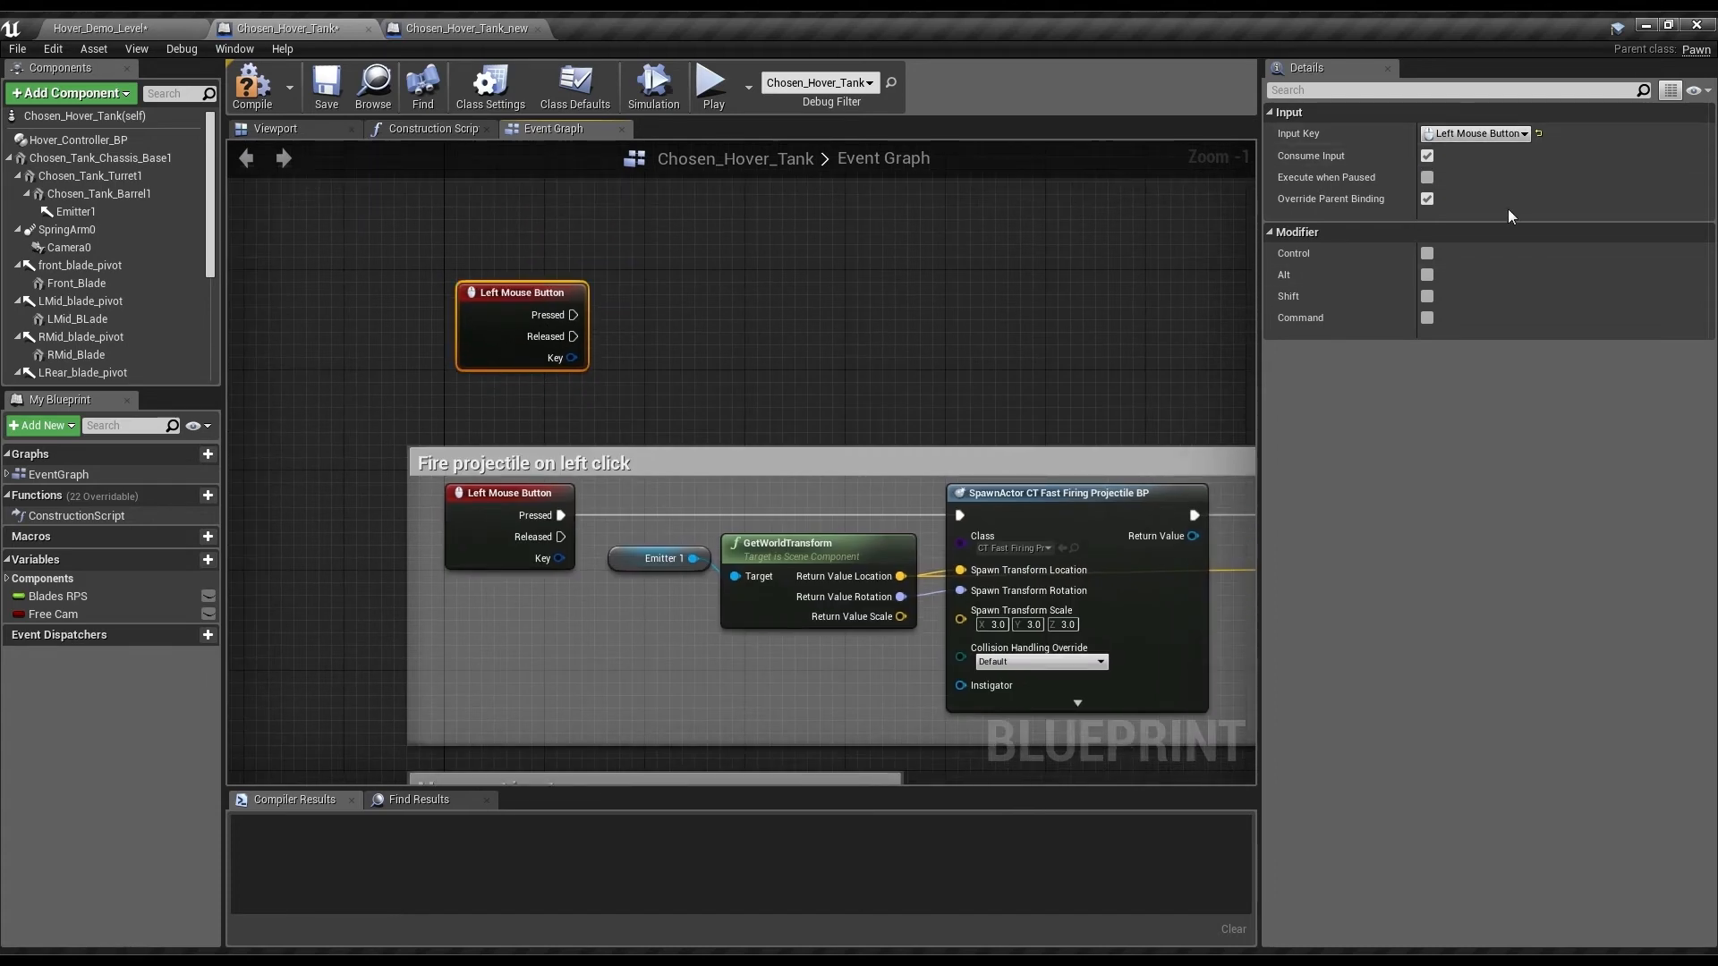
mouse_move(1481, 417)
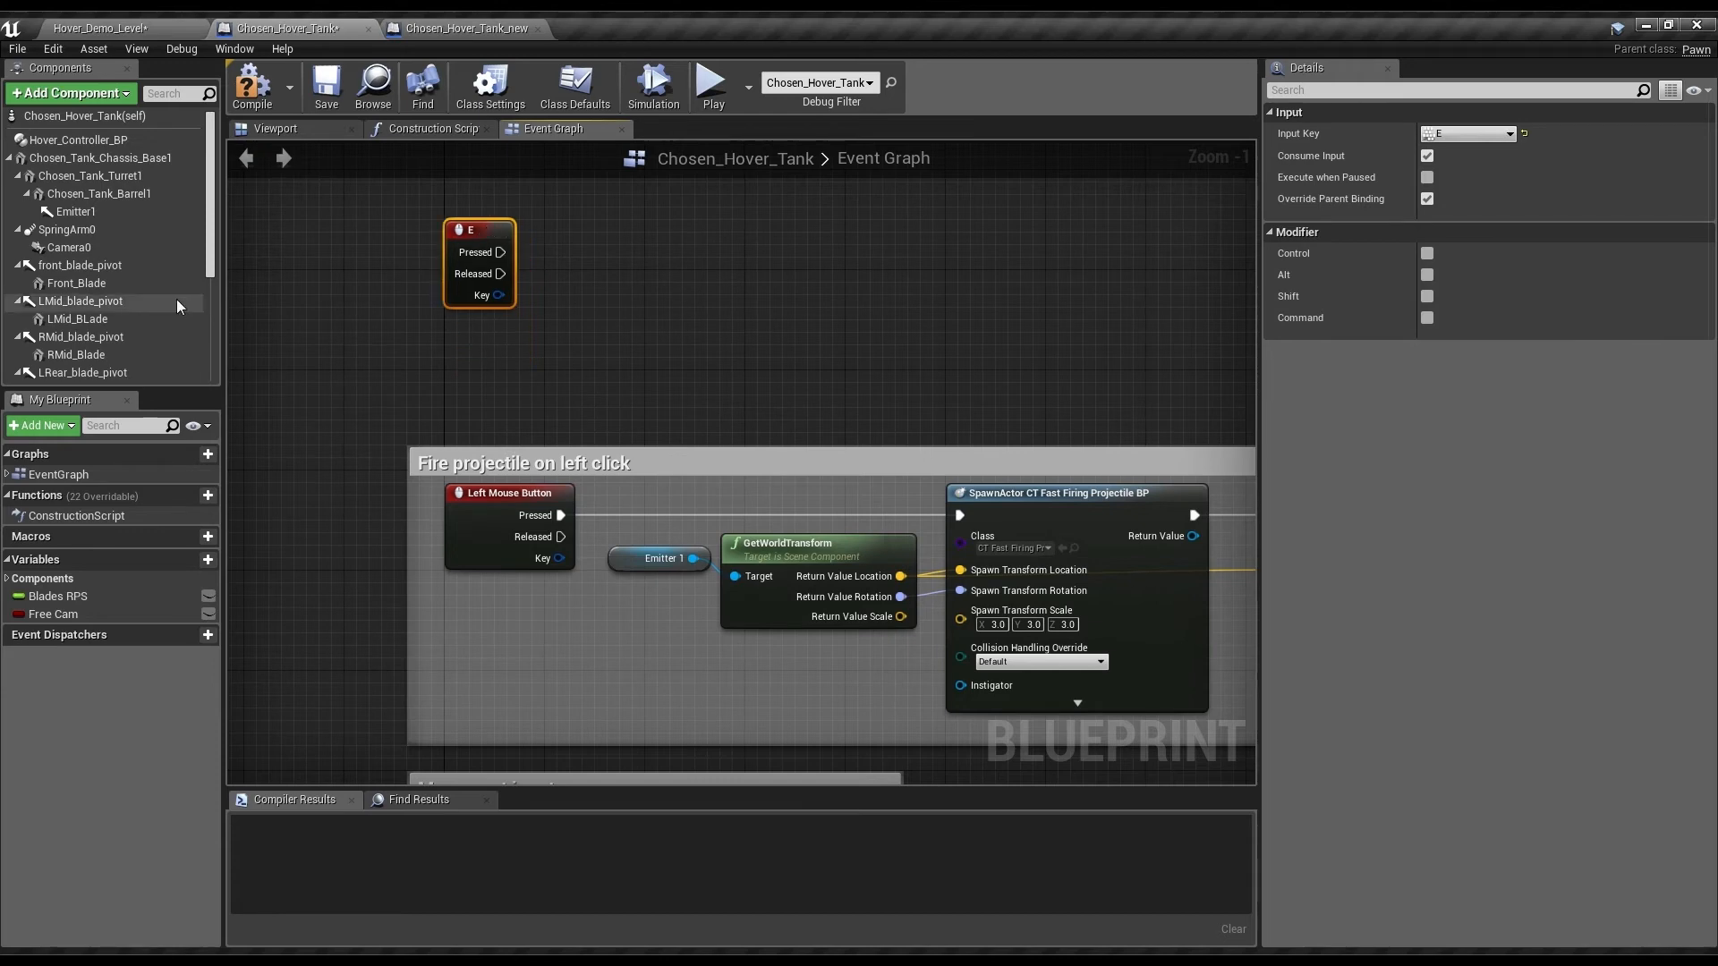
- Add a Hover_Controller_BP reference beside the E key event in the original tank graph
scroll("down", 3)
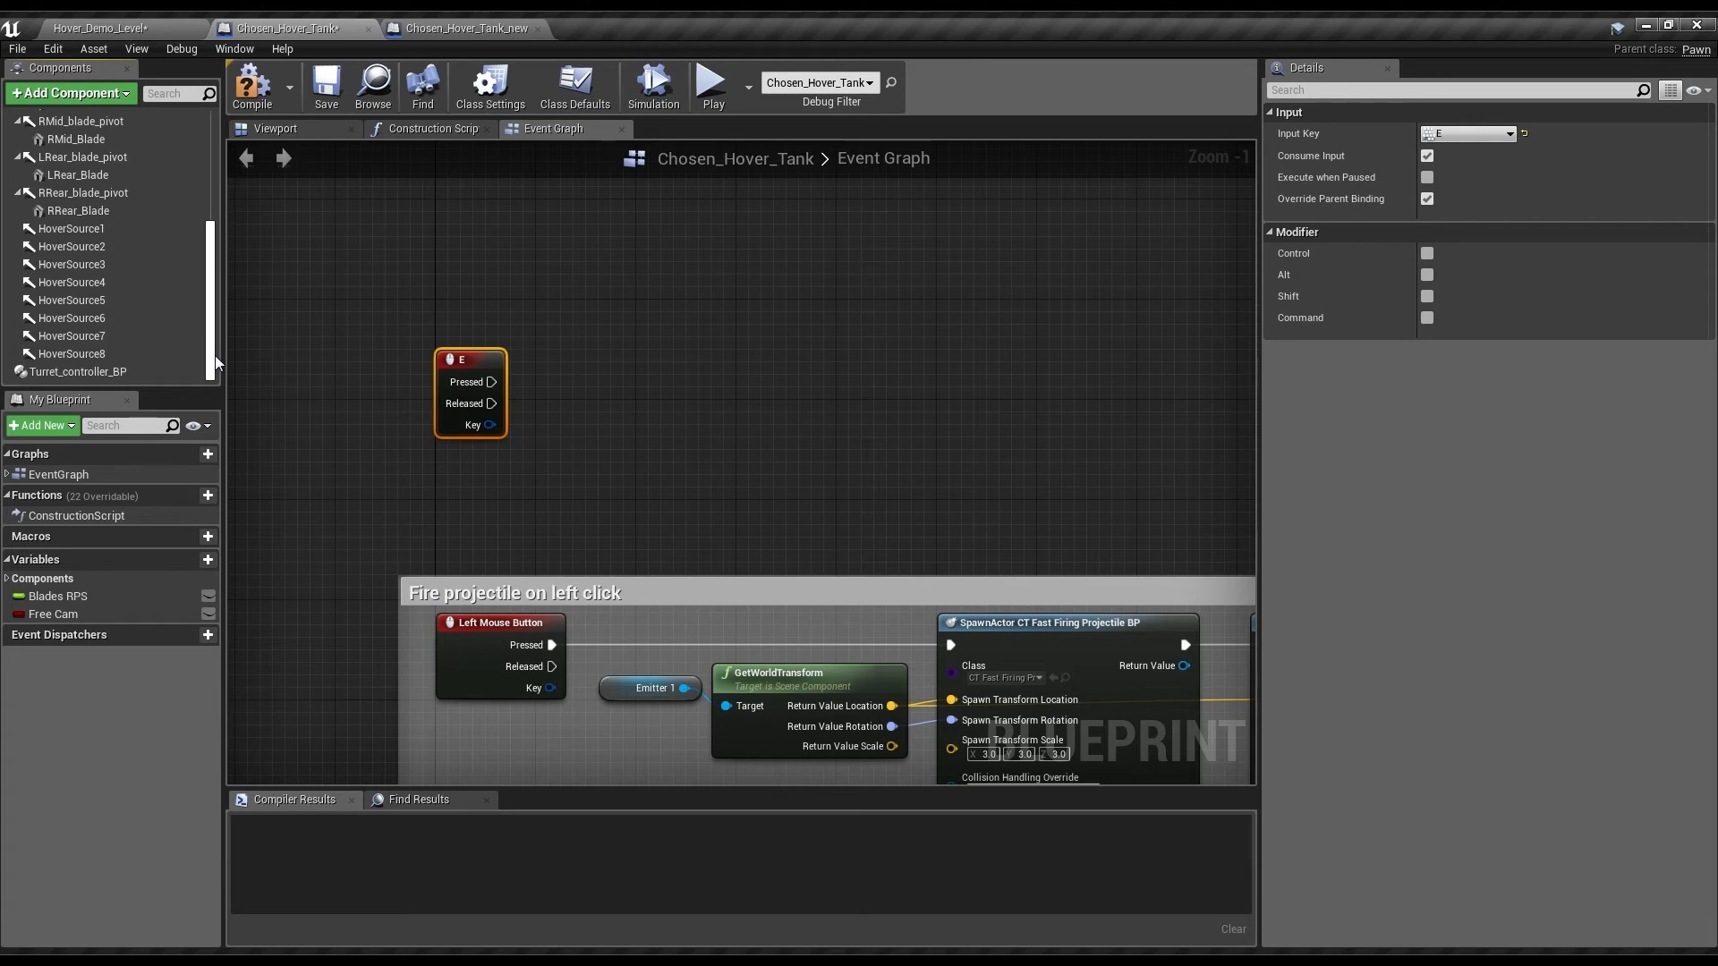
left_click(77, 140)
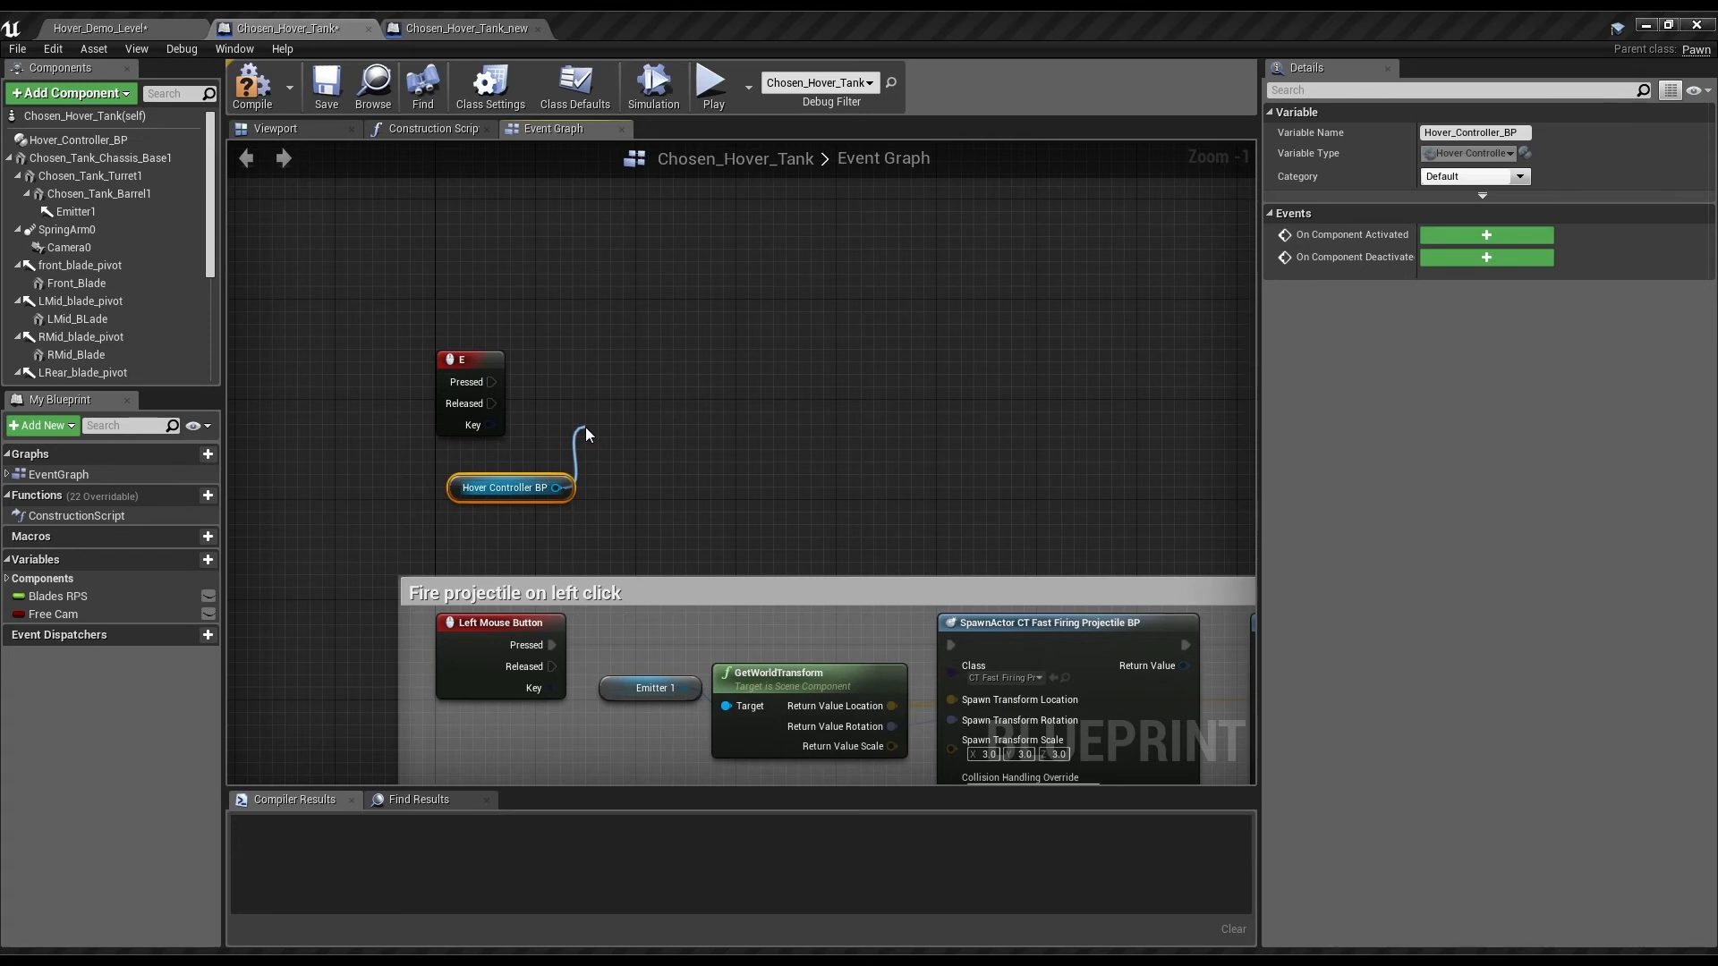
left_click(630, 510)
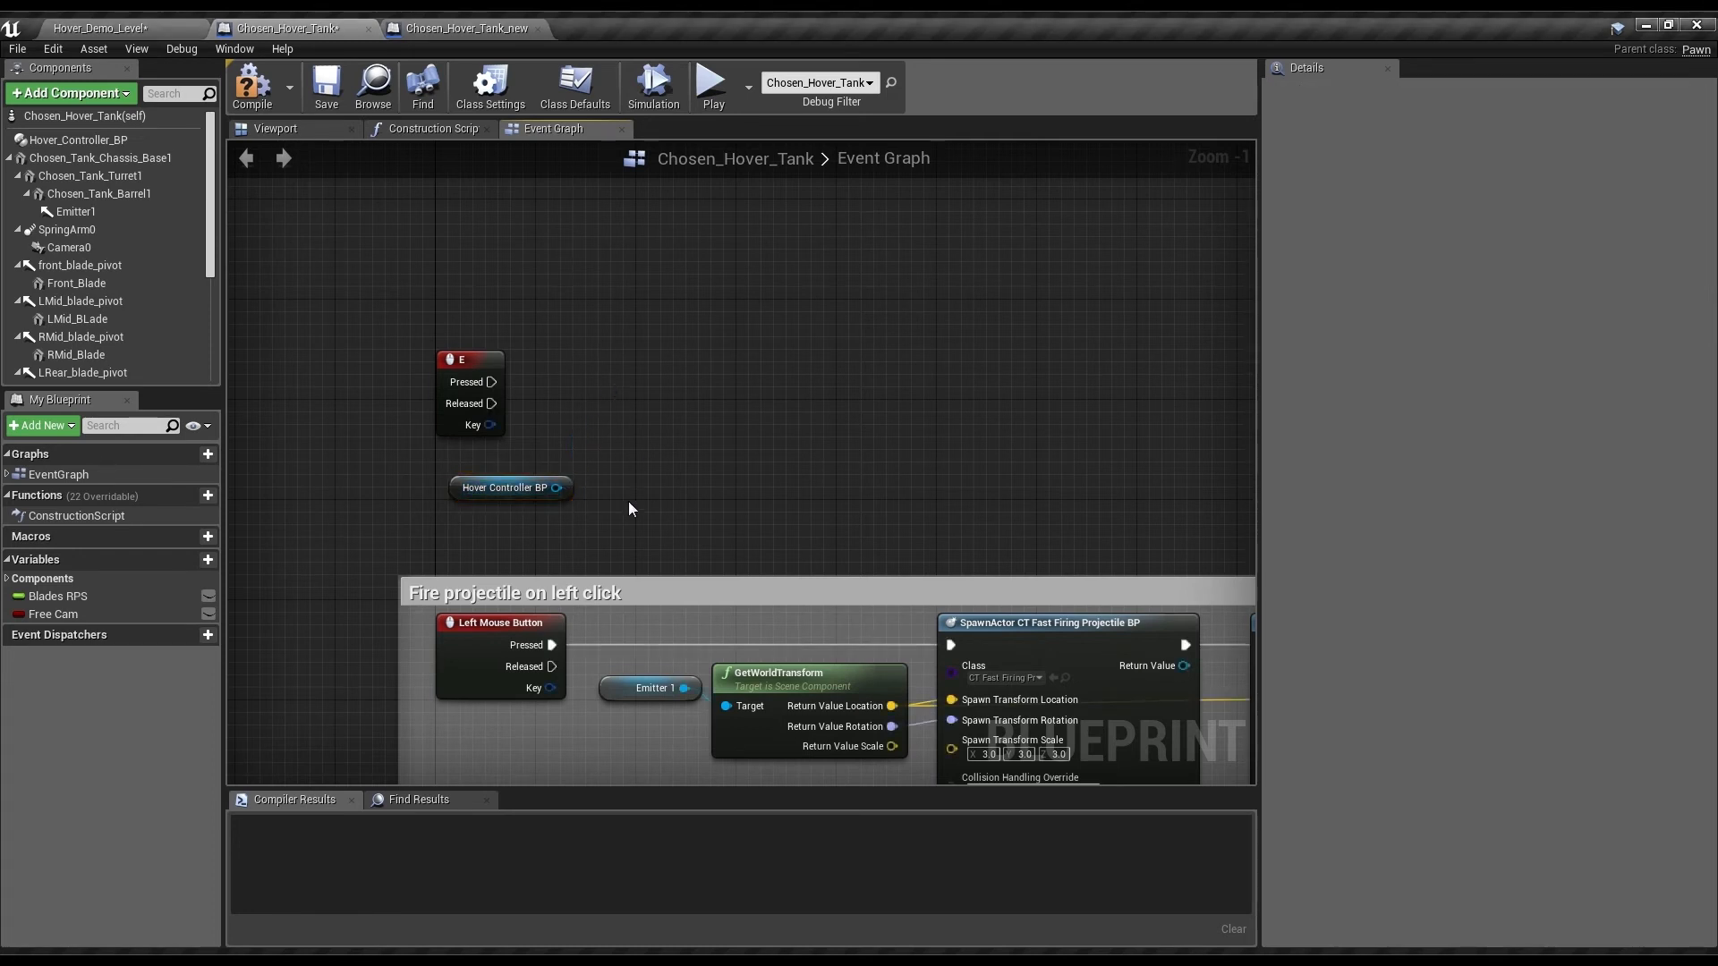
scroll("down", 3)
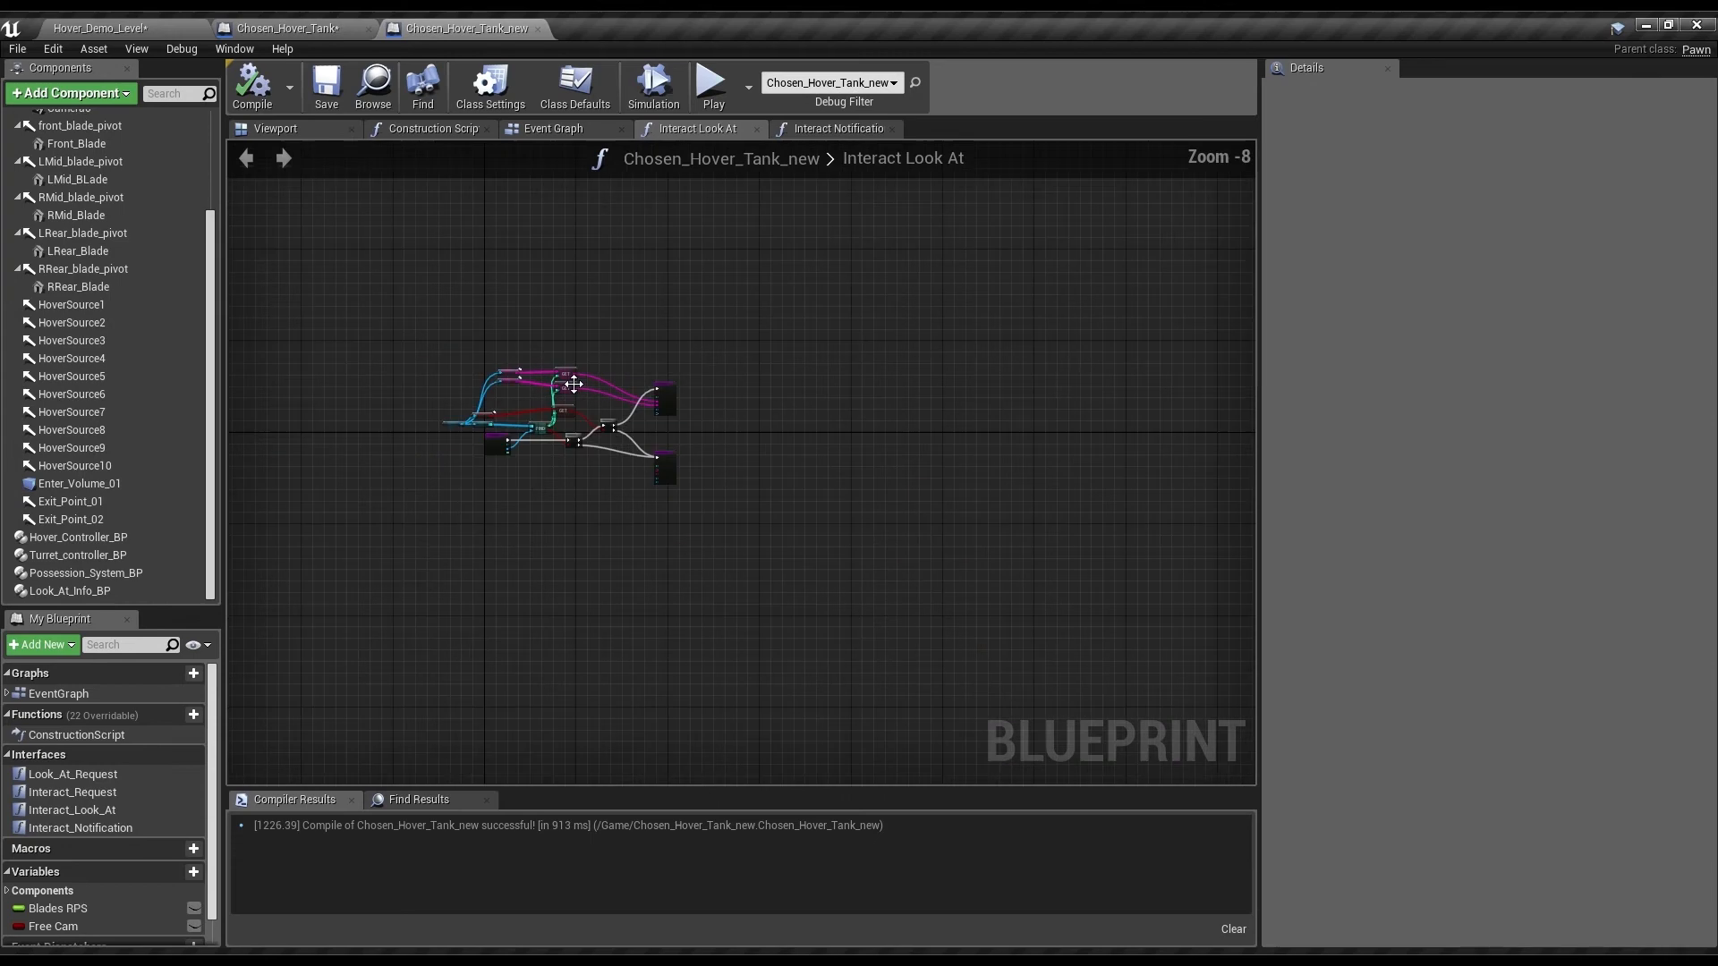
- Switch to Chosen_Hover_Tank_new's Event Graph and scroll to space for the E event
left_click(553, 128)
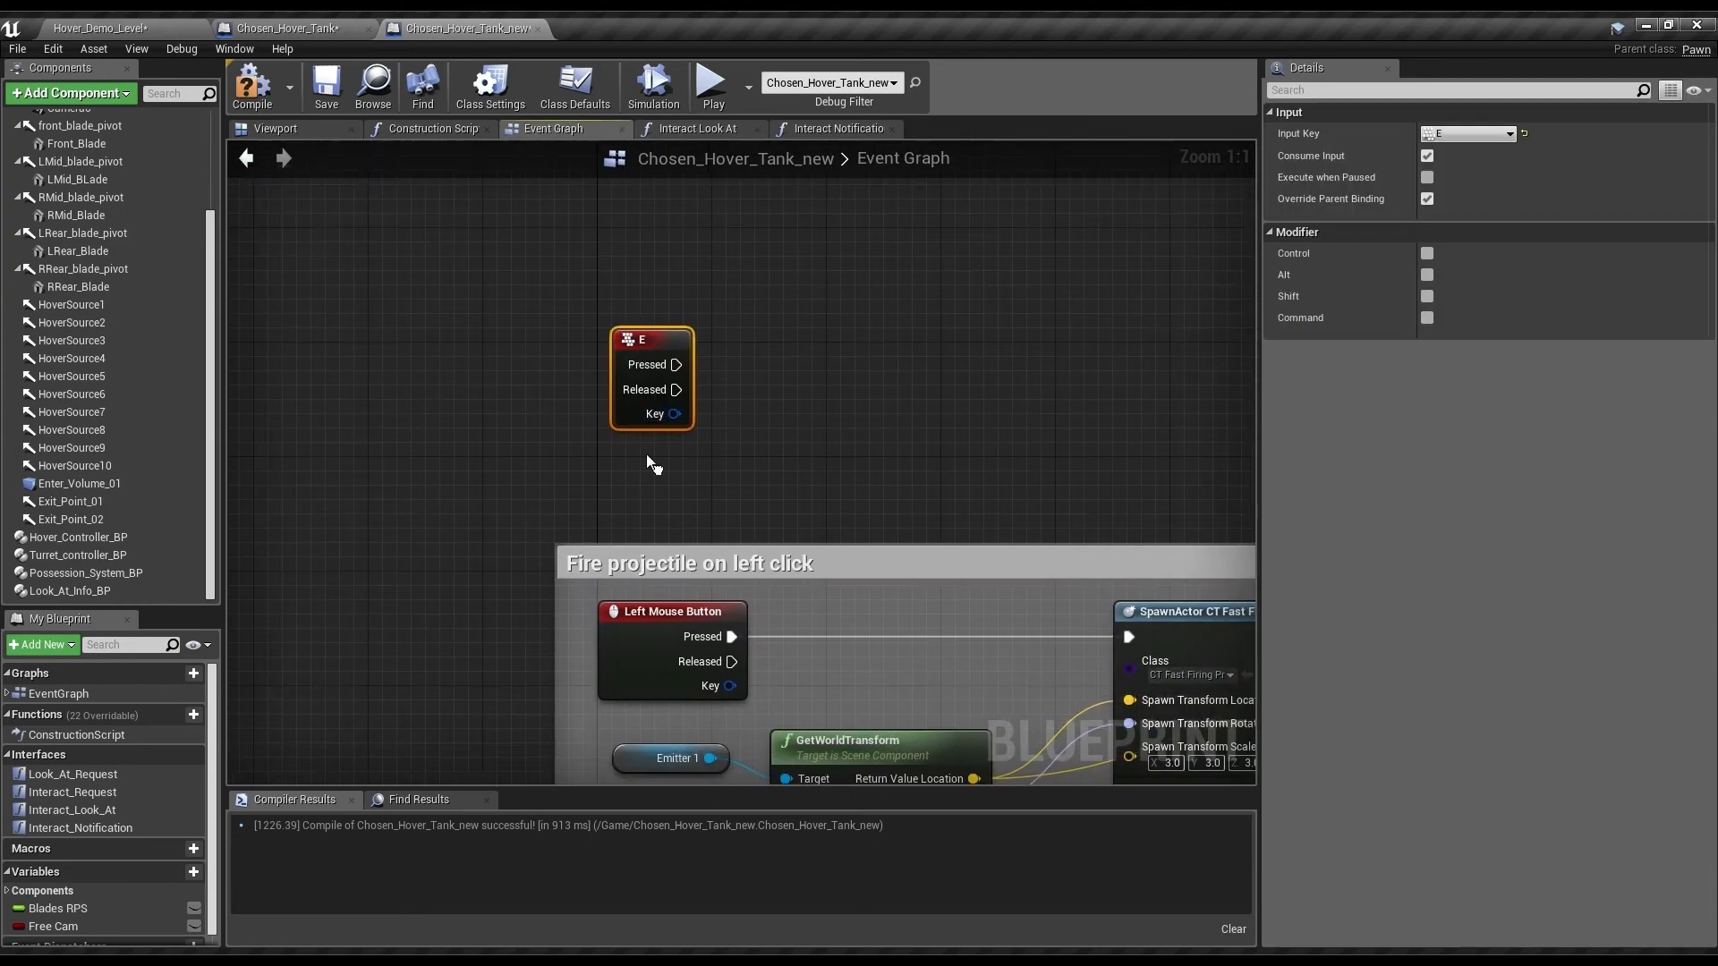
scroll("down", 3)
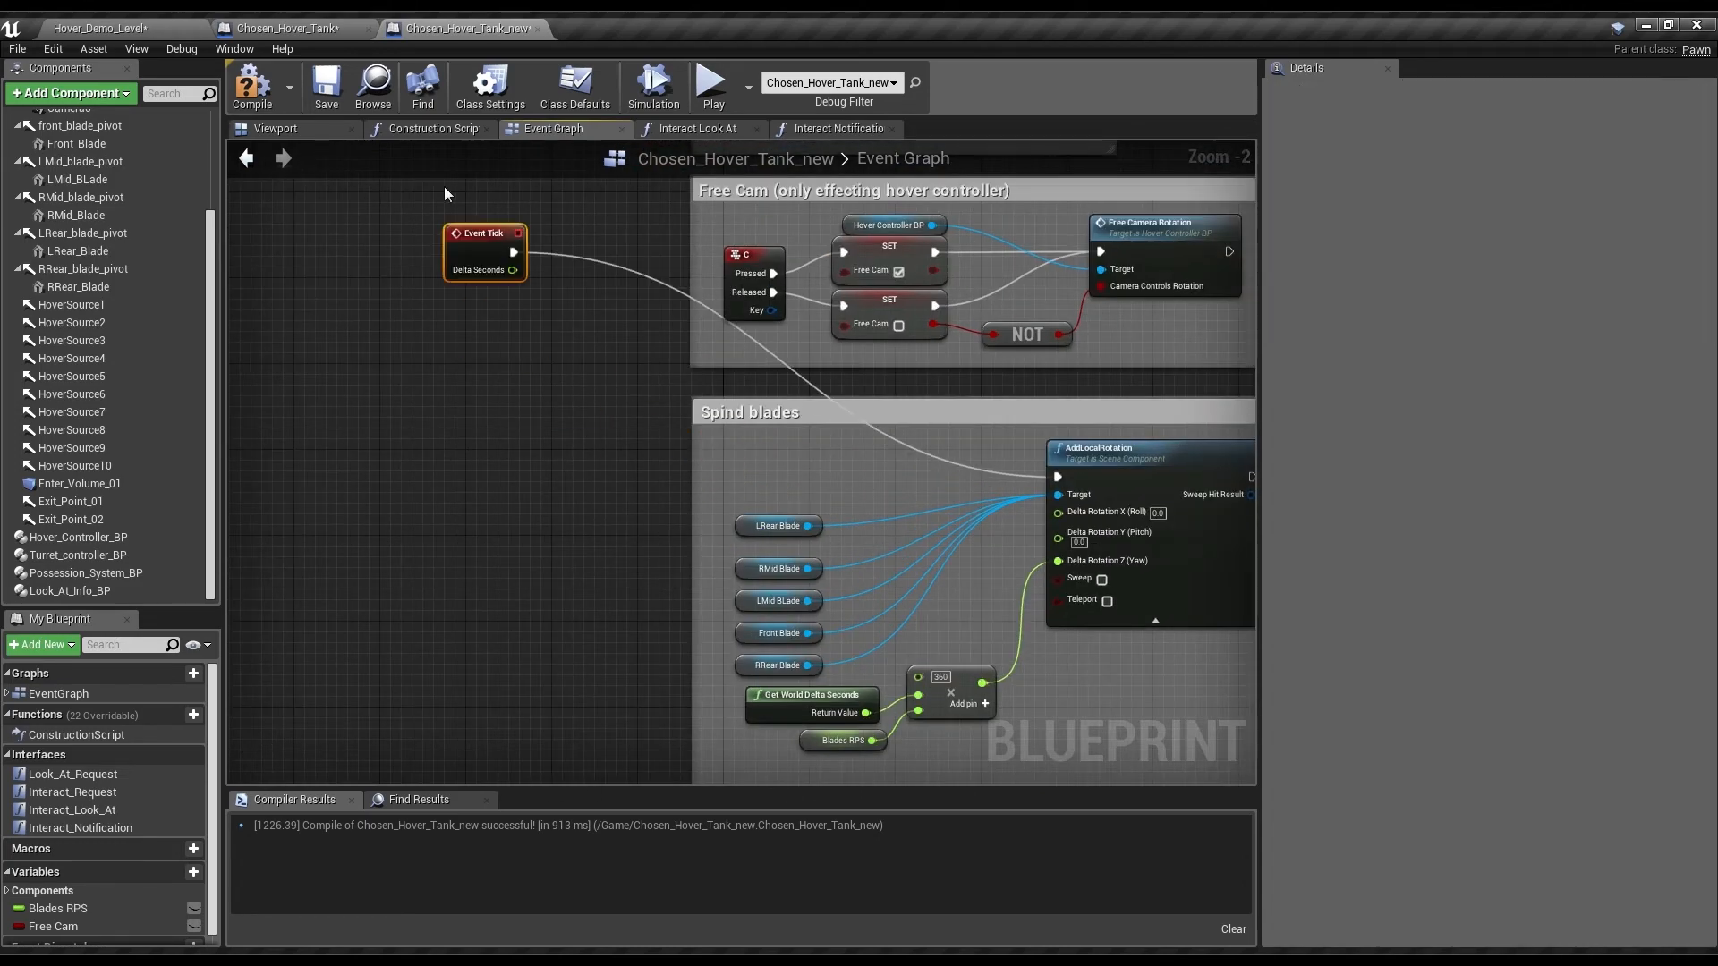
scroll("down", 3)
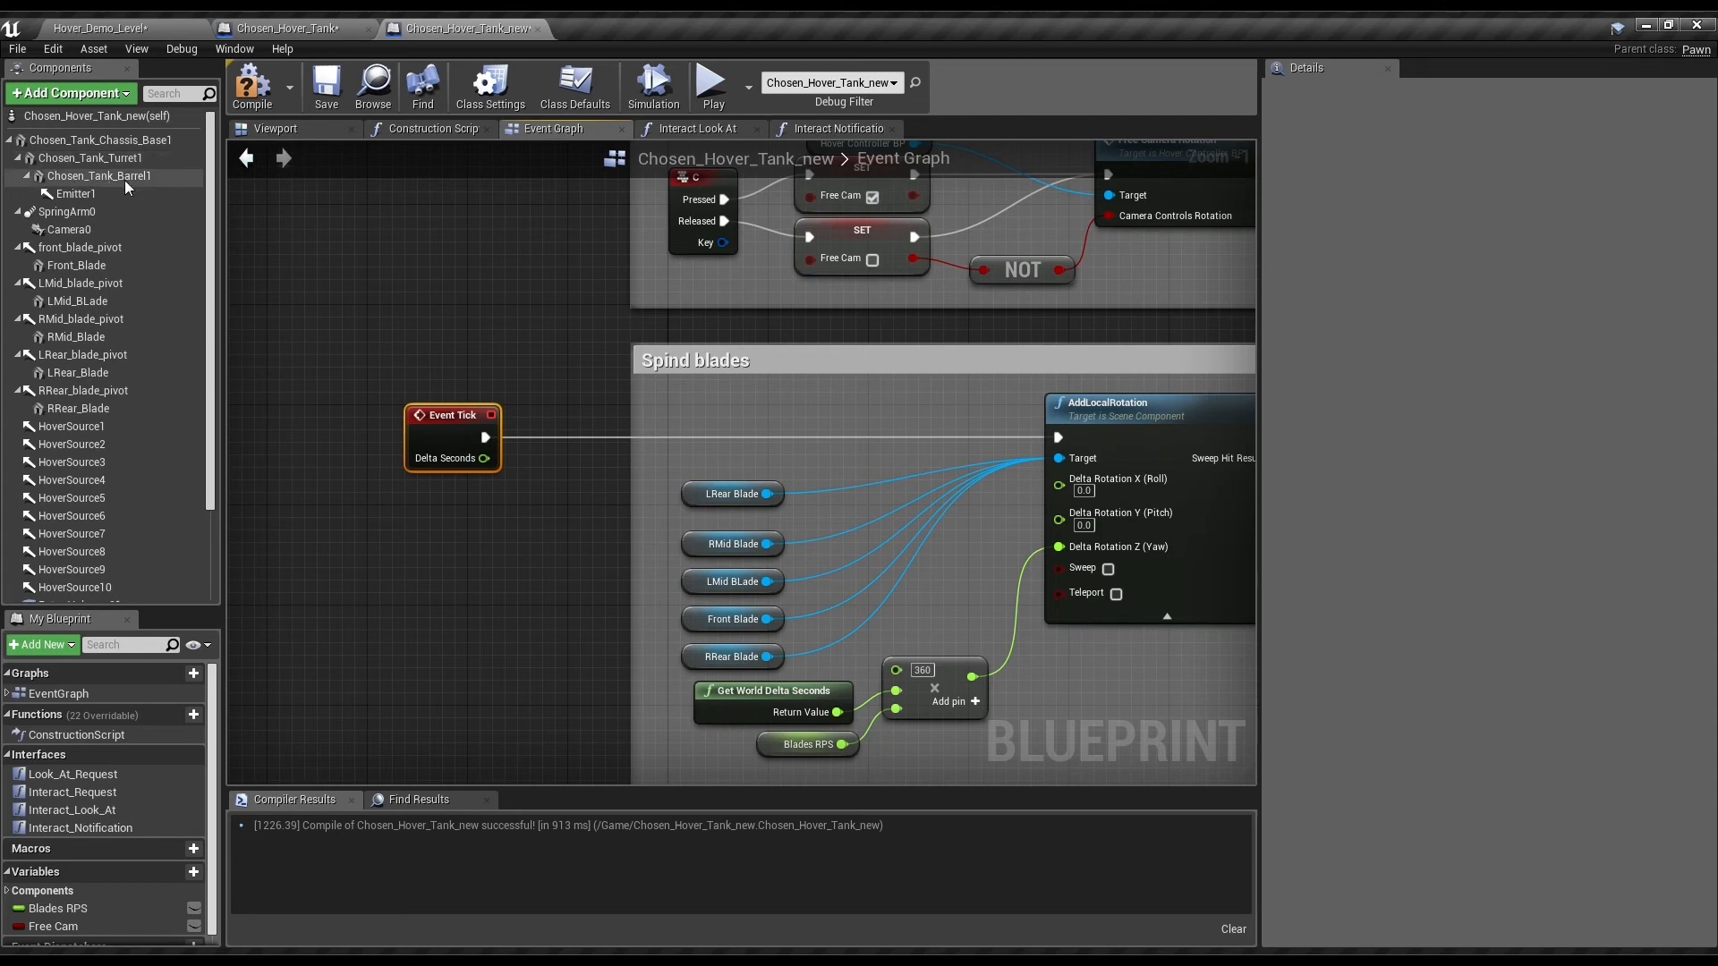
- Scroll the Event Graph to the Possession System reference and Exit Actor wiring area
scroll("down", 3)
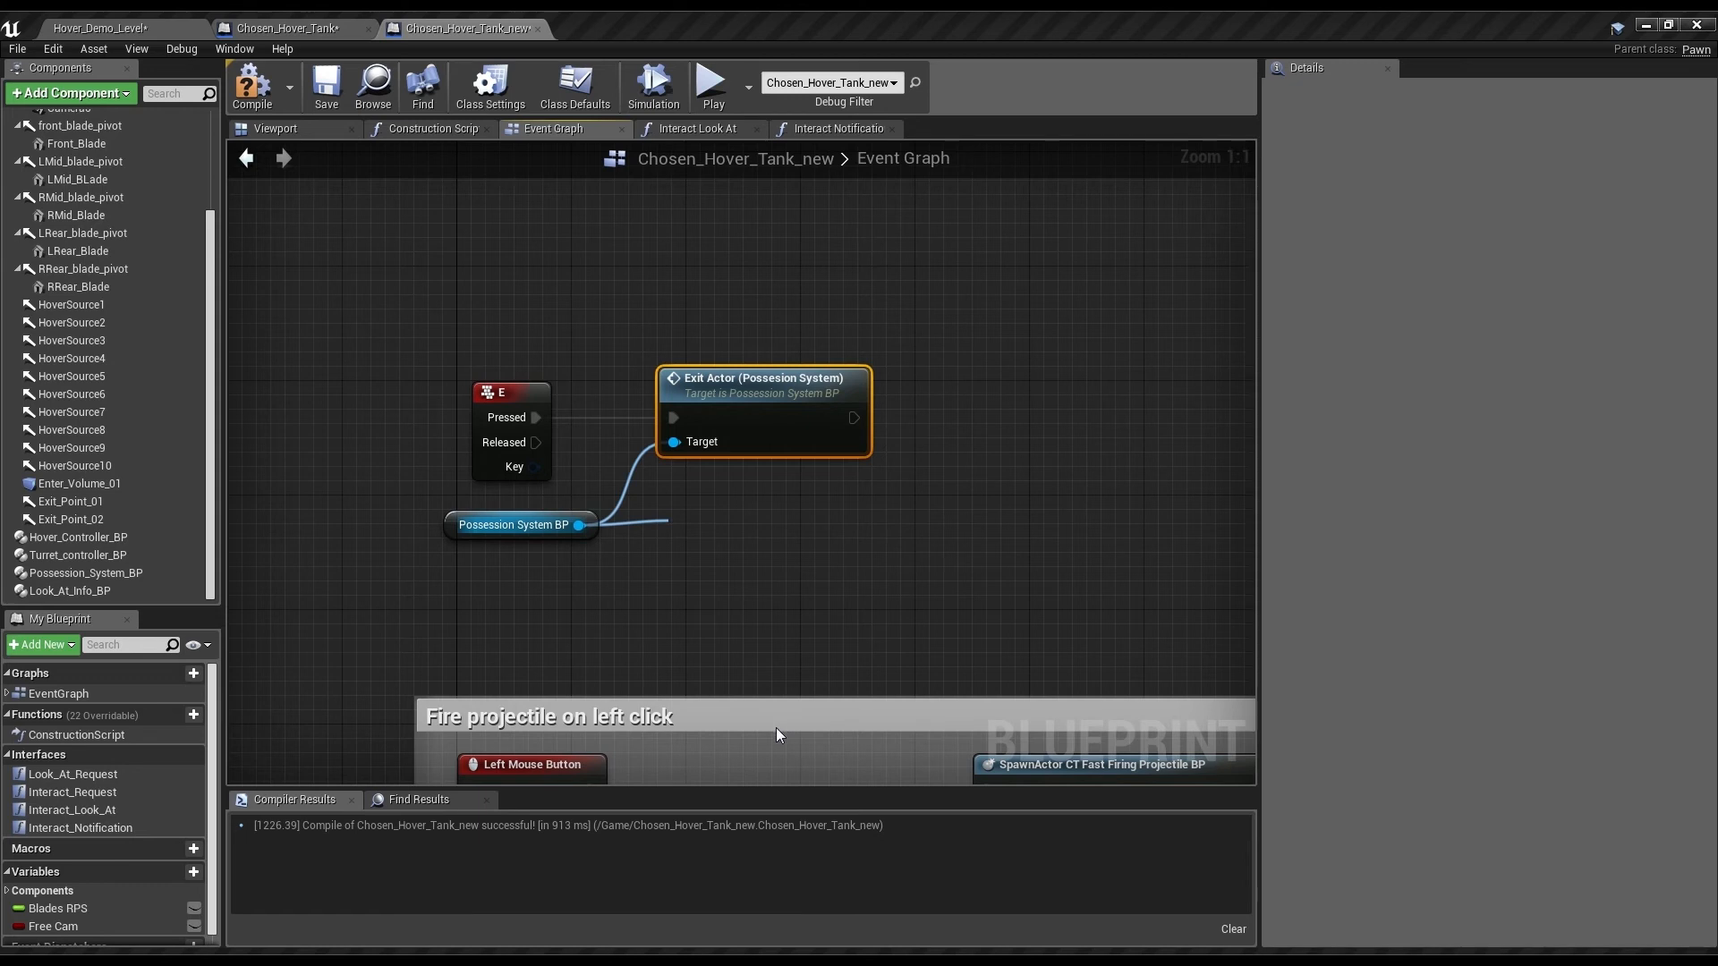
- Get Possession System's Is Possessed and add a Look at Info BP reference for the toggle
left_click(520, 506)
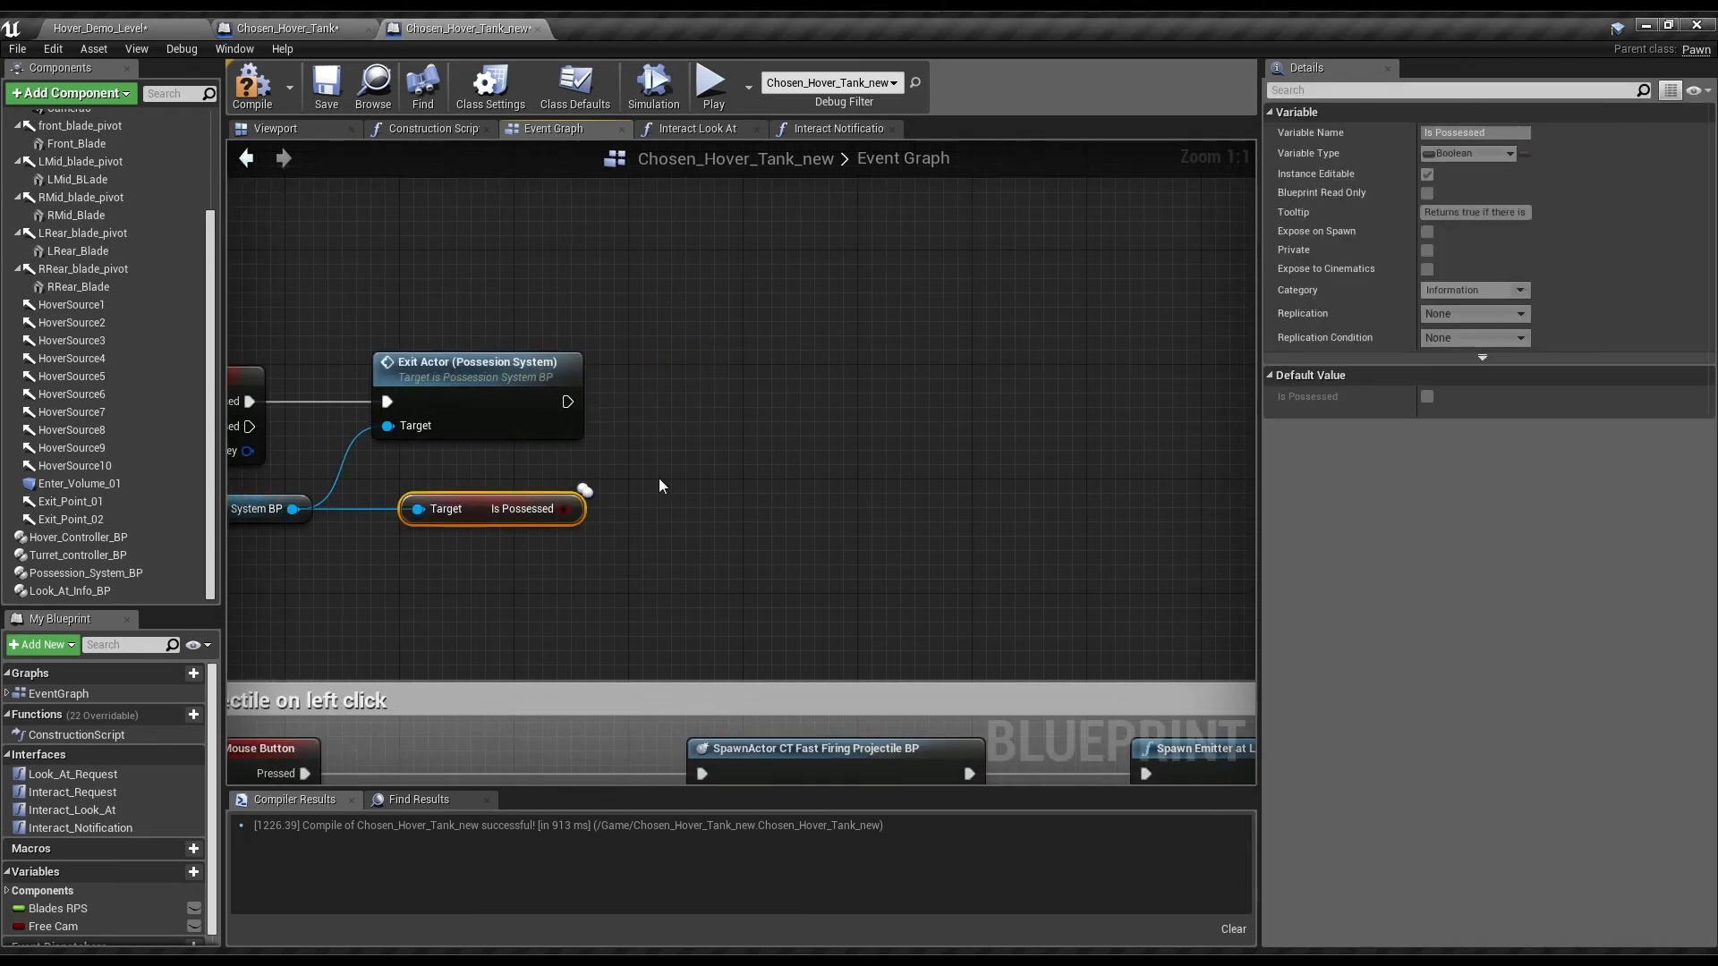
left_click(68, 591)
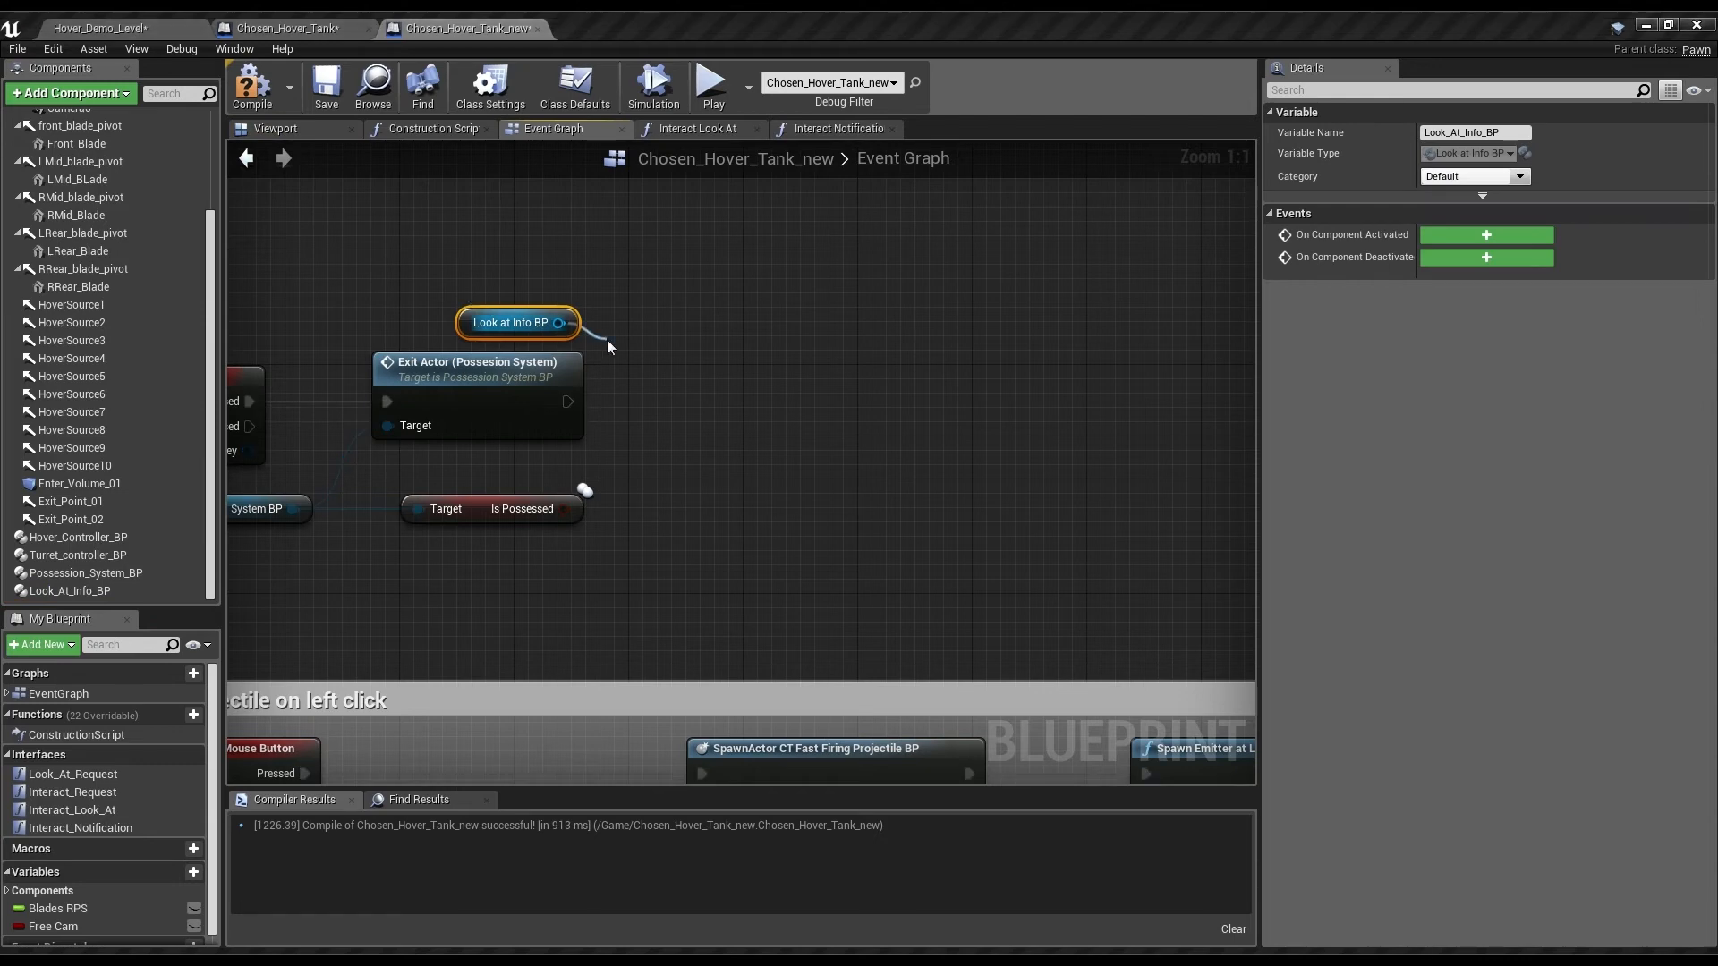
mouse_move(679, 526)
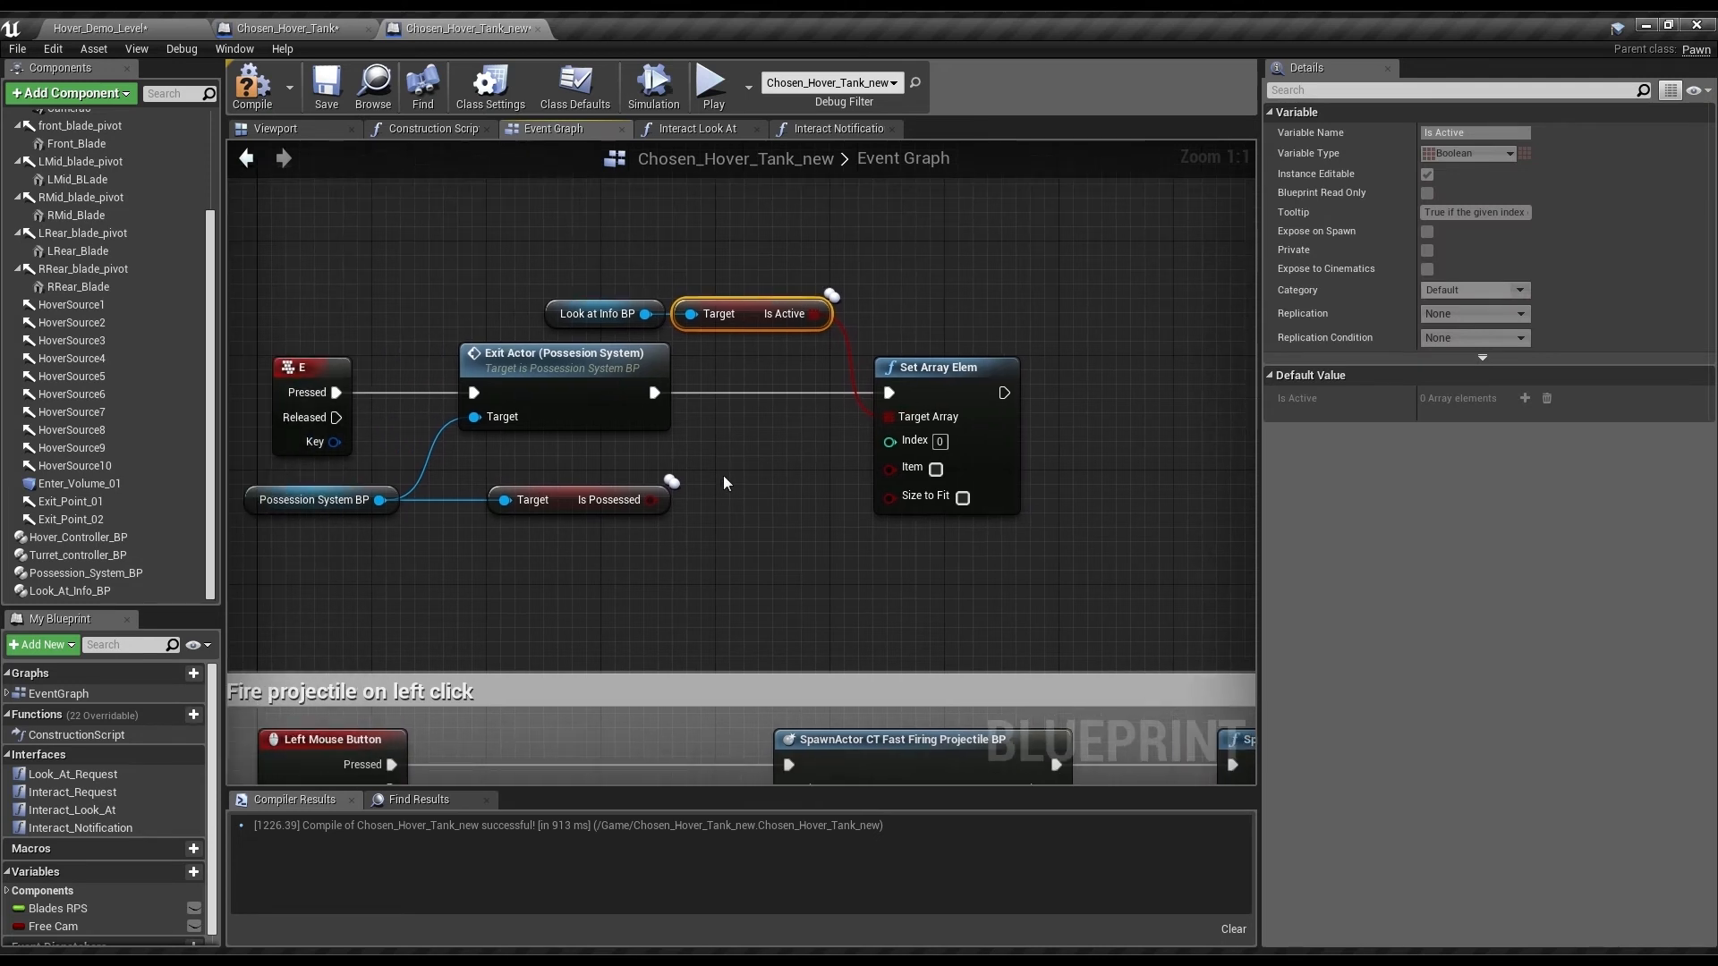
mouse_move(733, 166)
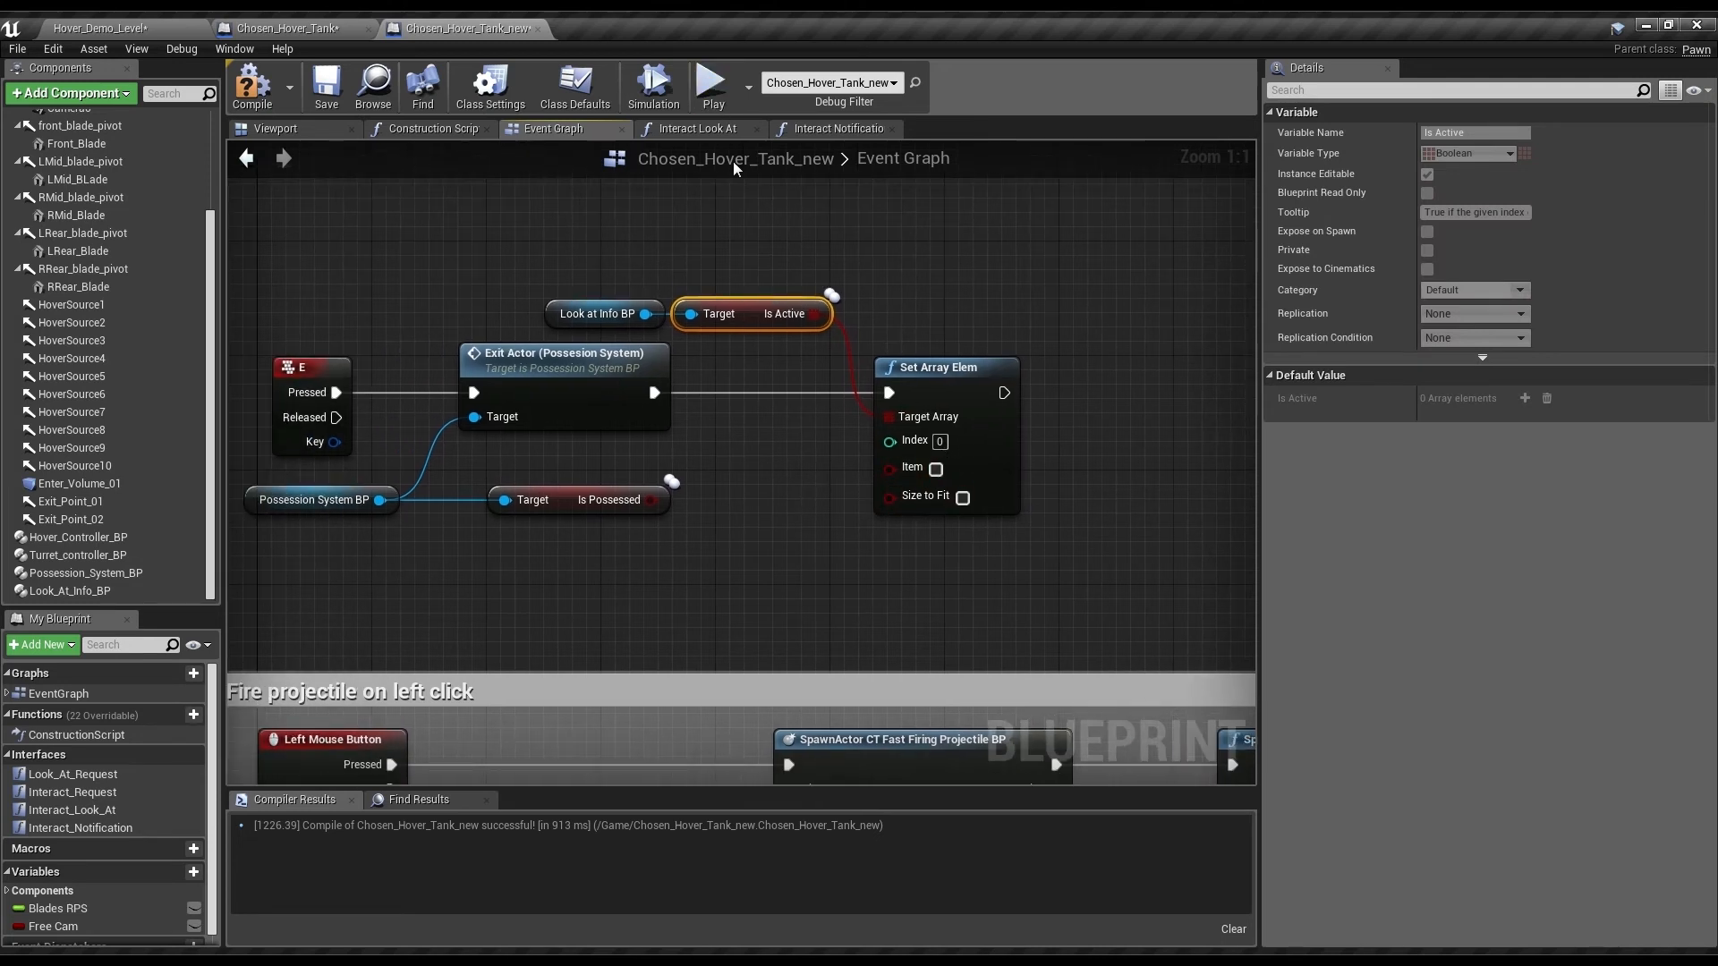
- Review the Interact Look At and Notification functions, then compile Chosen_Hover_Tank_new successfully
left_click(696, 129)
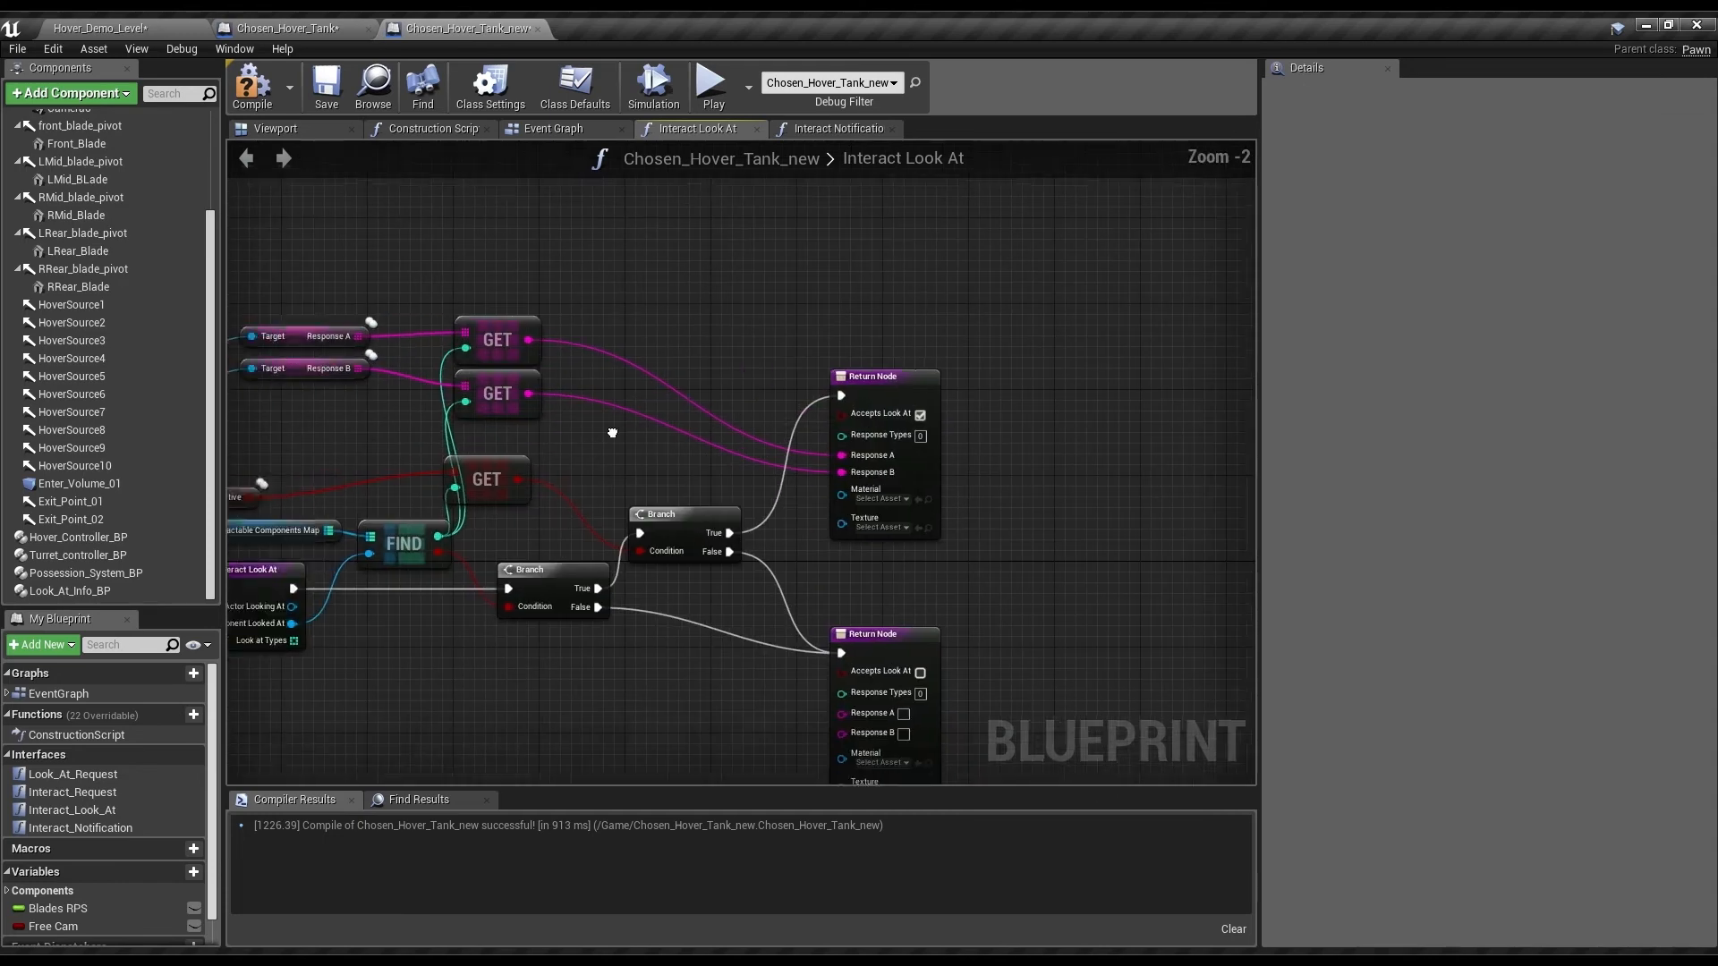
left_click(836, 128)
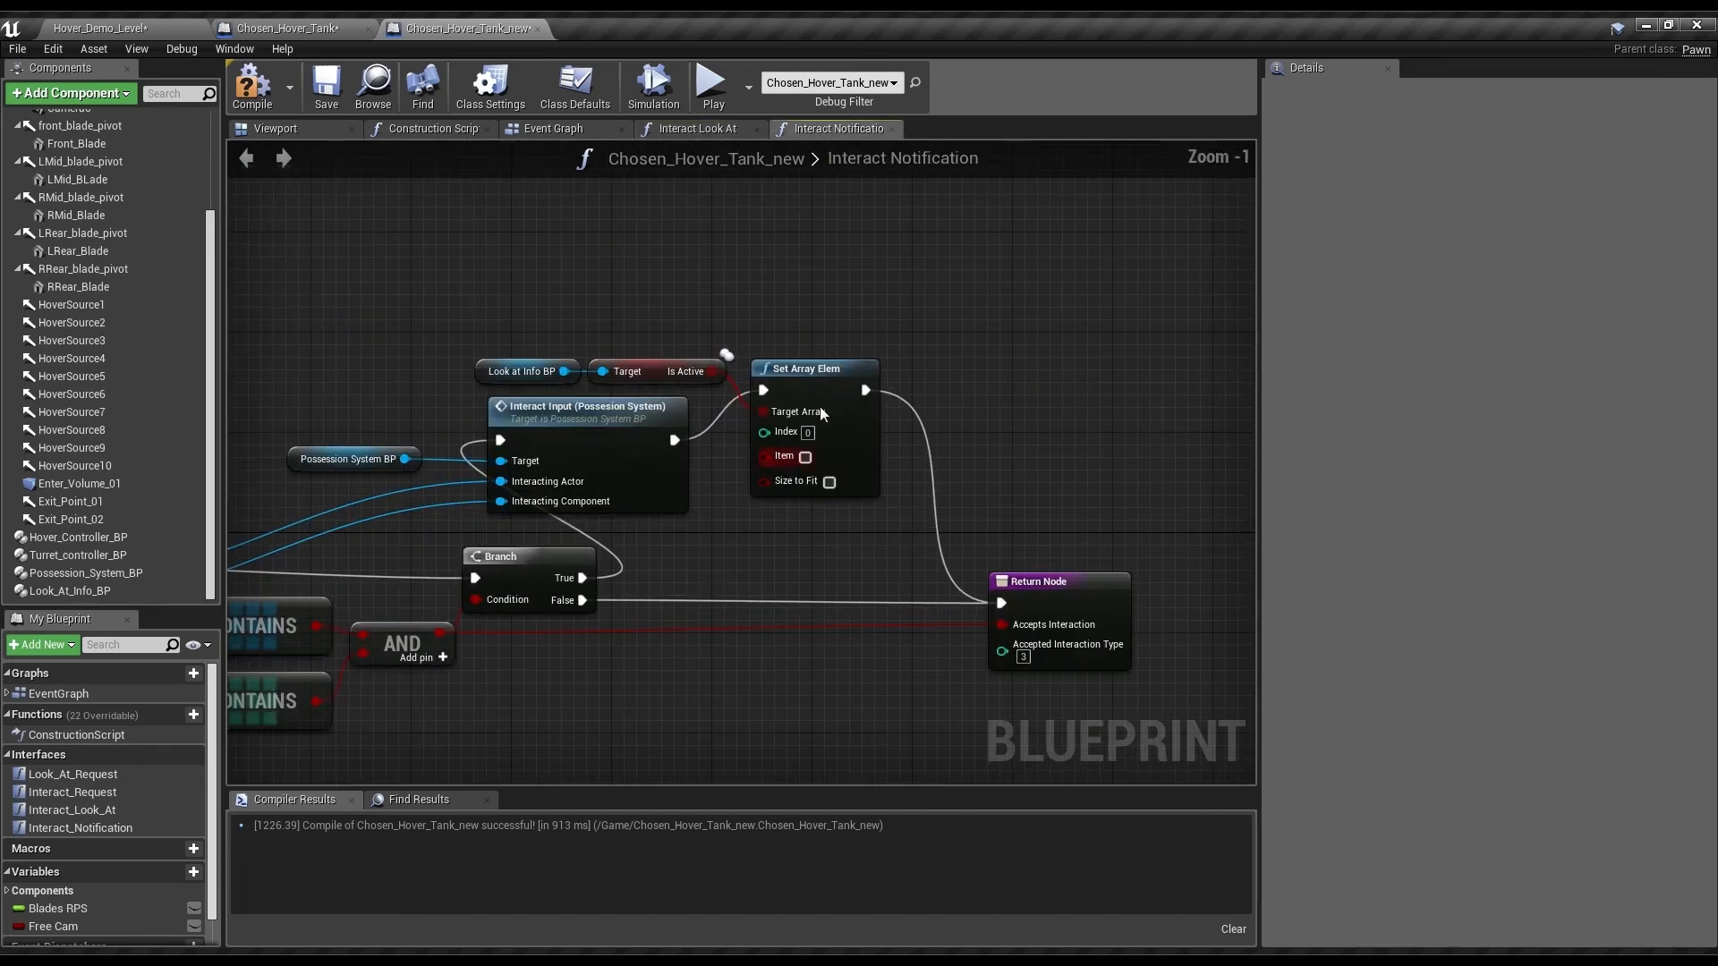
mouse_move(665, 157)
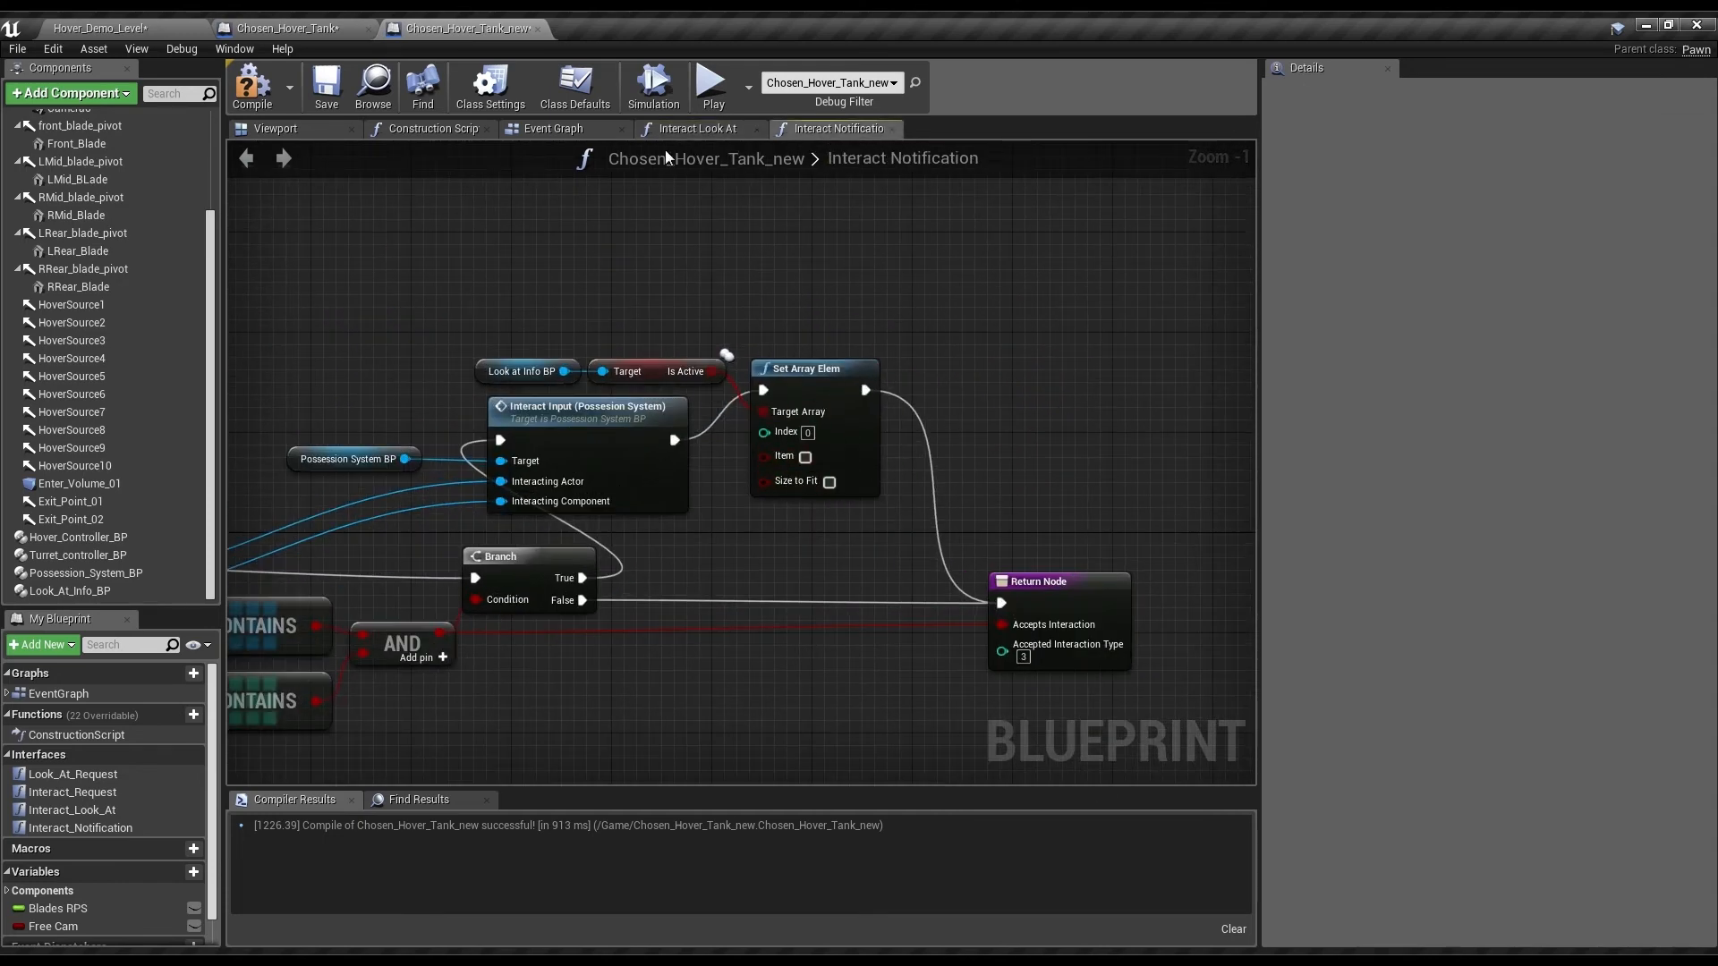
left_click(552, 128)
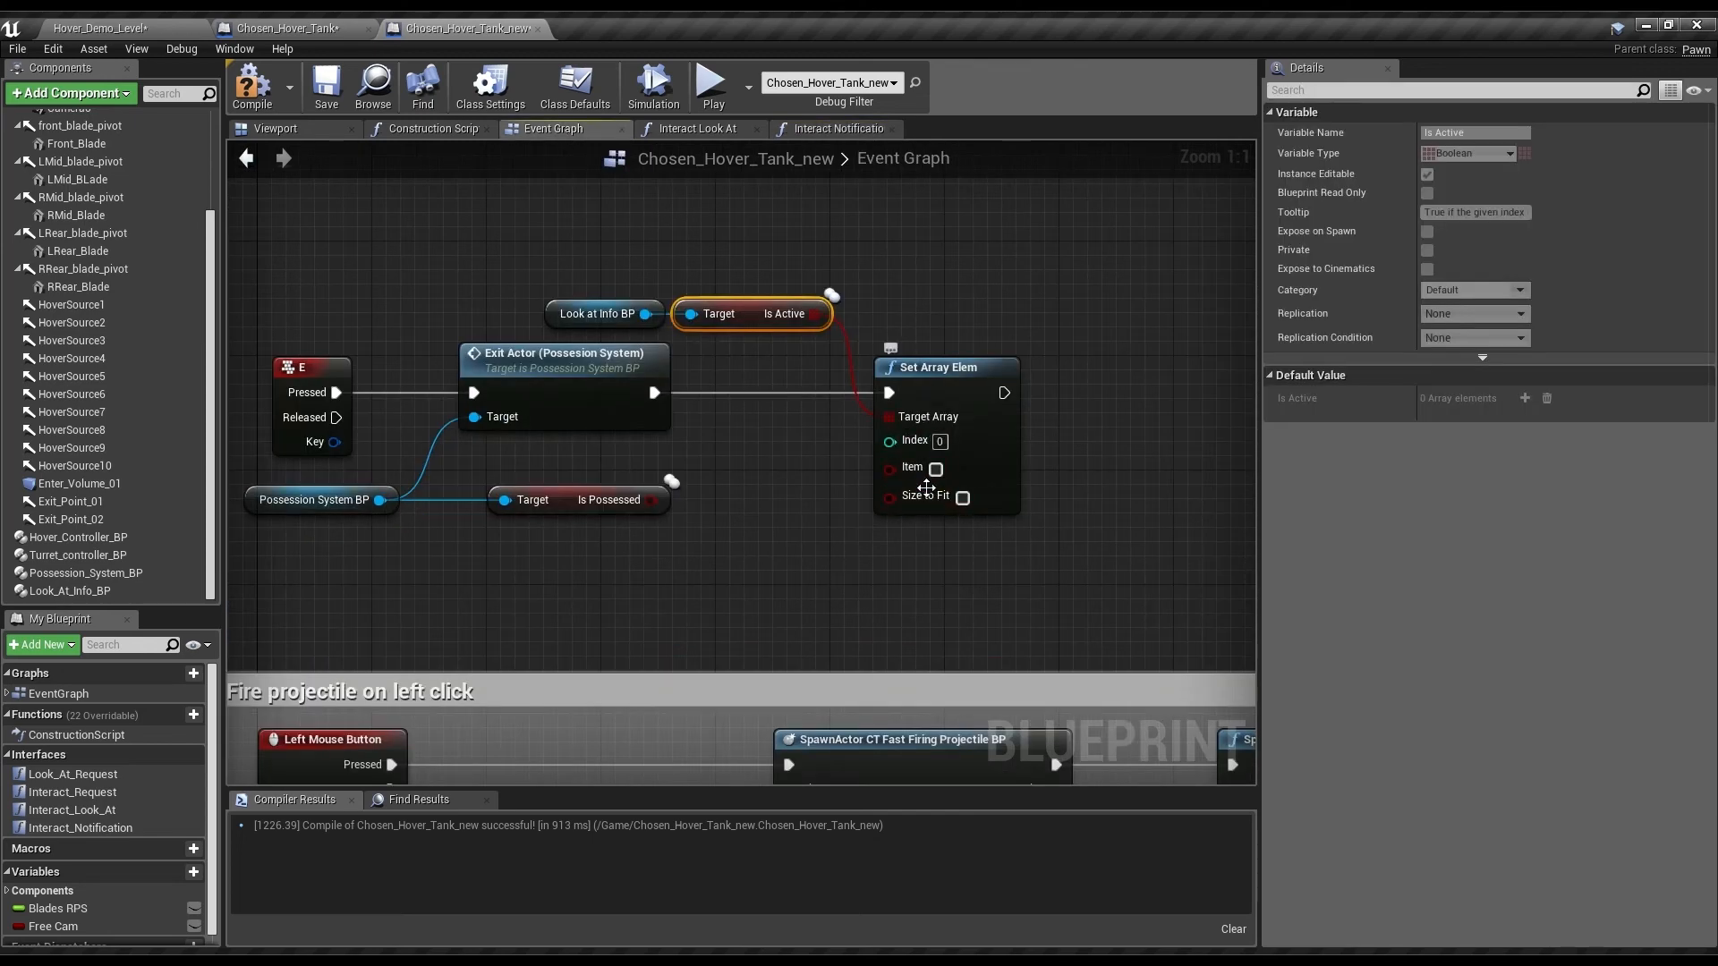
left_click(934, 467)
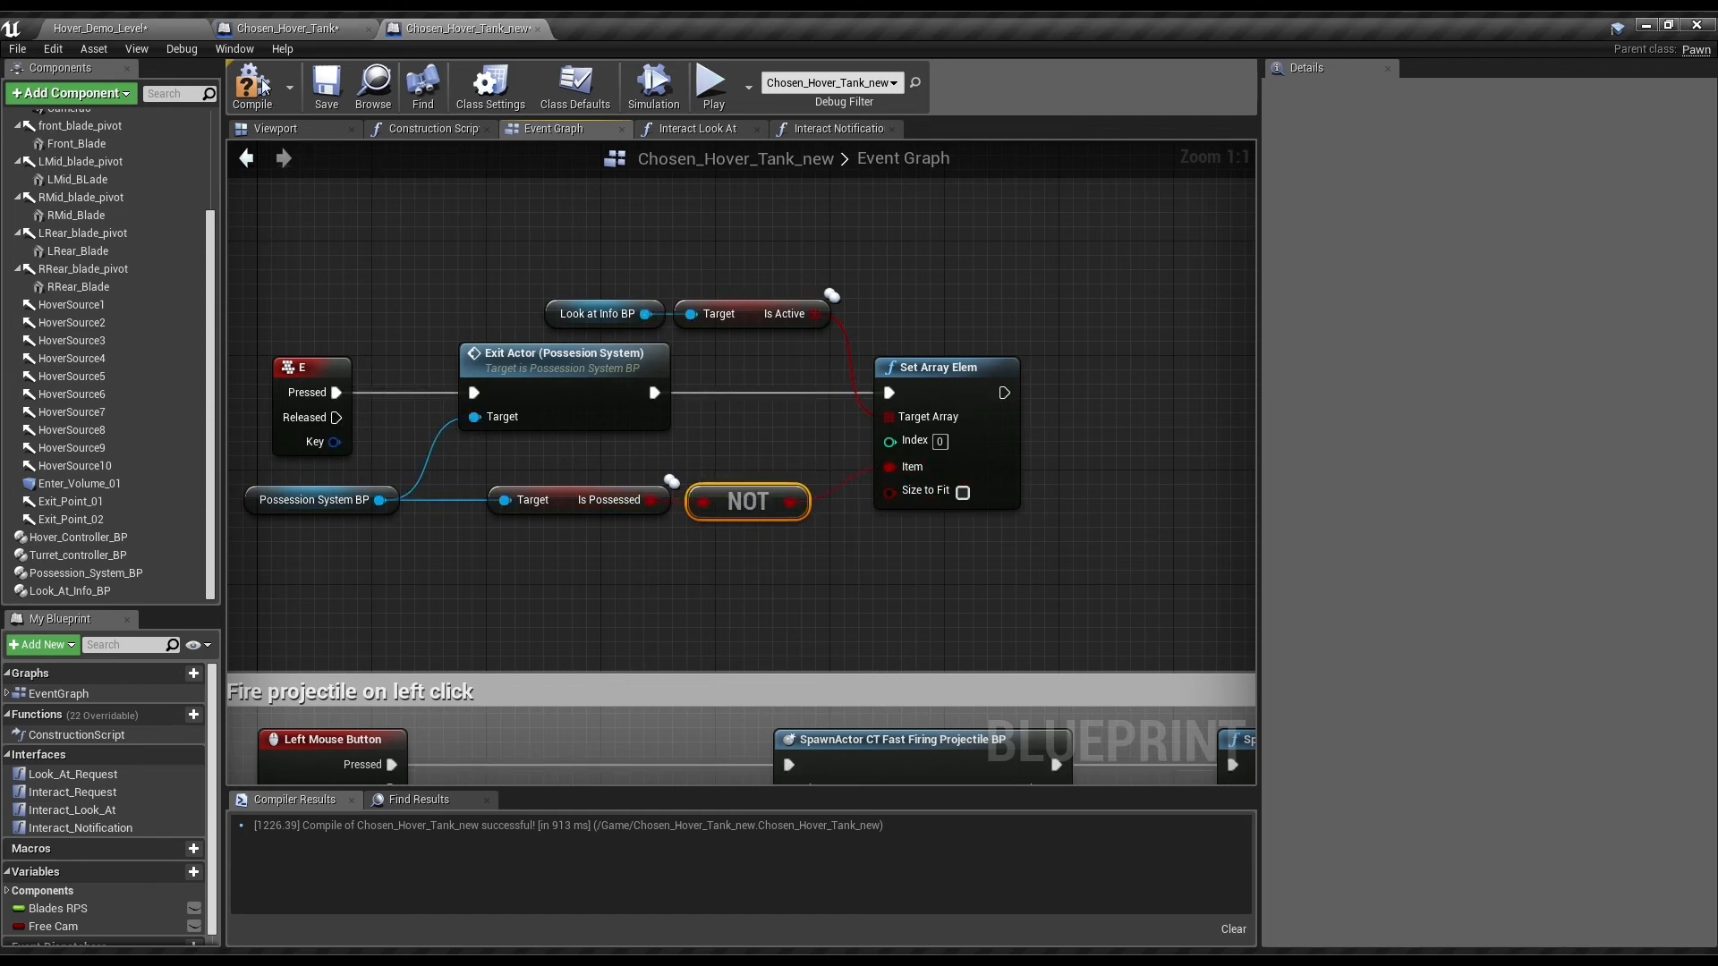
left_click(252, 86)
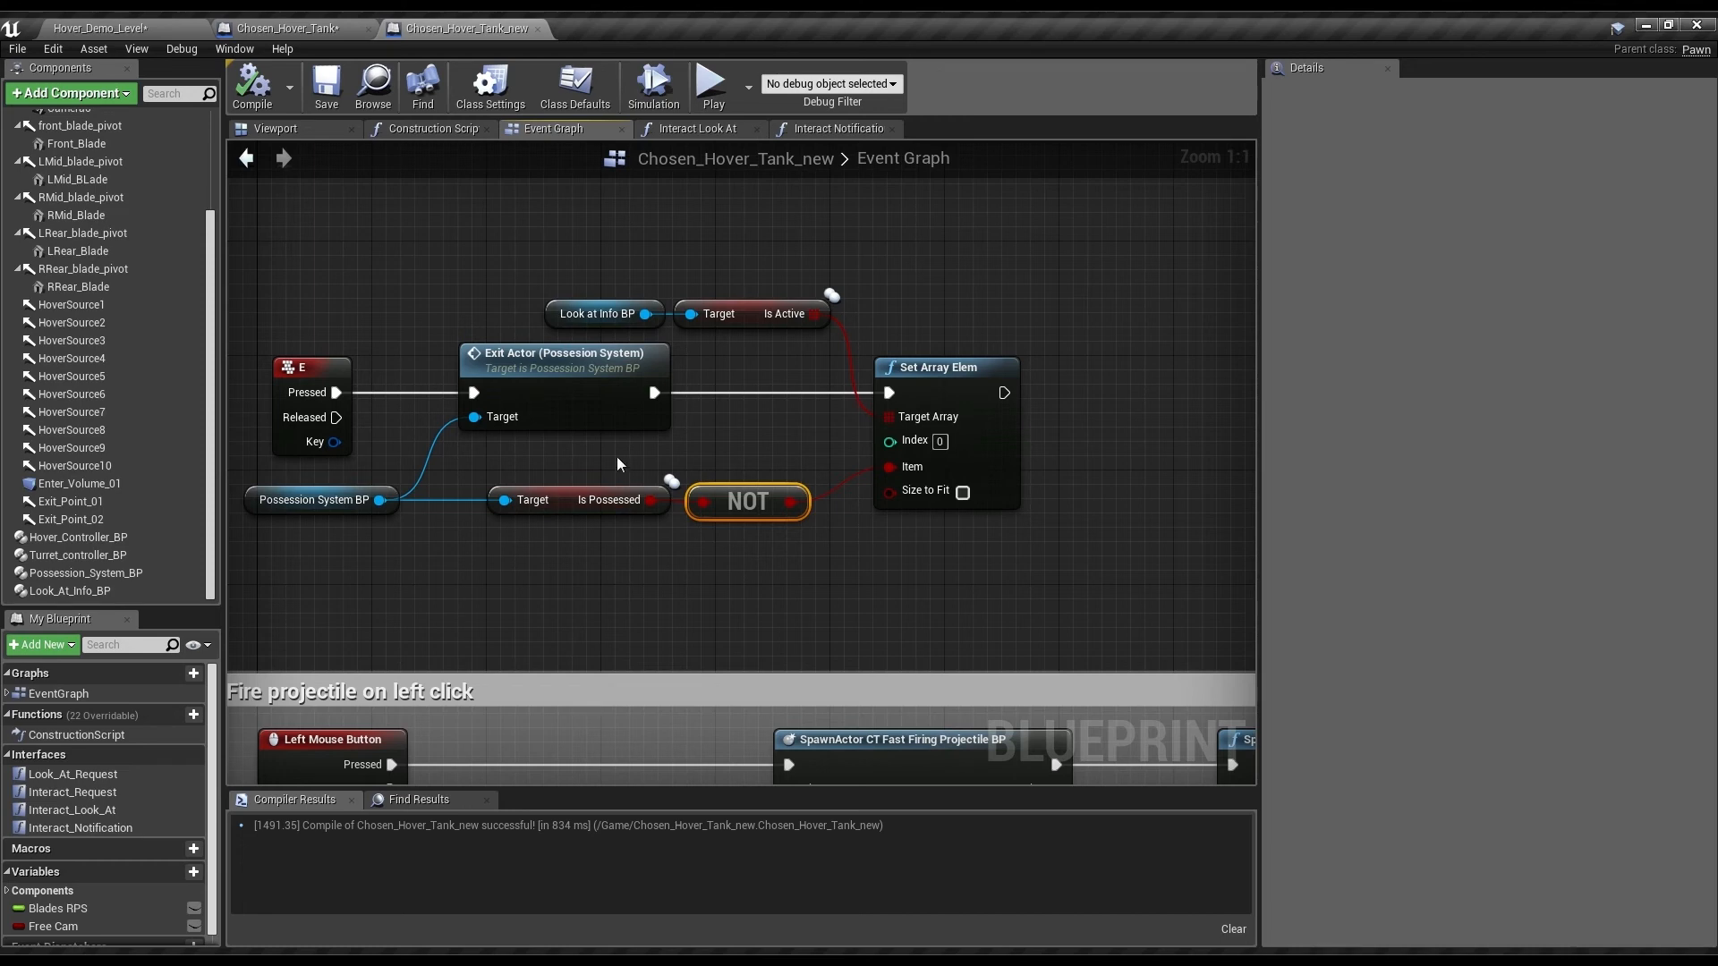
- Play-test Hover_Demo_Level driving the hover tank, then stop the session
left_click(109, 27)
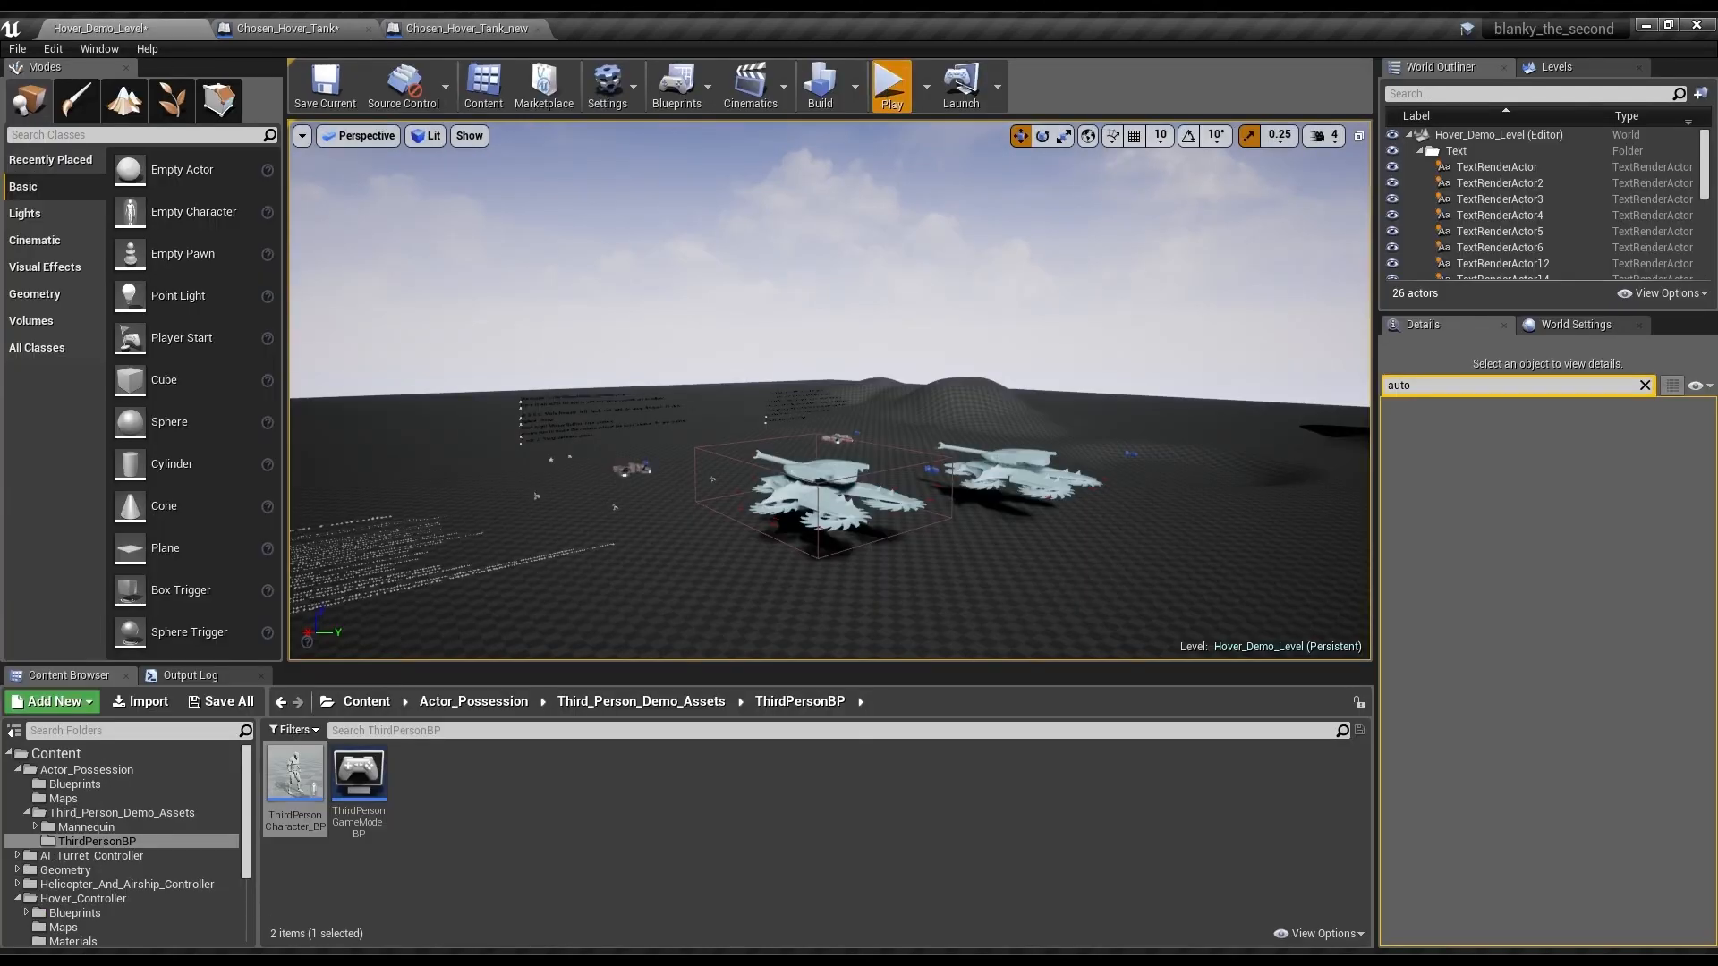
left_click(891, 86)
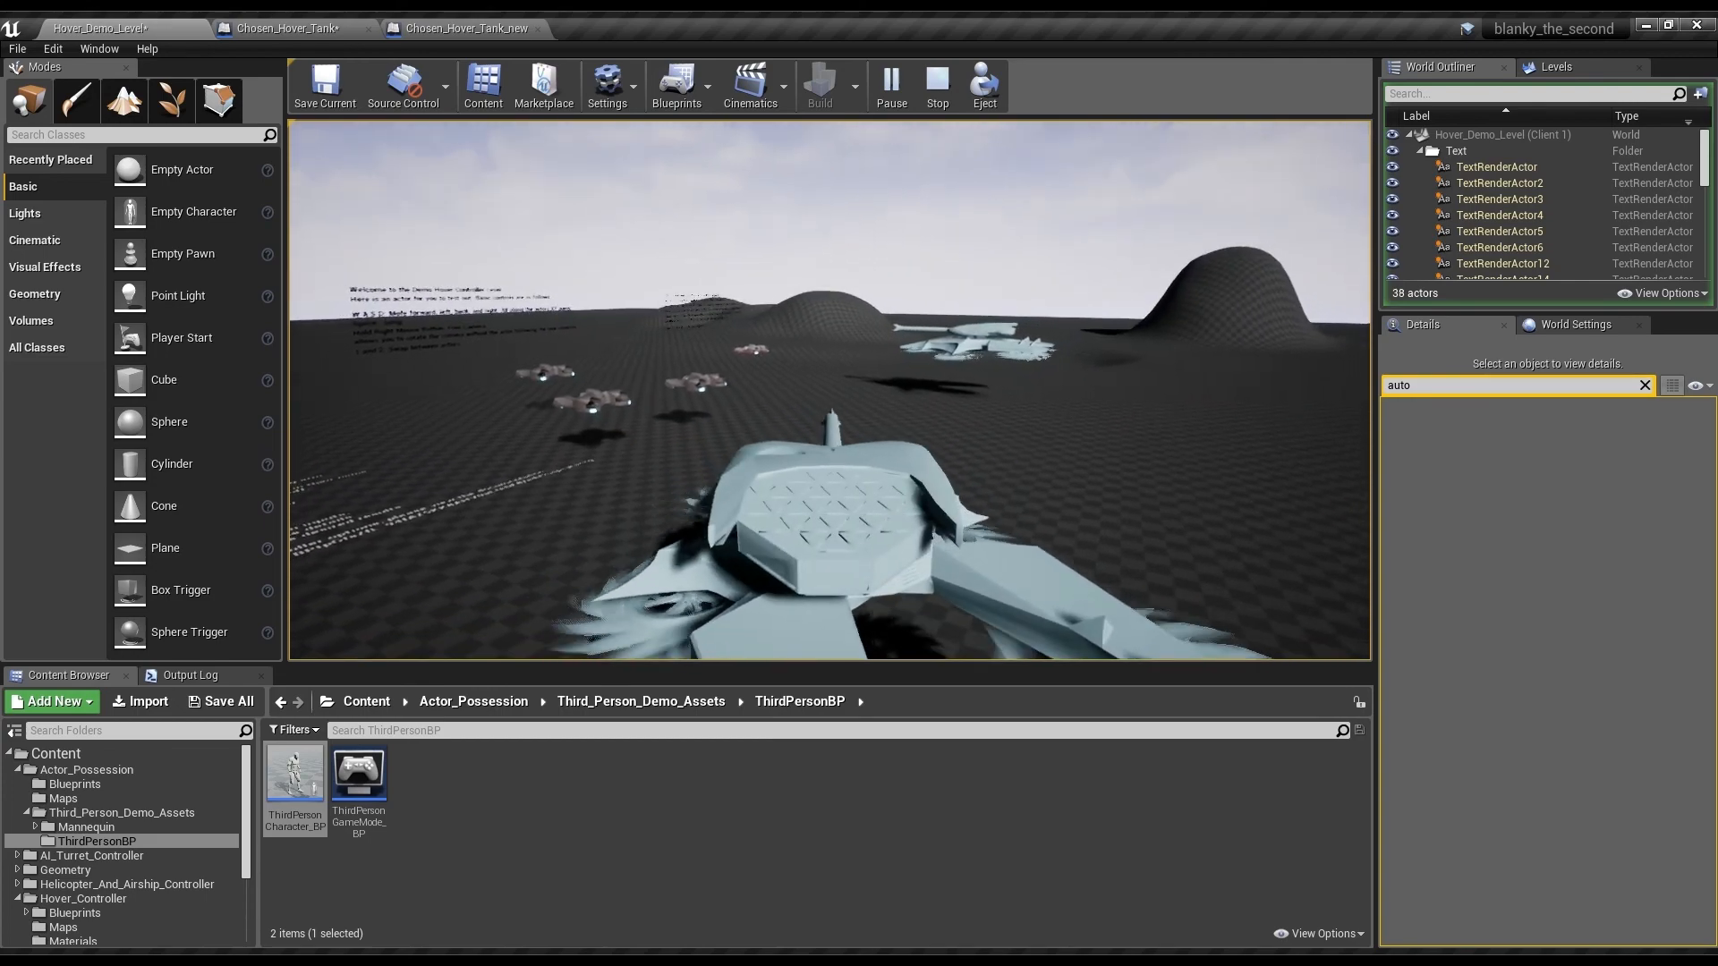
left_click(891, 86)
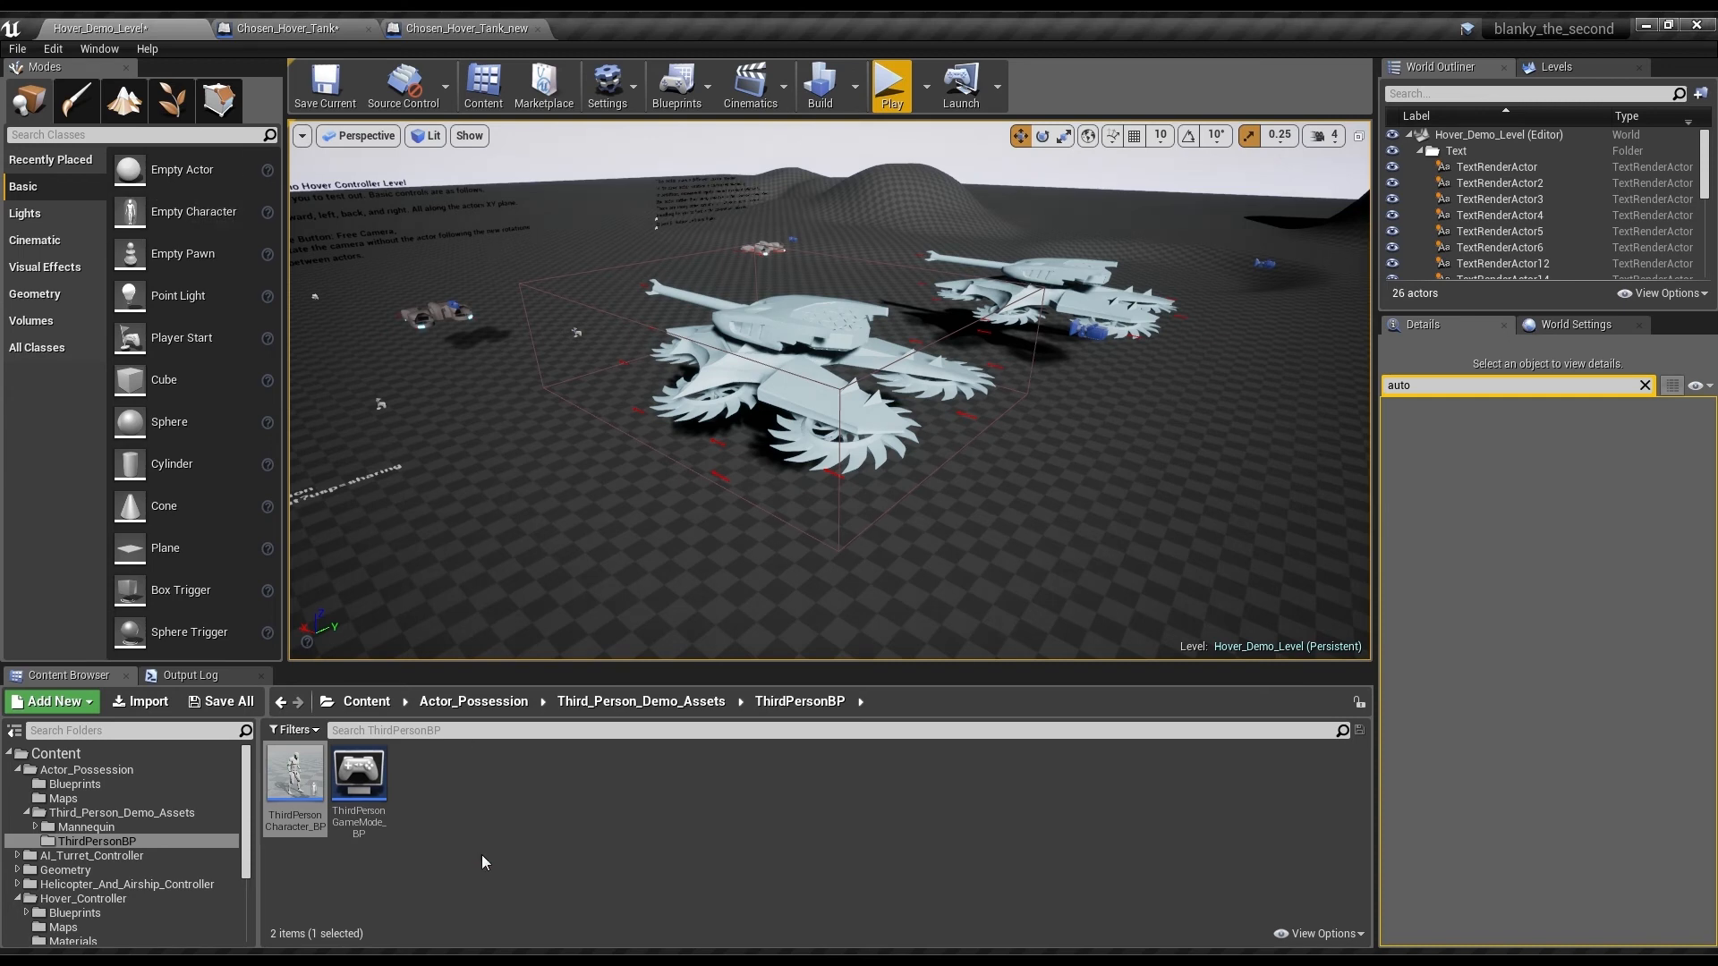
mouse_move(481, 852)
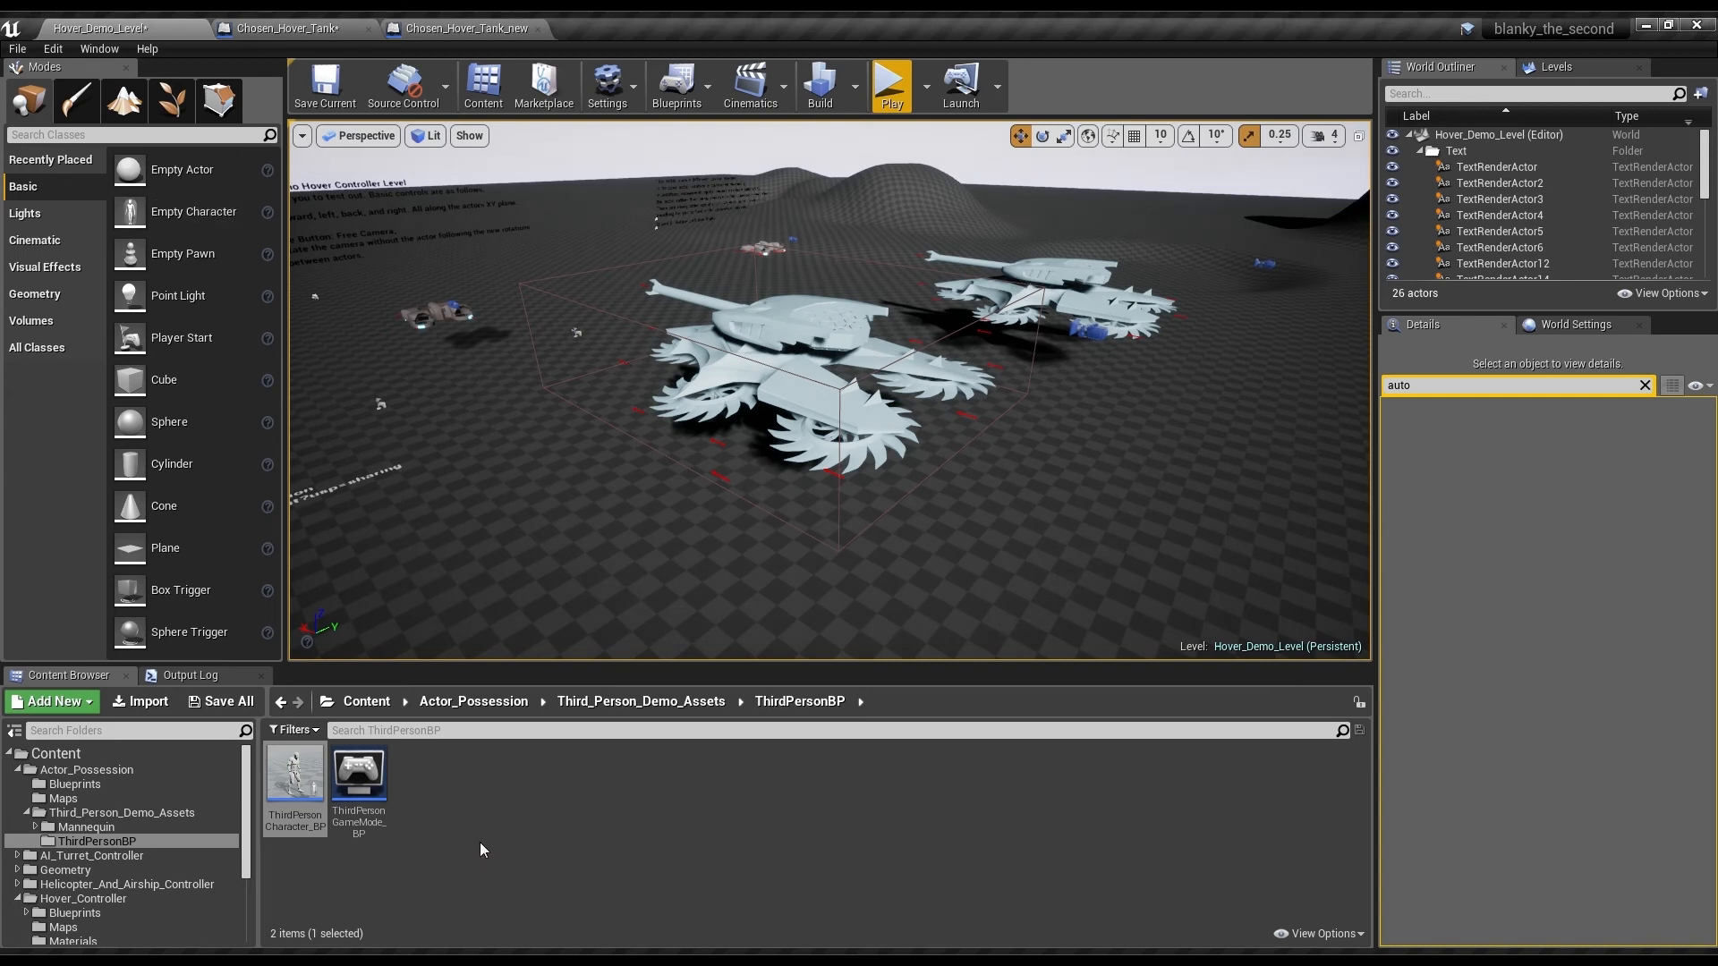
- Return to the tank Blueprint and scroll the graph around the 'Exit the actor' comment
left_click(465, 26)
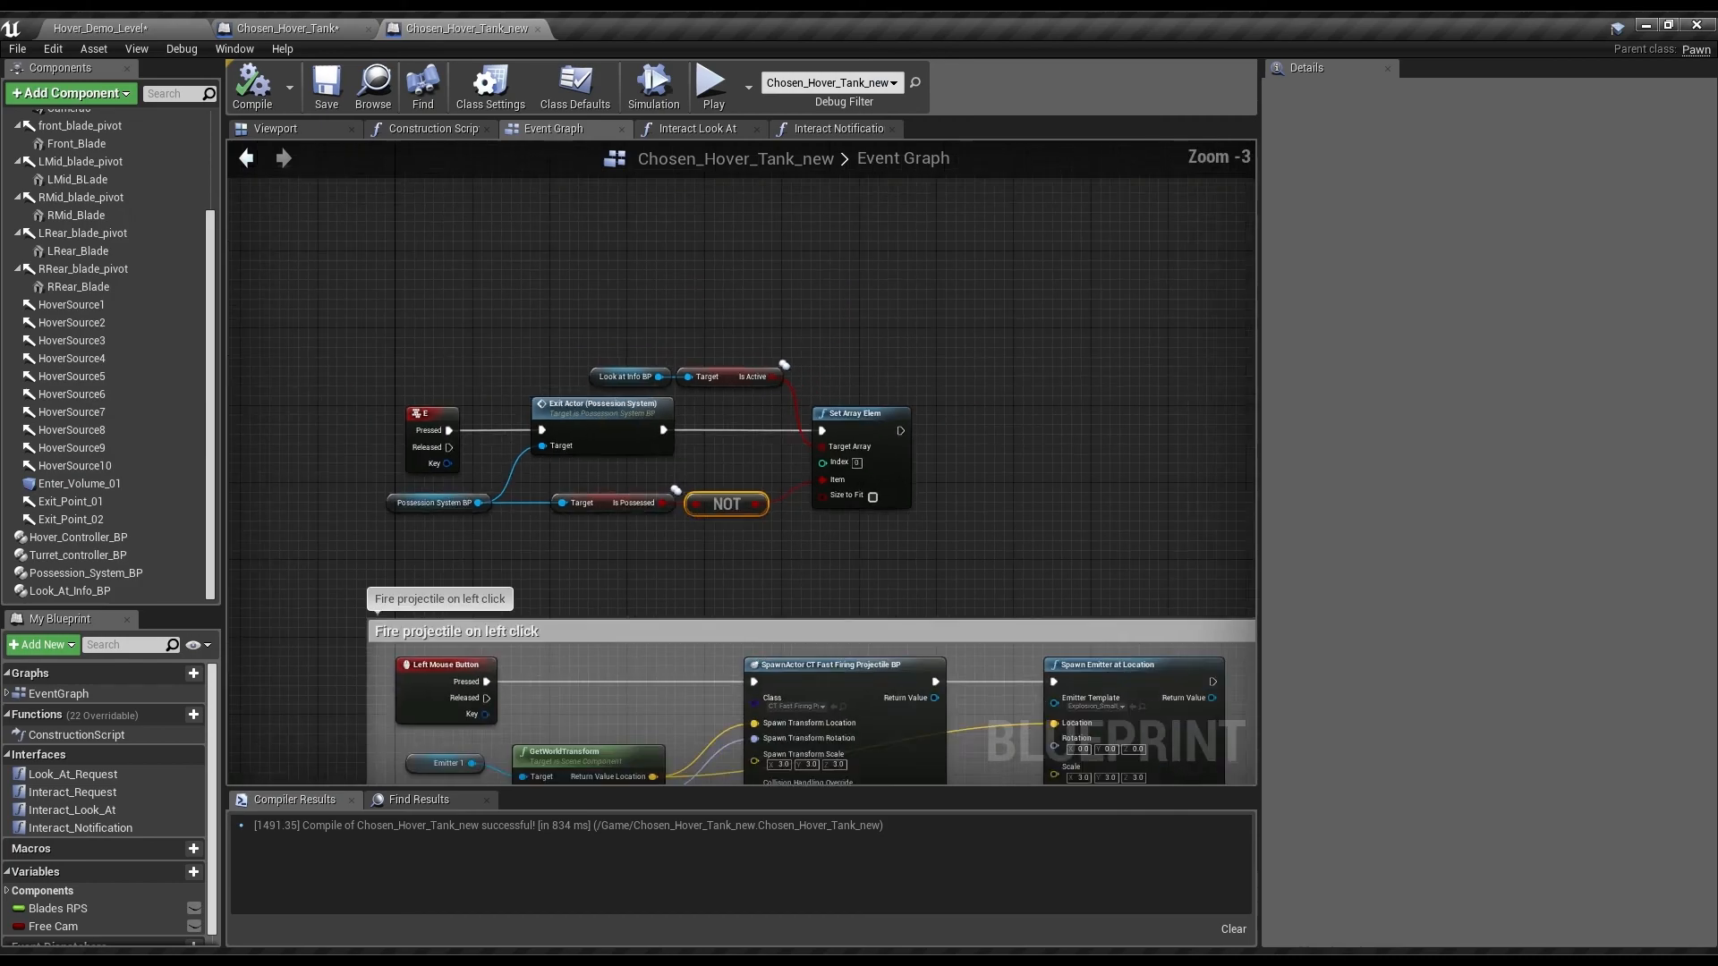
scroll("up", 3)
type("Exit the act")
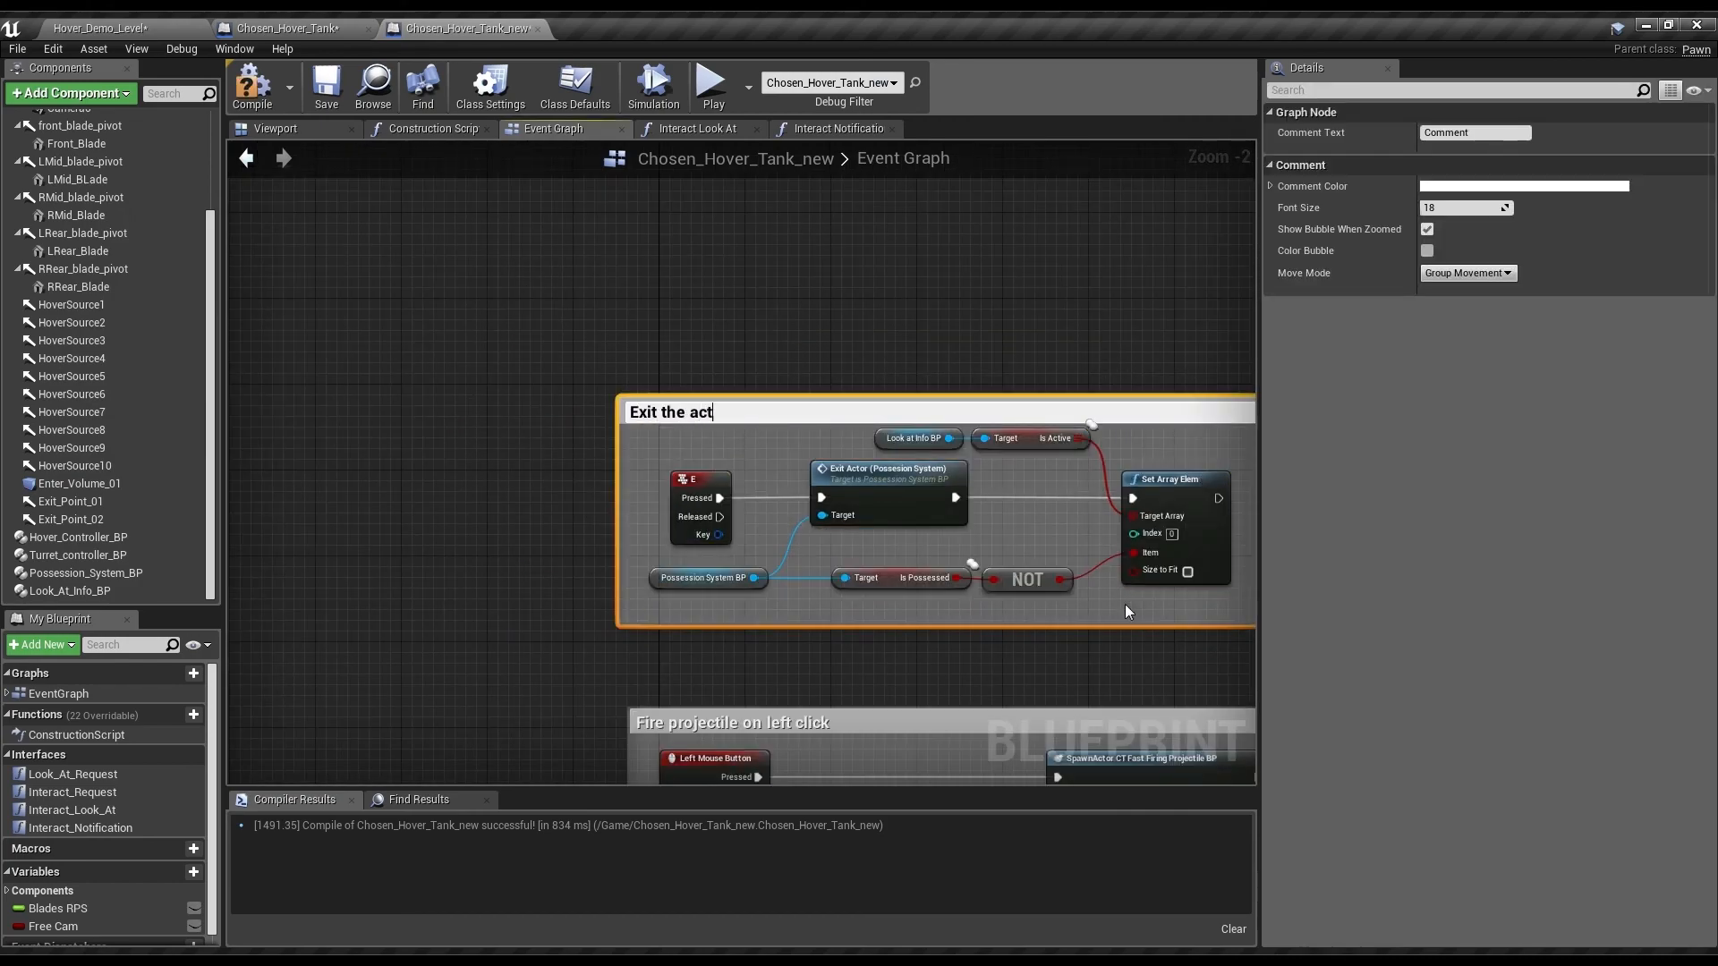
scroll("down", 3)
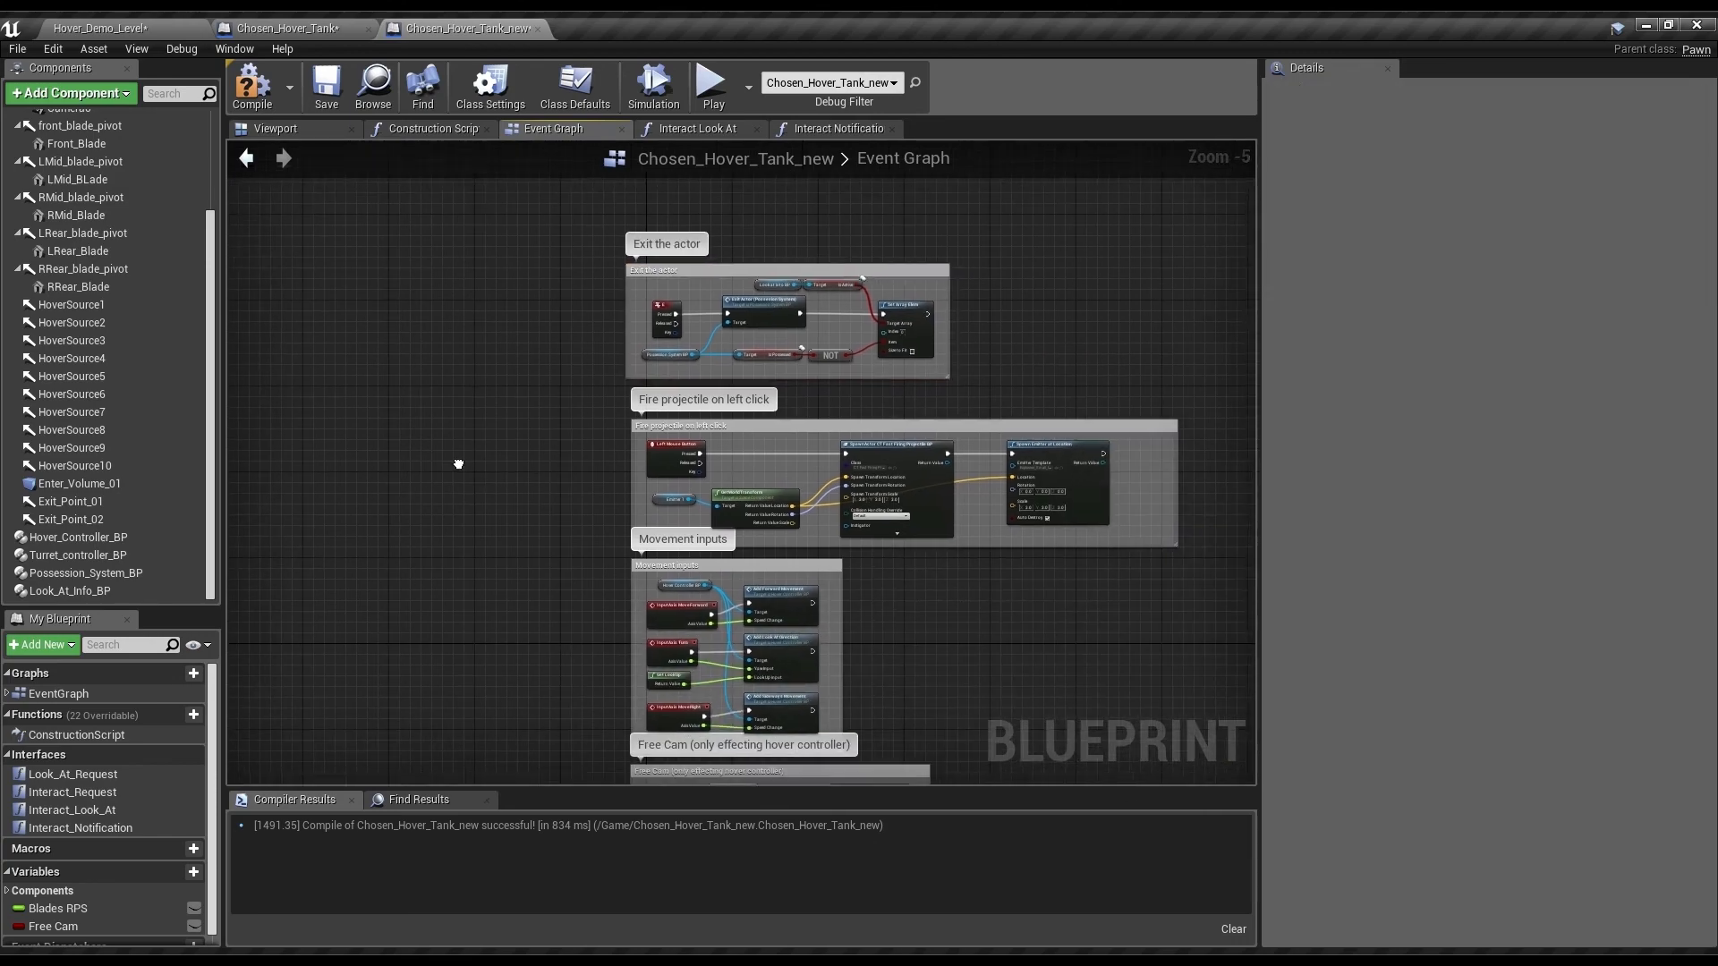
scroll("up", 3)
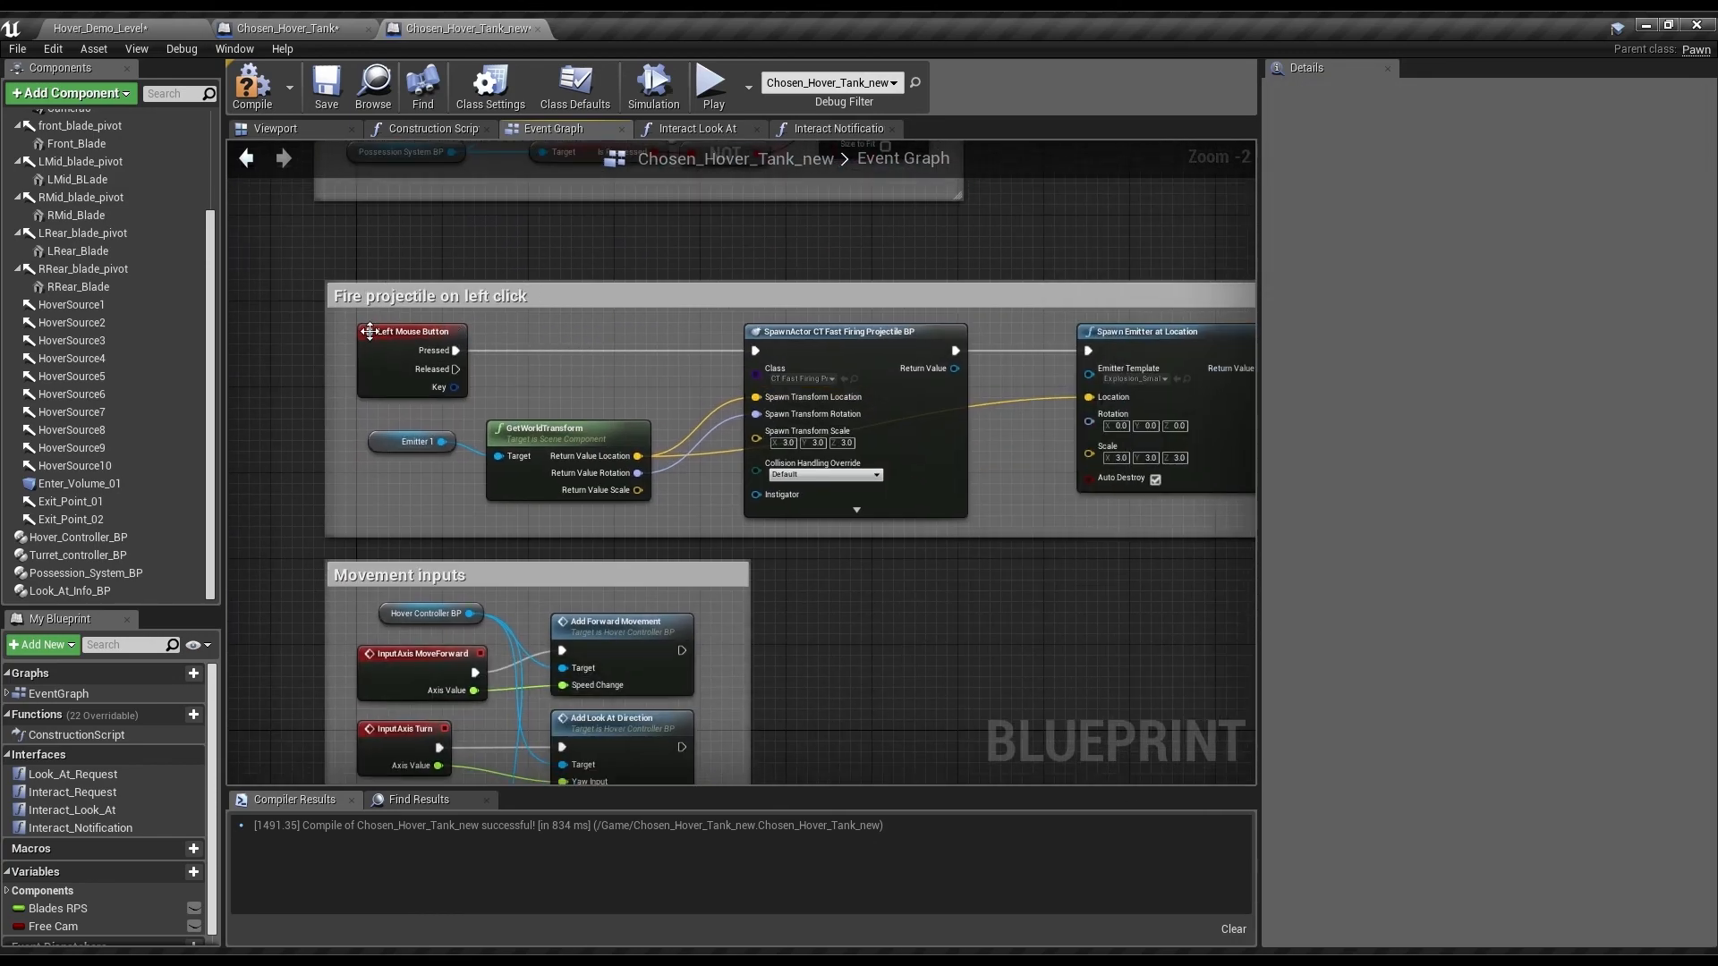
mouse_move(1167, 363)
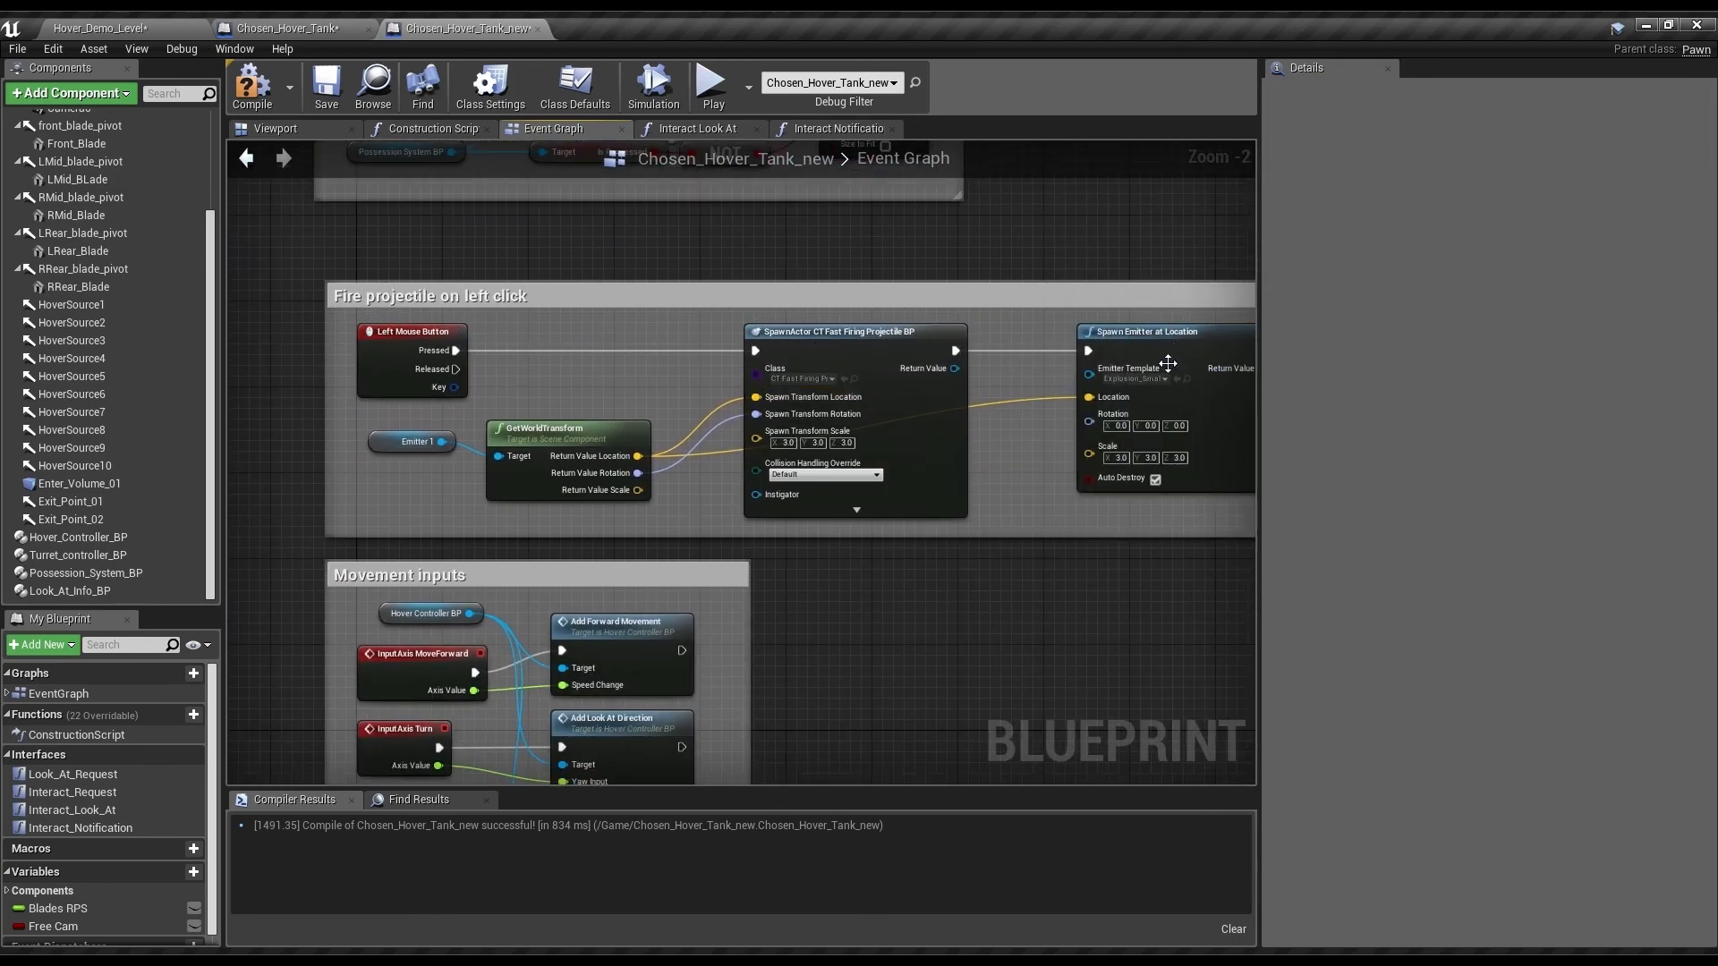
scroll("down", 3)
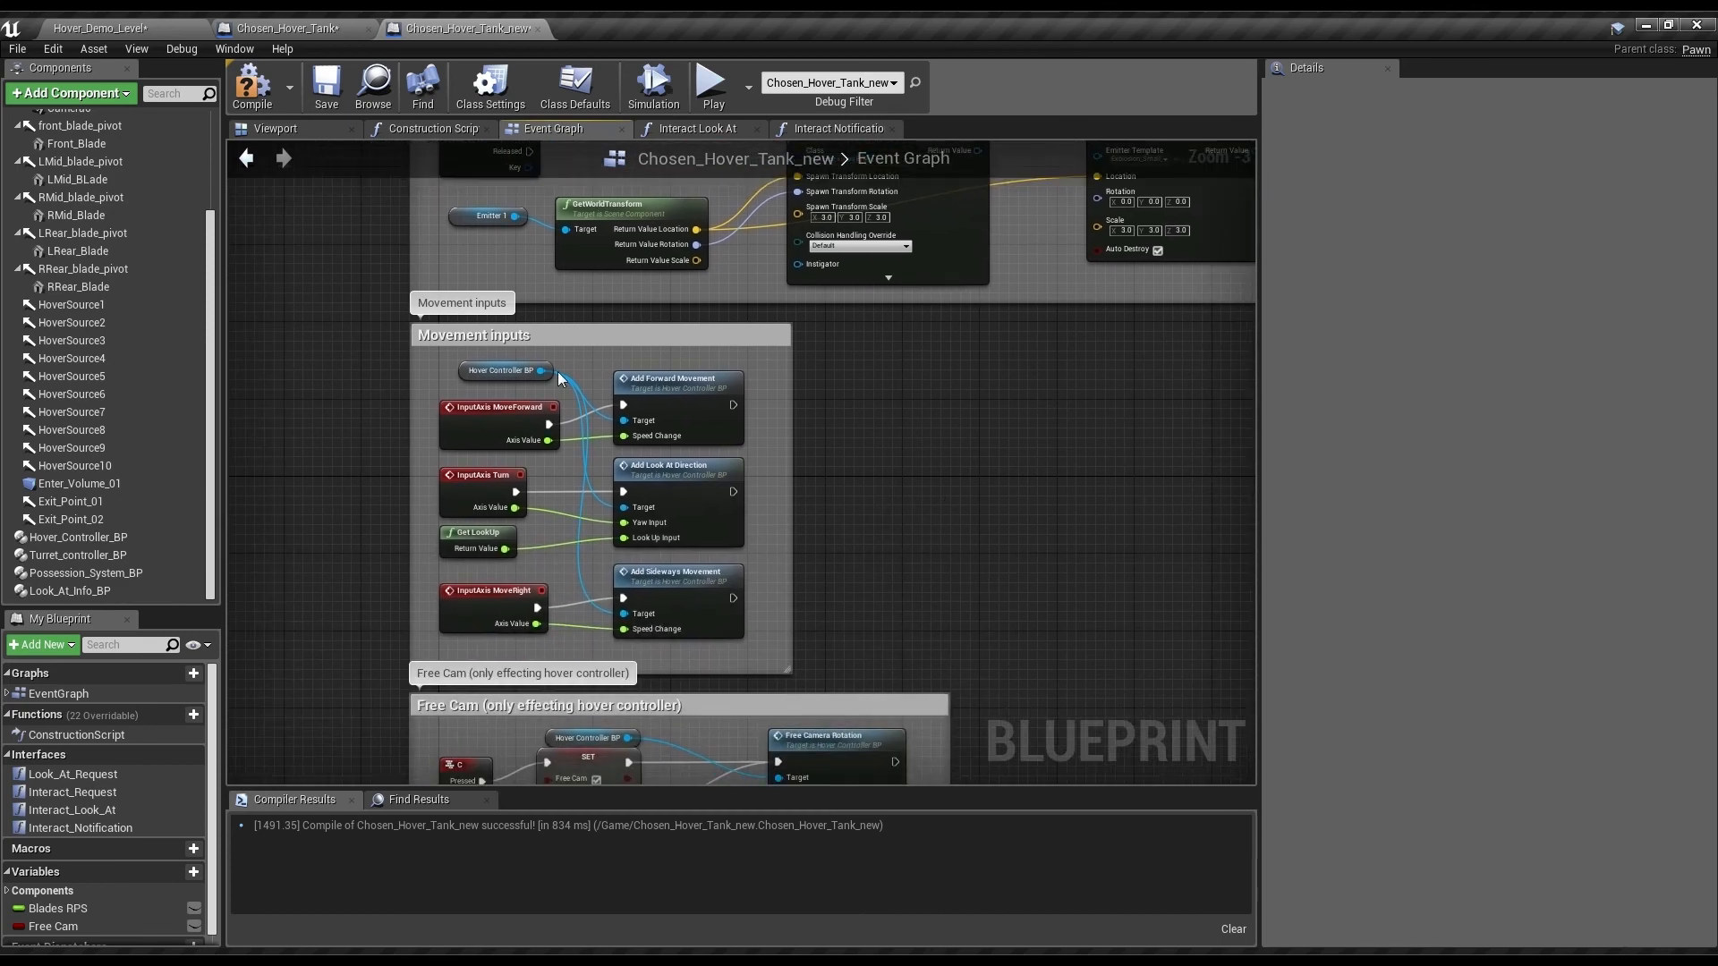
mouse_move(871, 653)
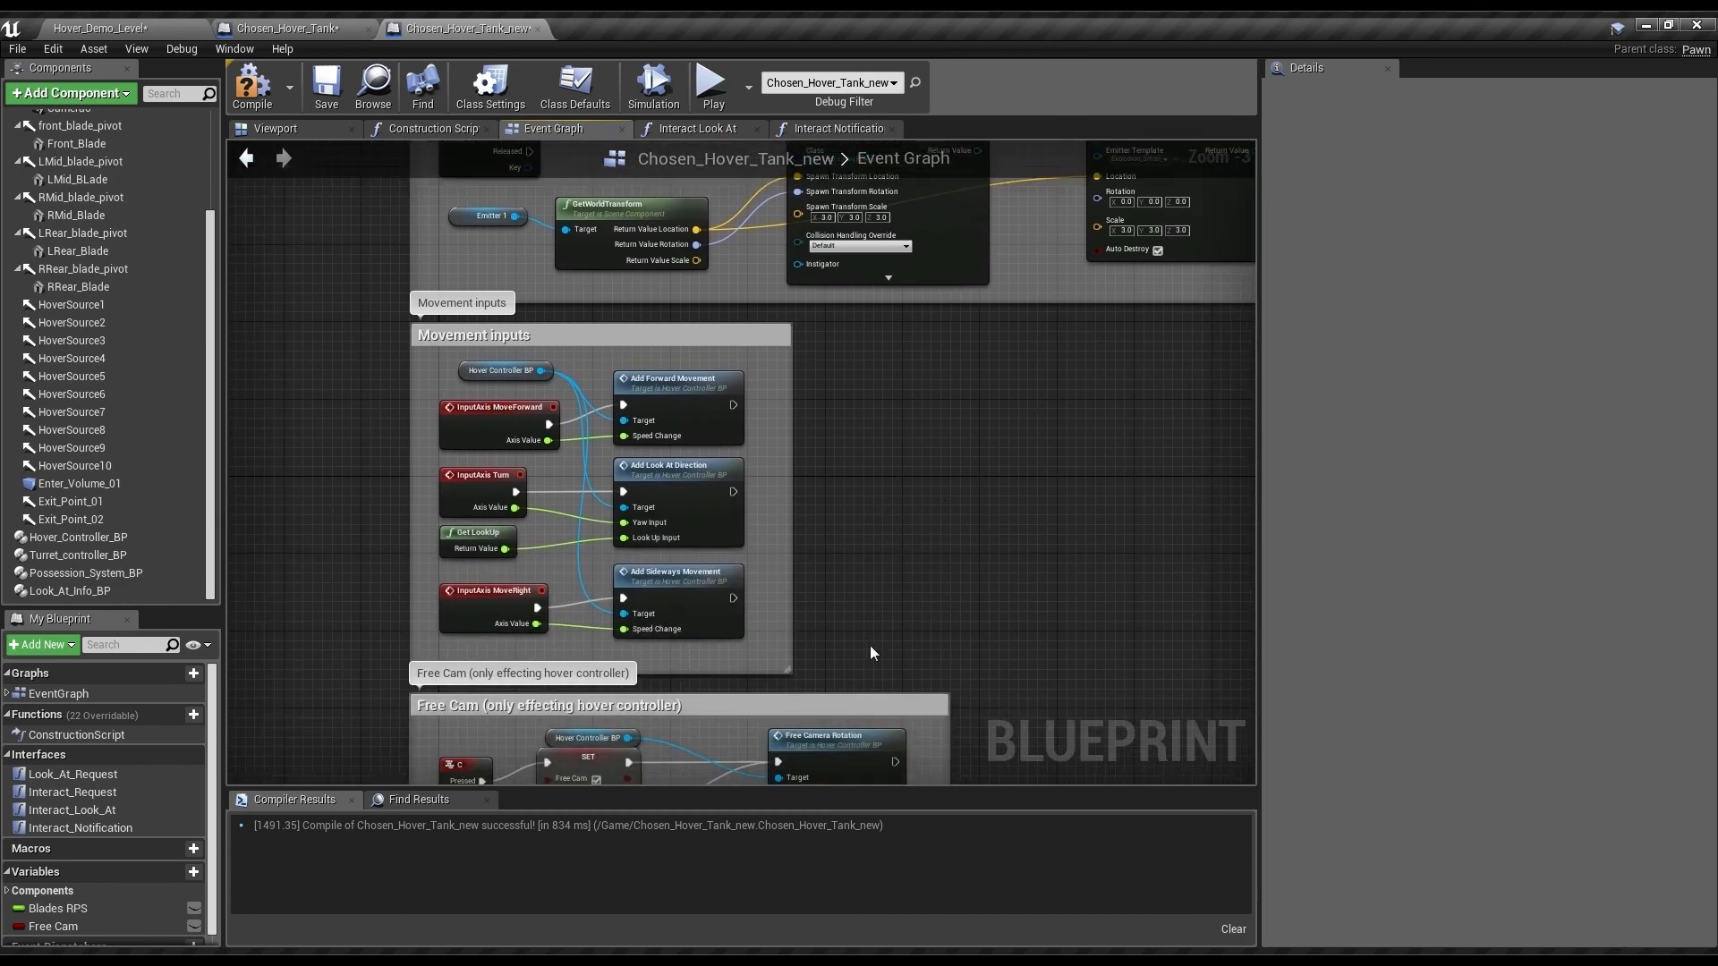
scroll("down", 3)
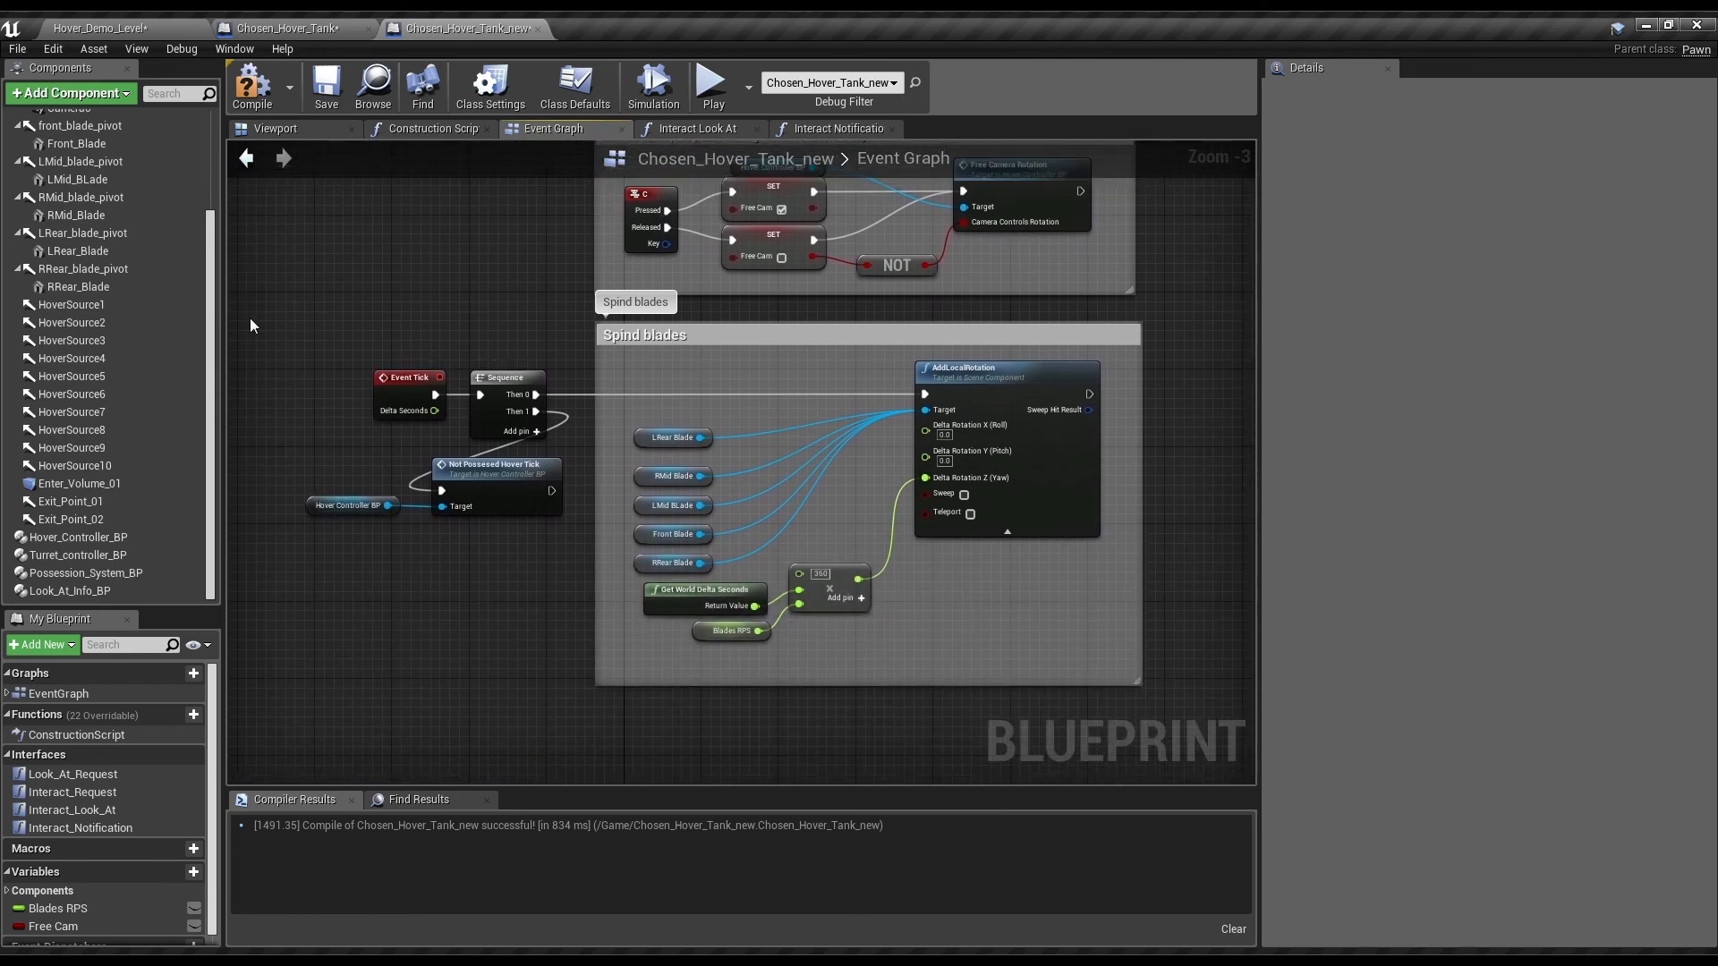
left_click(696, 128)
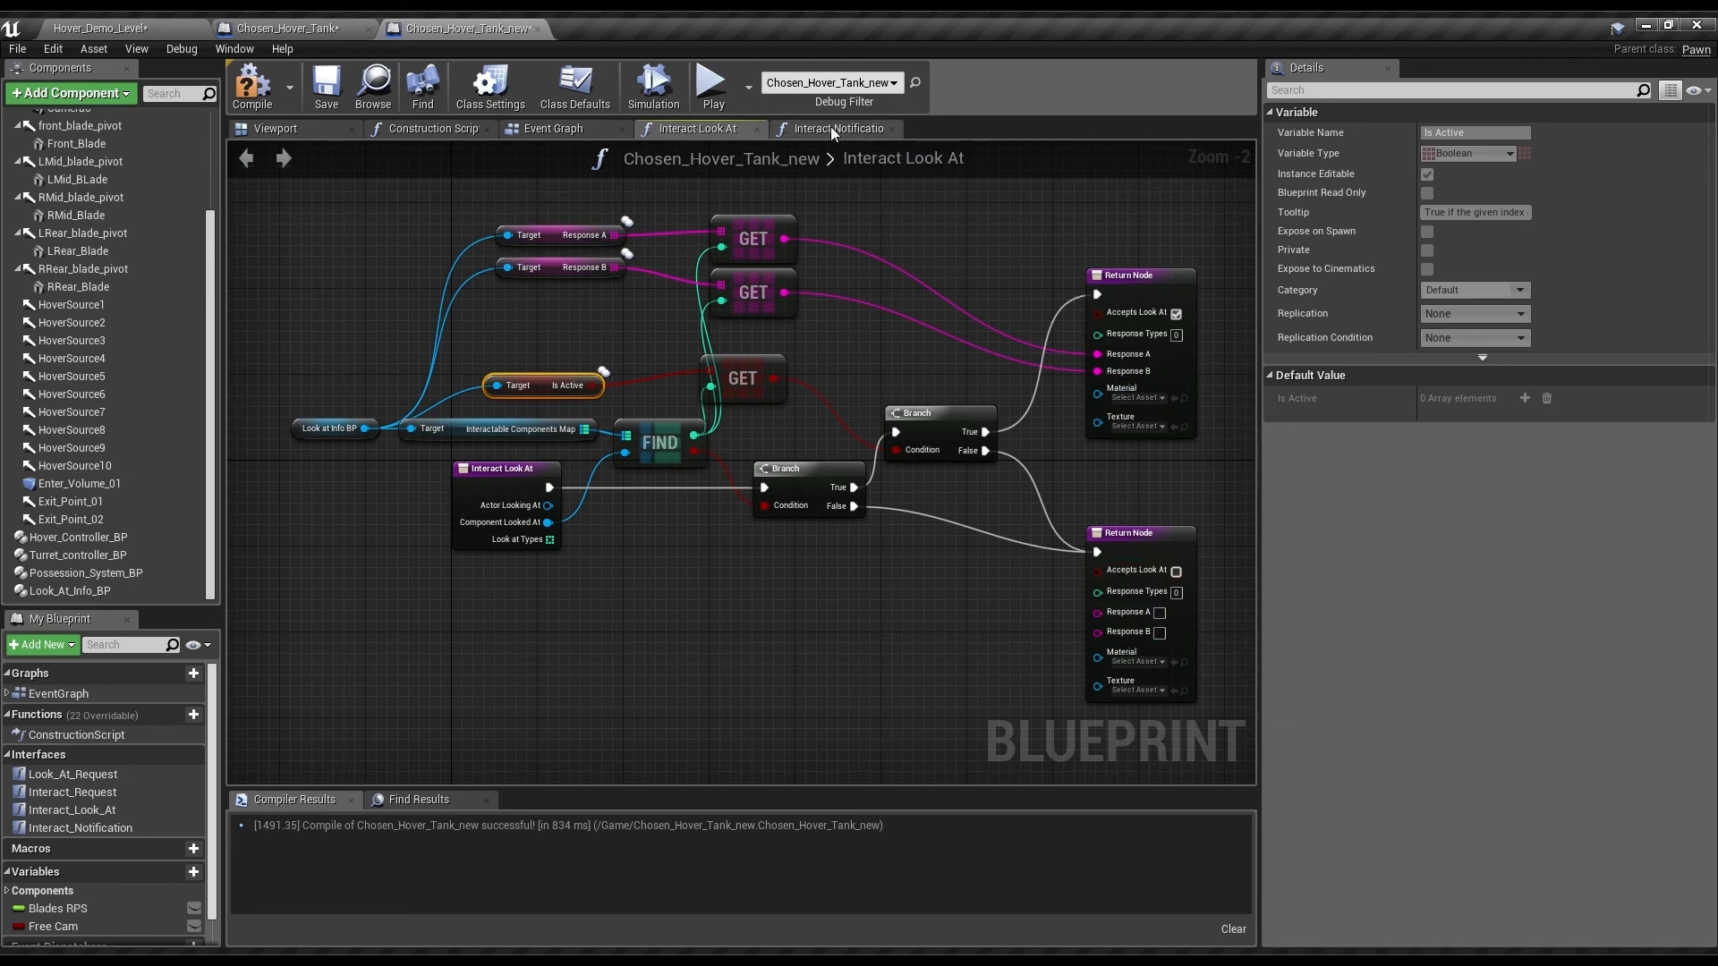
left_click(837, 129)
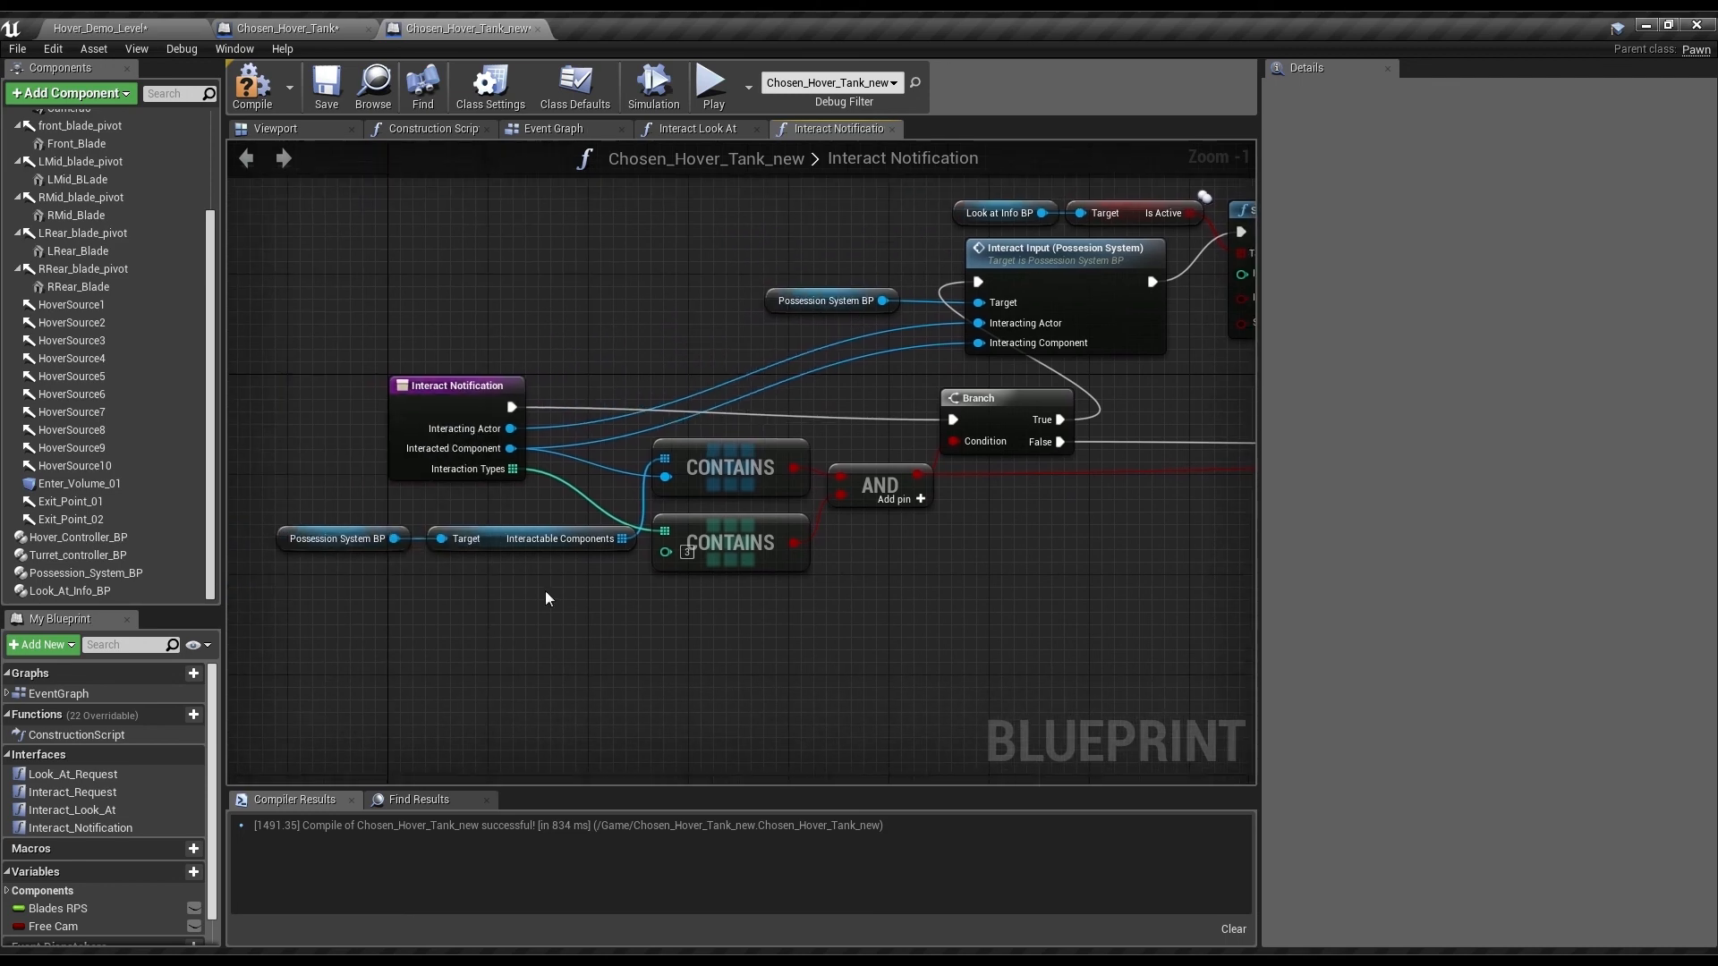
mouse_move(732, 546)
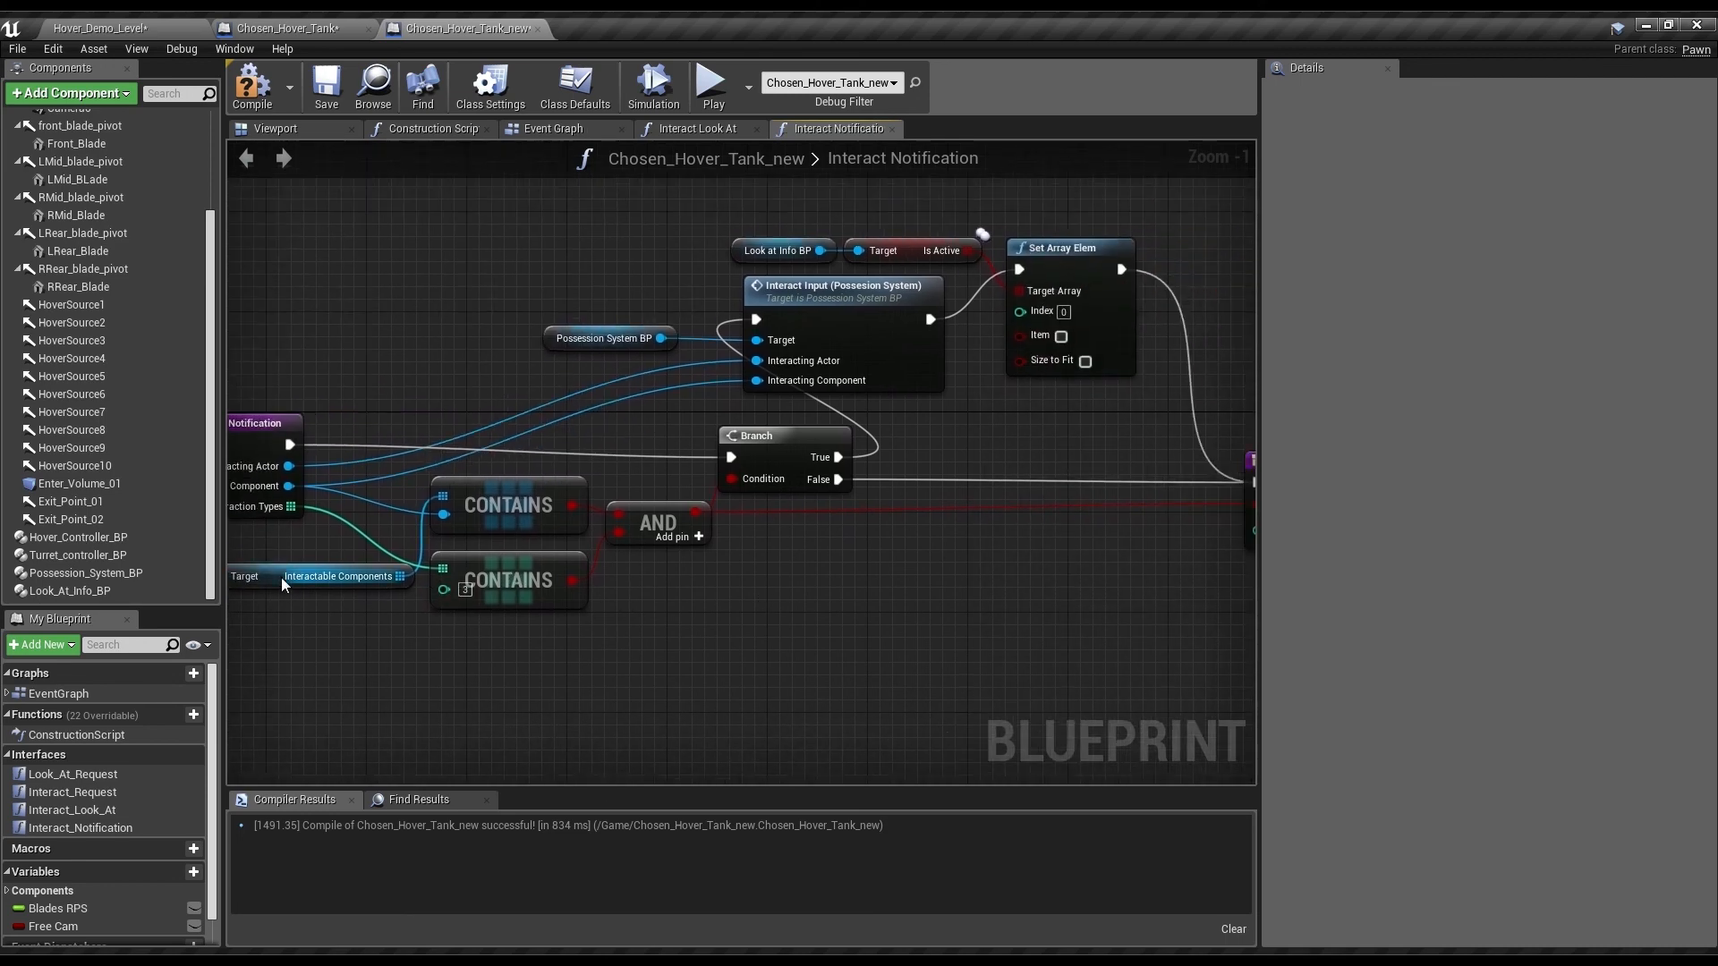
scroll("down", 3)
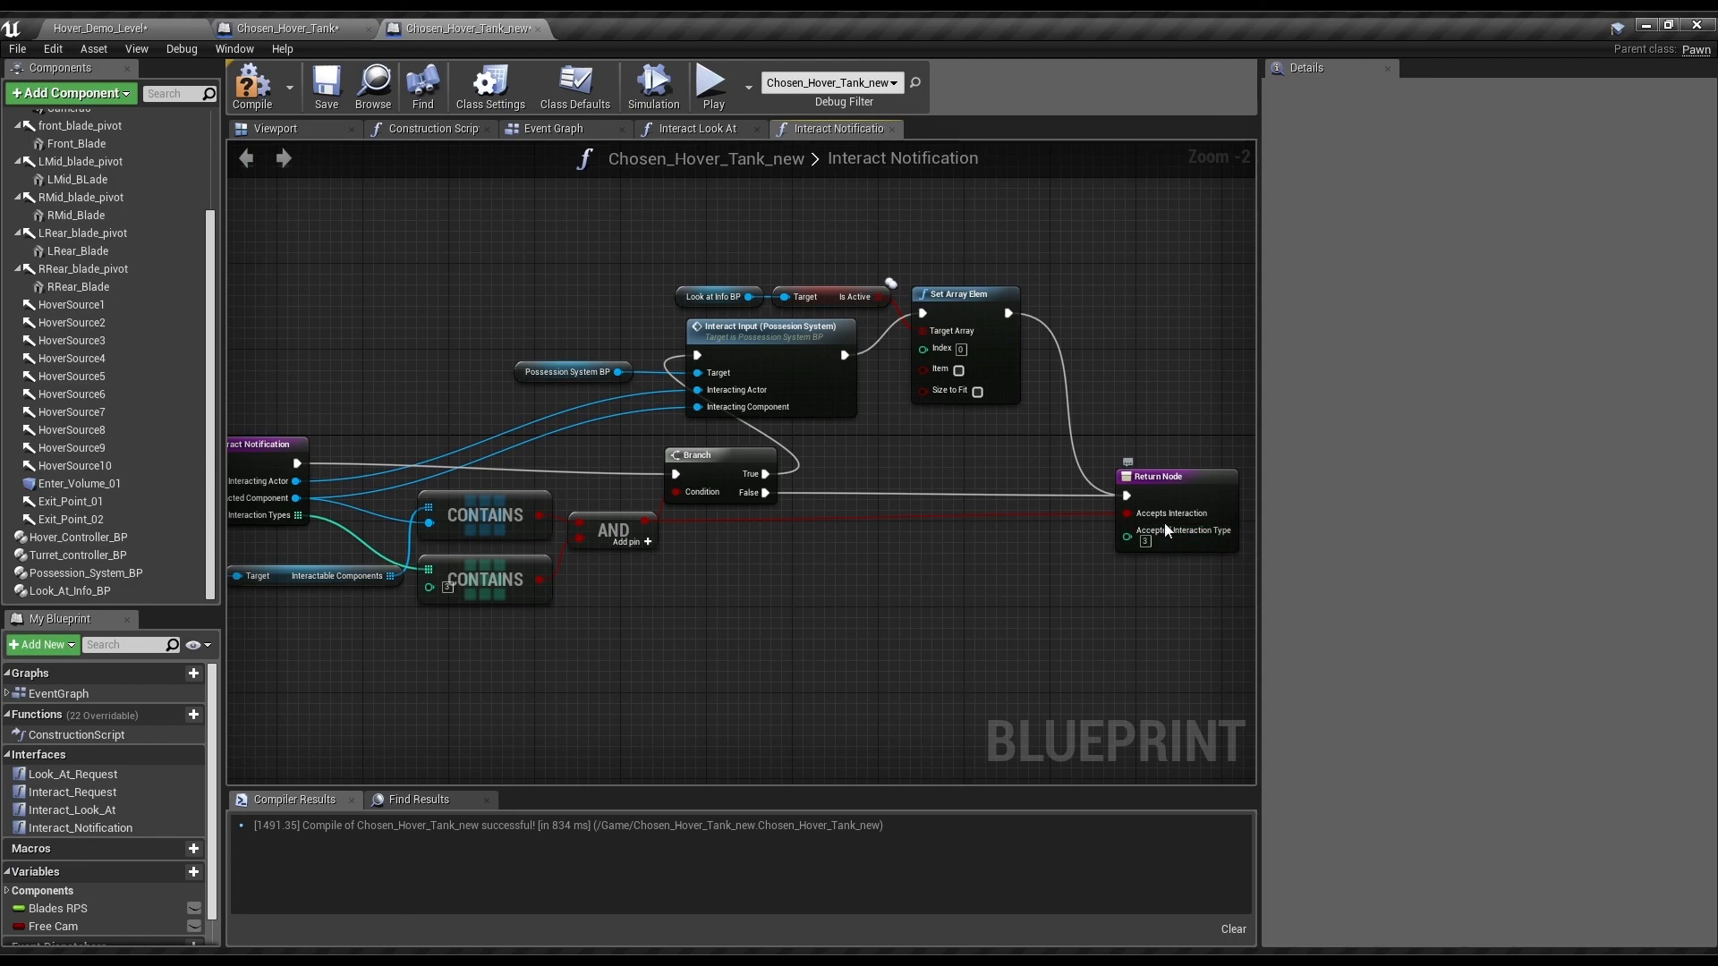
left_click(553, 129)
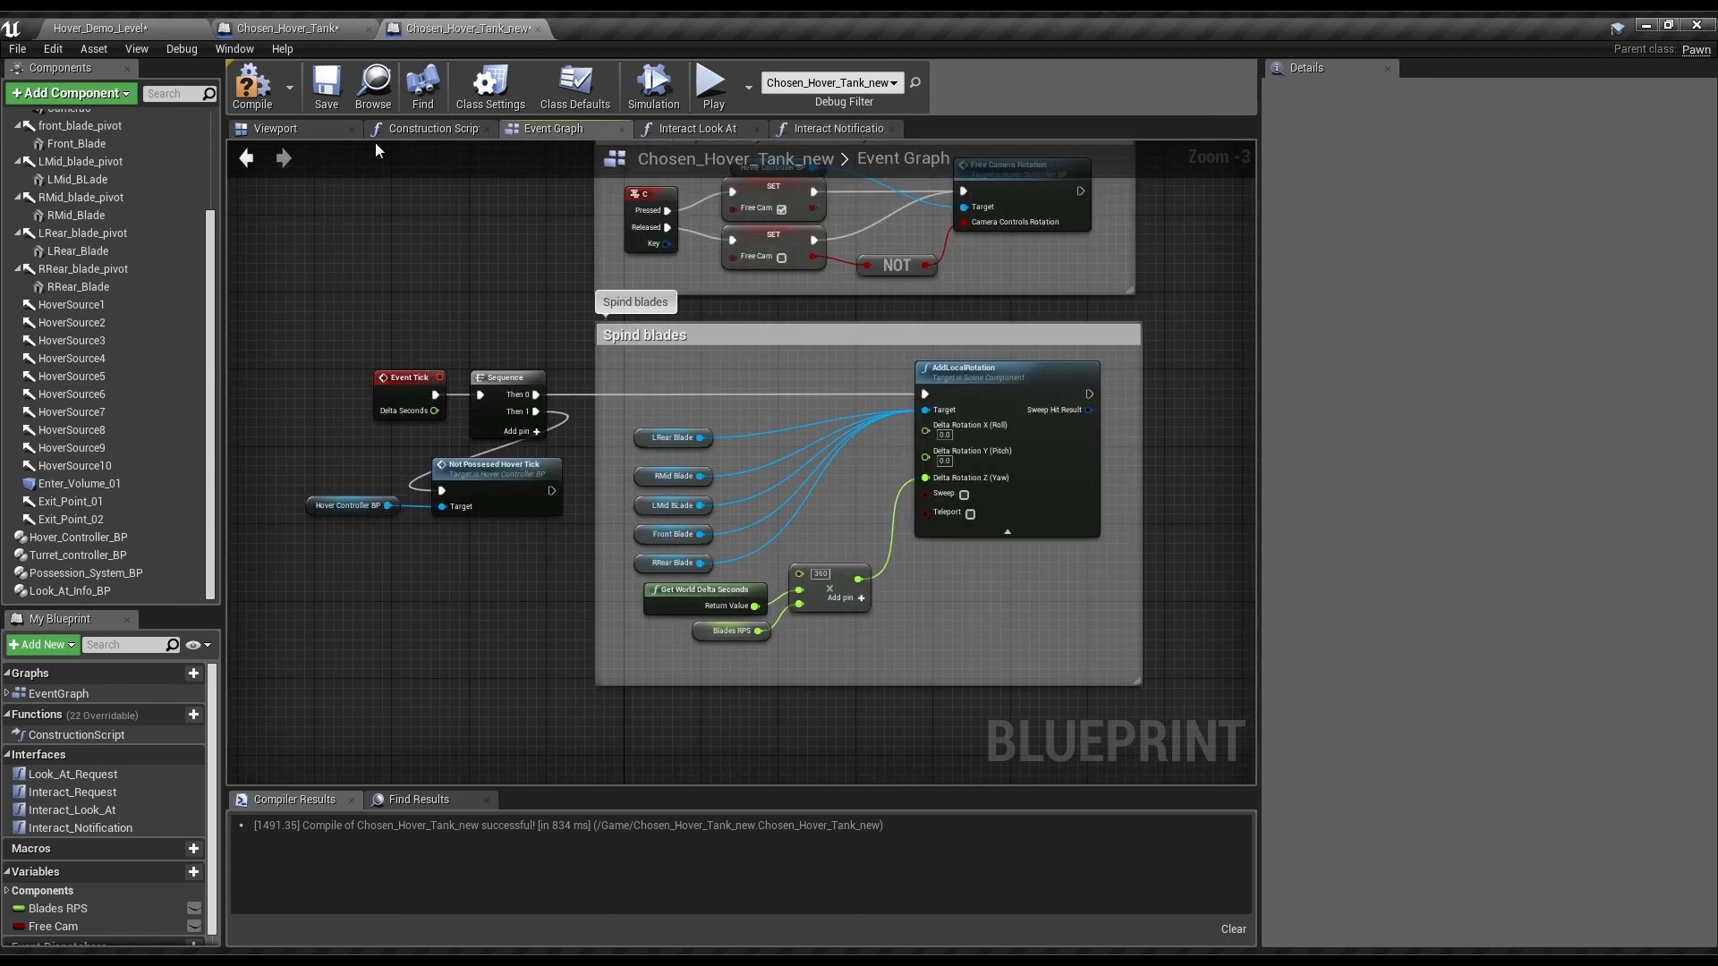
- In the tank's Viewport, inspect Hover_Controller_BP movement, Turret1 and Chassis_Base1 physics settings
left_click(275, 129)
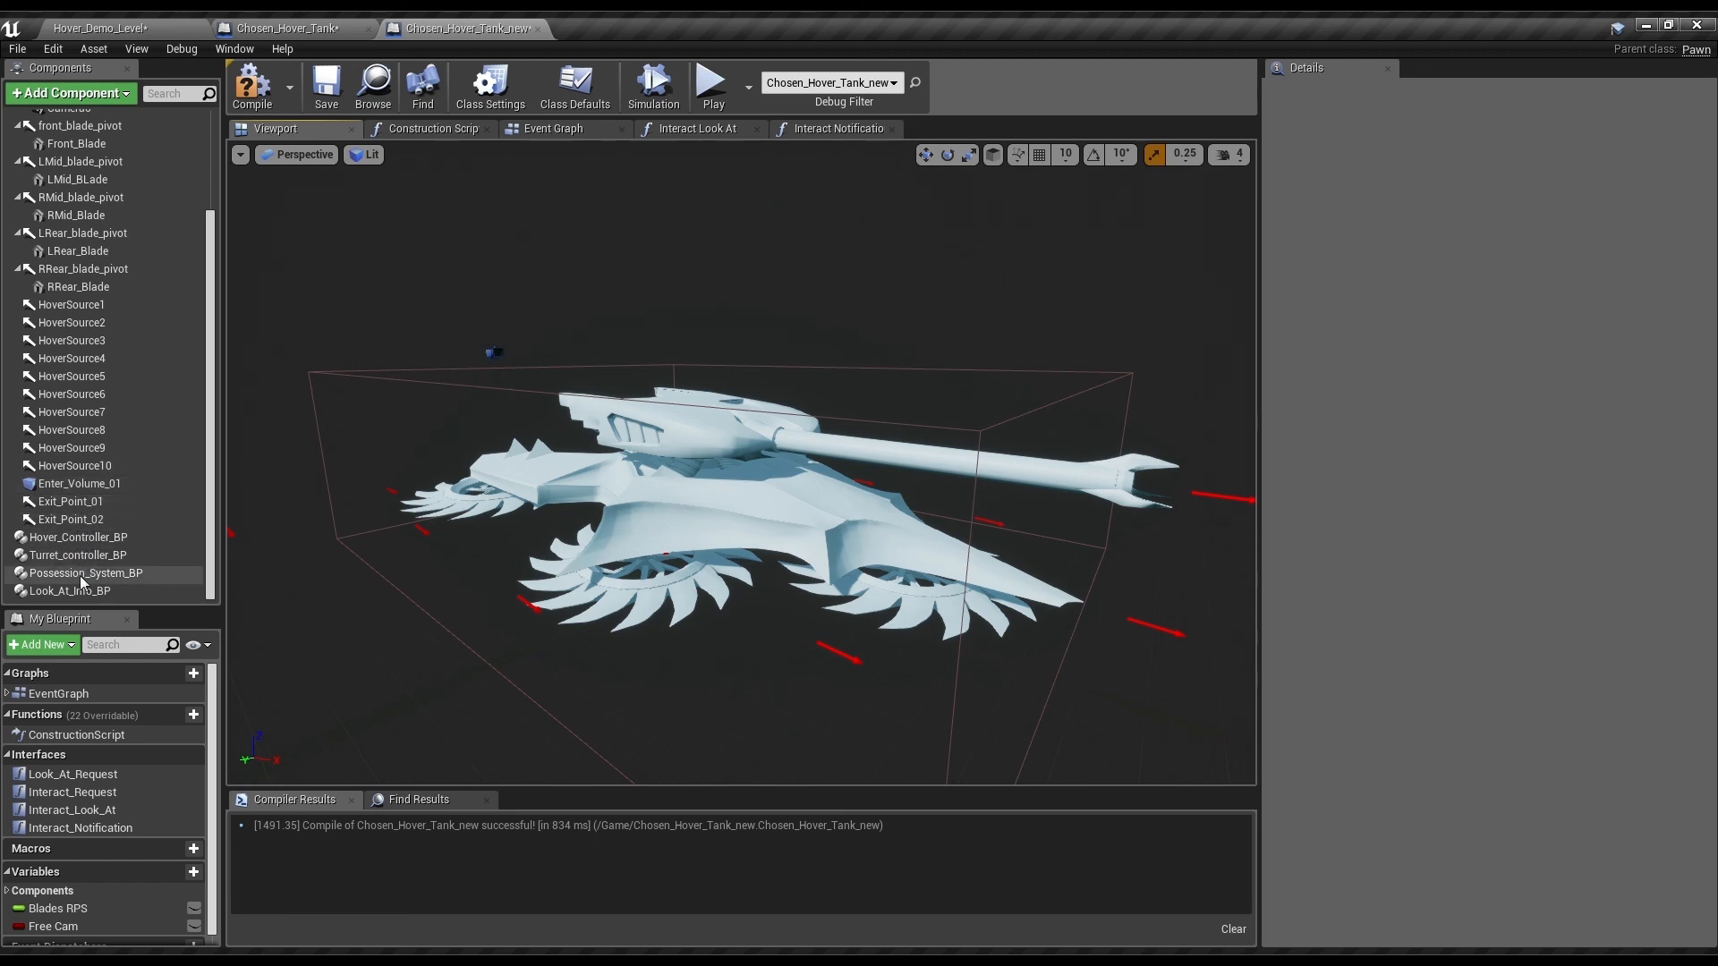
left_click(77, 537)
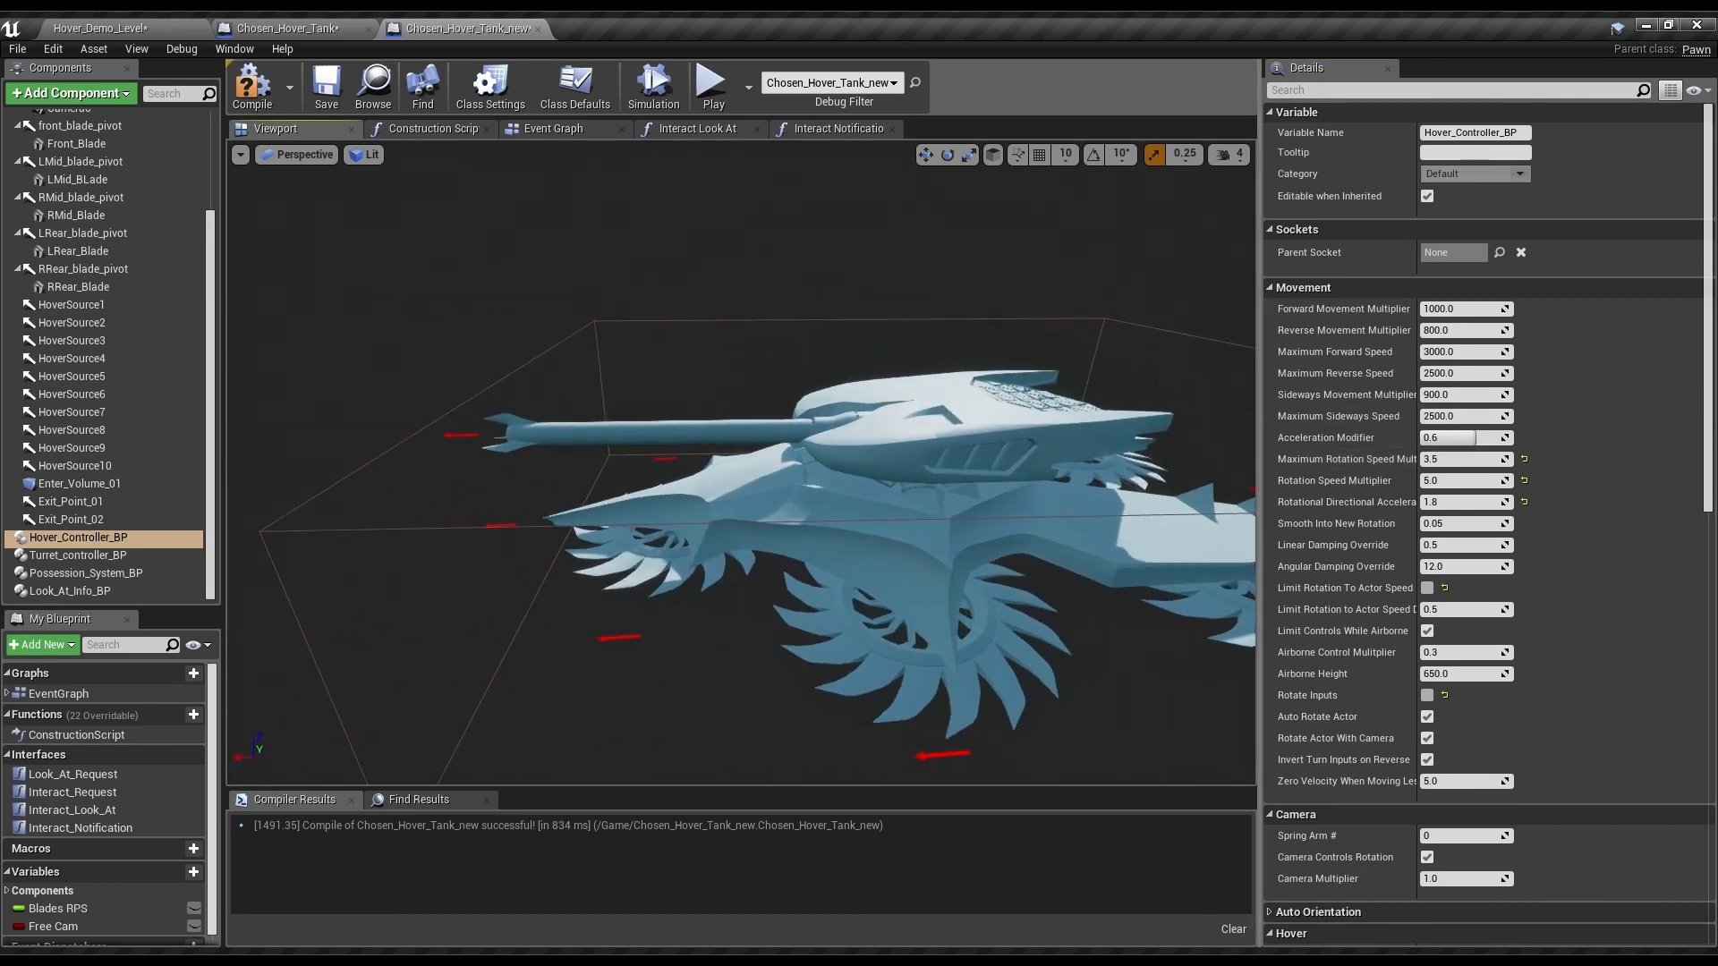
left_click(98, 157)
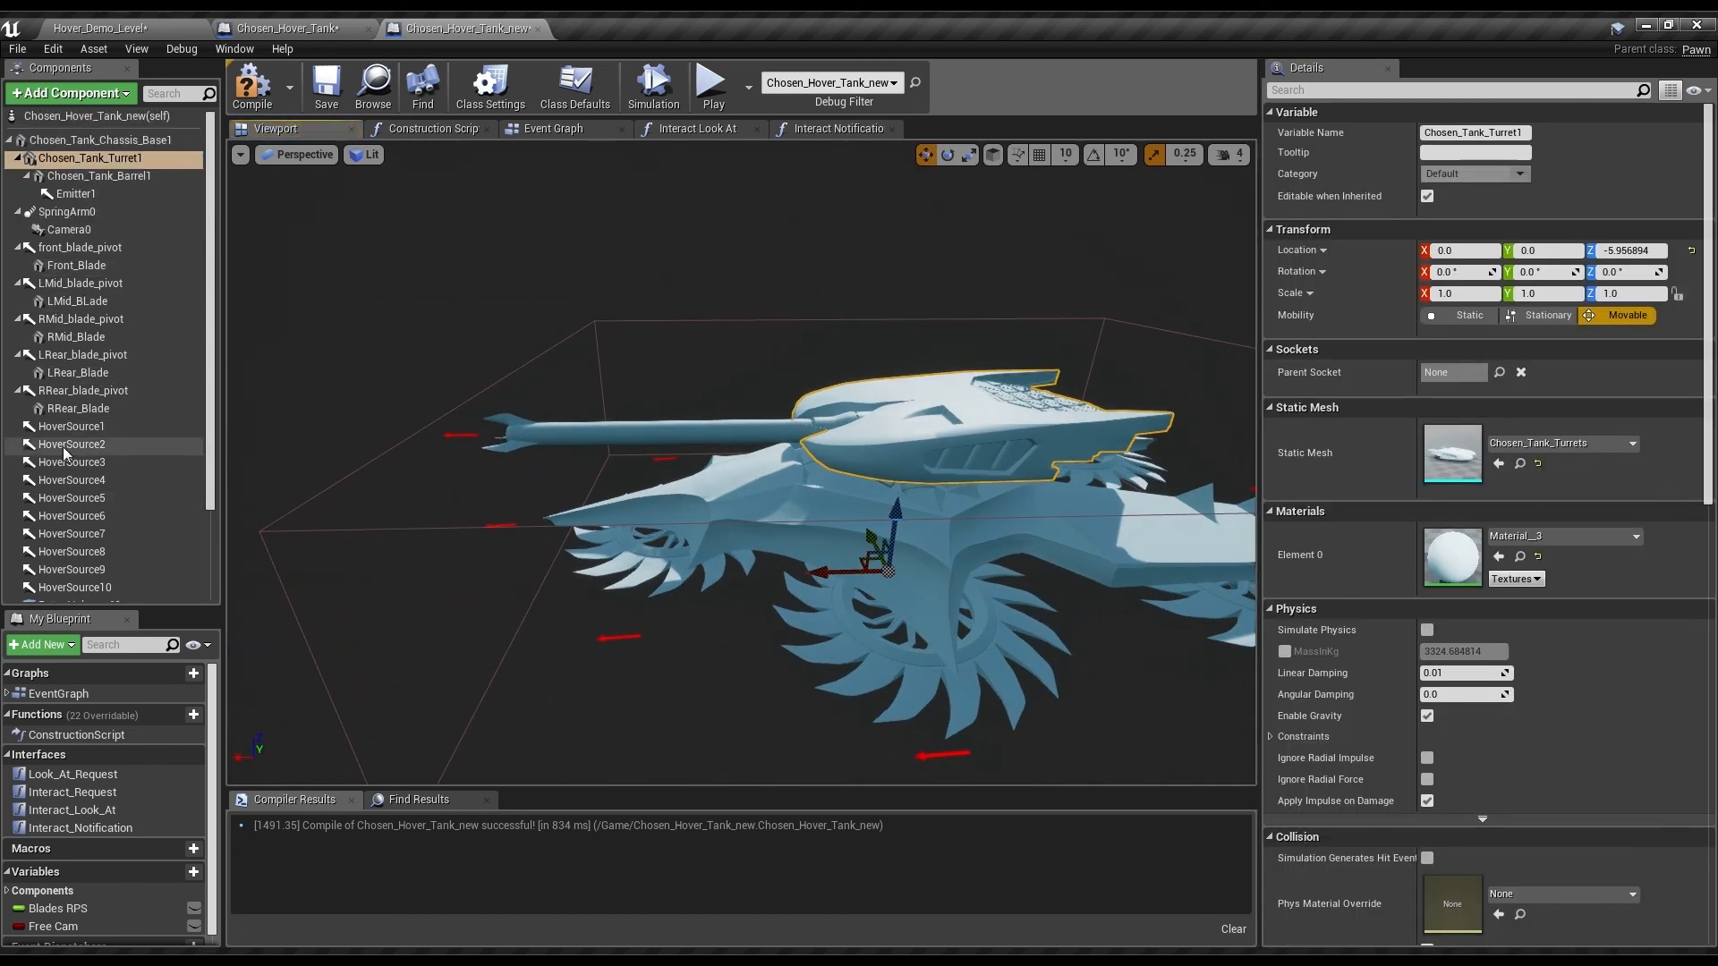
left_click(101, 139)
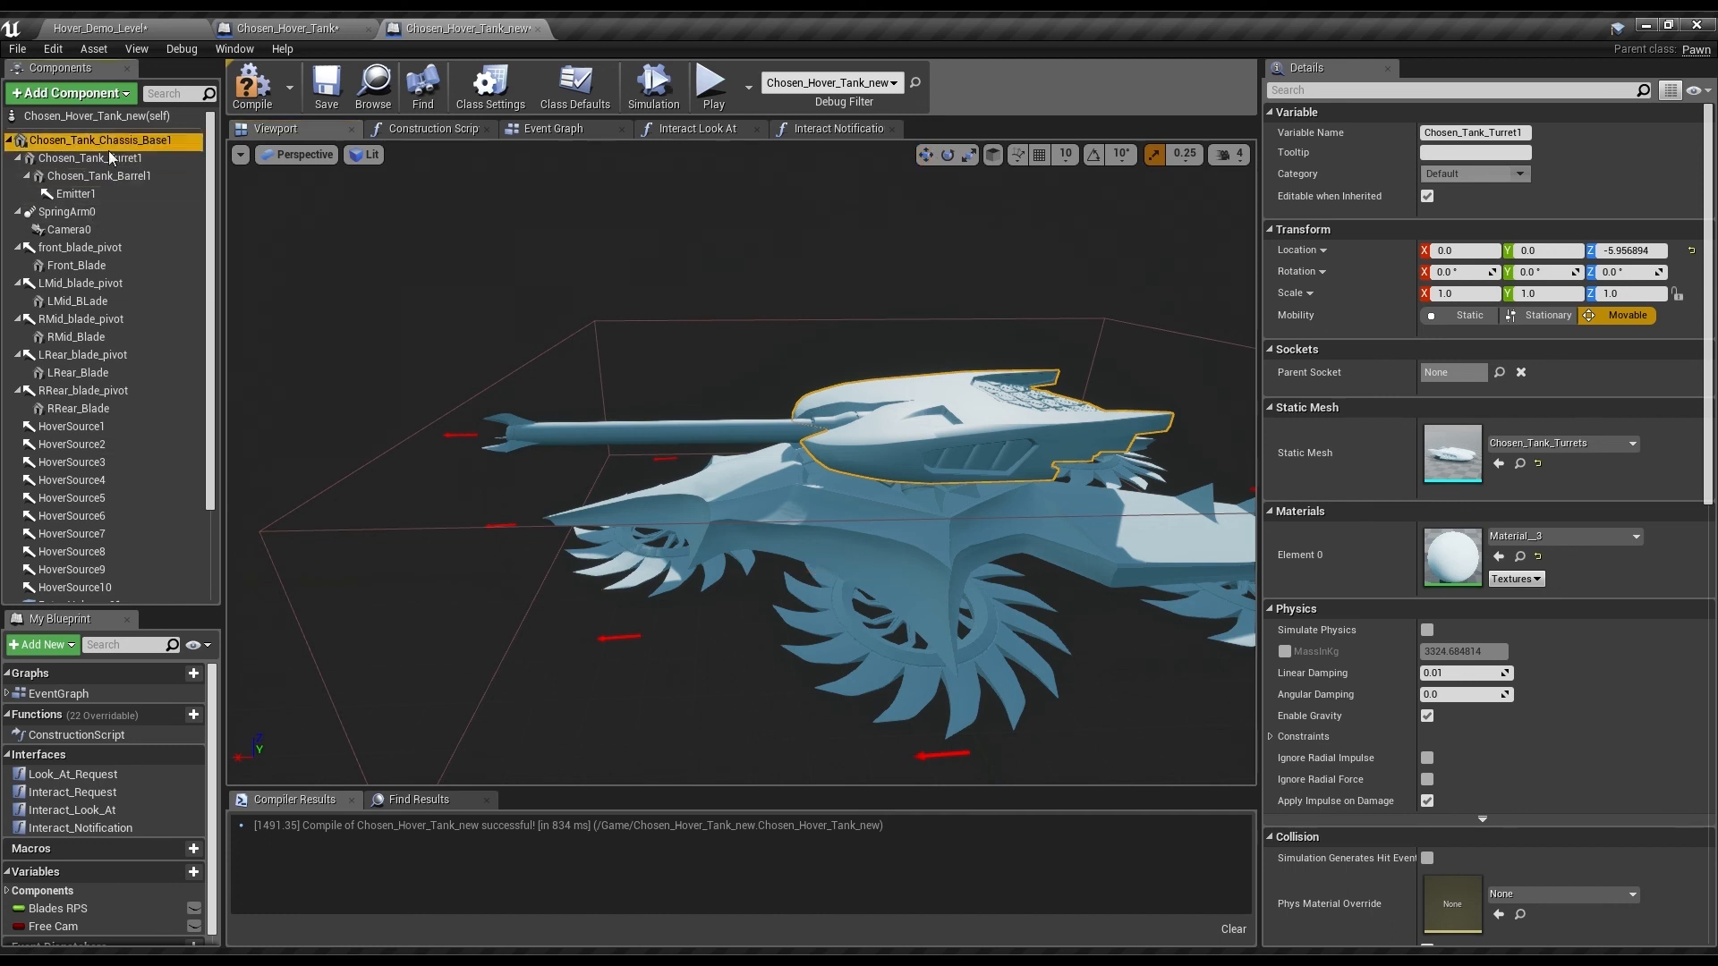
left_click(102, 140)
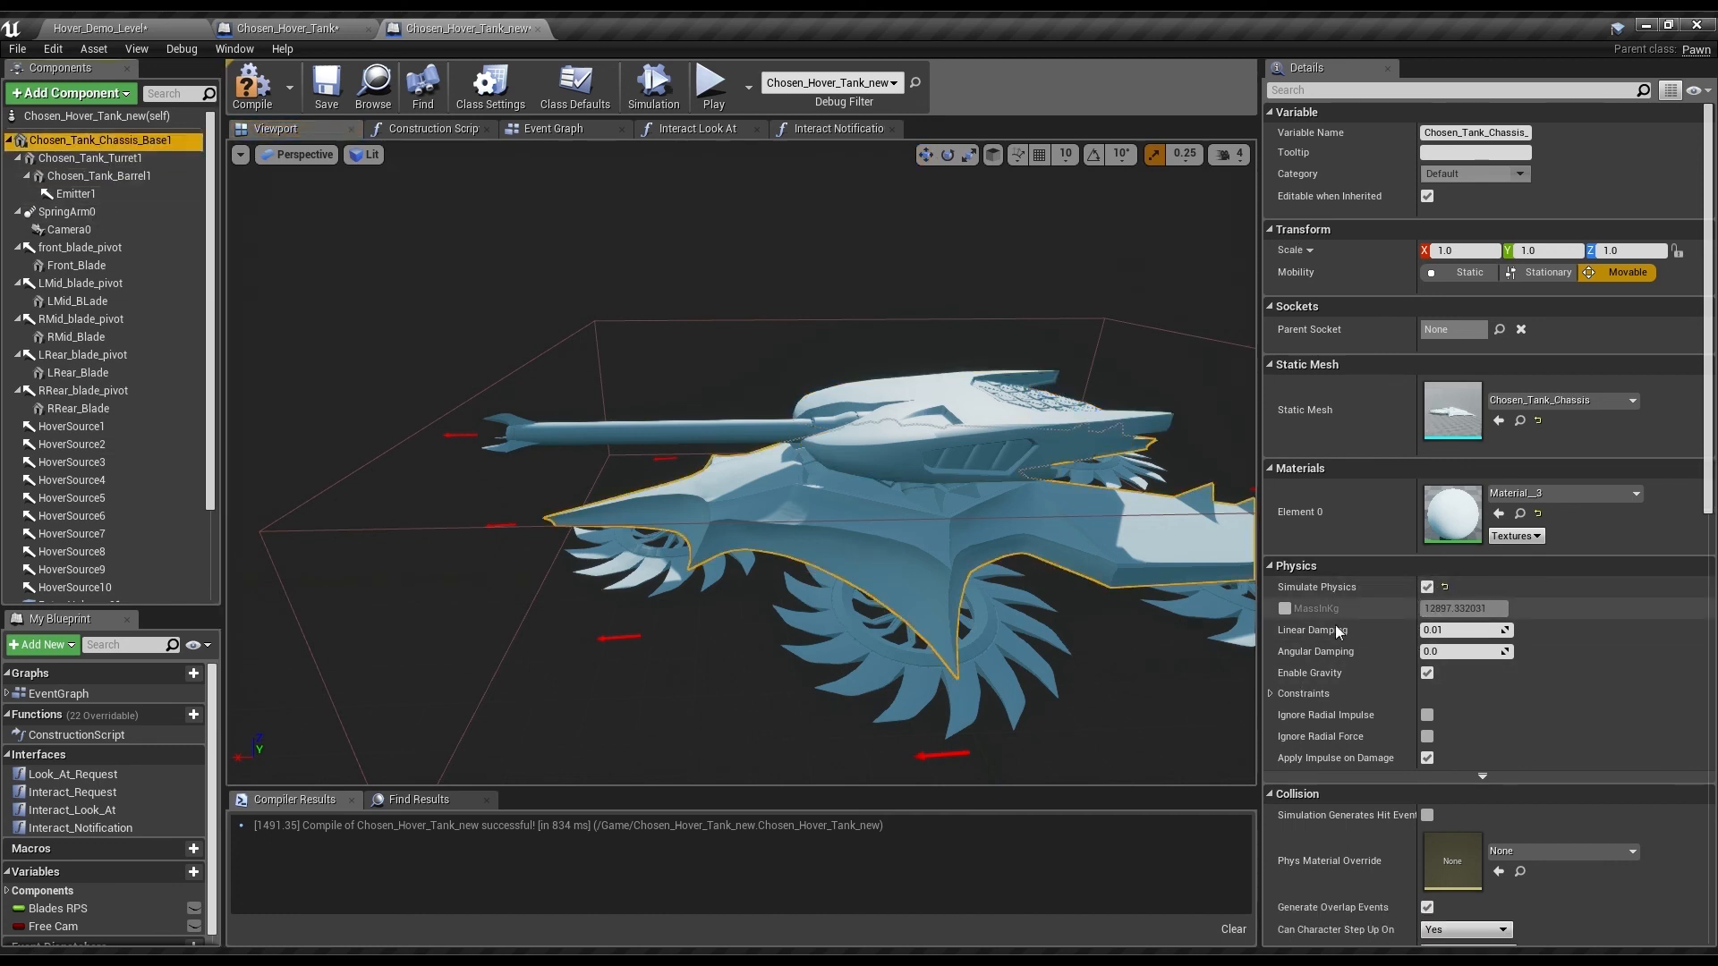
left_click(102, 140)
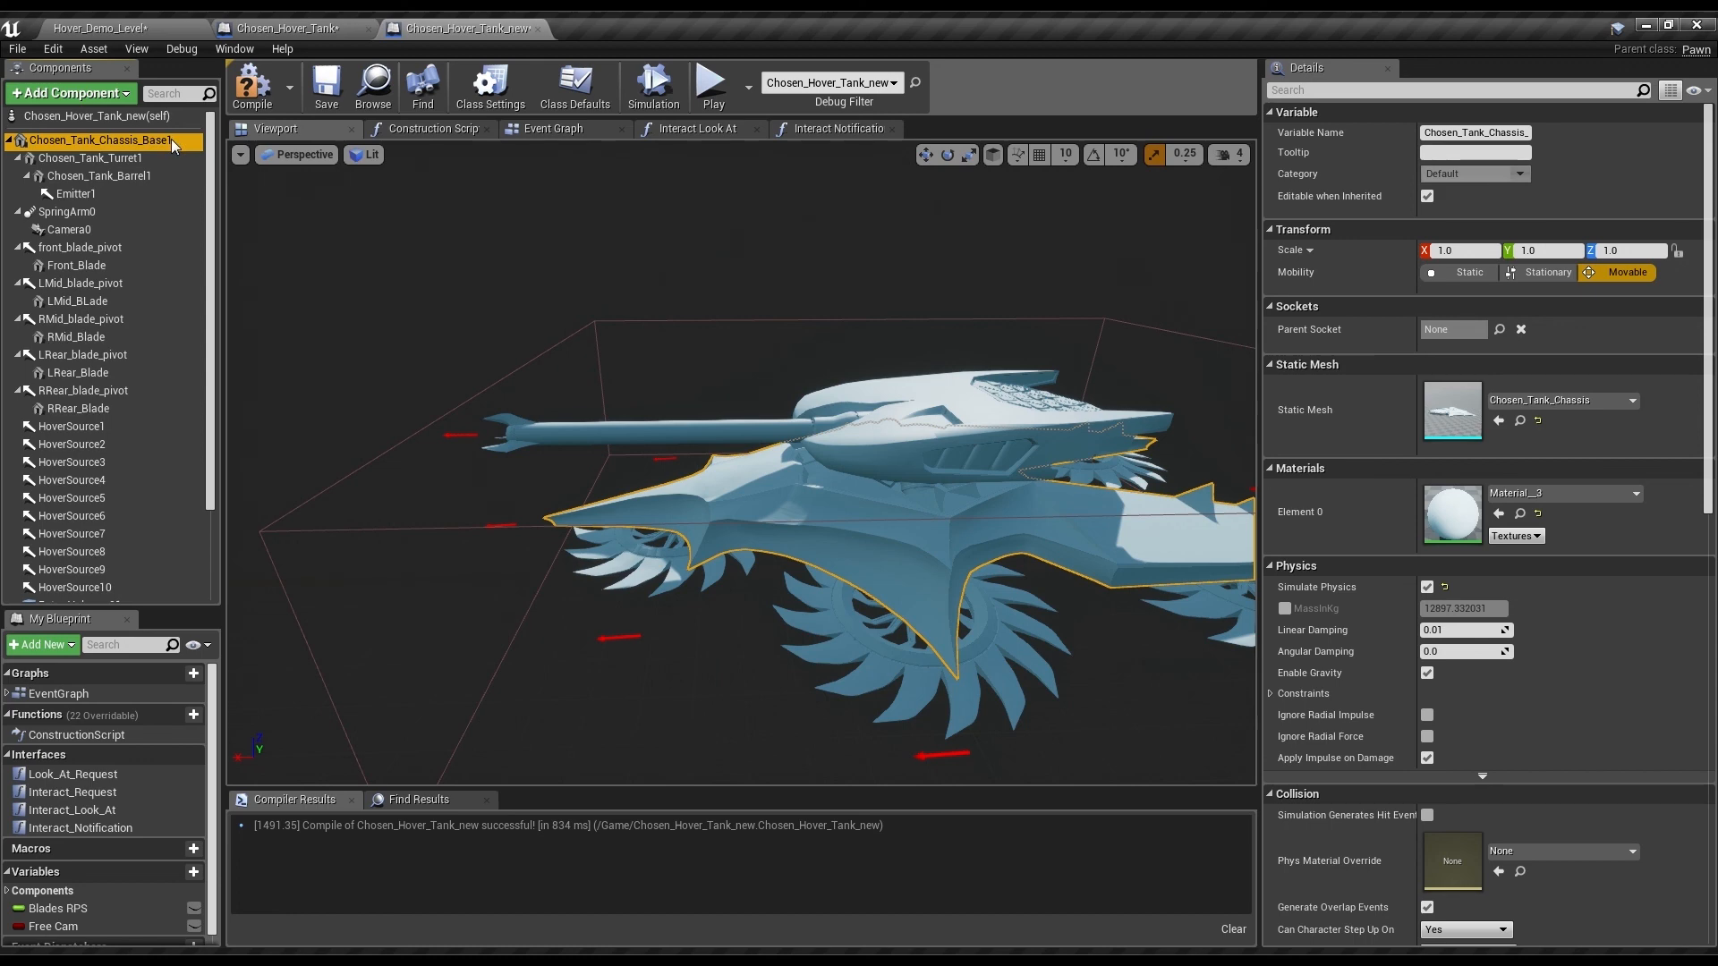
- Inspect the Barrel1, SpringArm0 boom and Camera0 component settings
left_click(100, 175)
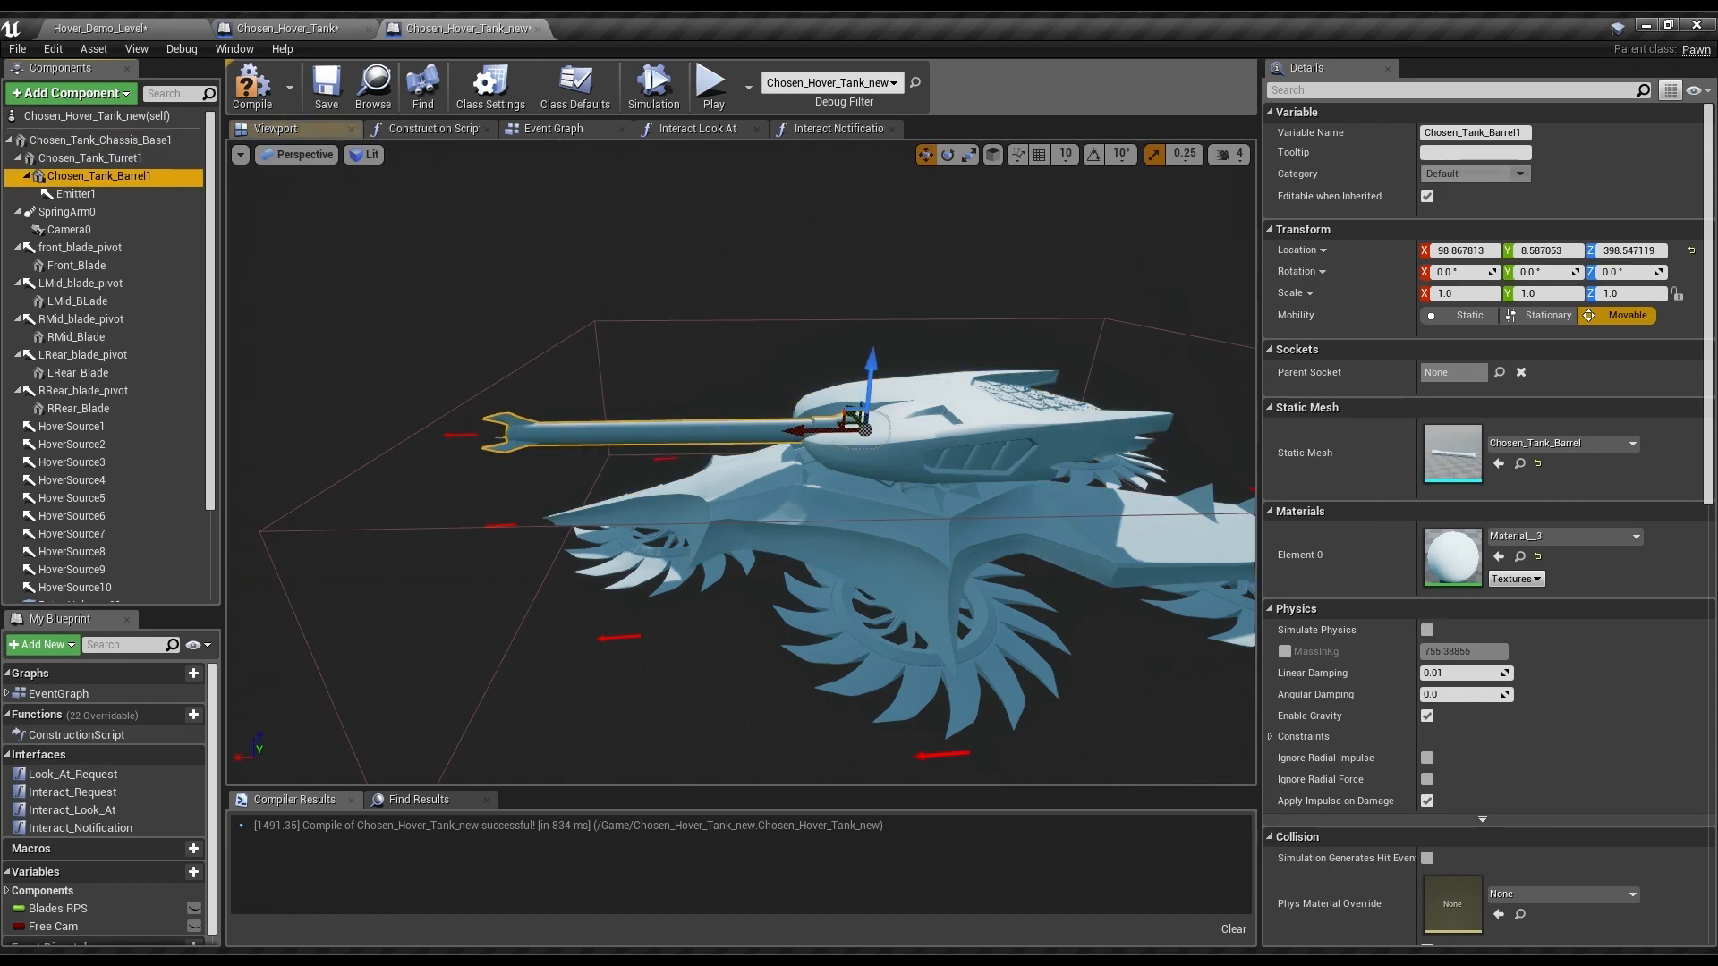
left_click(66, 212)
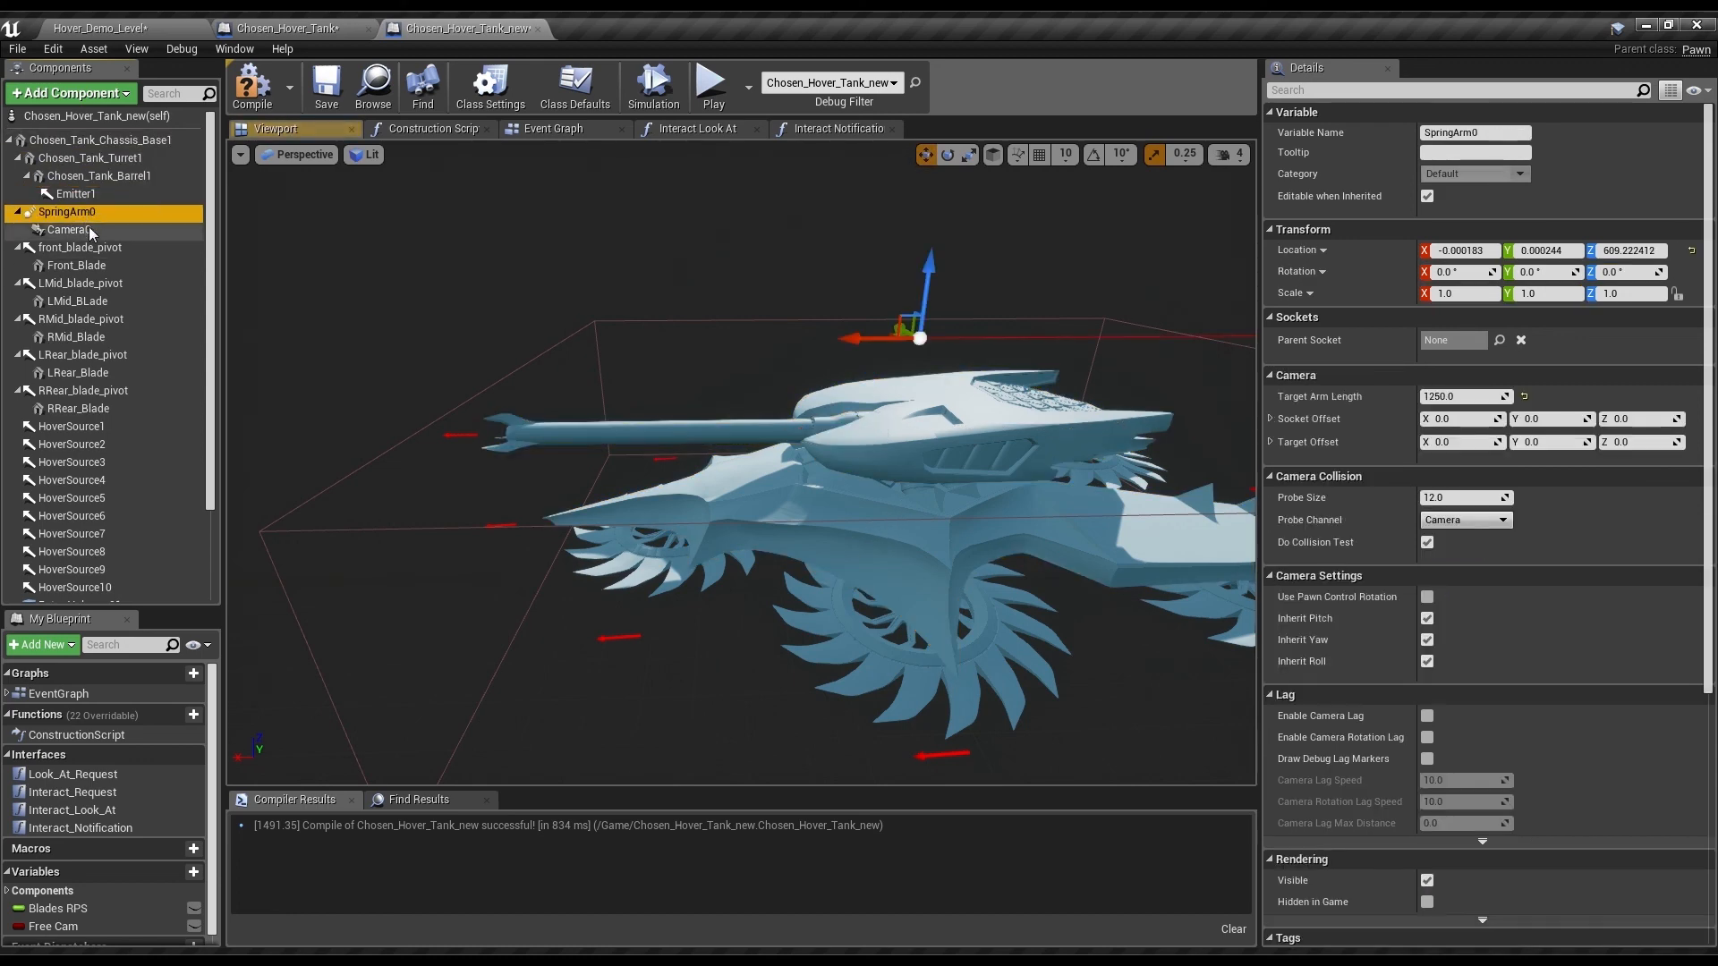
left_click(70, 229)
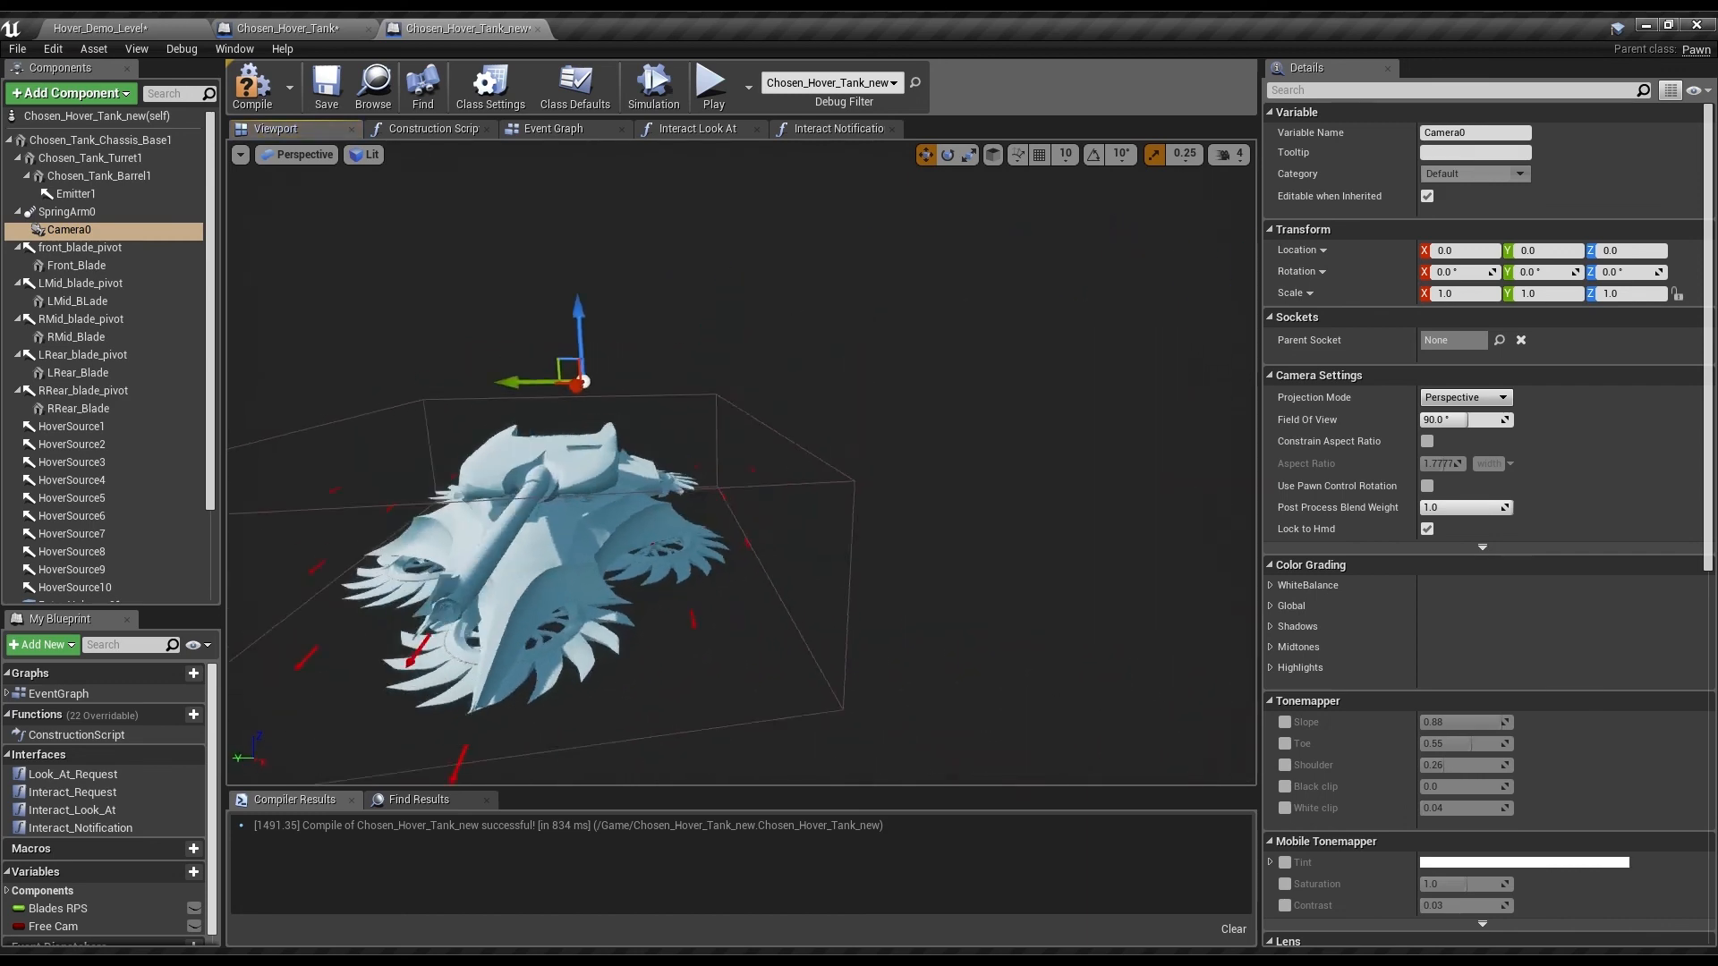